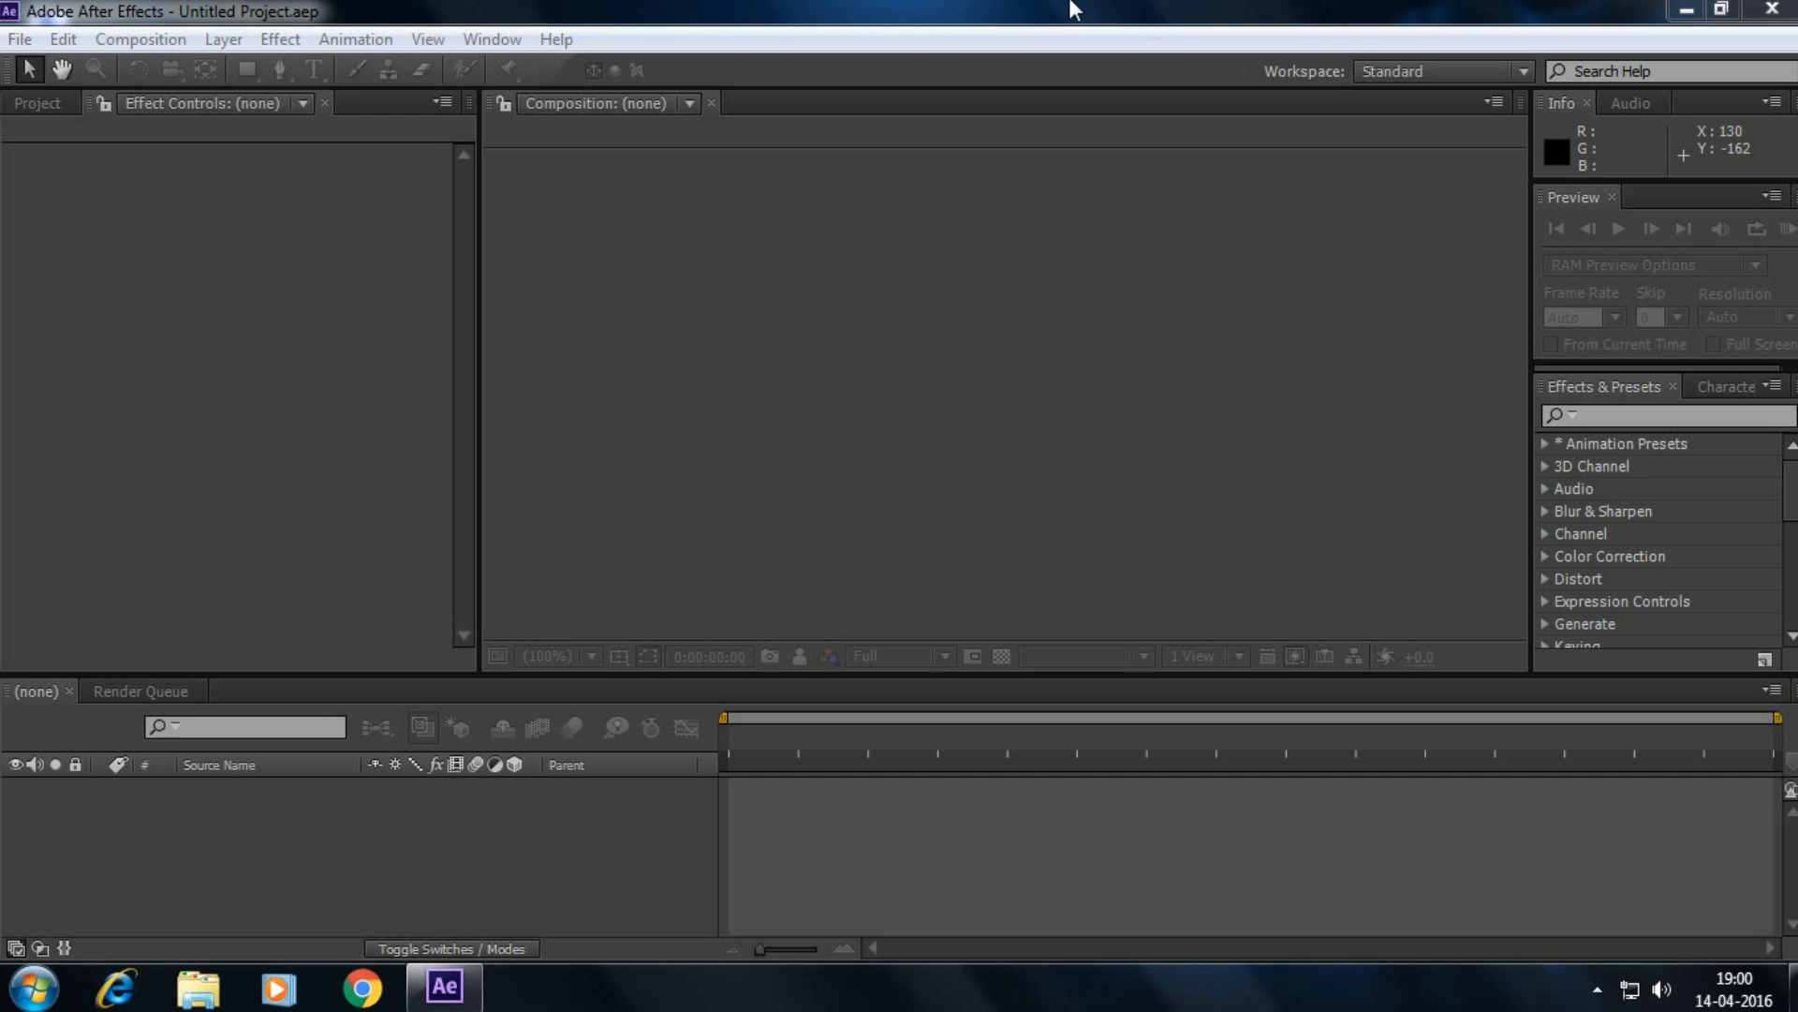
mouse_move(1017, 124)
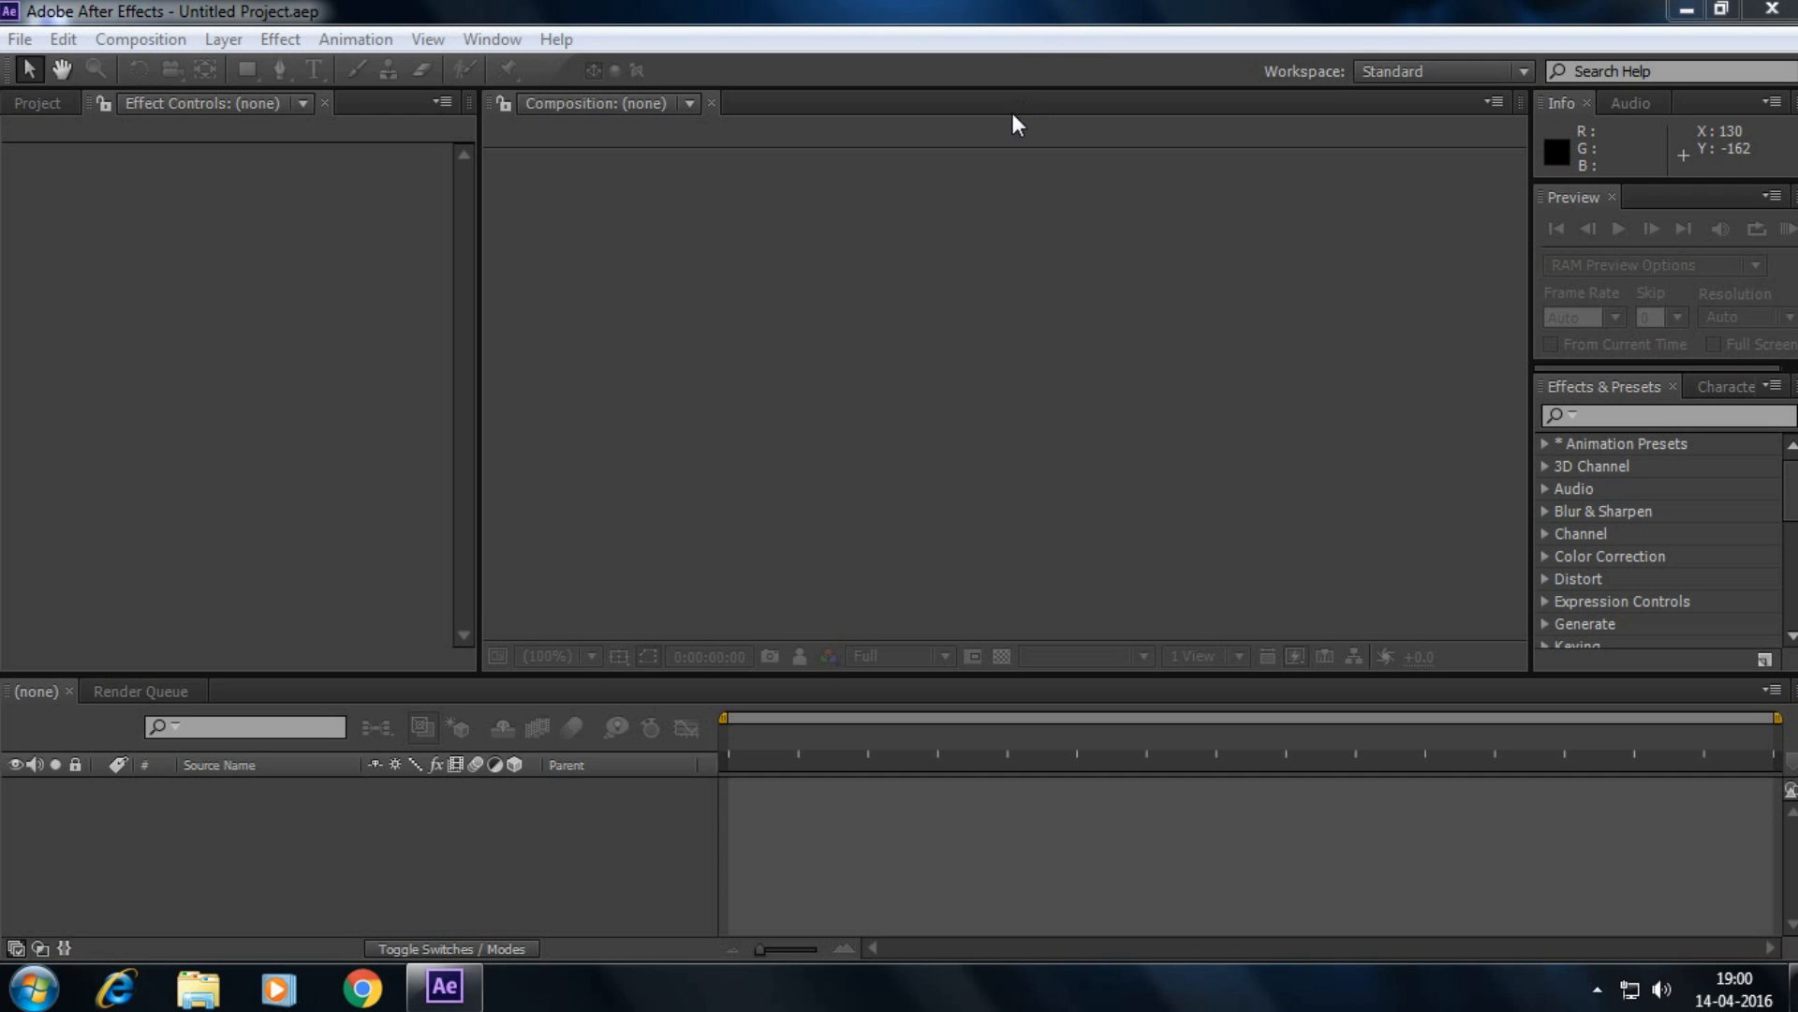
- Bring up the Import File window from the File menu
left_click(19, 39)
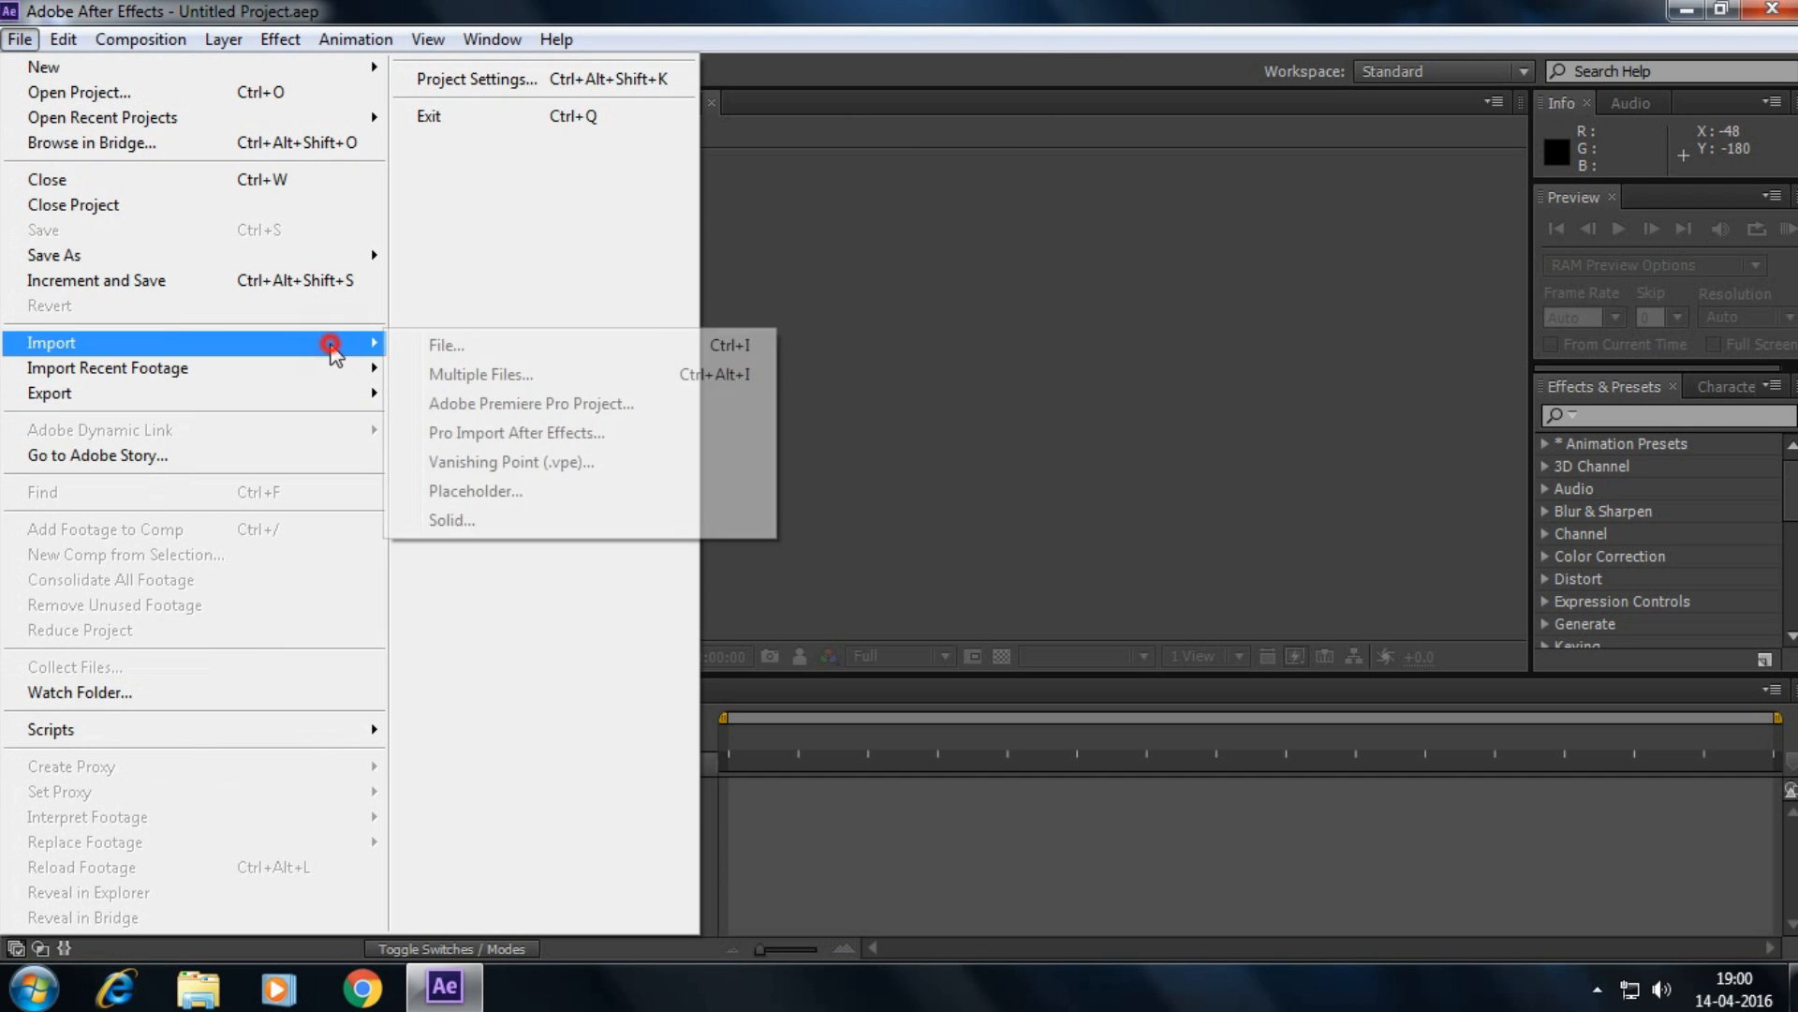
left_click(445, 345)
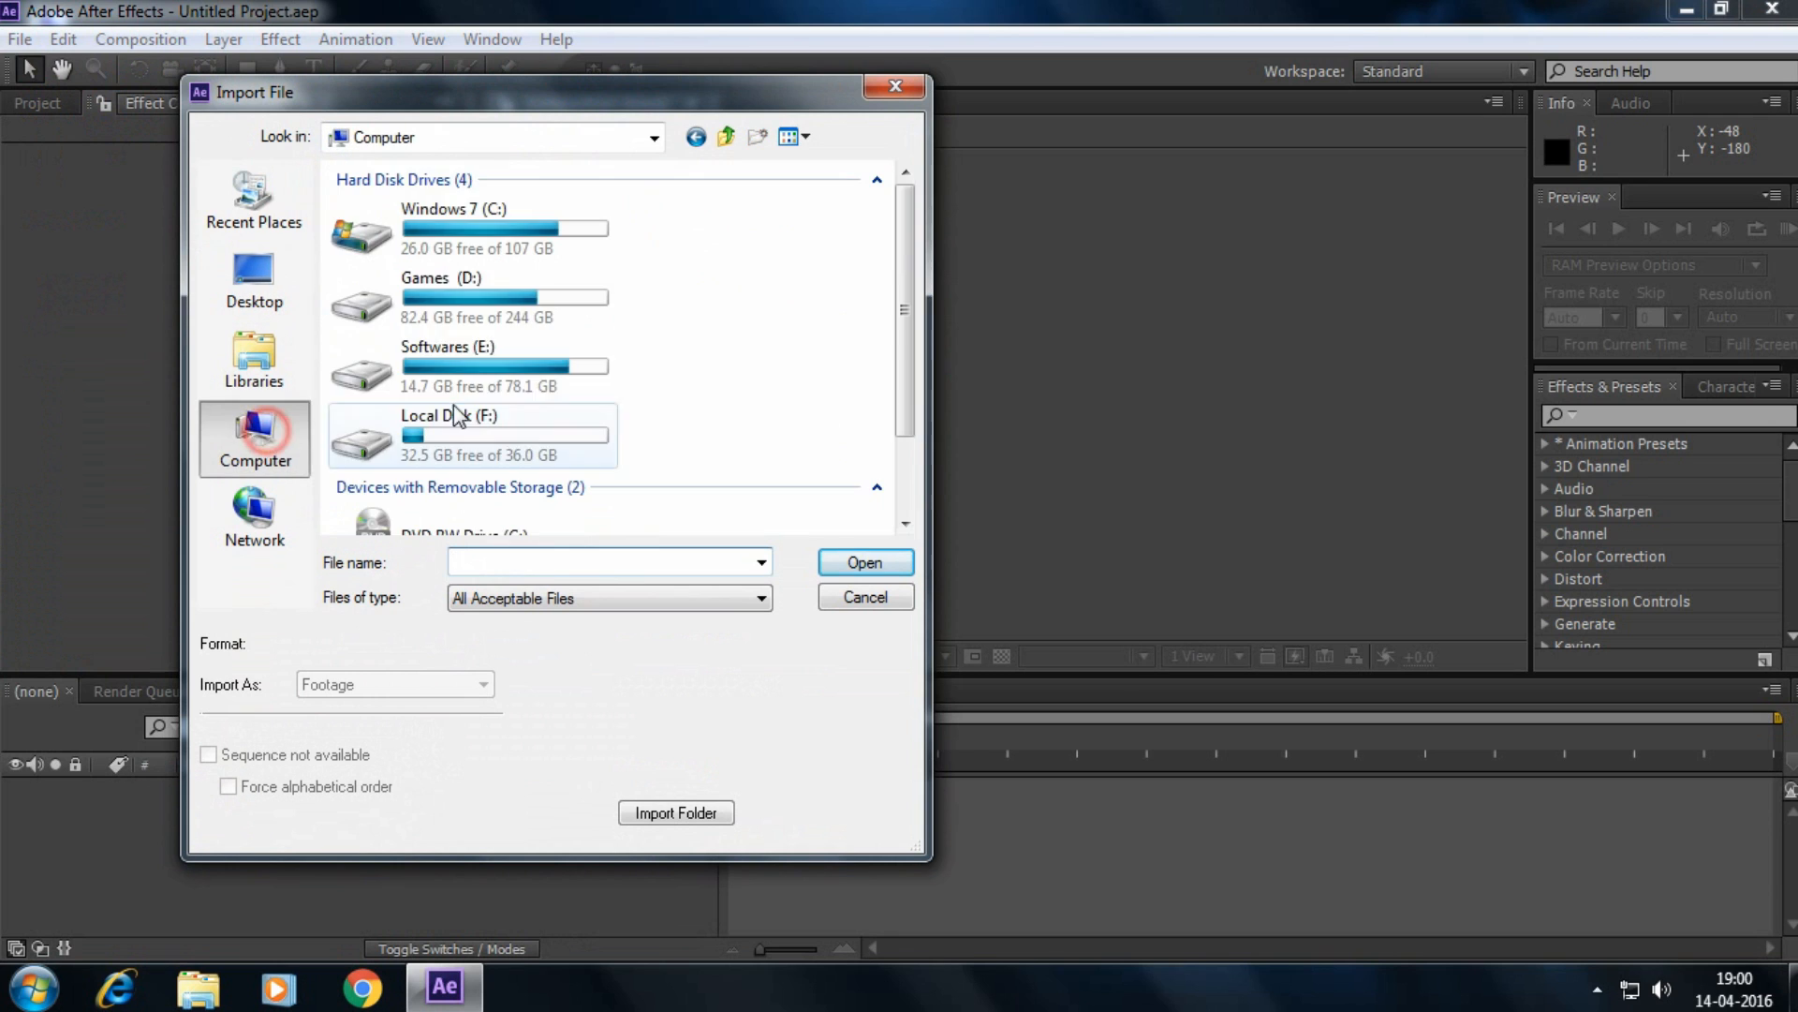
- Browse Softwares (E:) > Footages > Greenscreen background and pick the rooftop clip
double_click(448, 365)
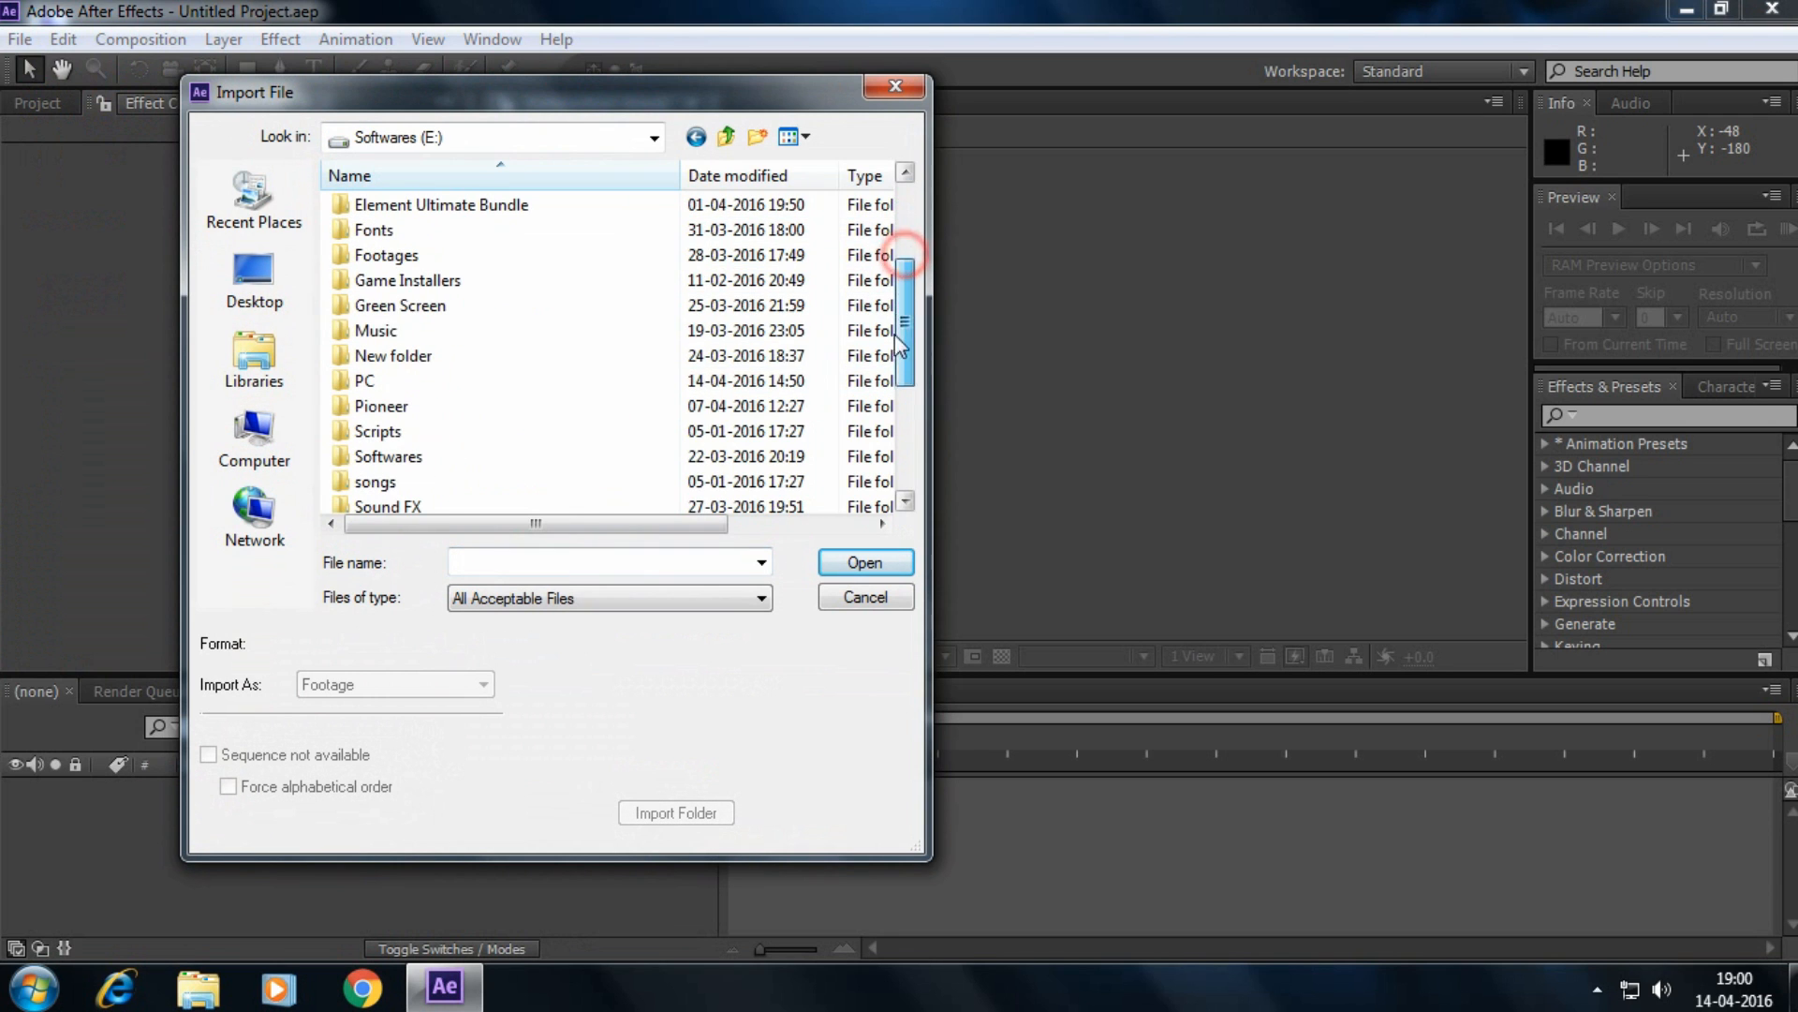
double_click(386, 255)
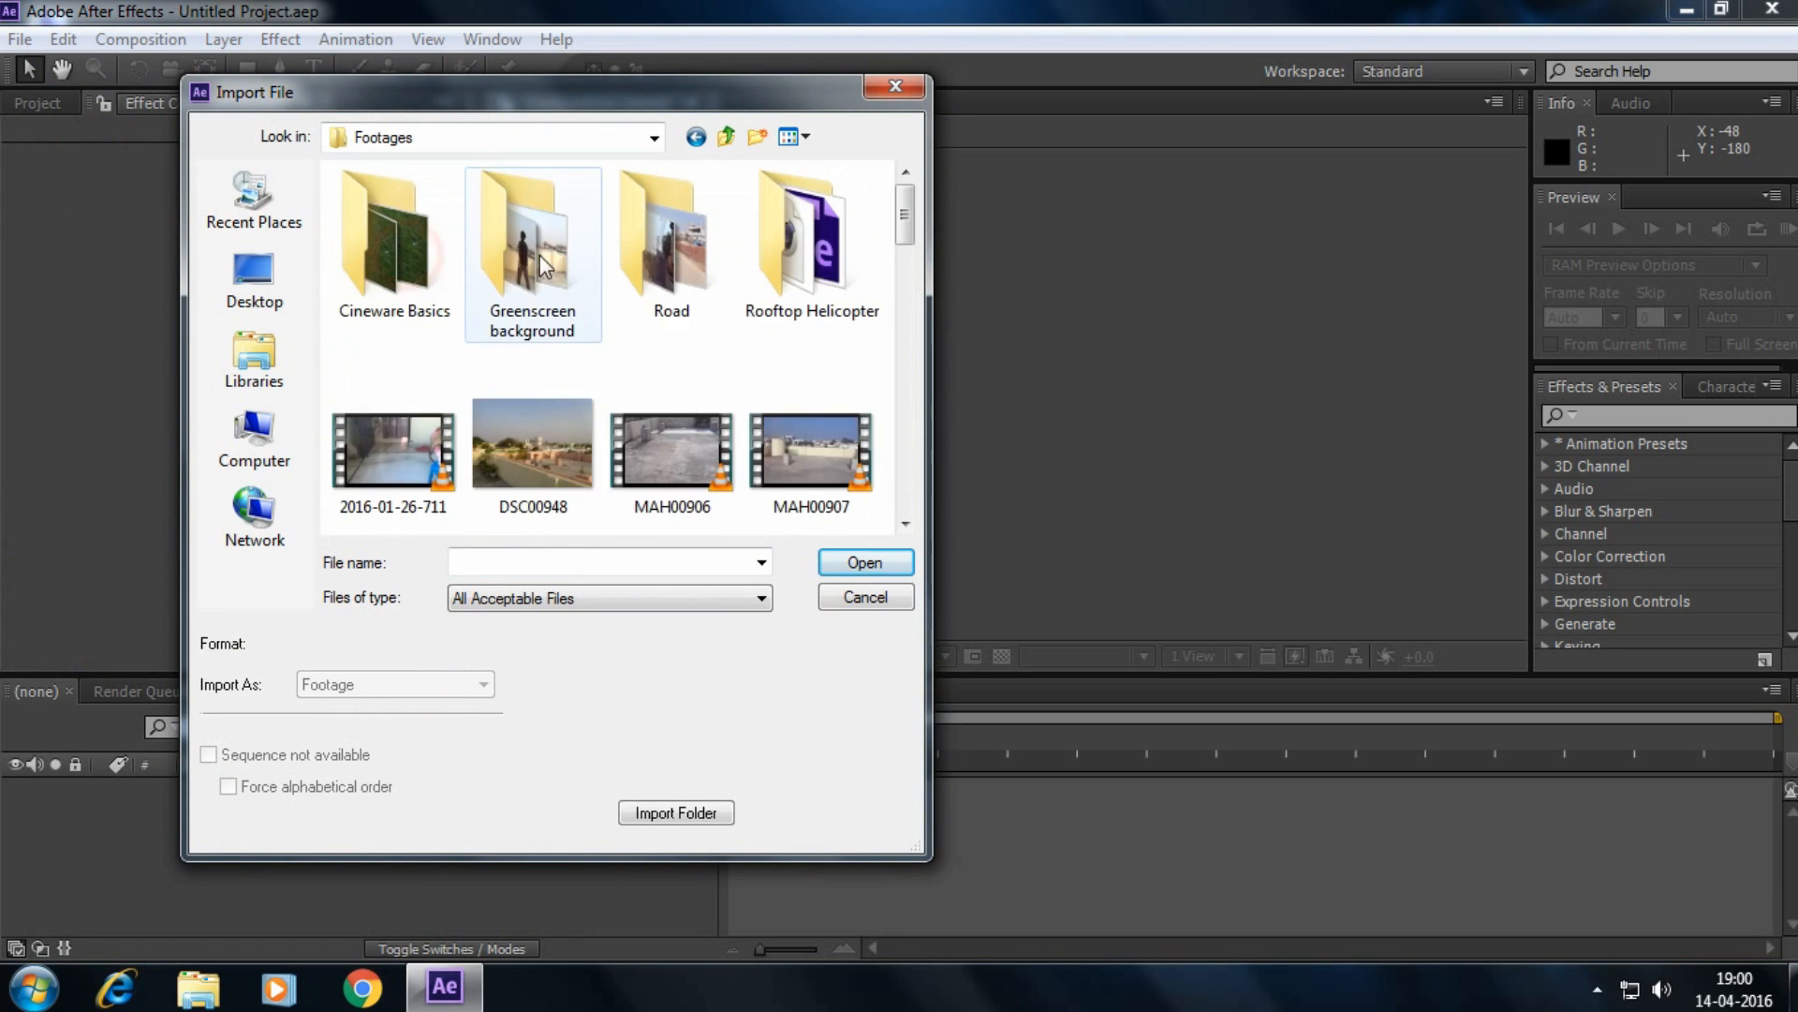
double_click(530, 236)
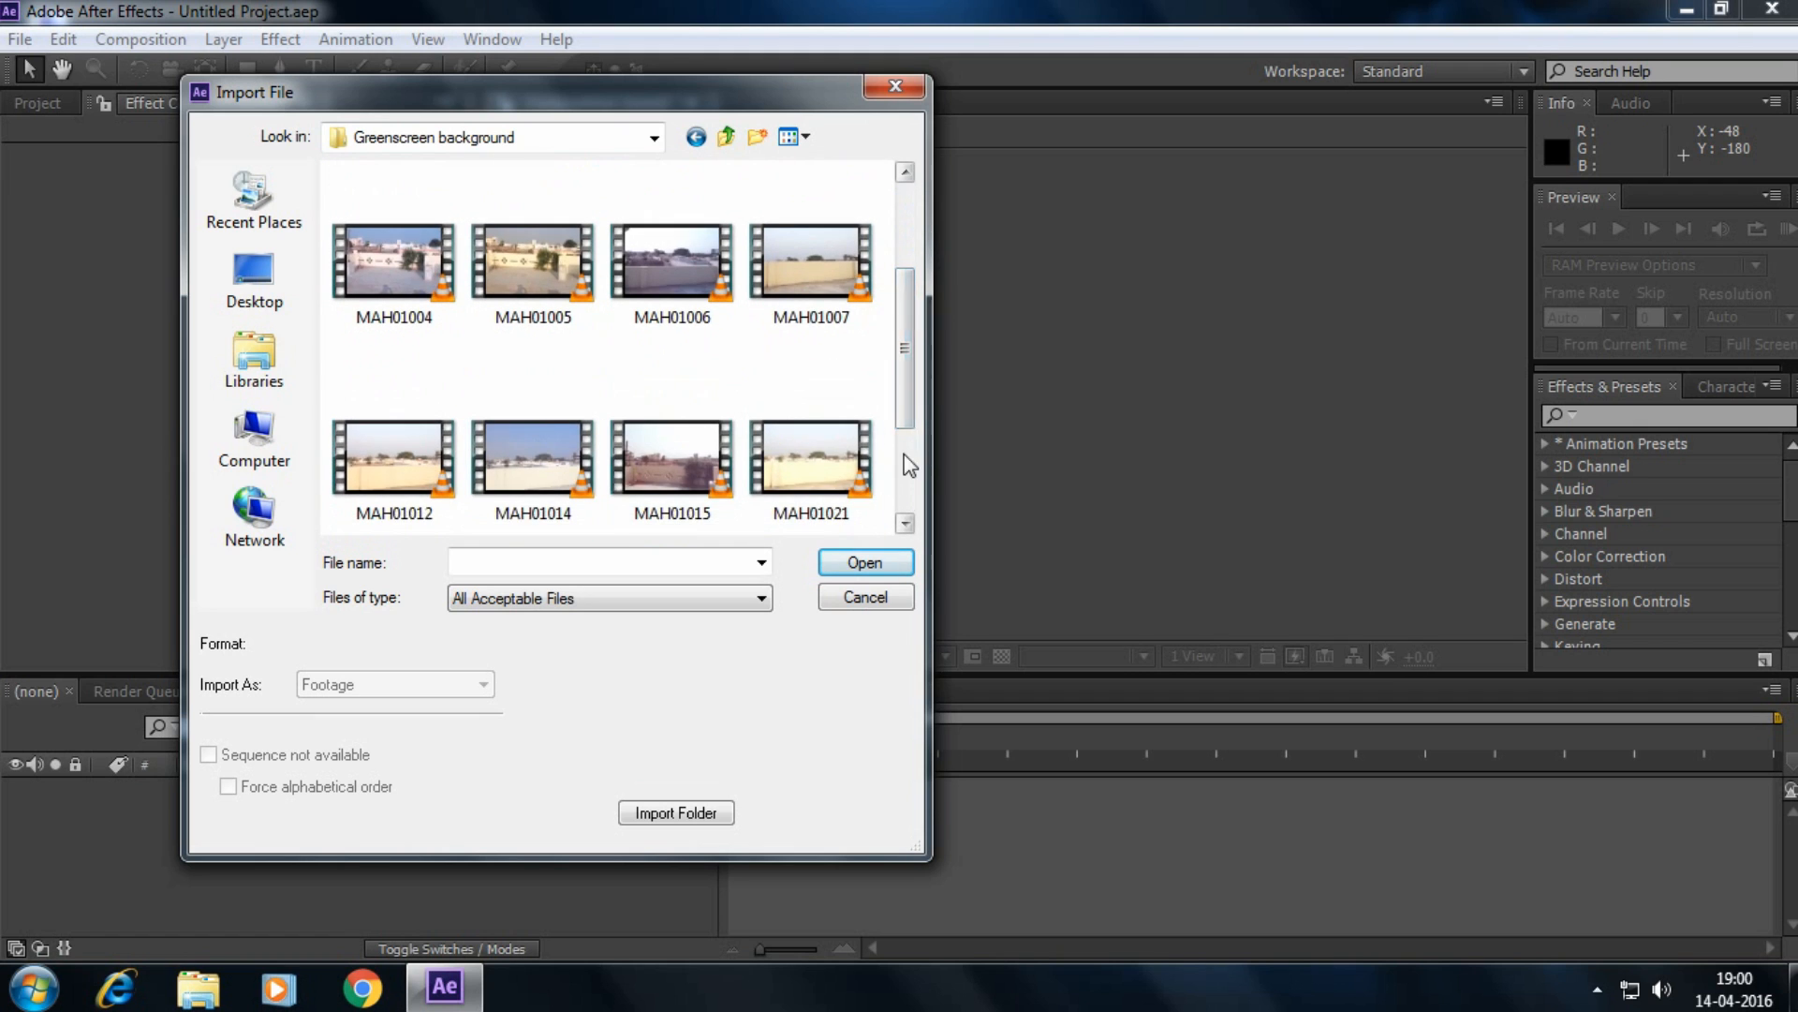
left_click(864, 562)
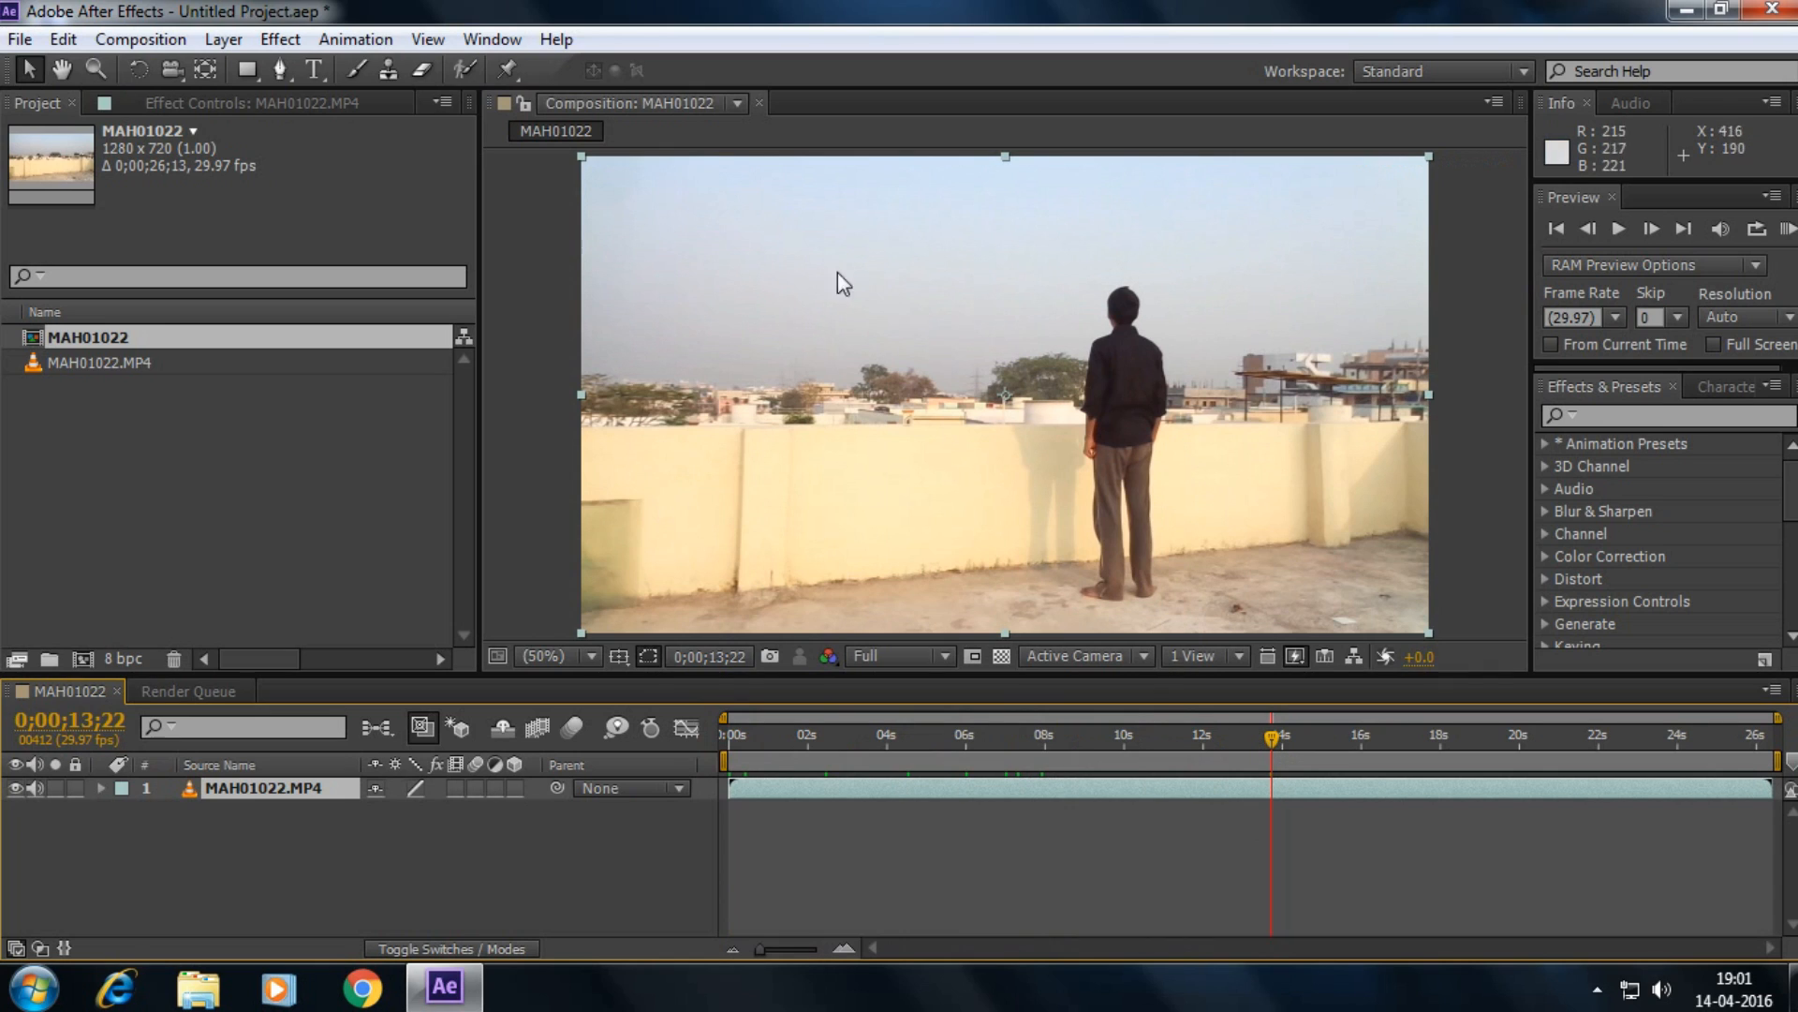
mouse_move(1224, 275)
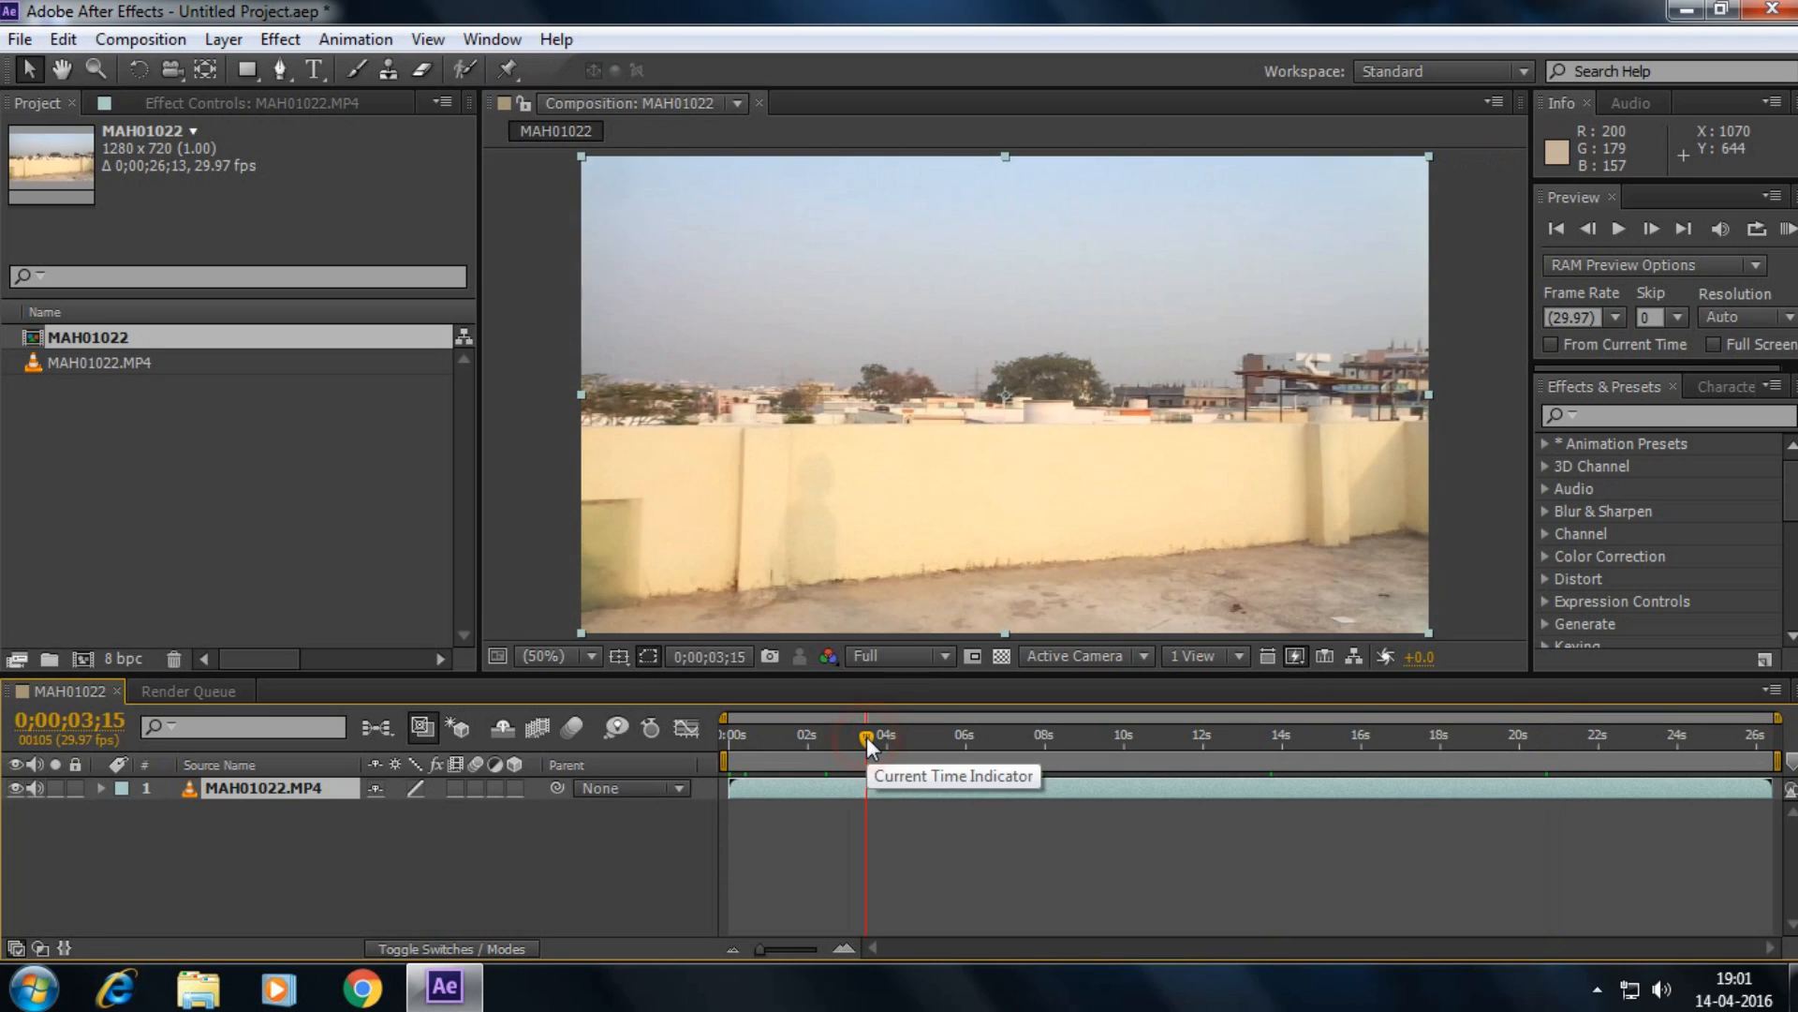
- Scrub to choose the work area and trim the MAH01022 comp to it (about 20 seconds)
left_click_drag(864, 738, 854, 738)
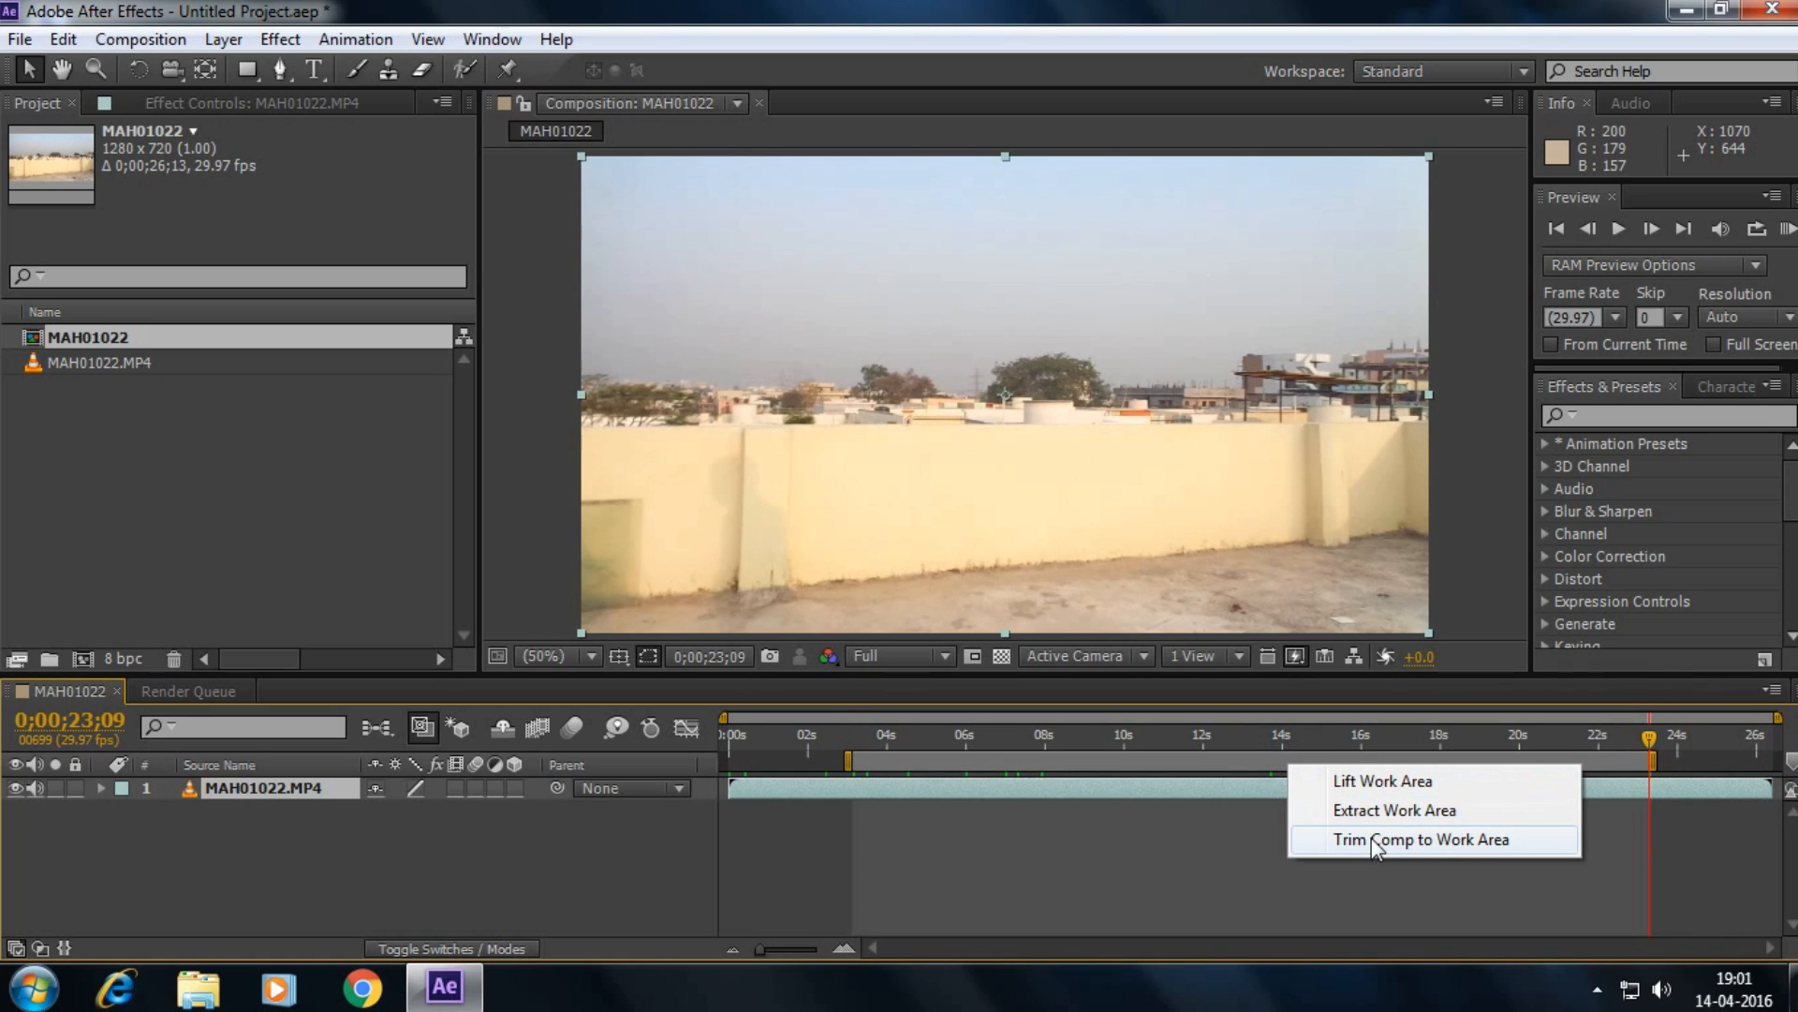
left_click(1377, 839)
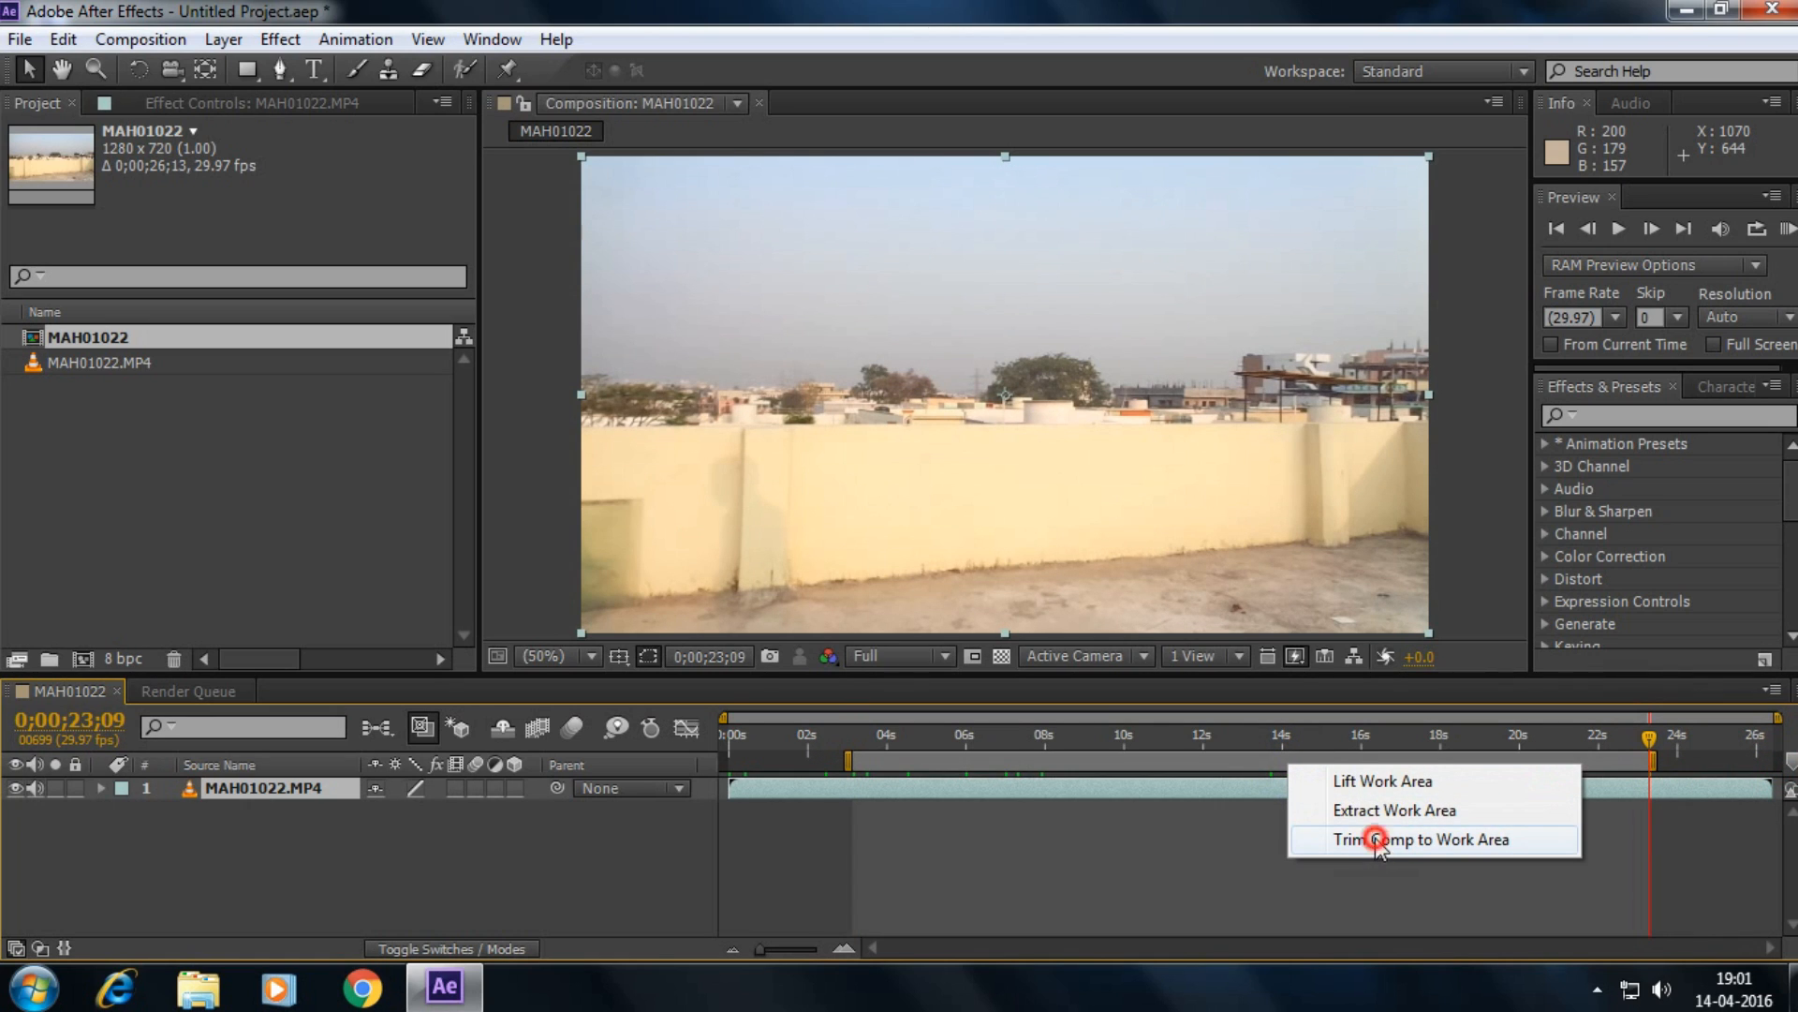
left_click(1421, 840)
type("Front")
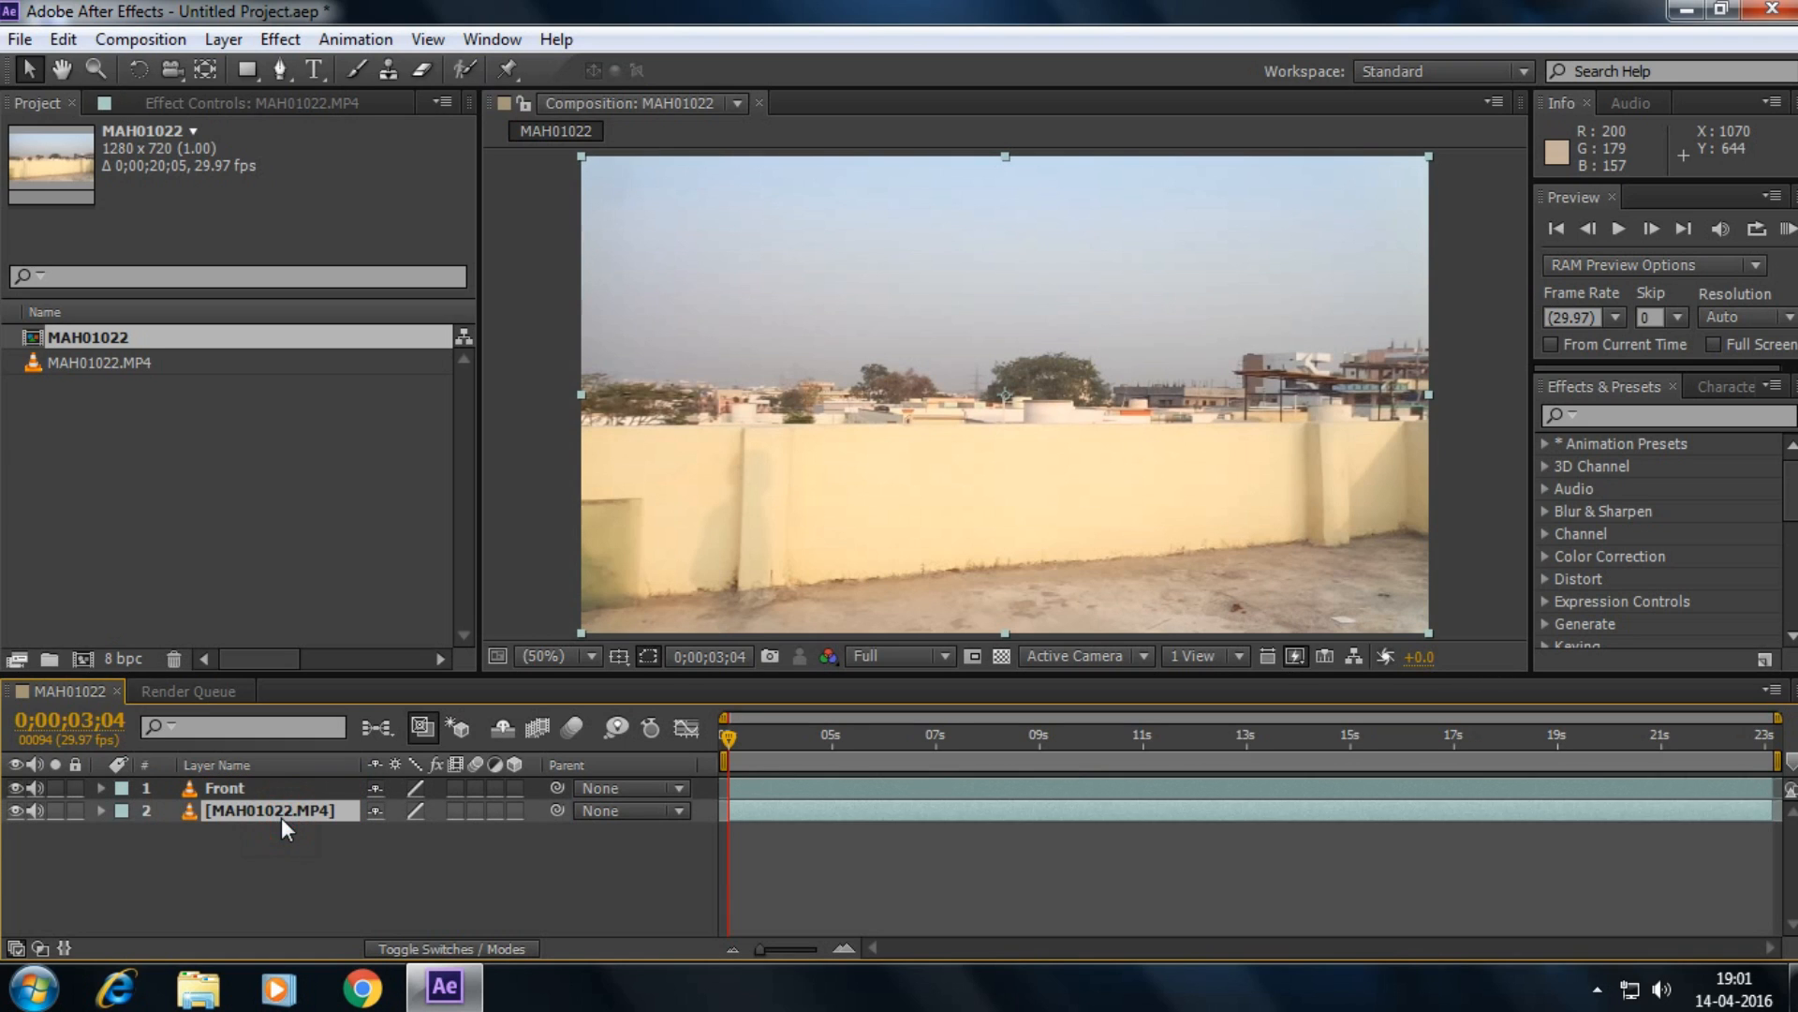
- Rename the bottom duplicate layer to Back, leaving Front above it
type("Bacl")
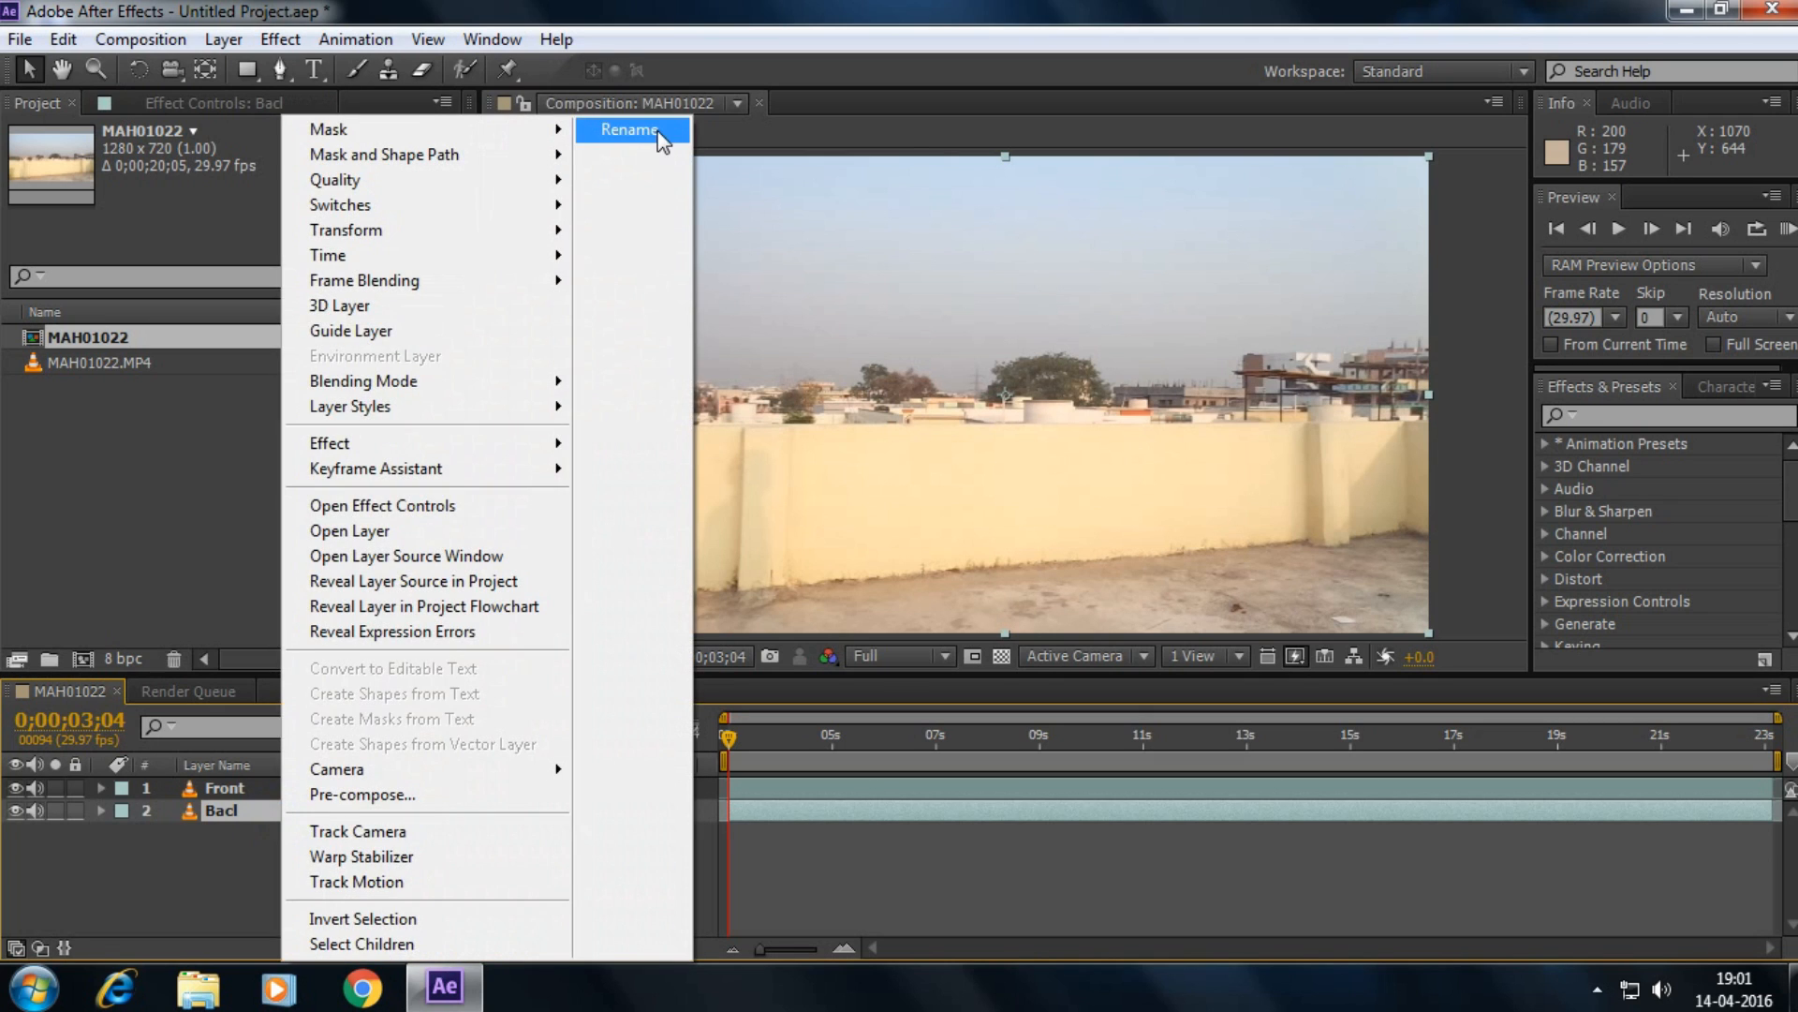
left_click(630, 129)
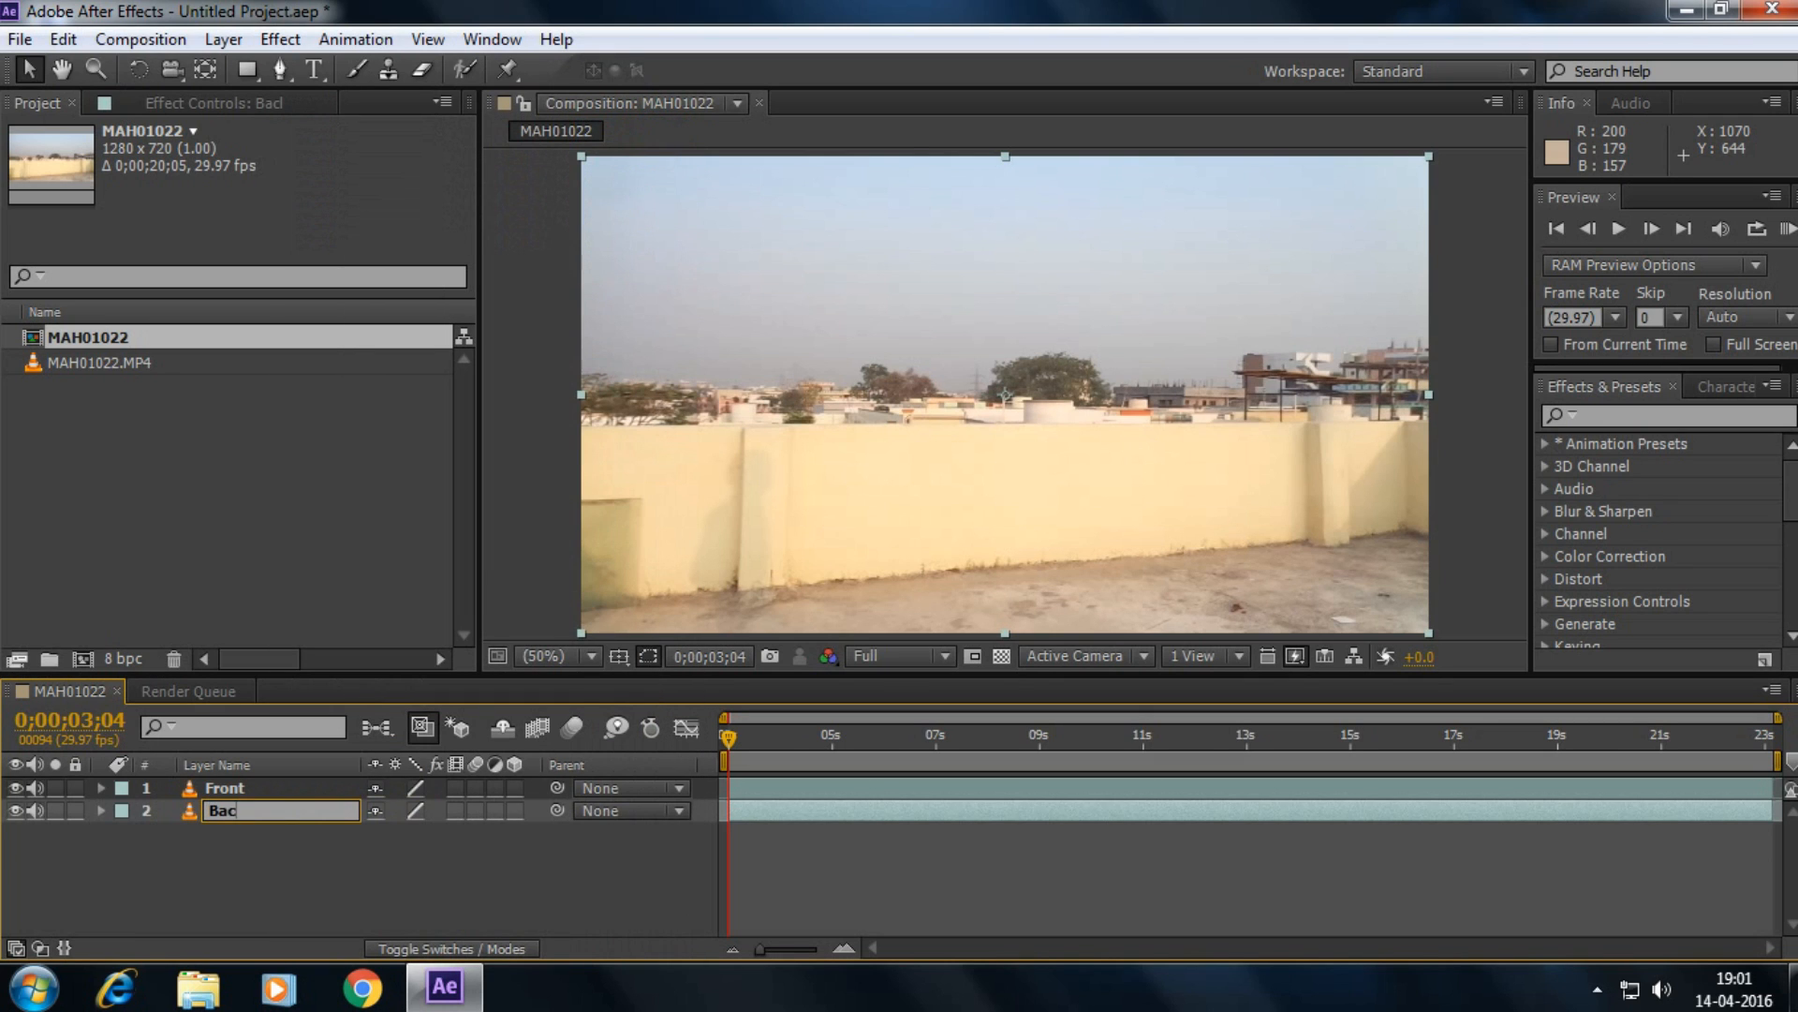
type("k")
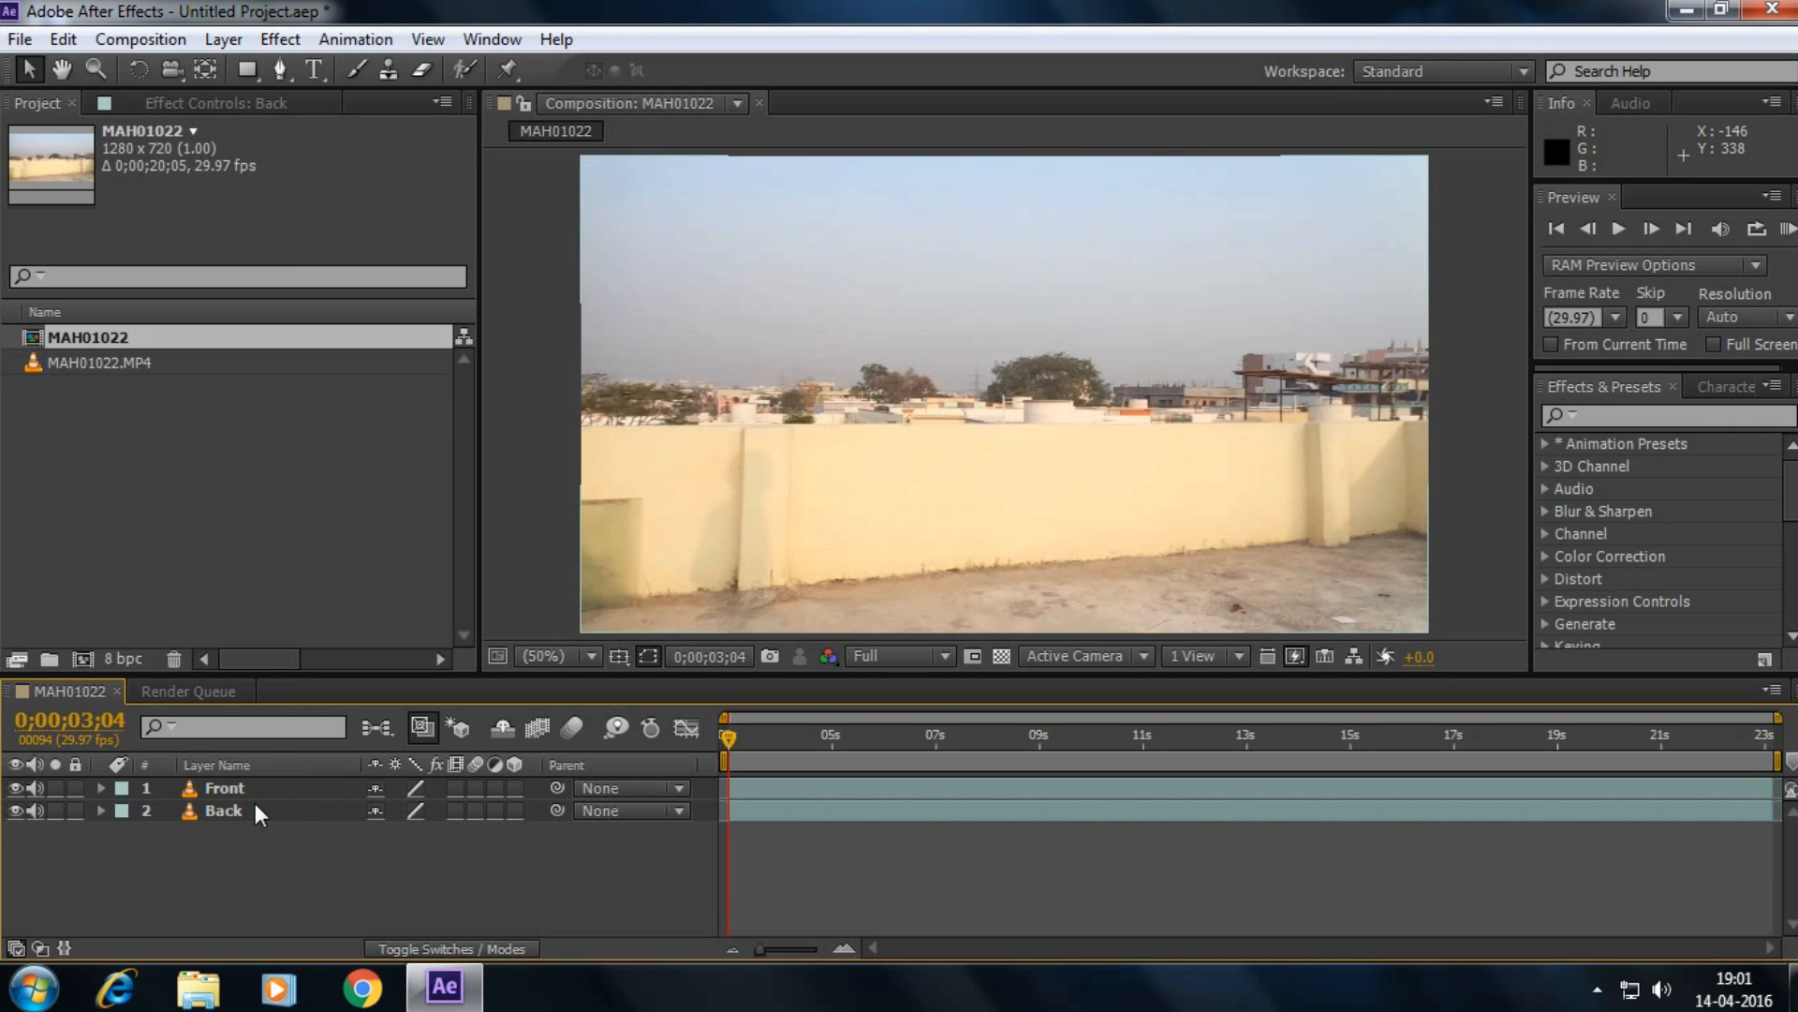
mouse_move(238, 798)
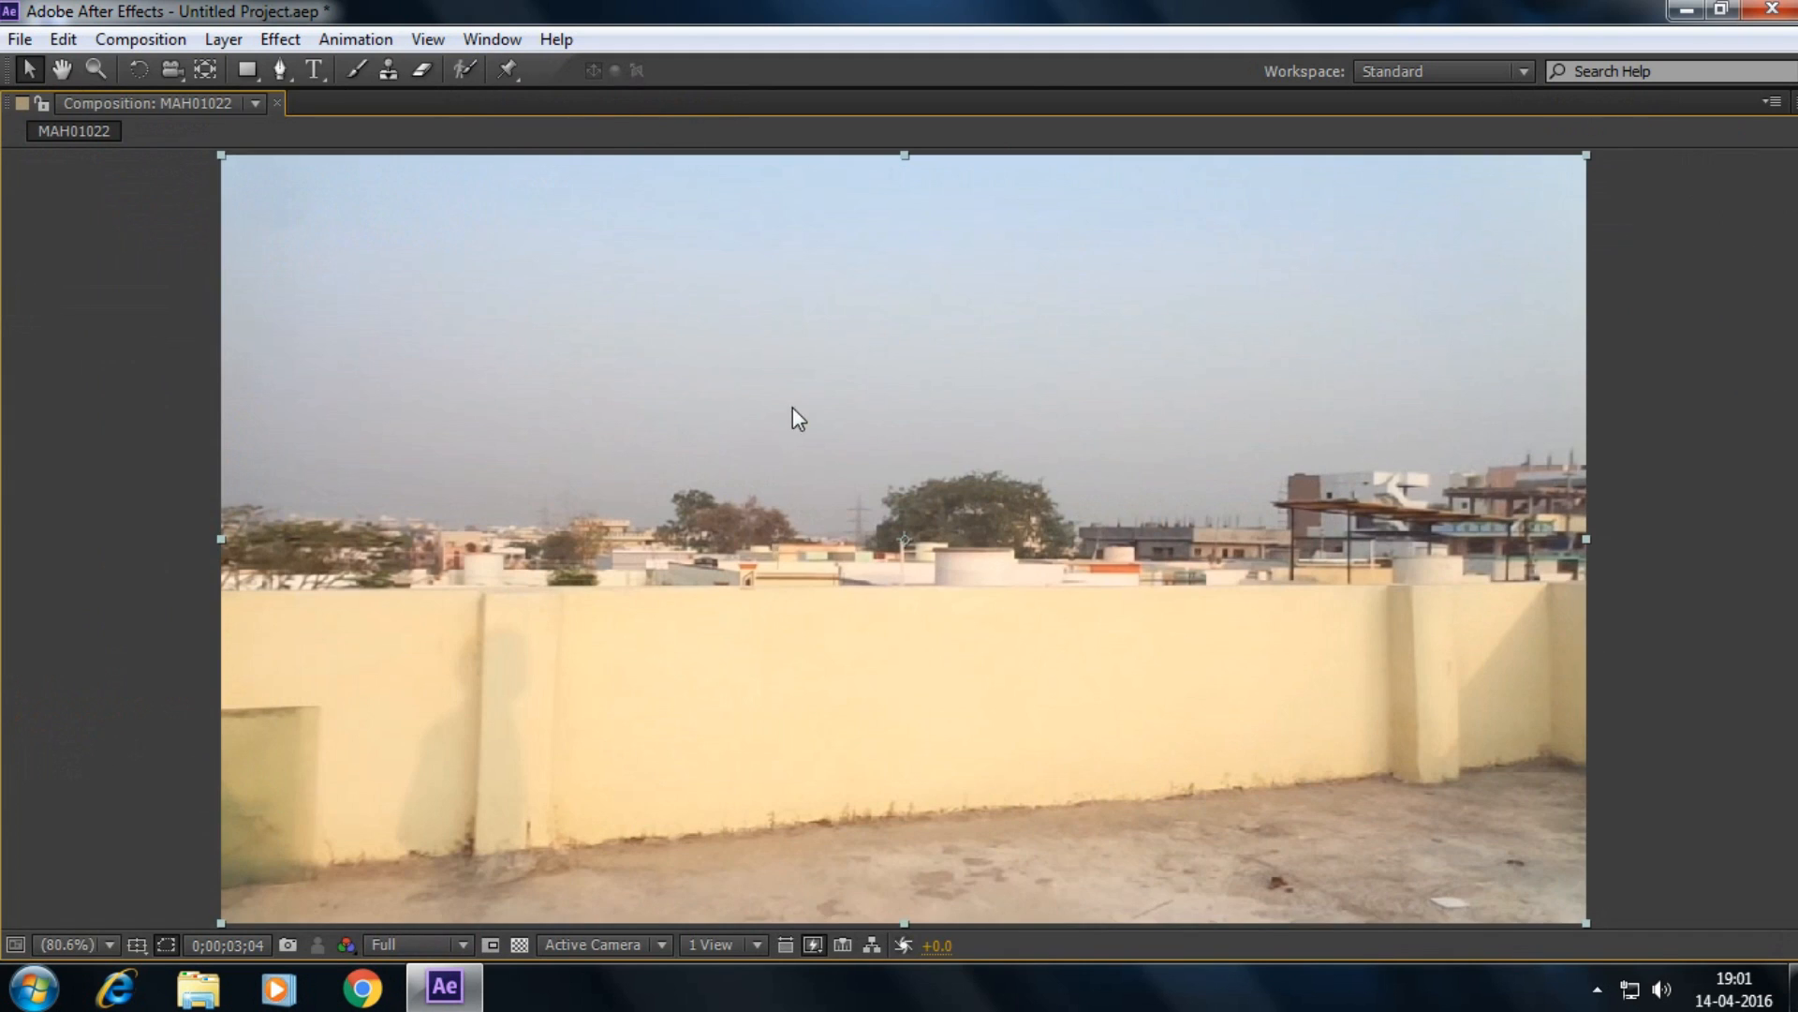
- With the Pen tool, start the mask and curve it over the first large tree crown
left_click(280, 70)
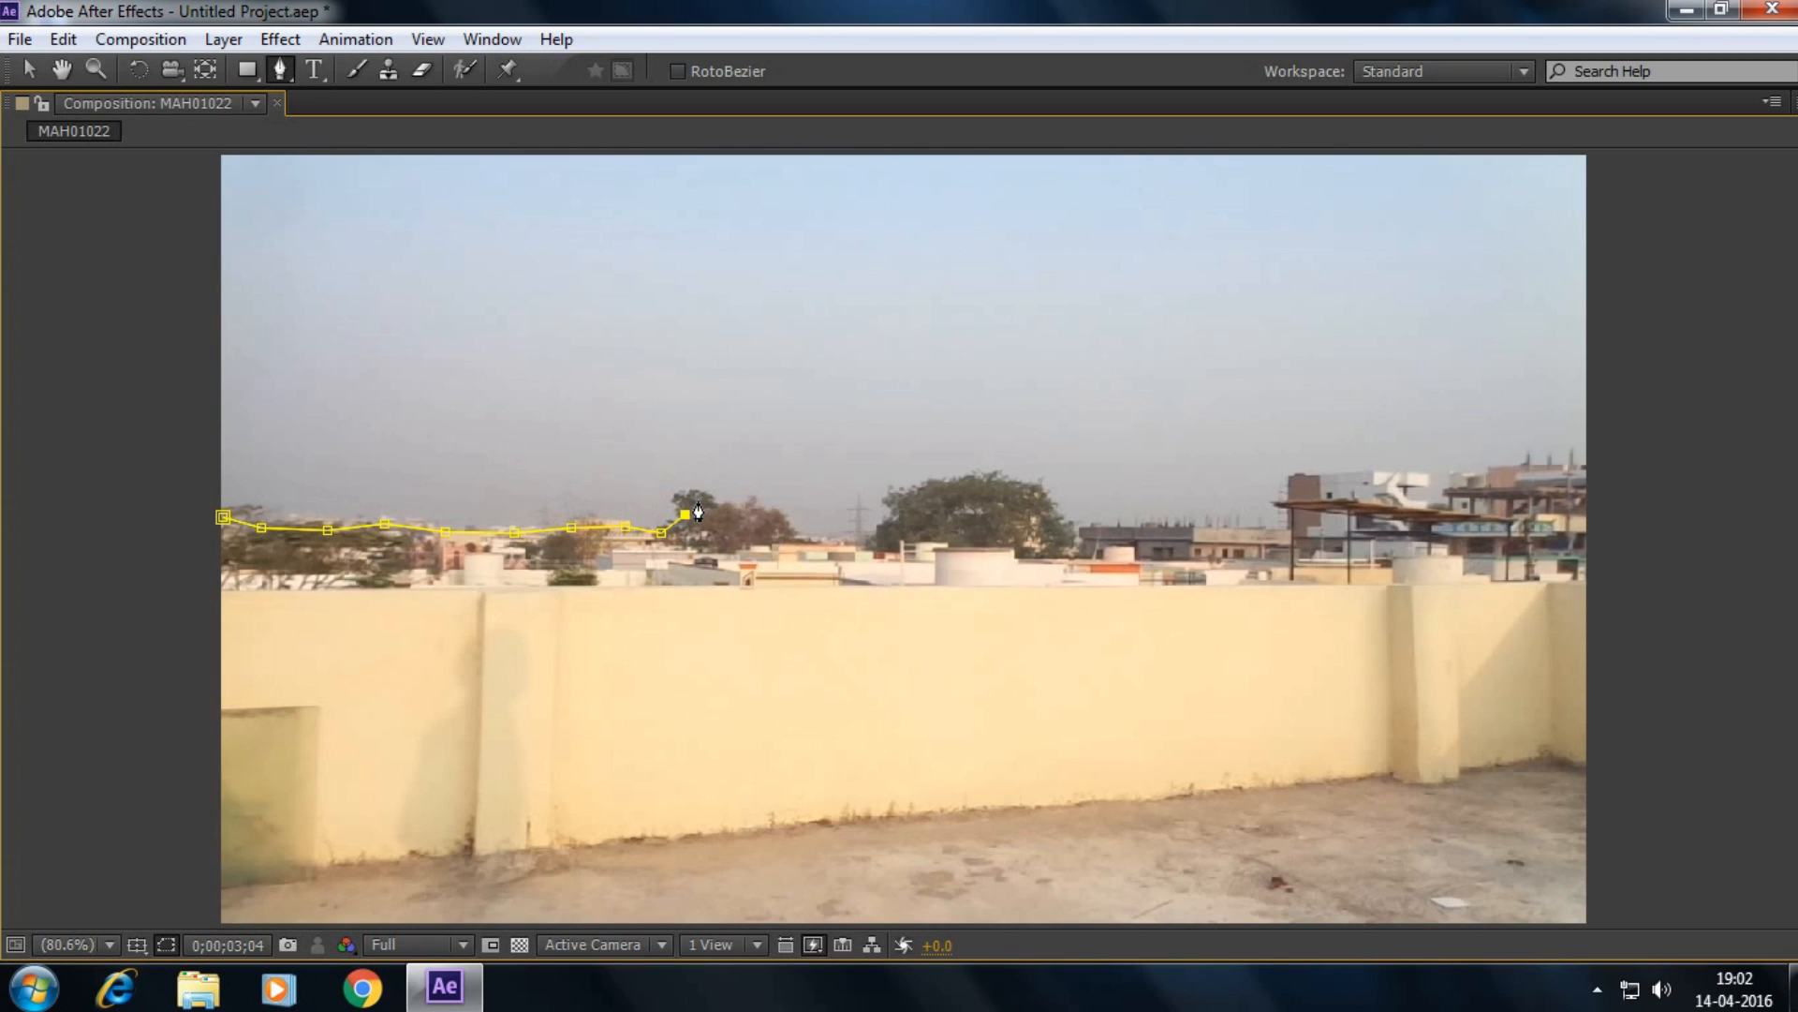
left_click(775, 523)
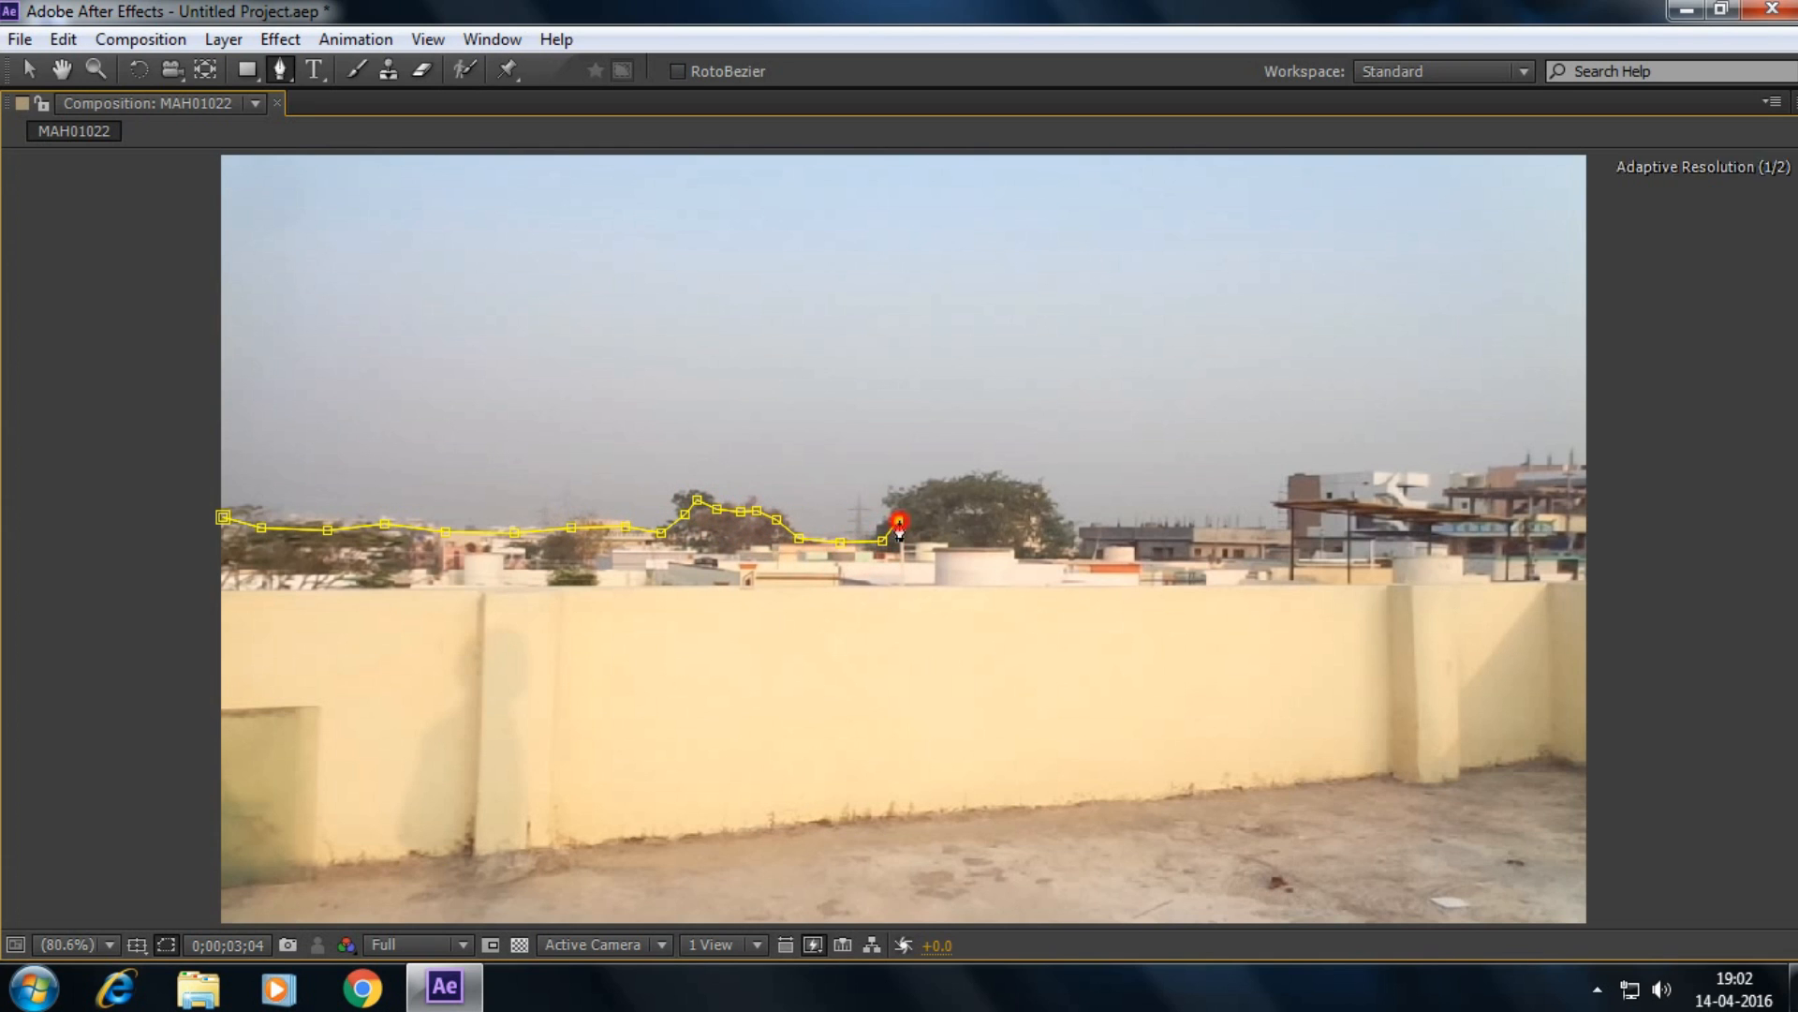
left_click_drag(897, 522, 992, 481)
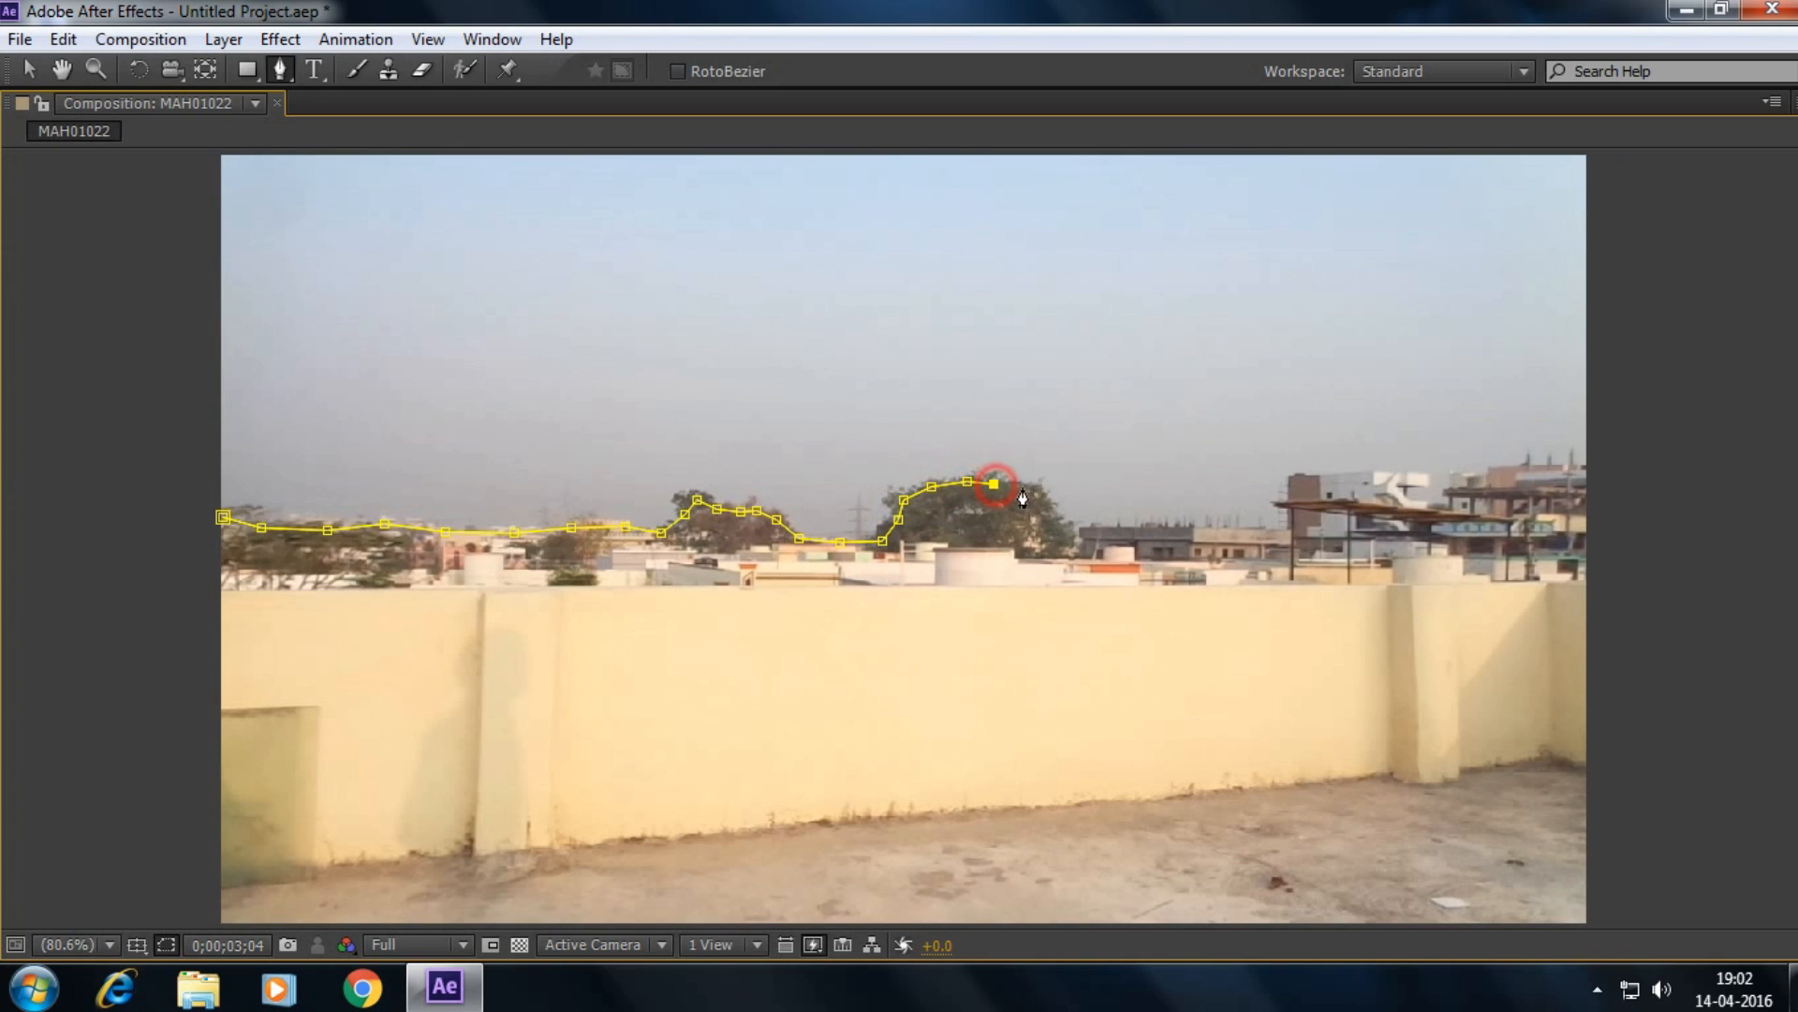
left_click_drag(994, 481, 1064, 530)
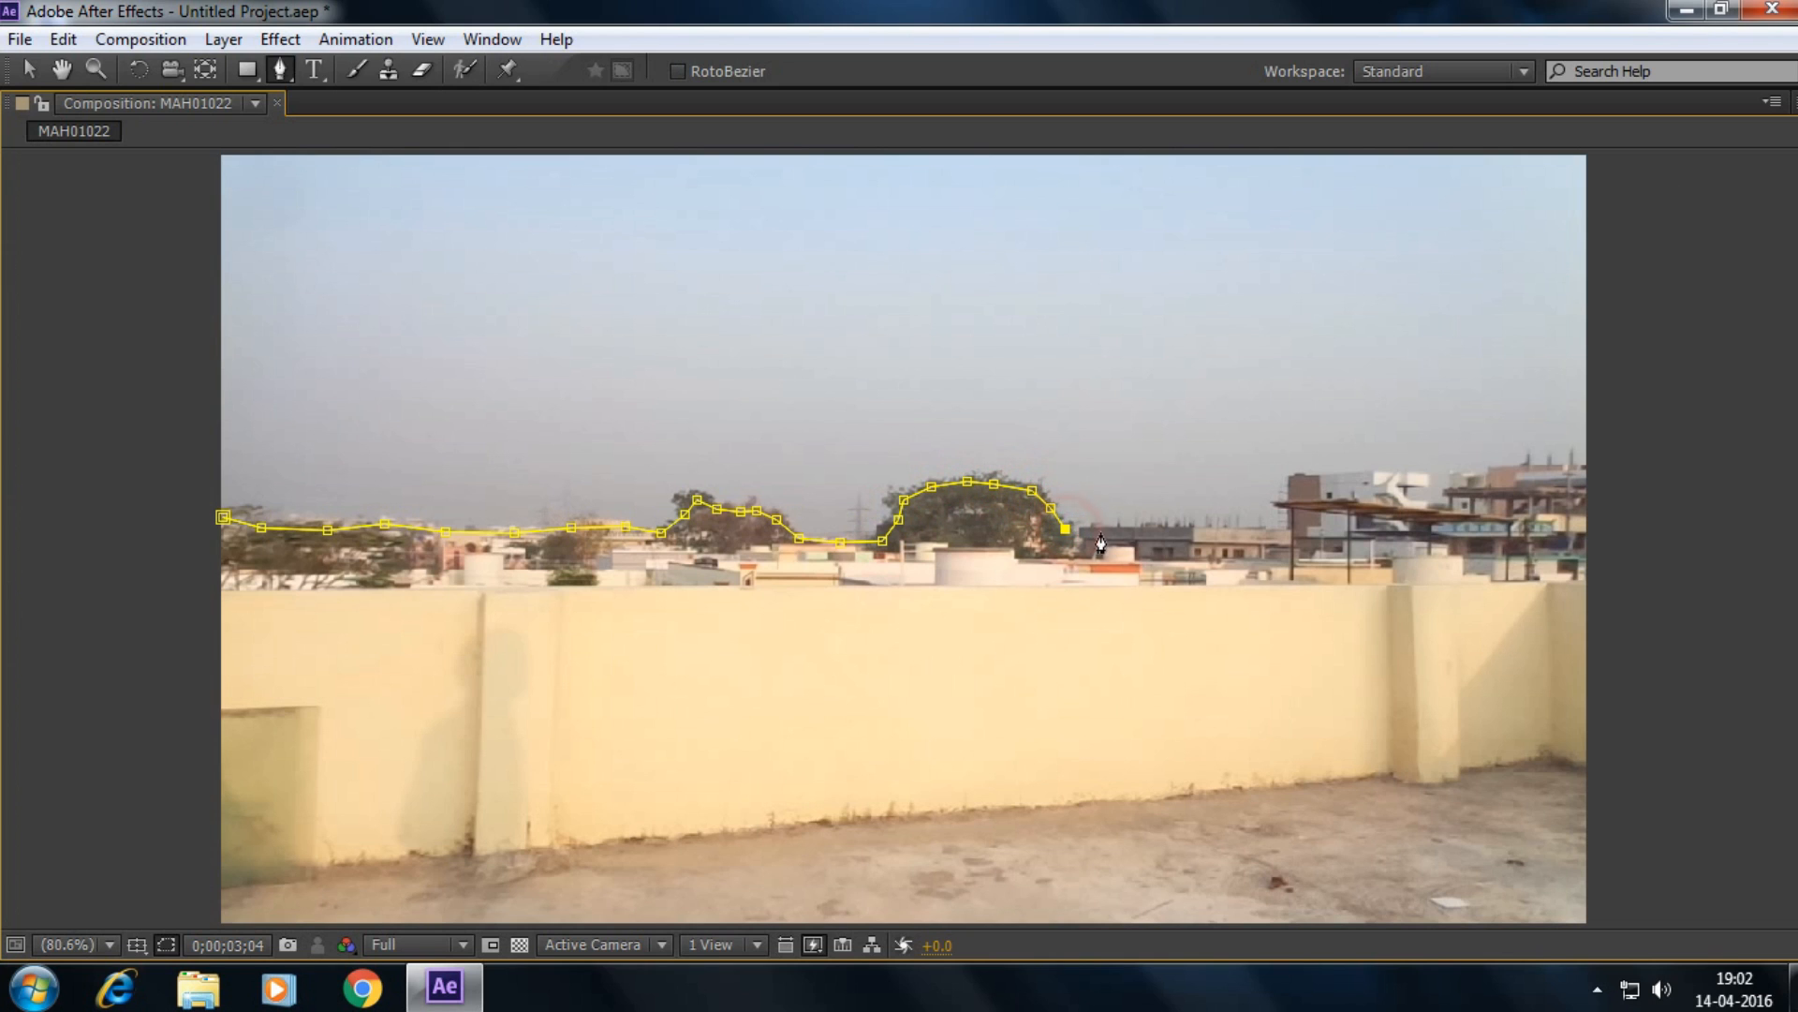
- Continue the mask along the low rooftops and up around the tall building outline
left_click(1203, 527)
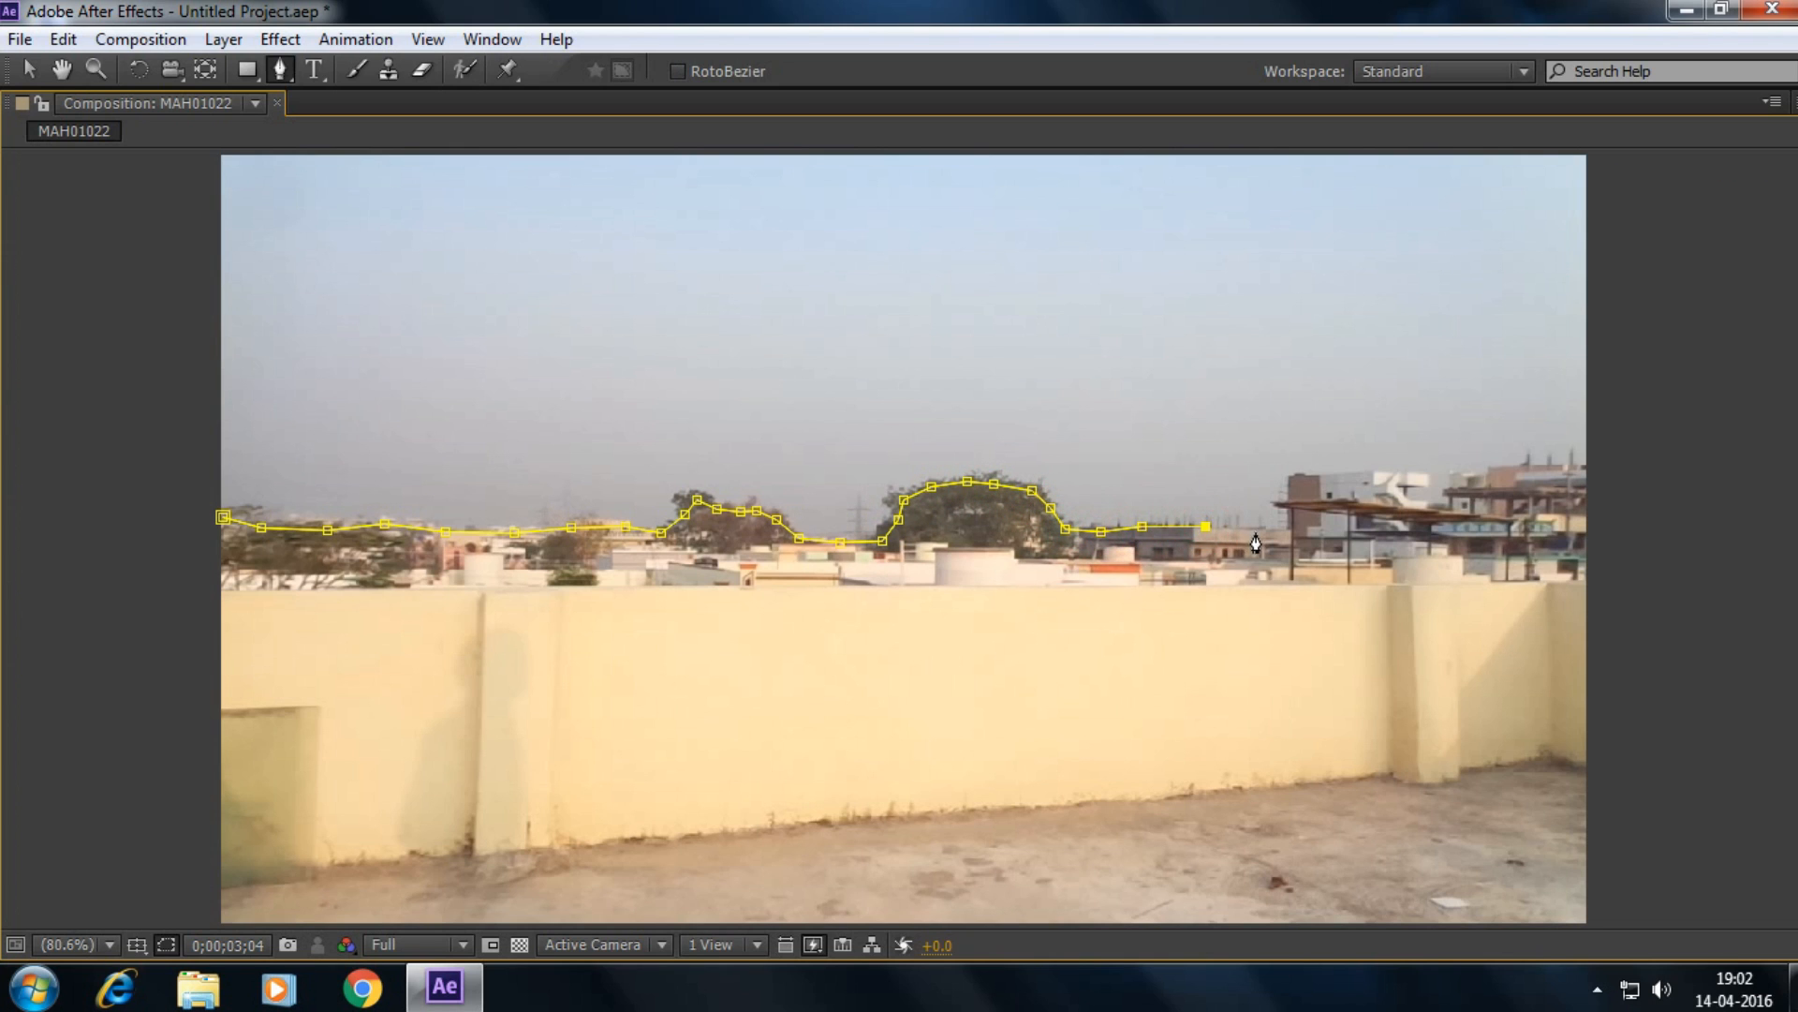
left_click(1362, 476)
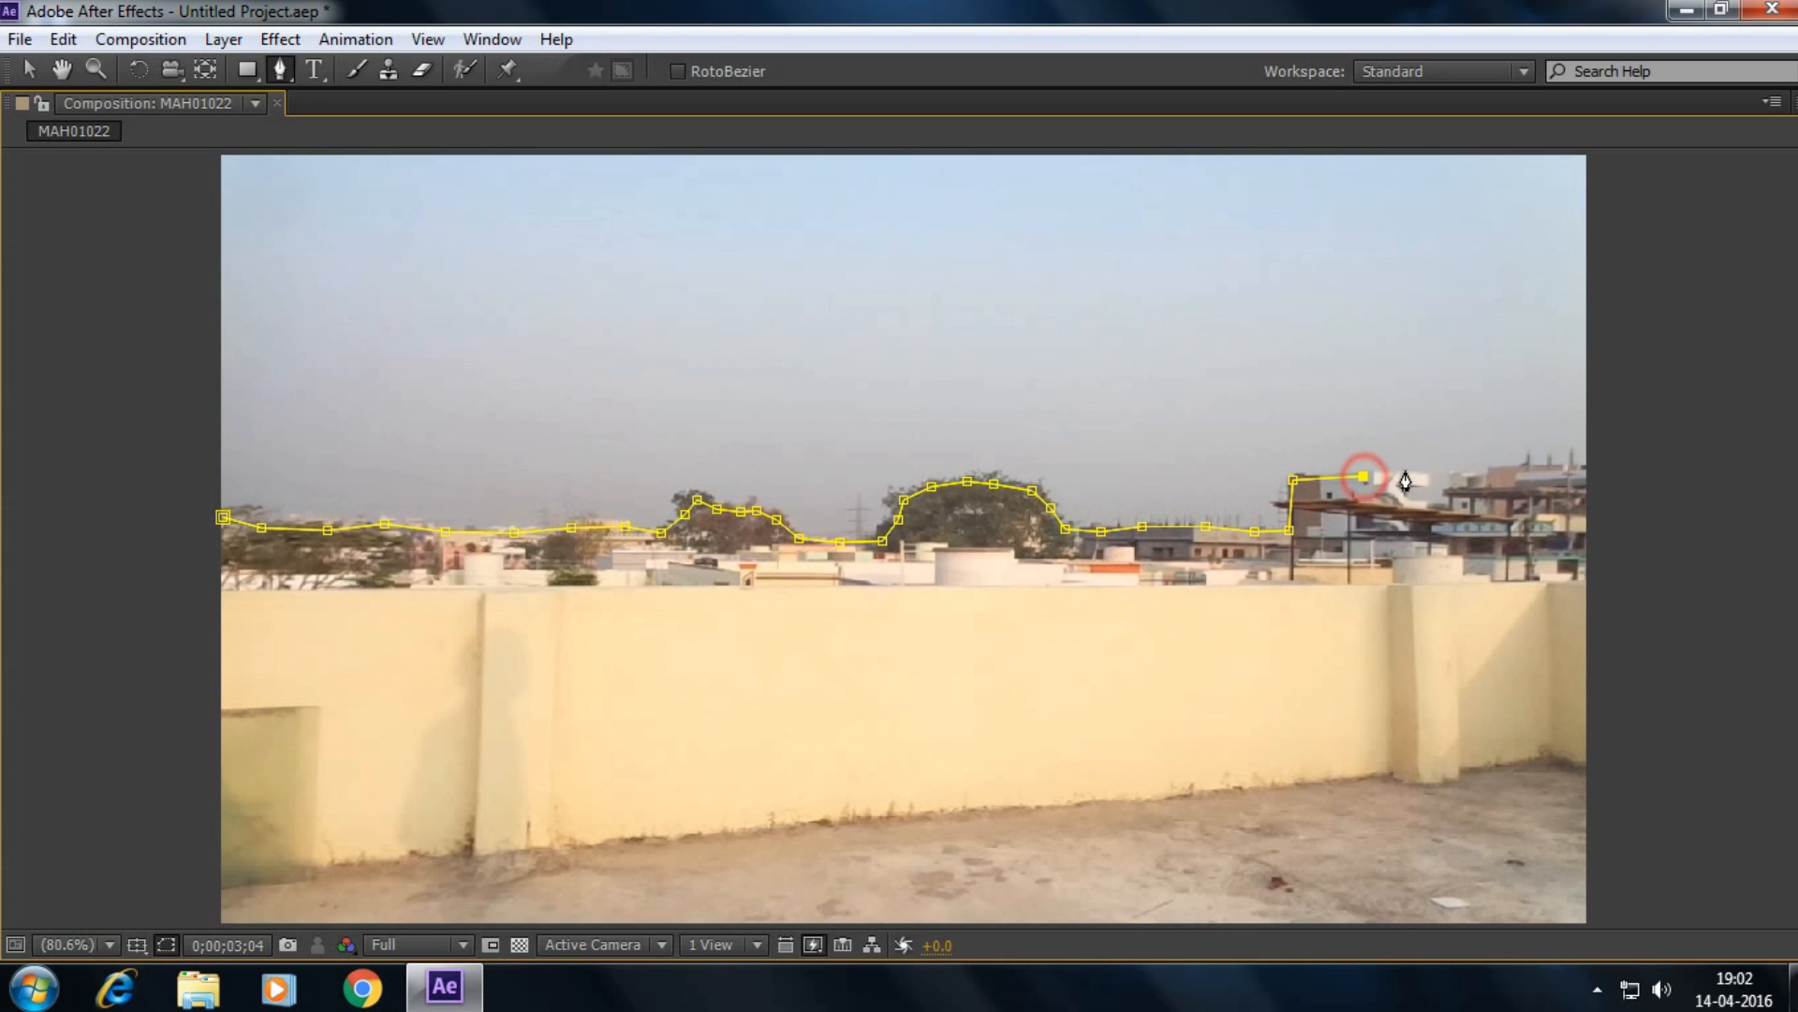
left_click_drag(1362, 475, 1410, 473)
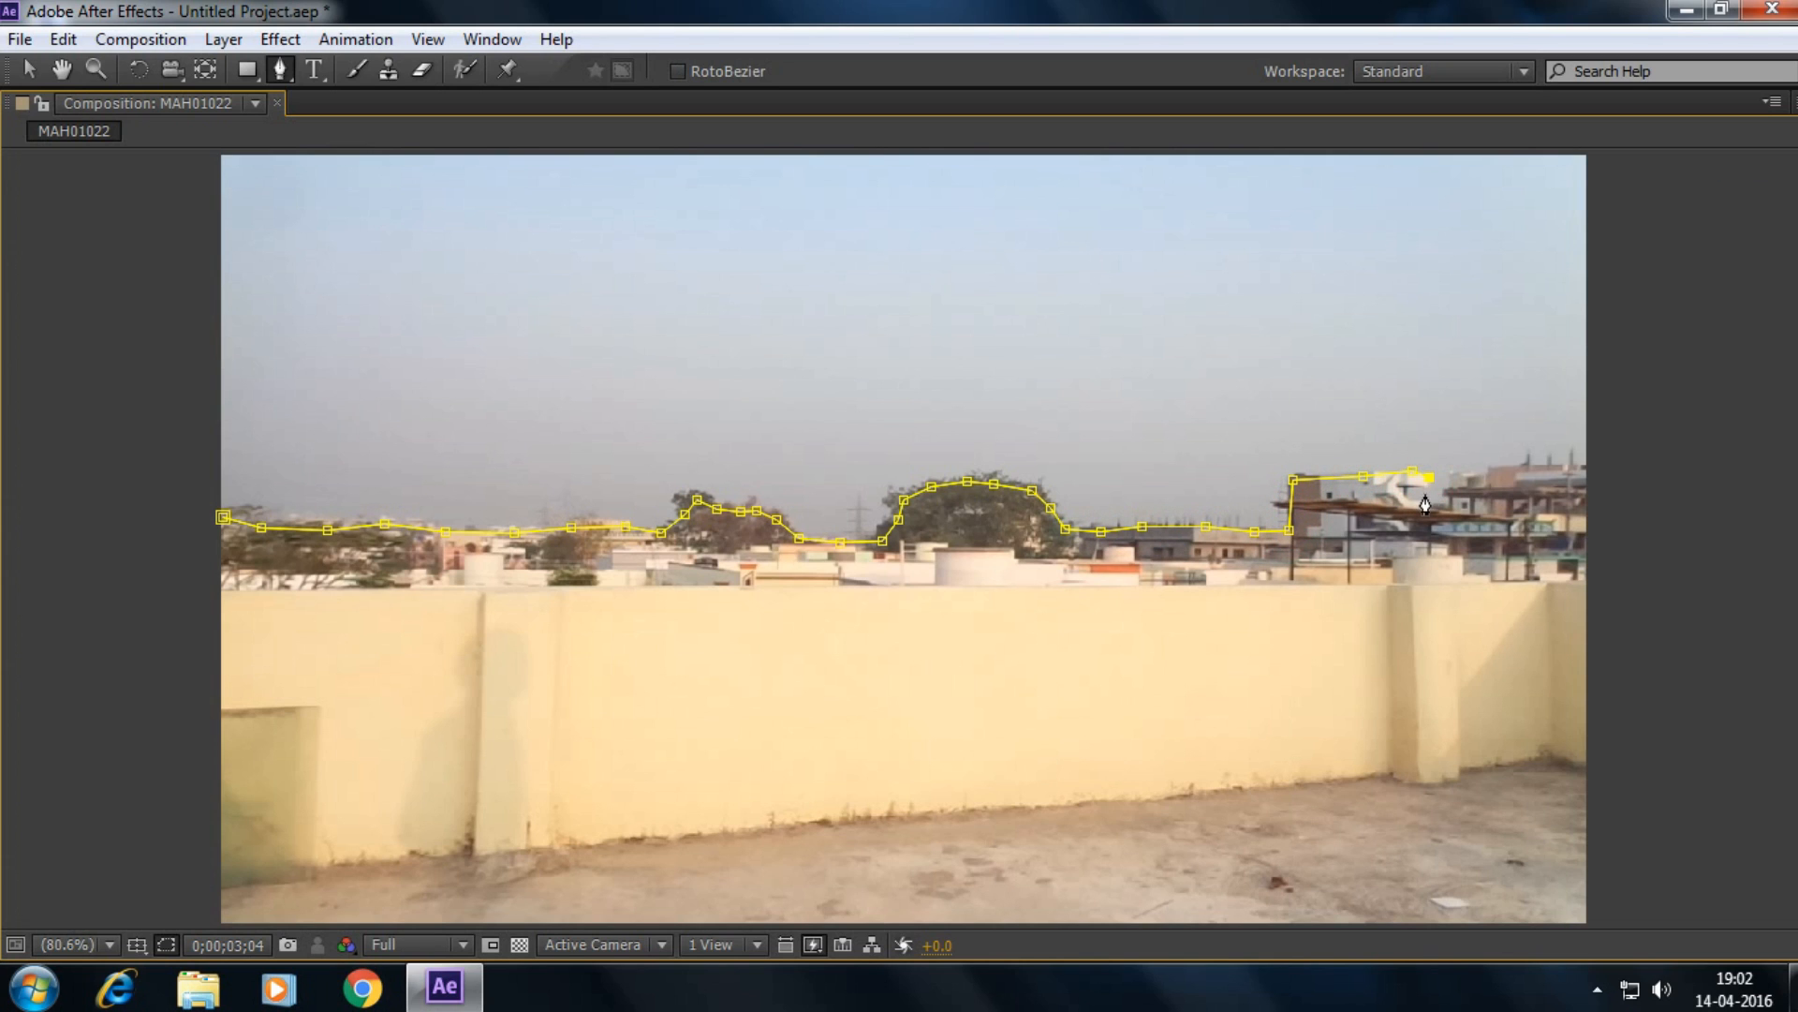
left_click(1413, 491)
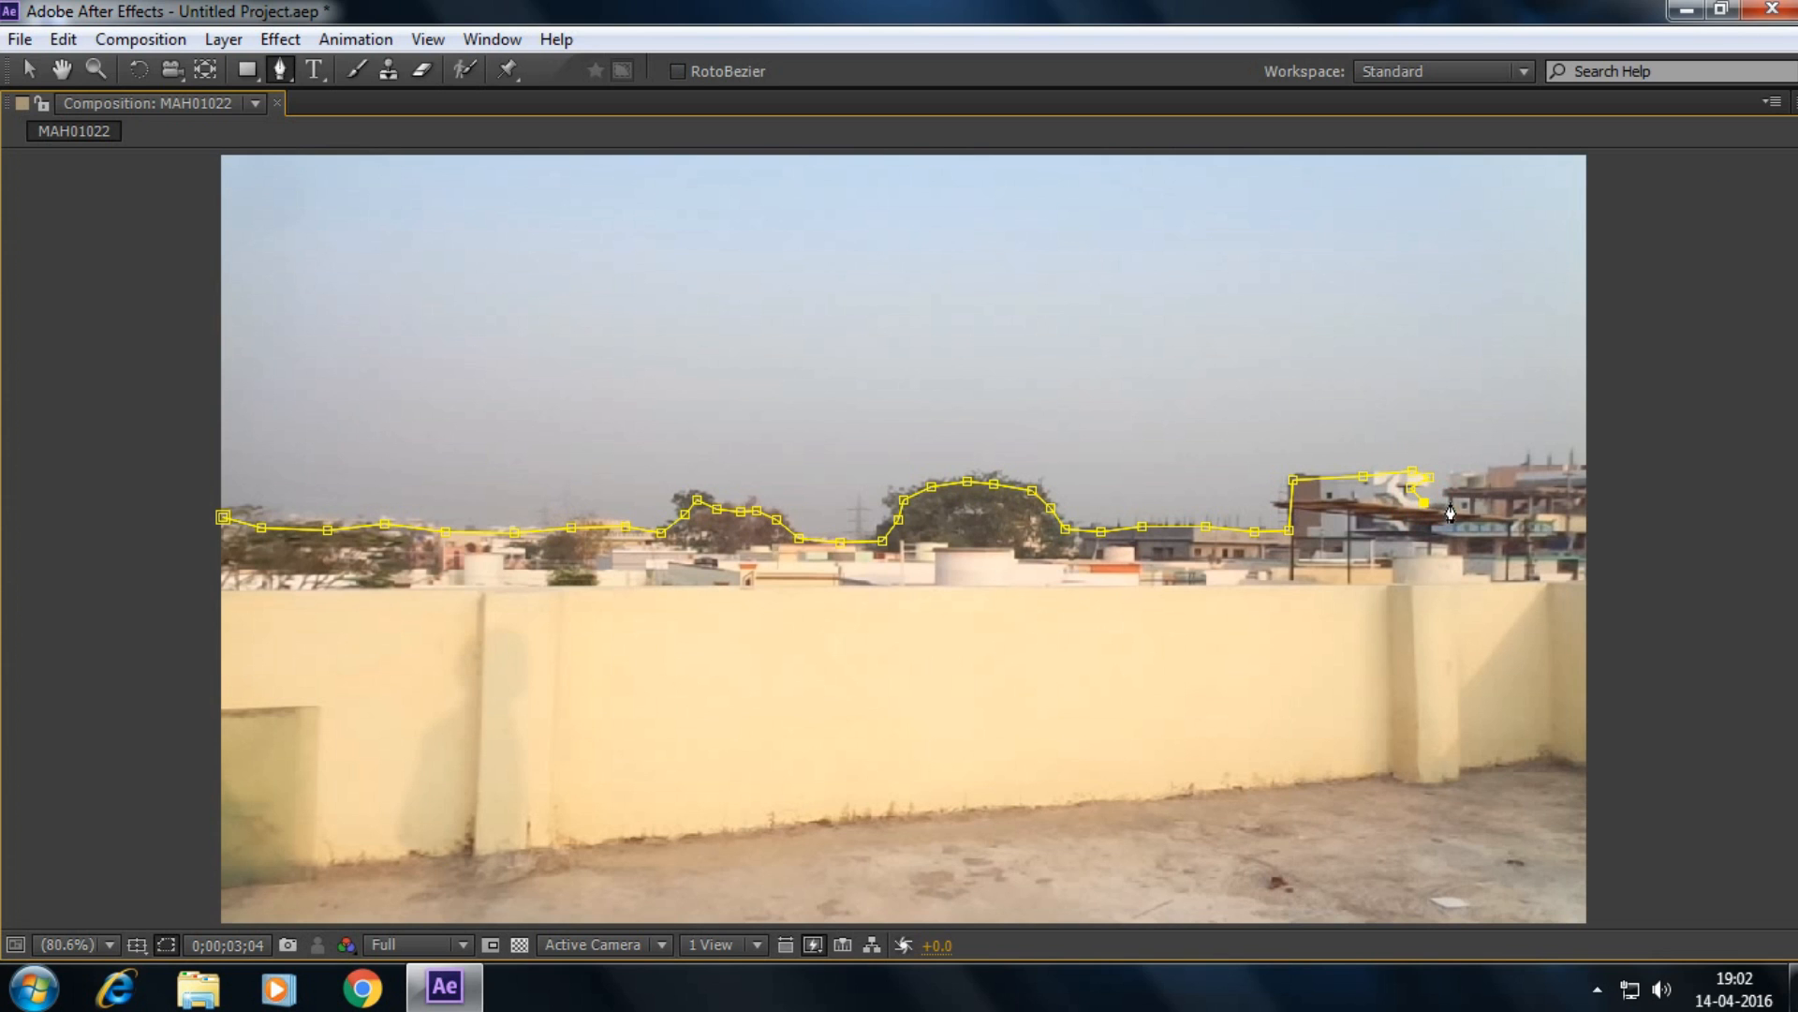
left_click(1592, 463)
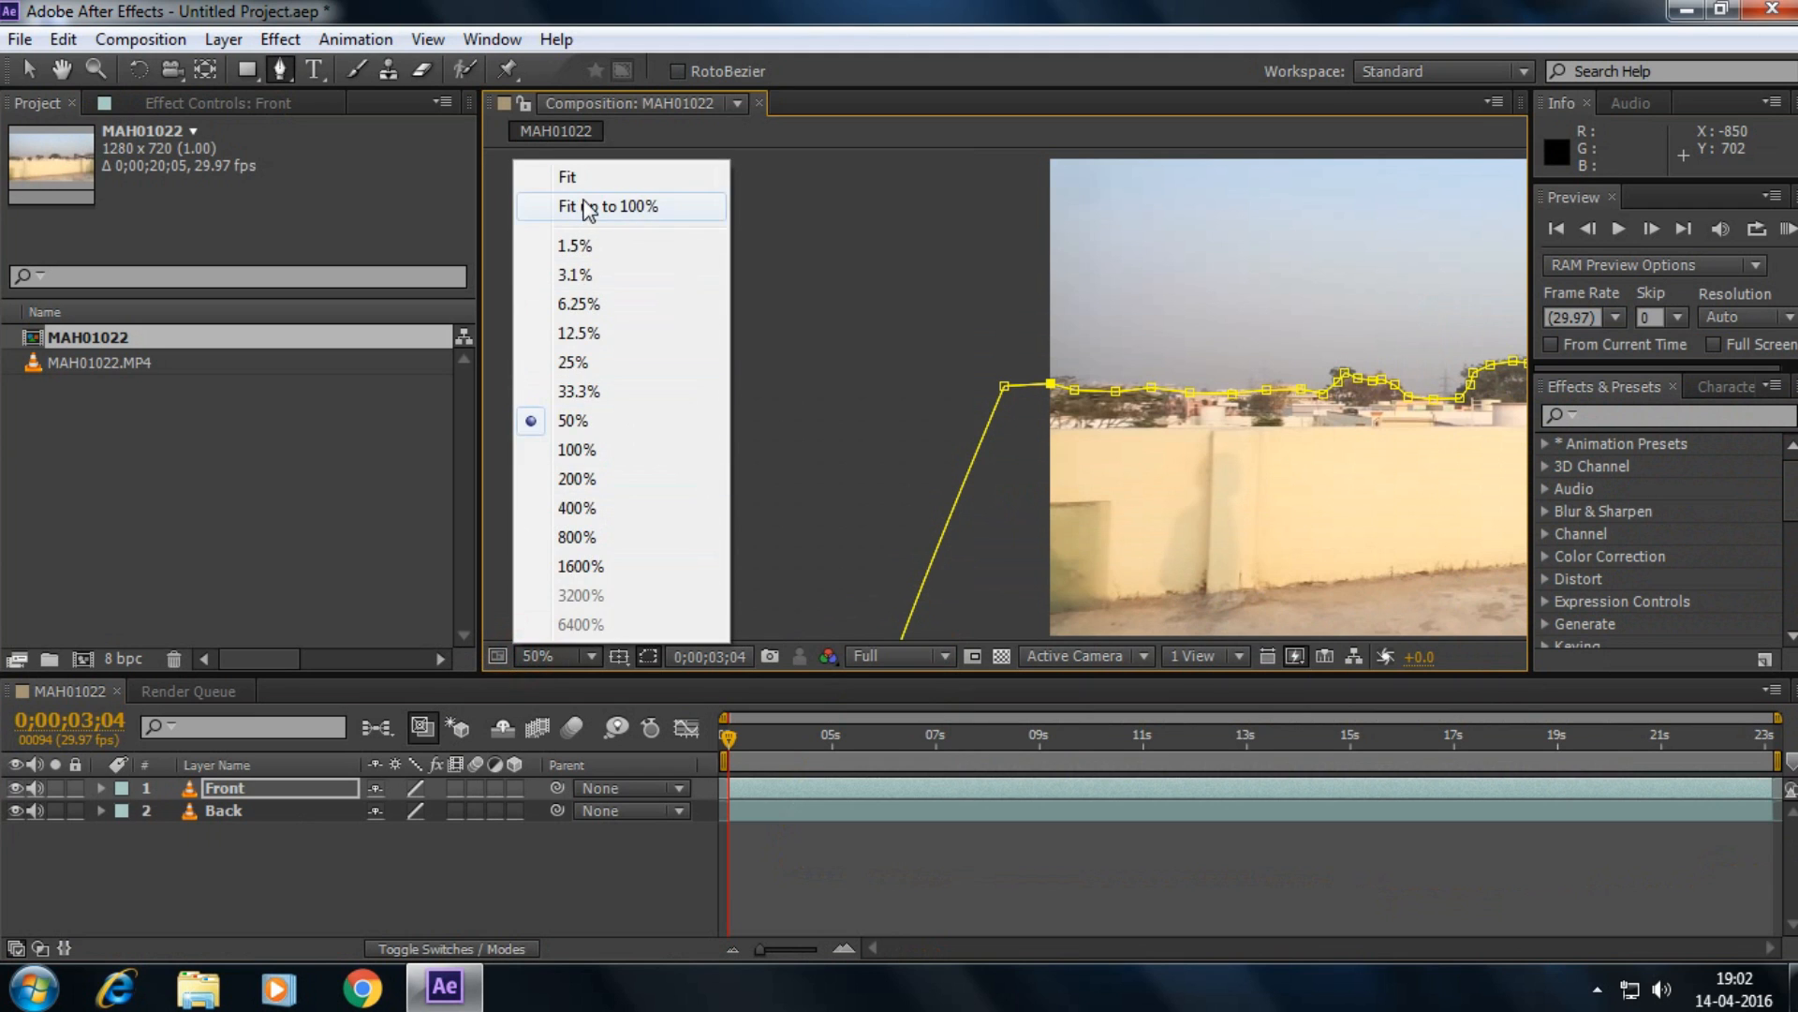
- Fit the comp in view, close the mask around the lower frame and scrub to check the cut-away sky
left_click(566, 177)
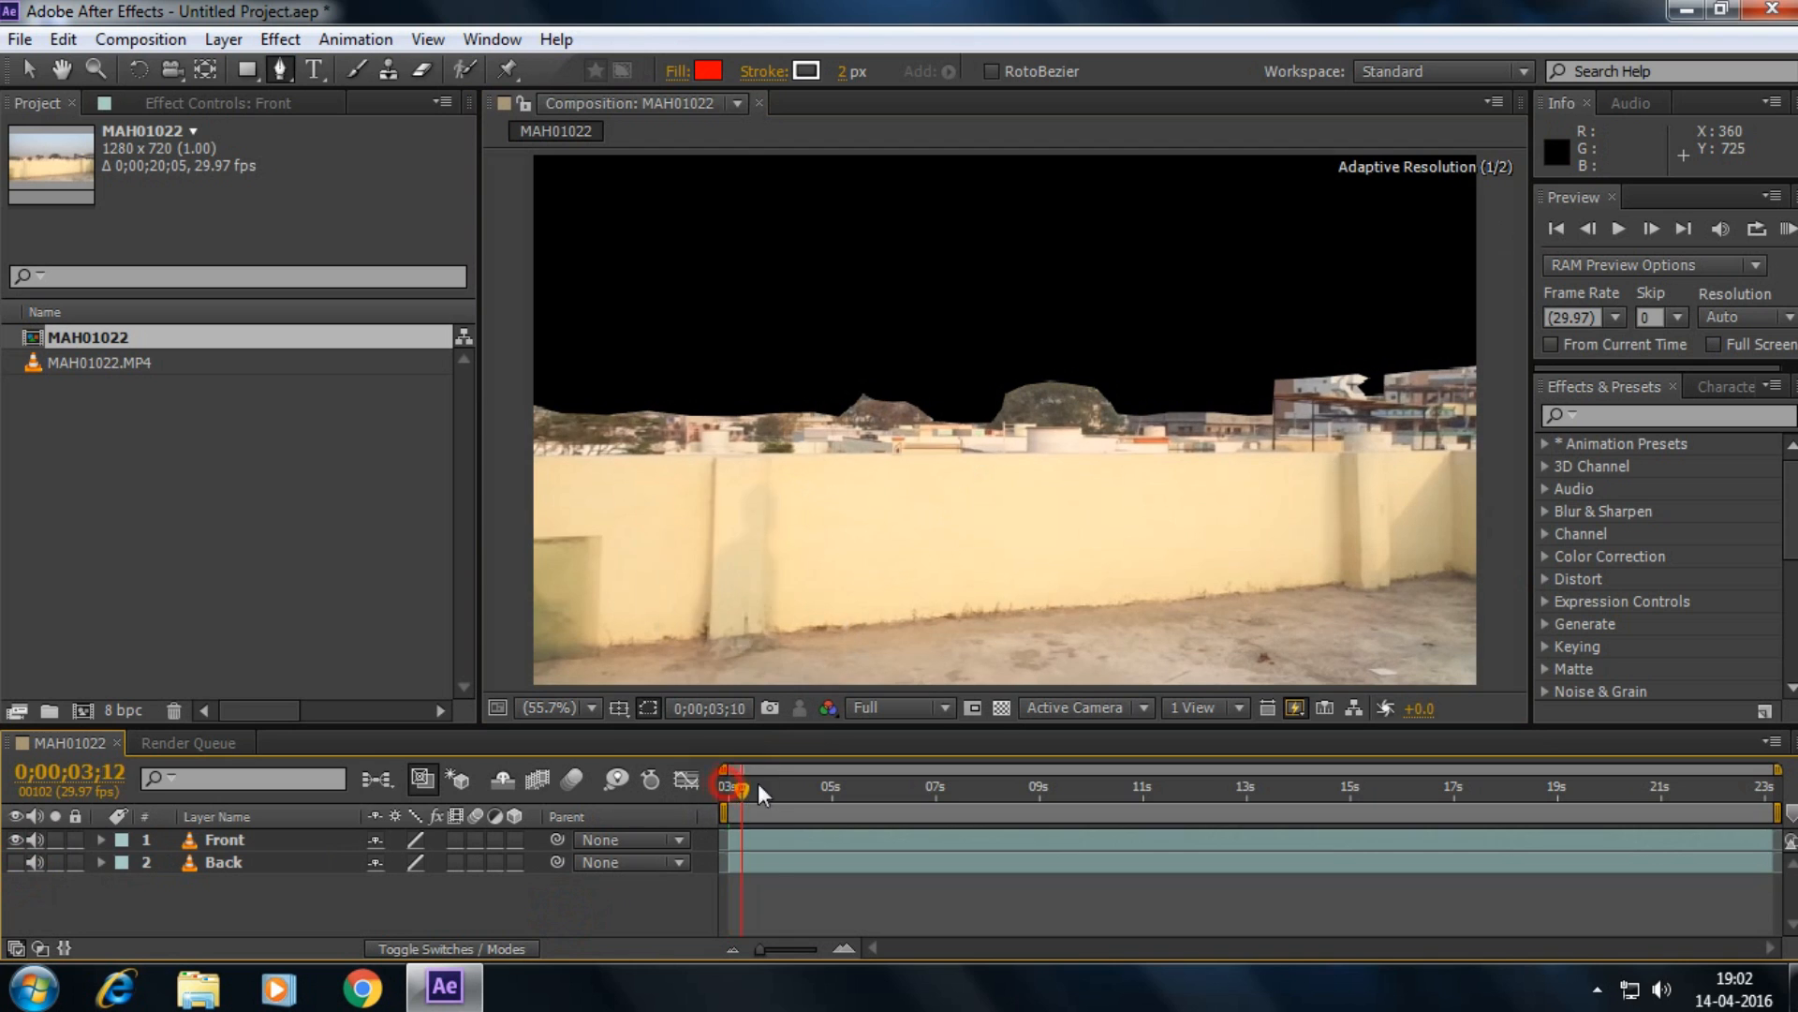
left_click_drag(742, 789, 955, 789)
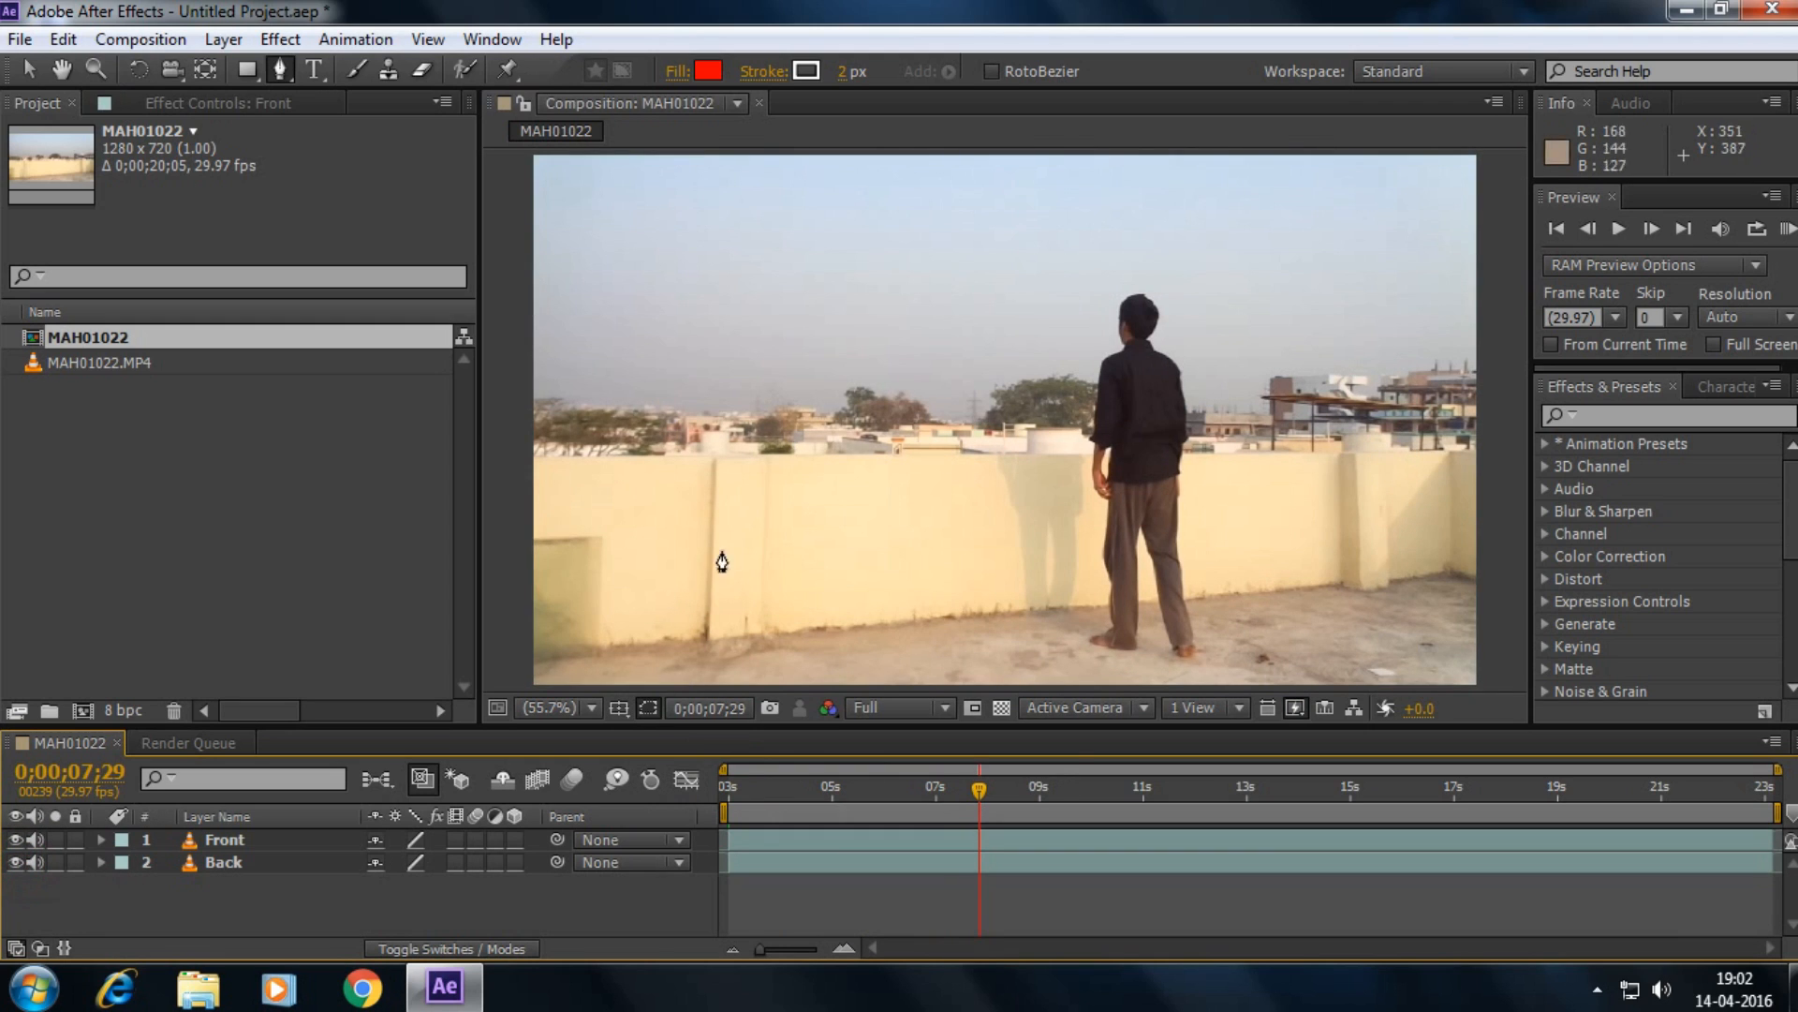
left_click(223, 862)
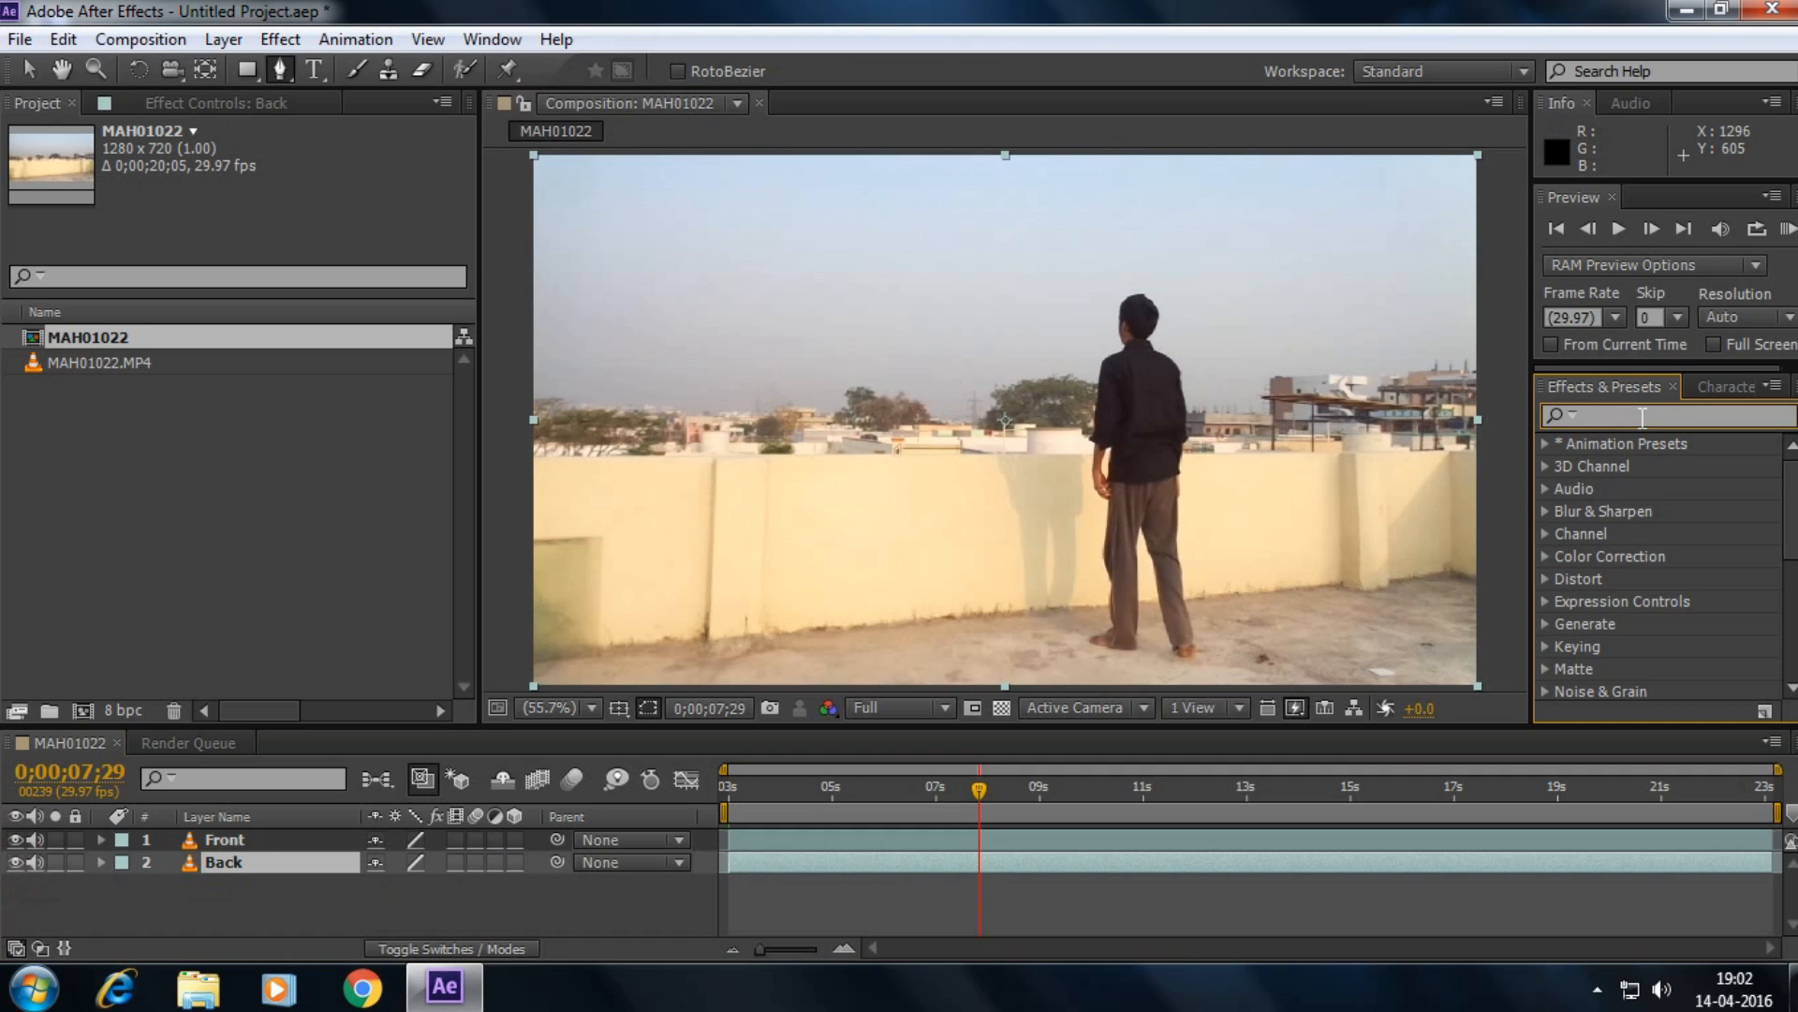
- Search 'color ra' and apply Color Range keying to the Back layer
type("color range")
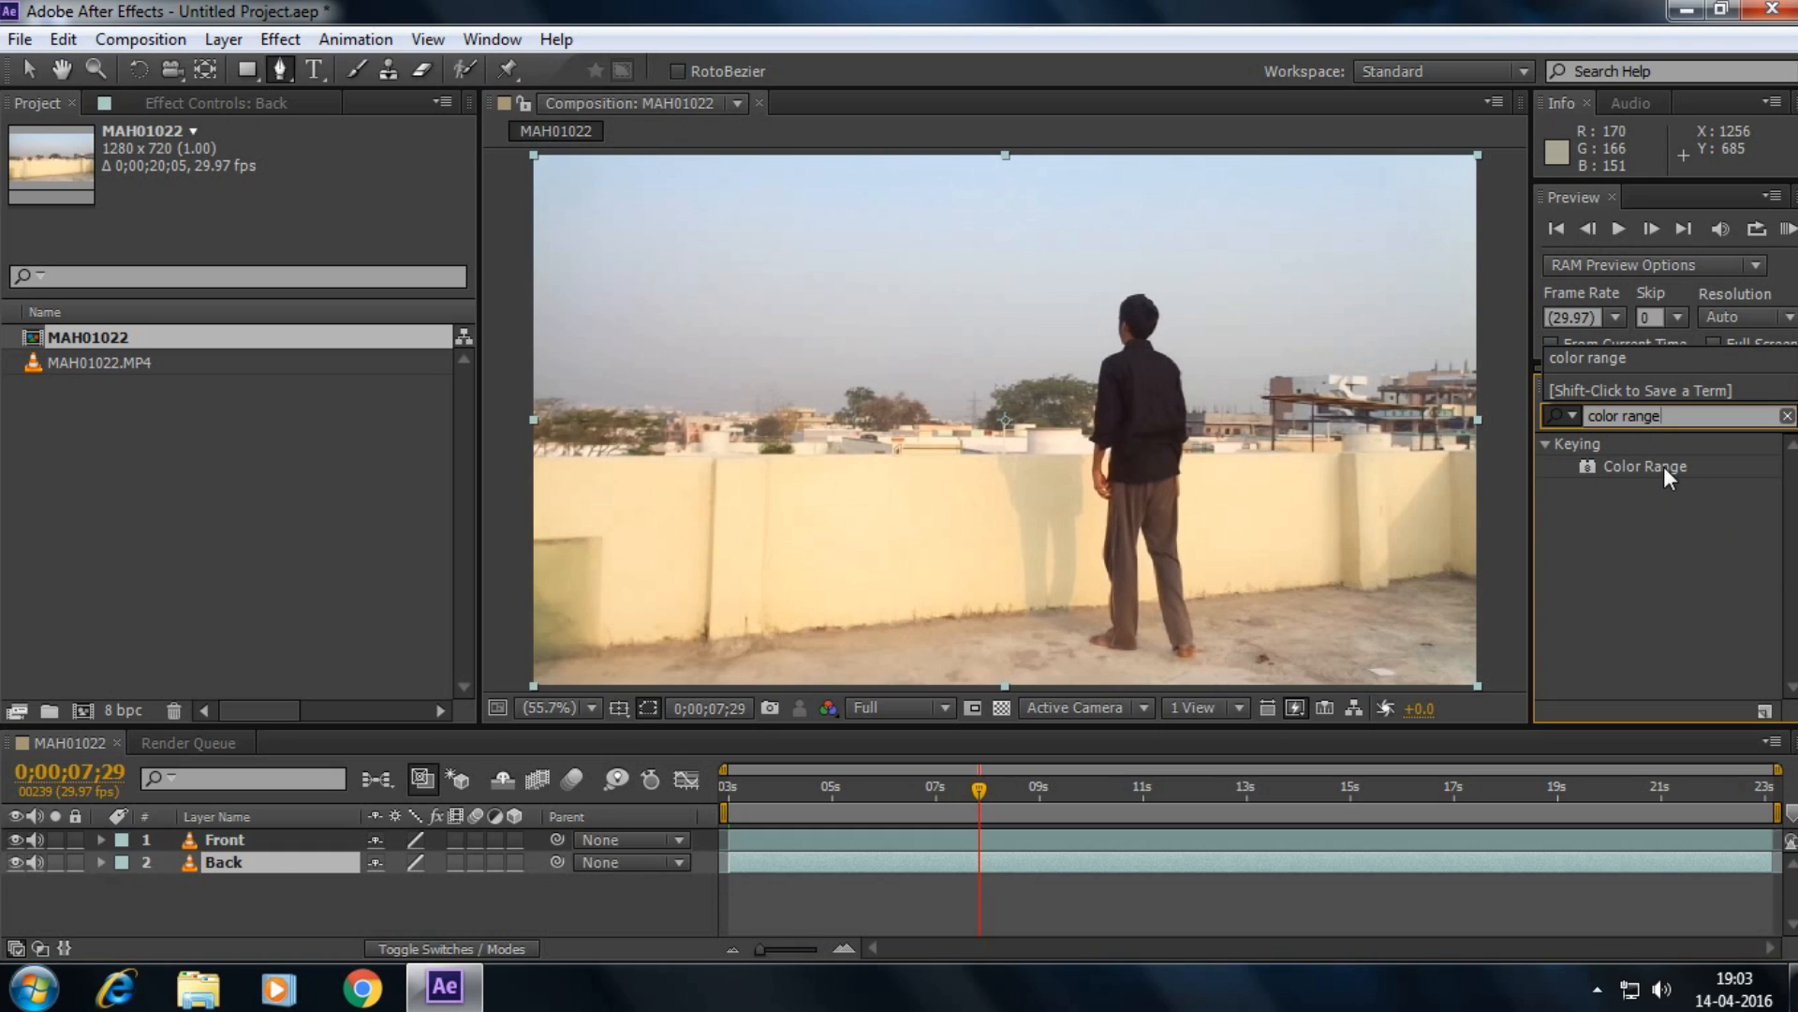
double_click(1645, 467)
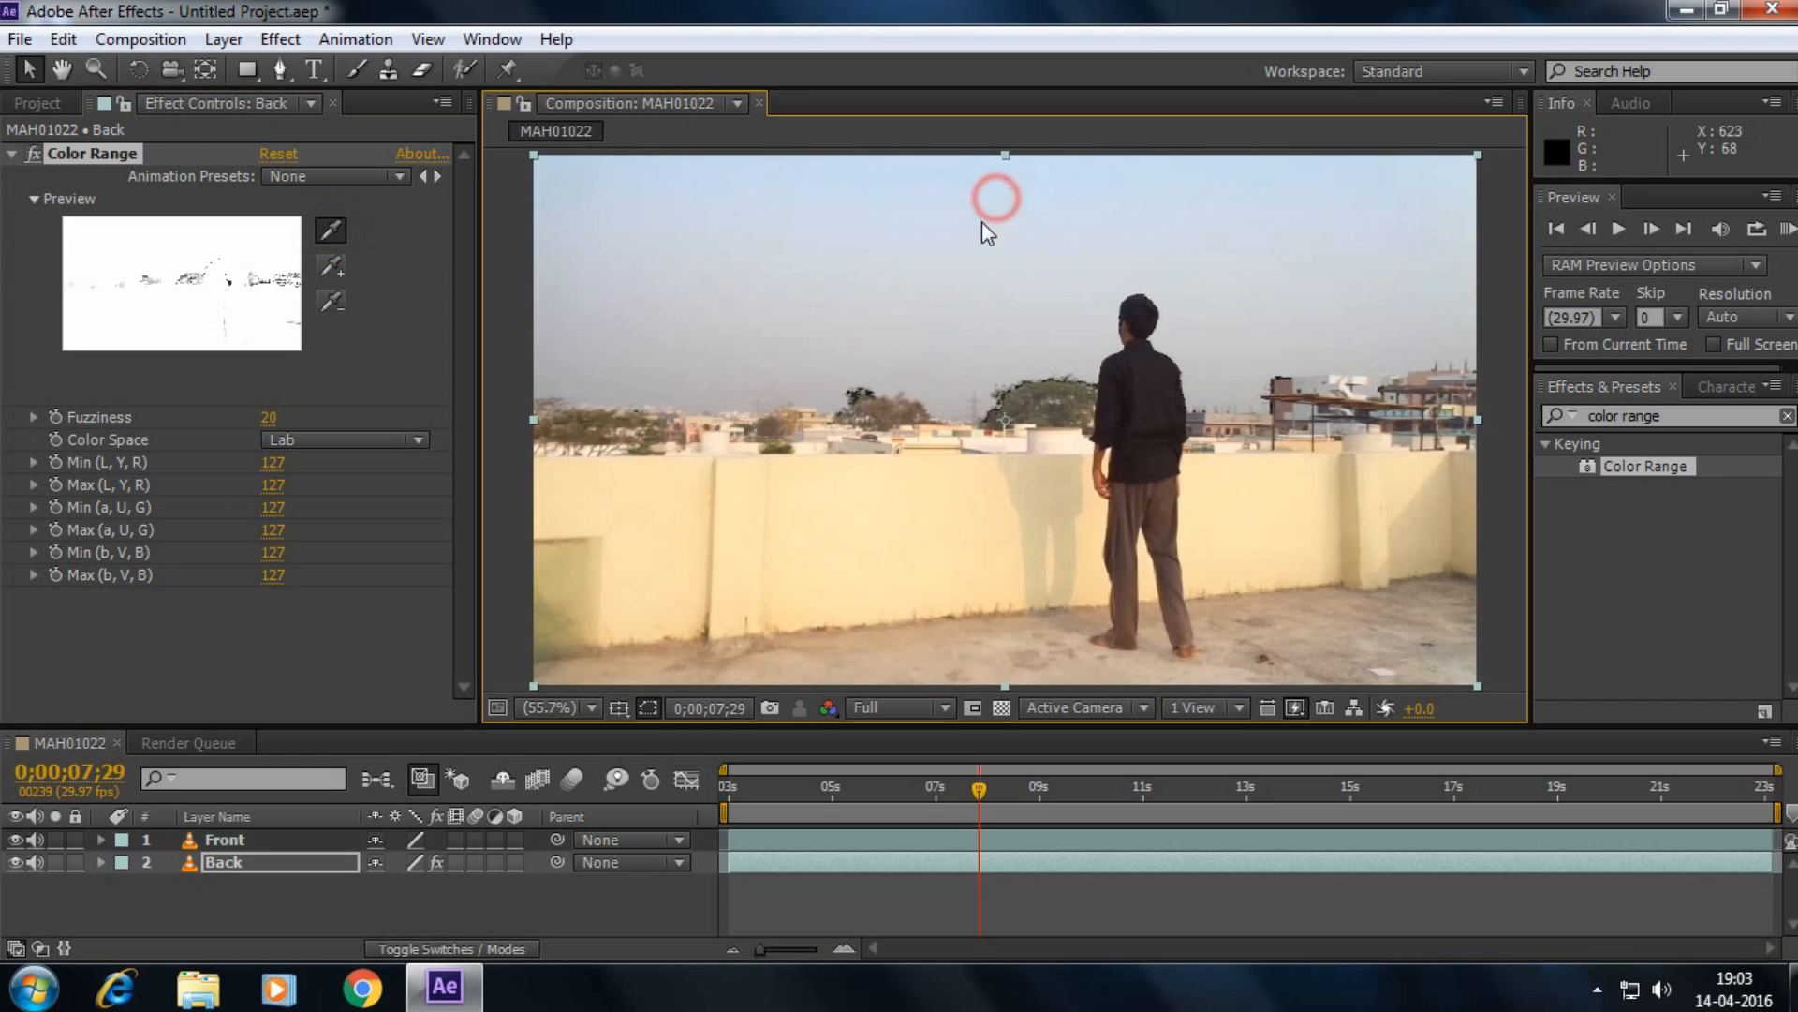
- Sample the sky and add further shades until it keys to black across the clip
left_click(329, 270)
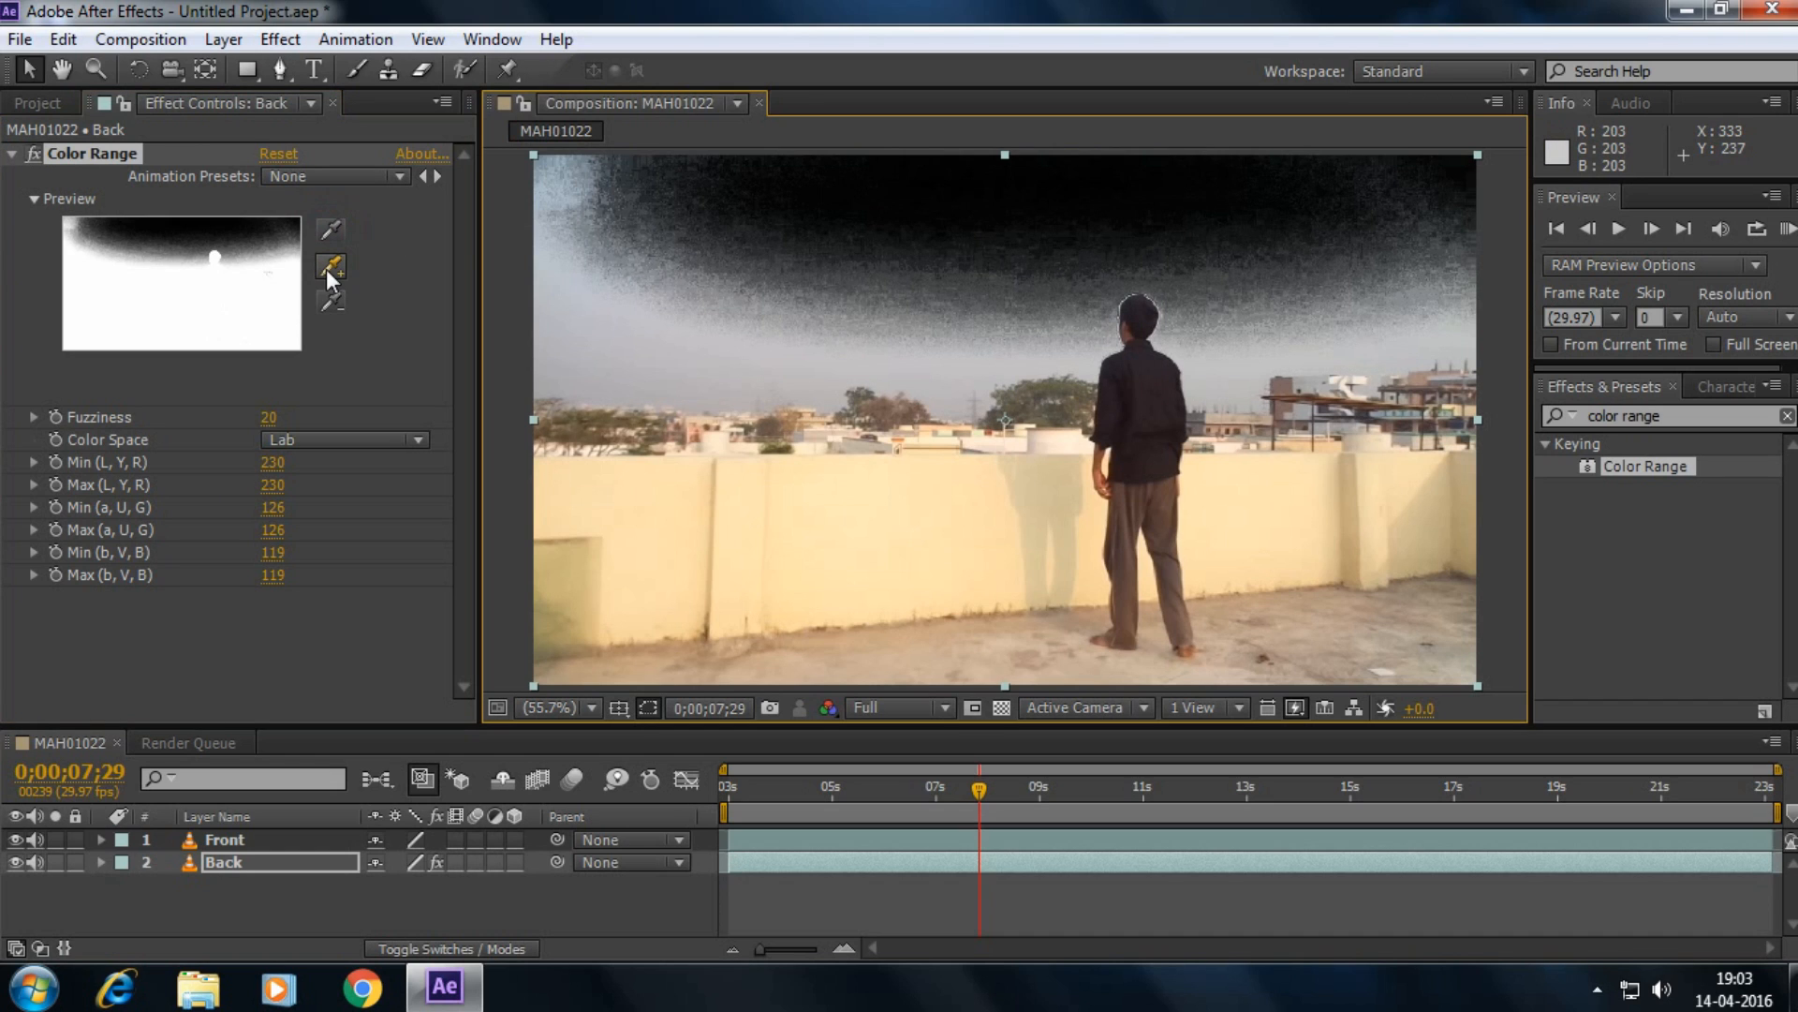
left_click(329, 266)
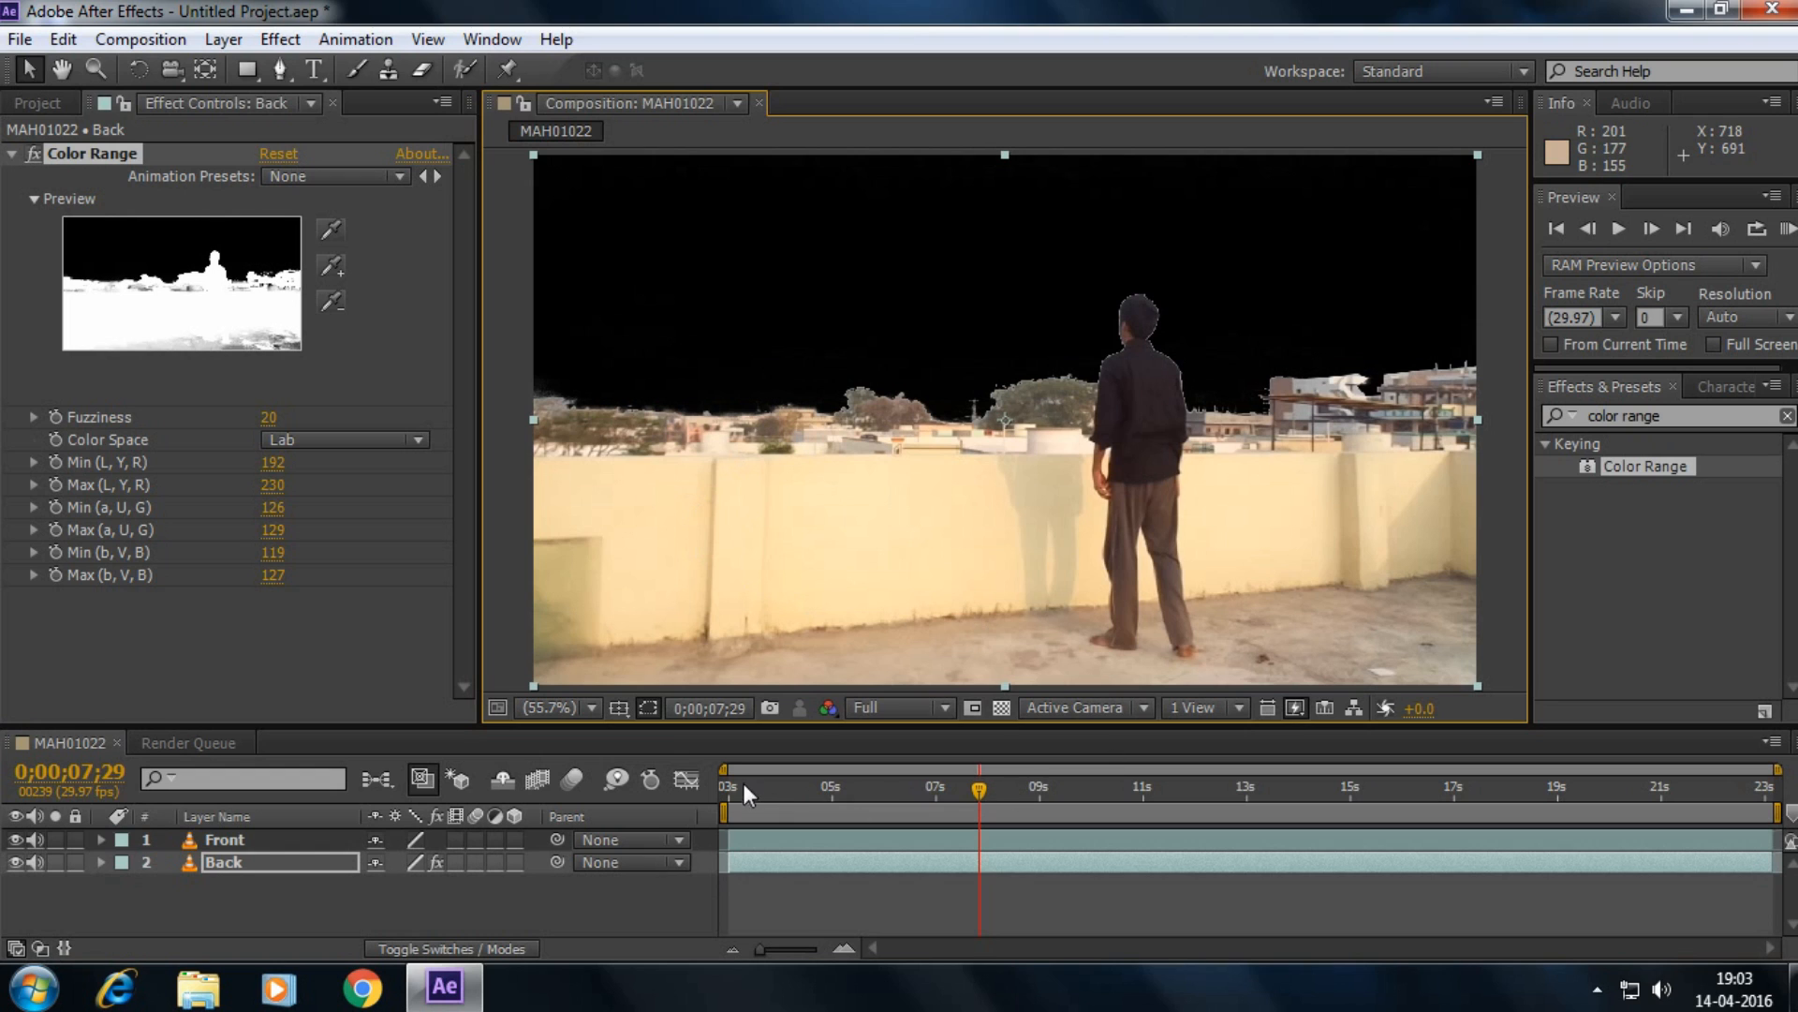
left_click(738, 789)
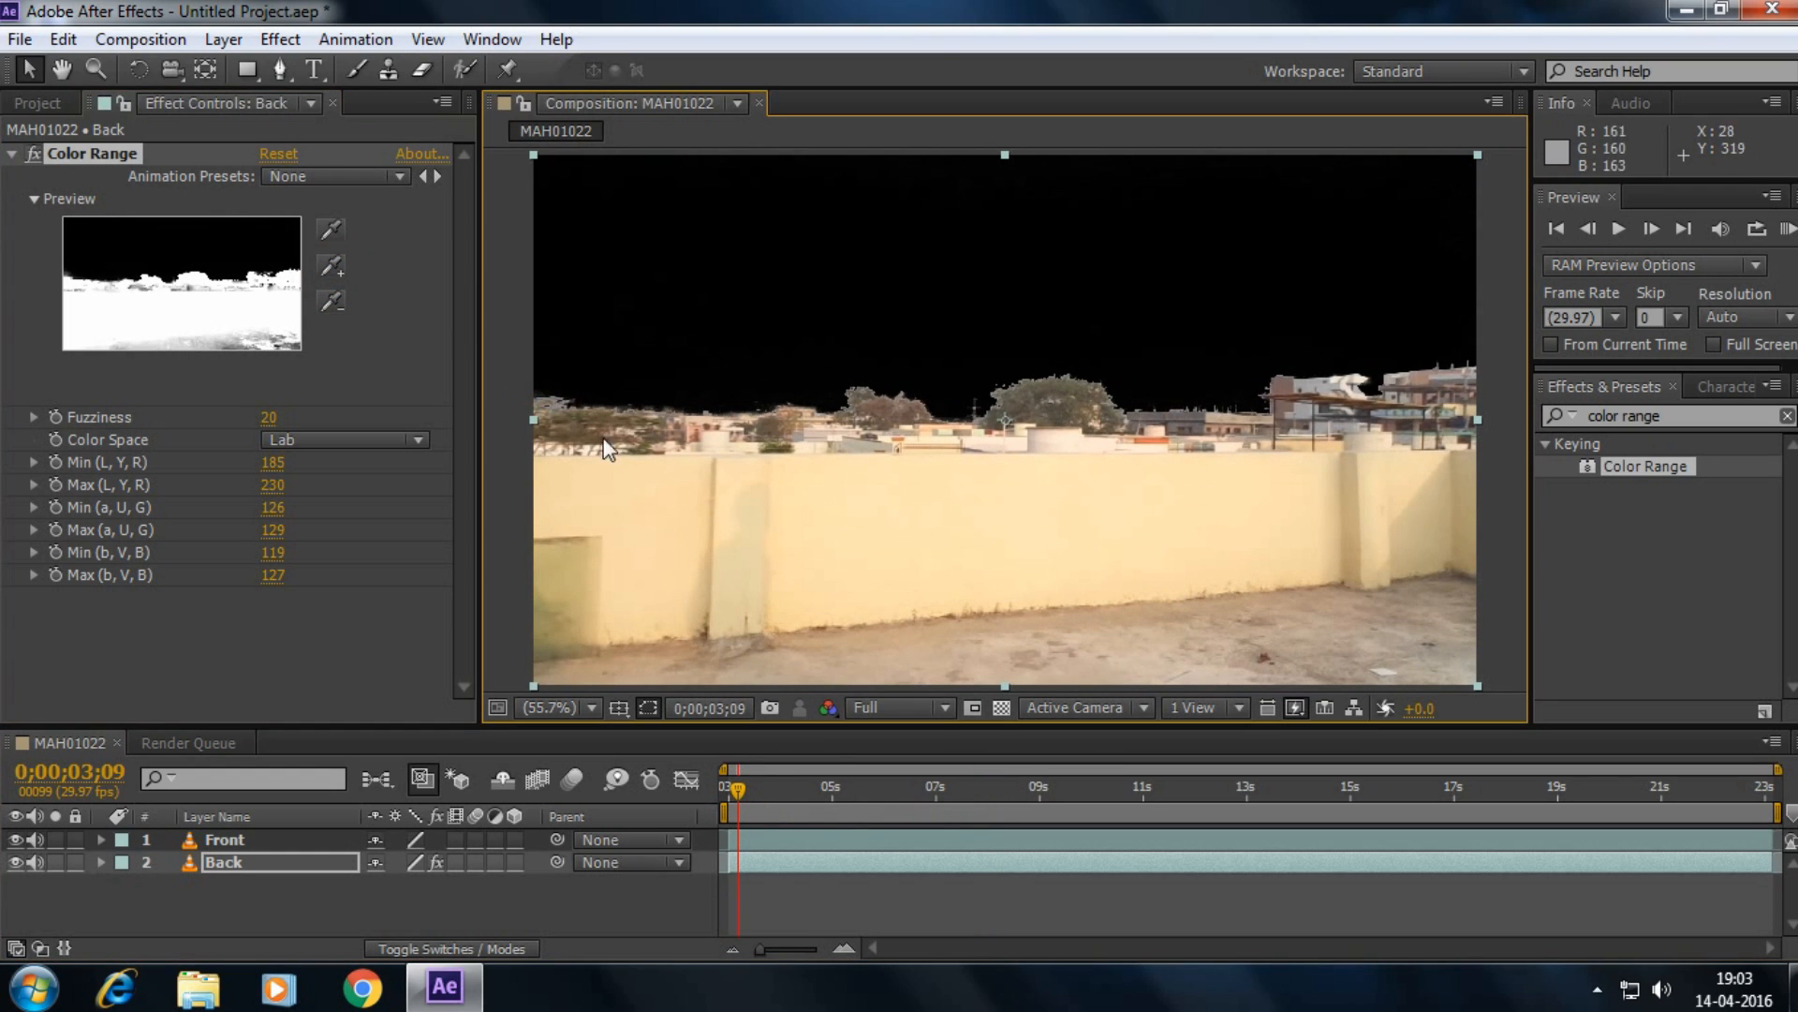
left_click(950, 789)
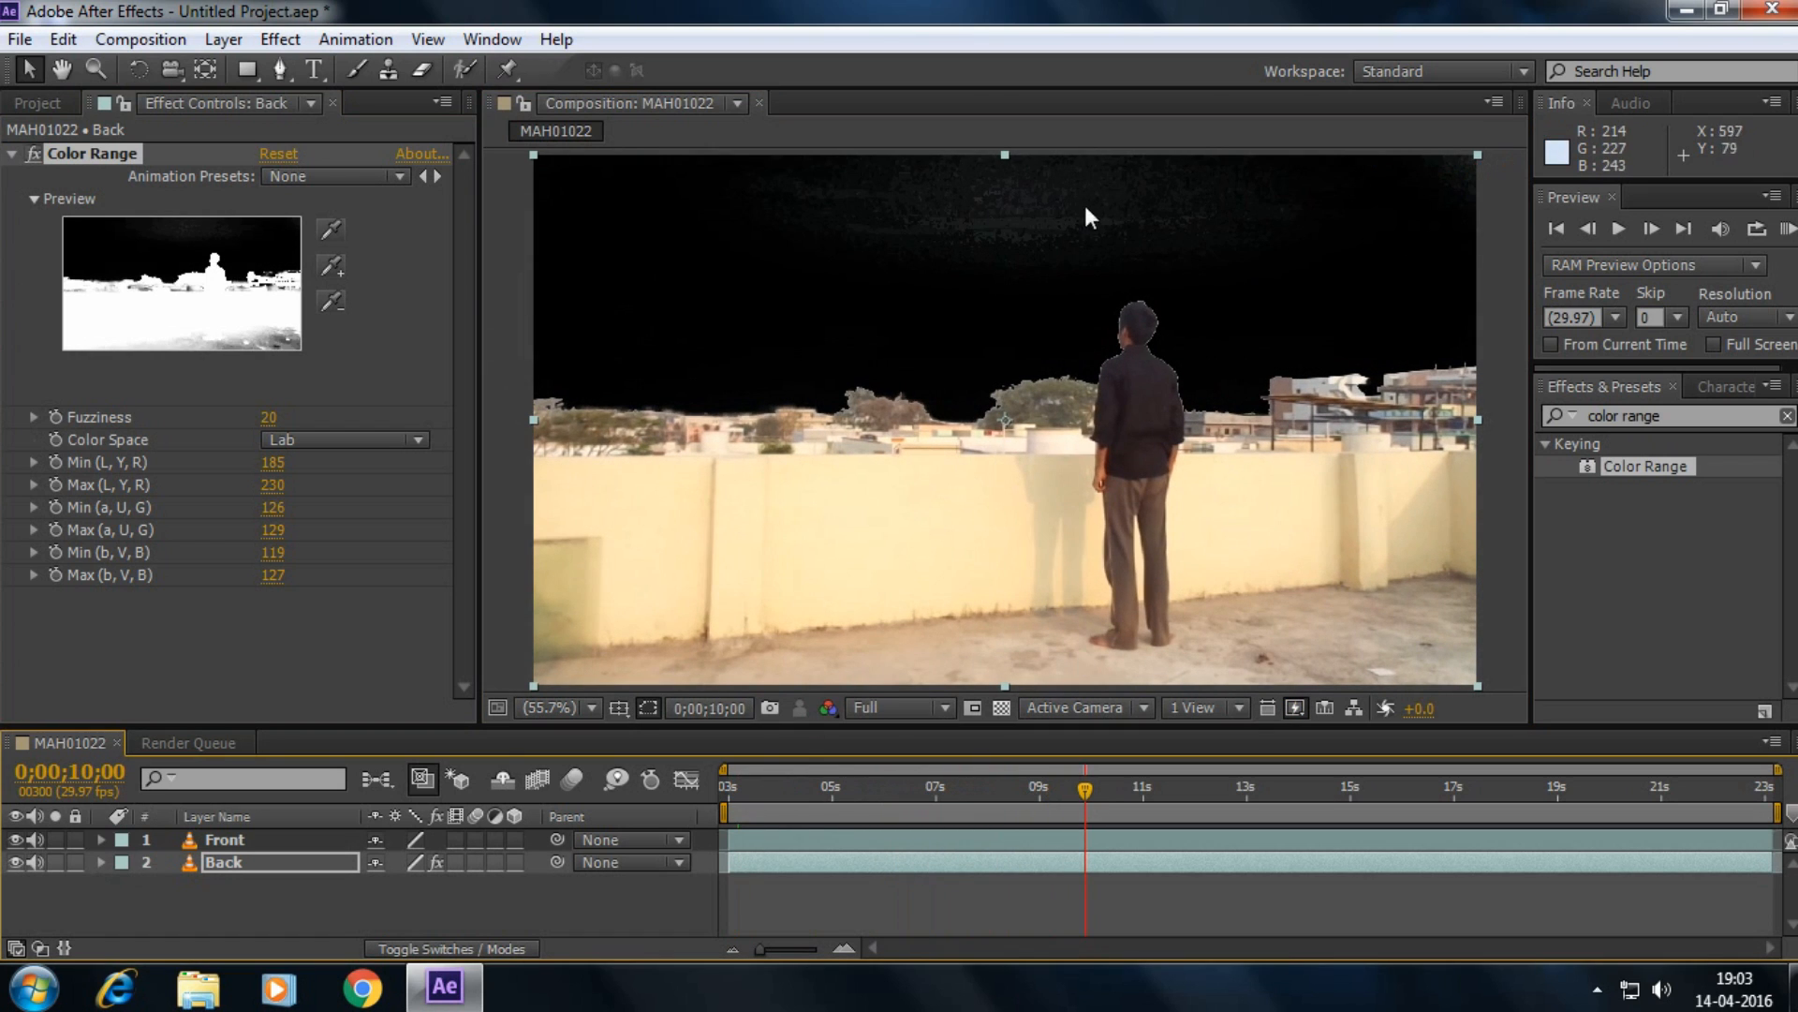
left_click(329, 264)
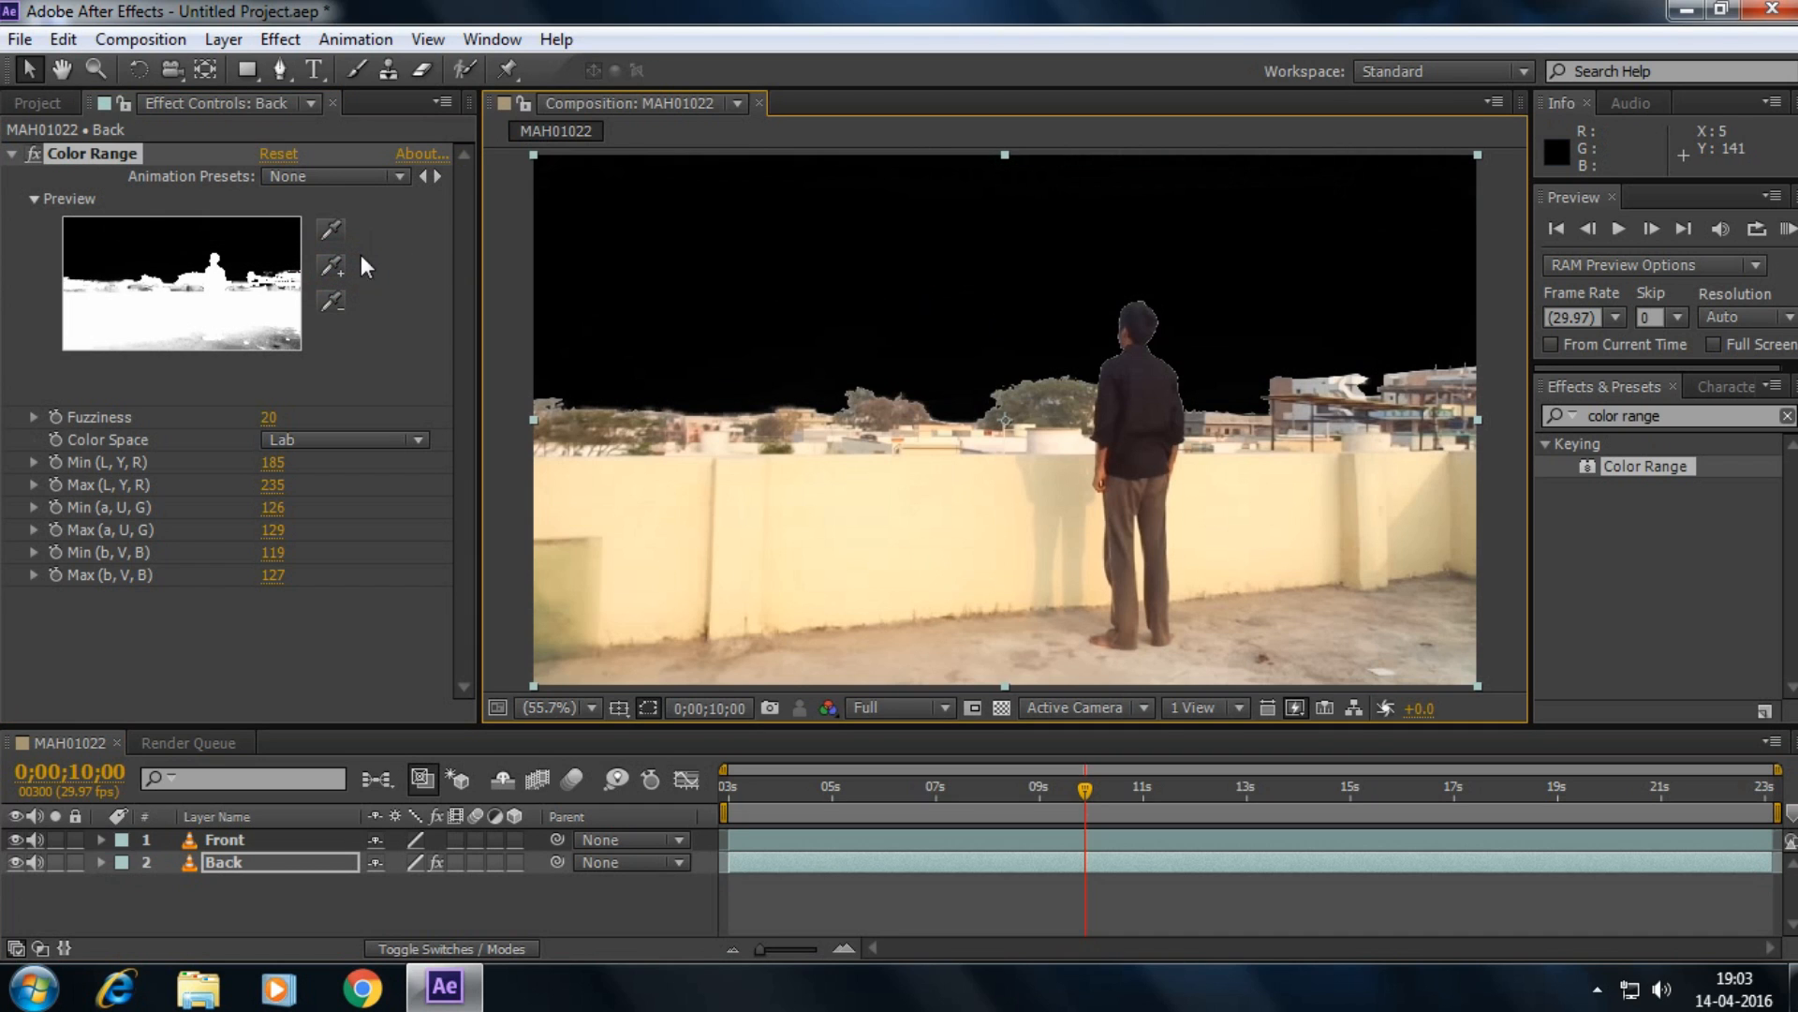
- Scrub through the clip and zoom to 200% around the person to check the key edges
left_click(1199, 788)
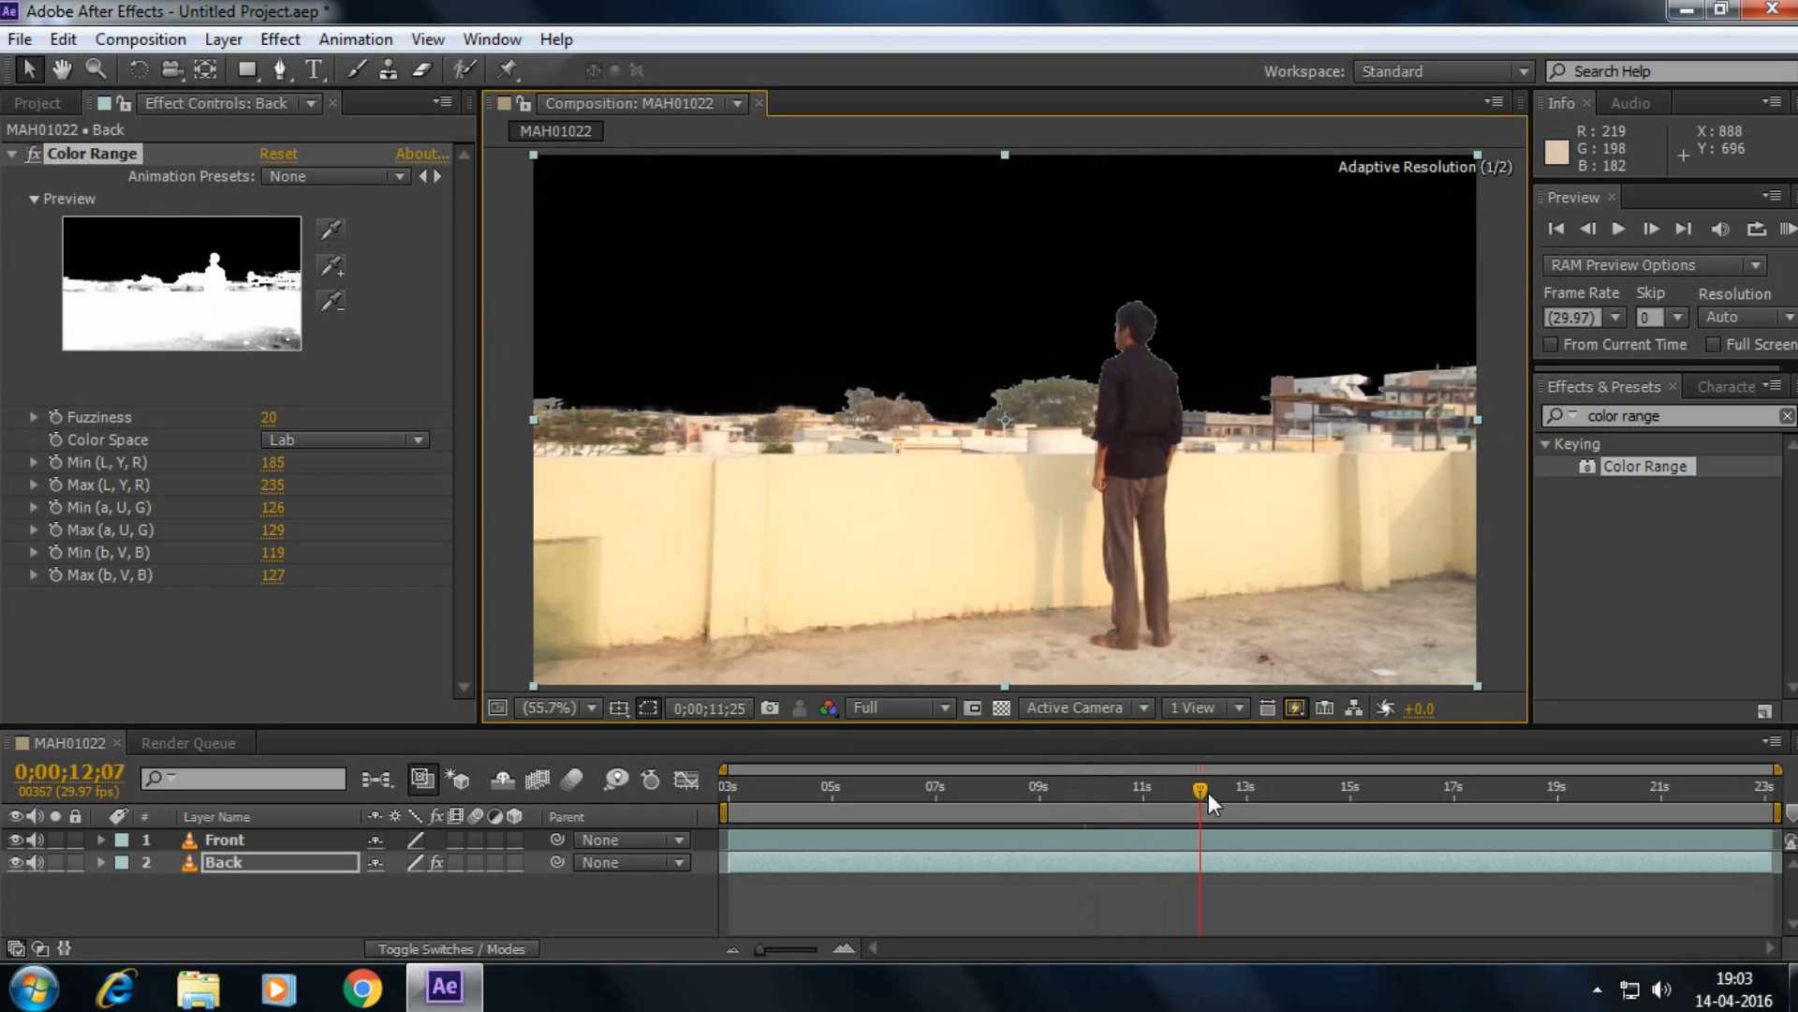
left_click_drag(1199, 790, 1536, 791)
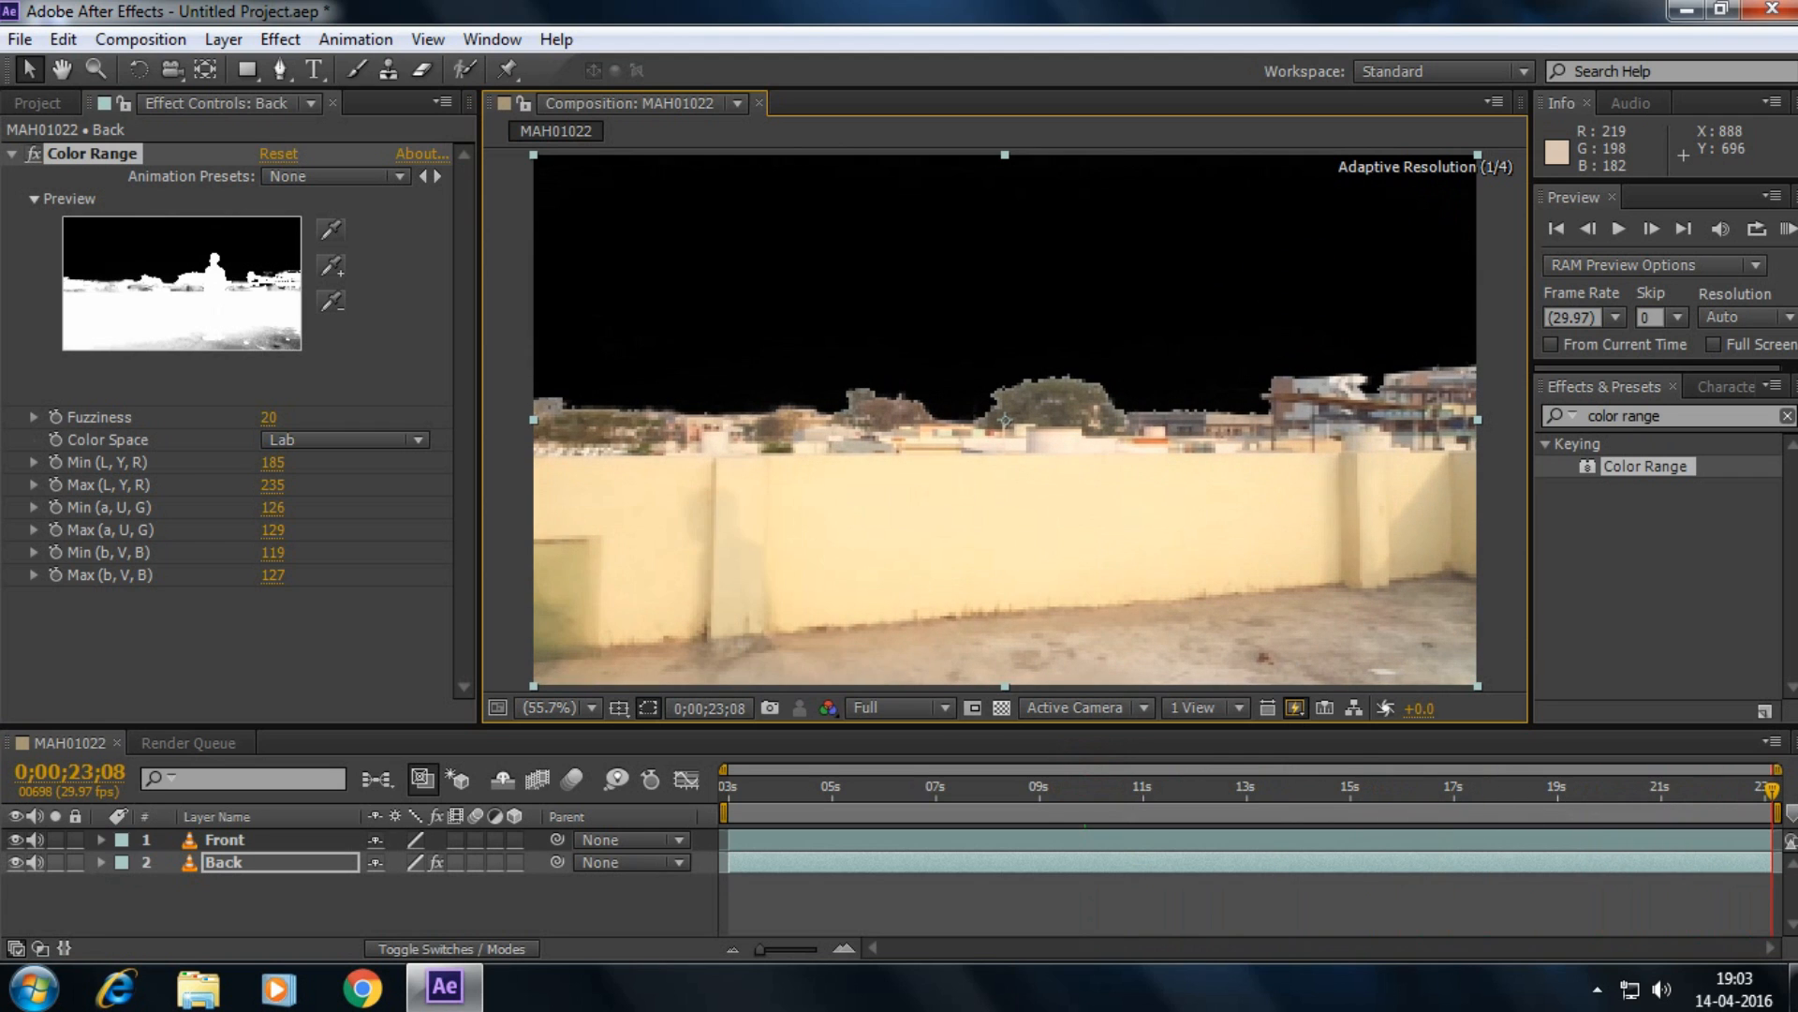
left_click(1330, 789)
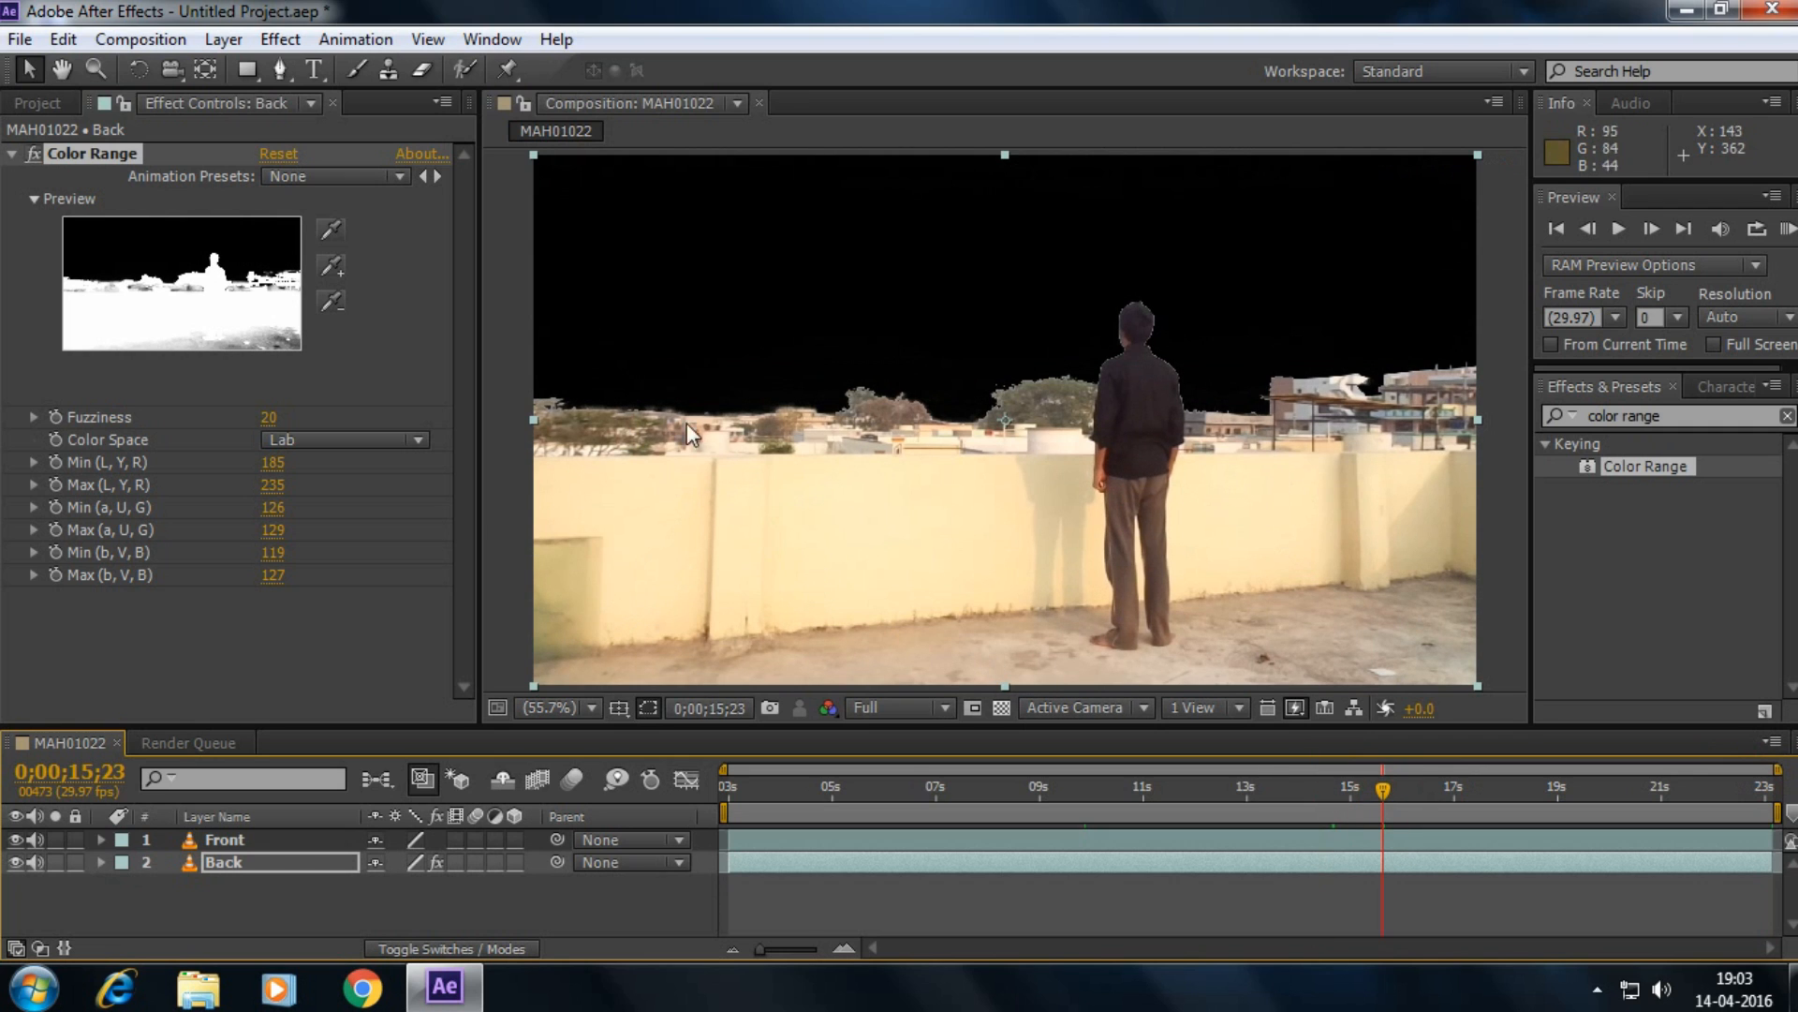
left_click(585, 708)
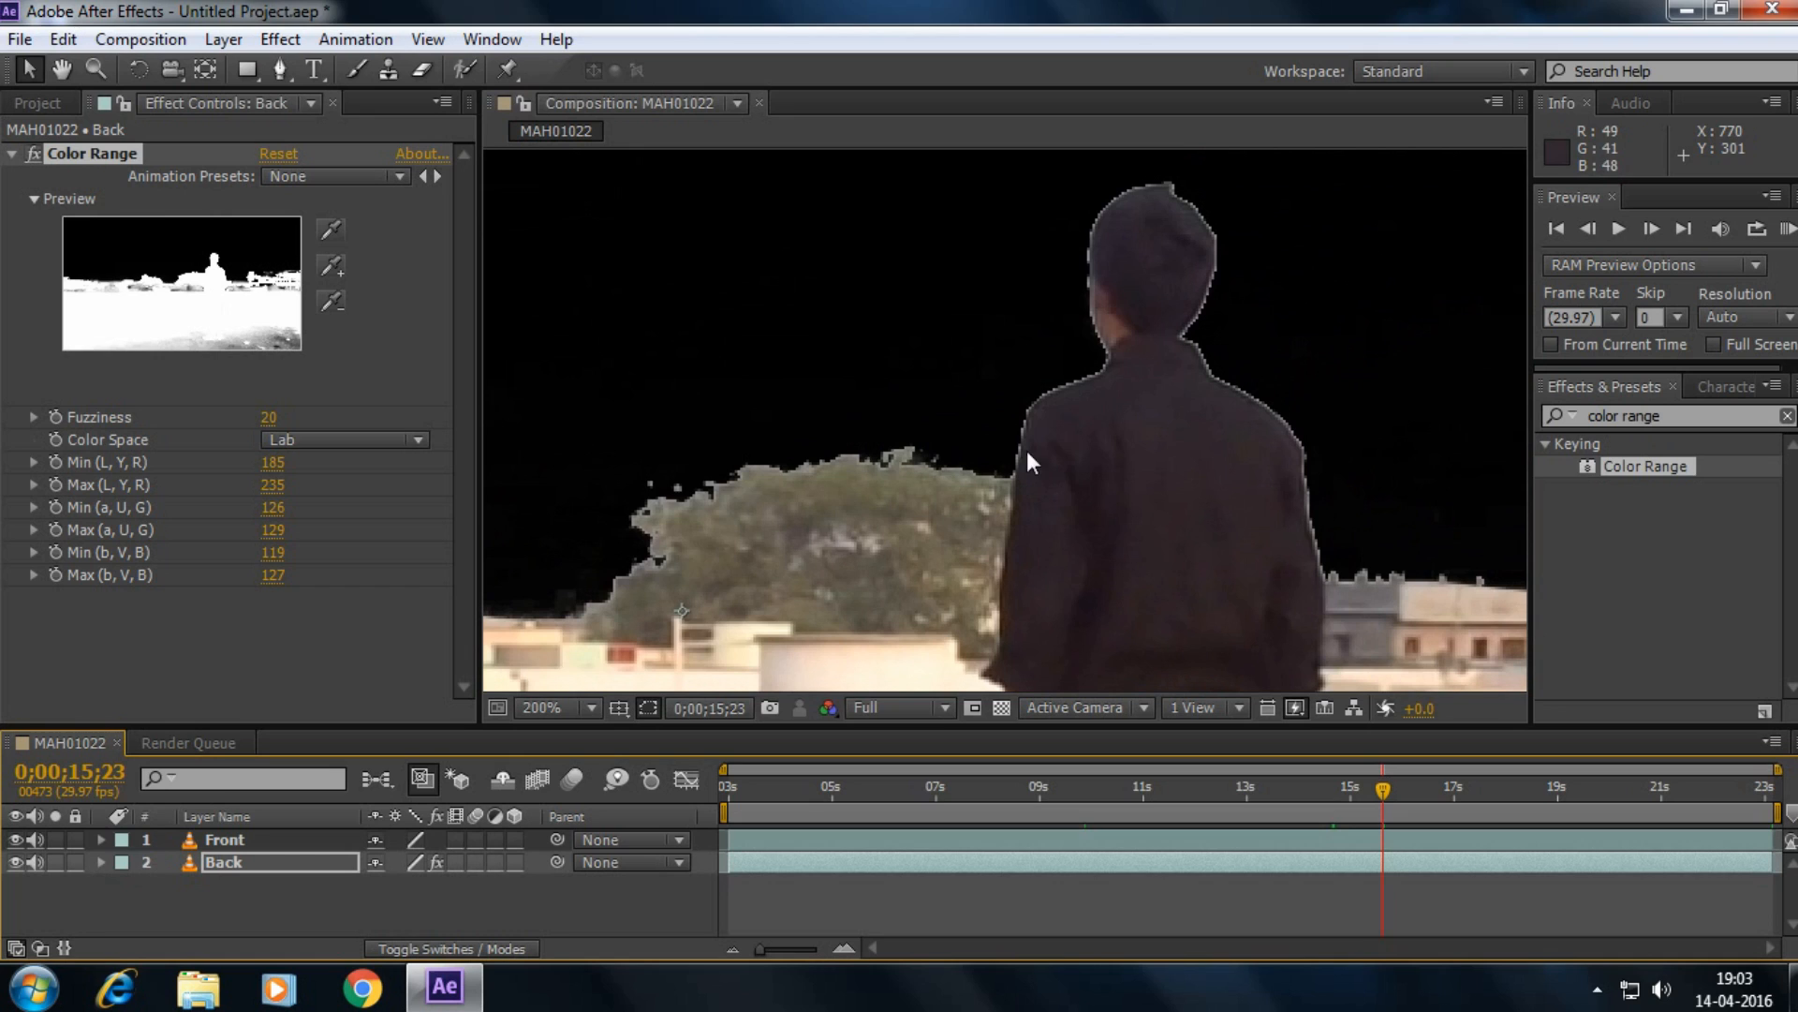
mouse_move(1204, 286)
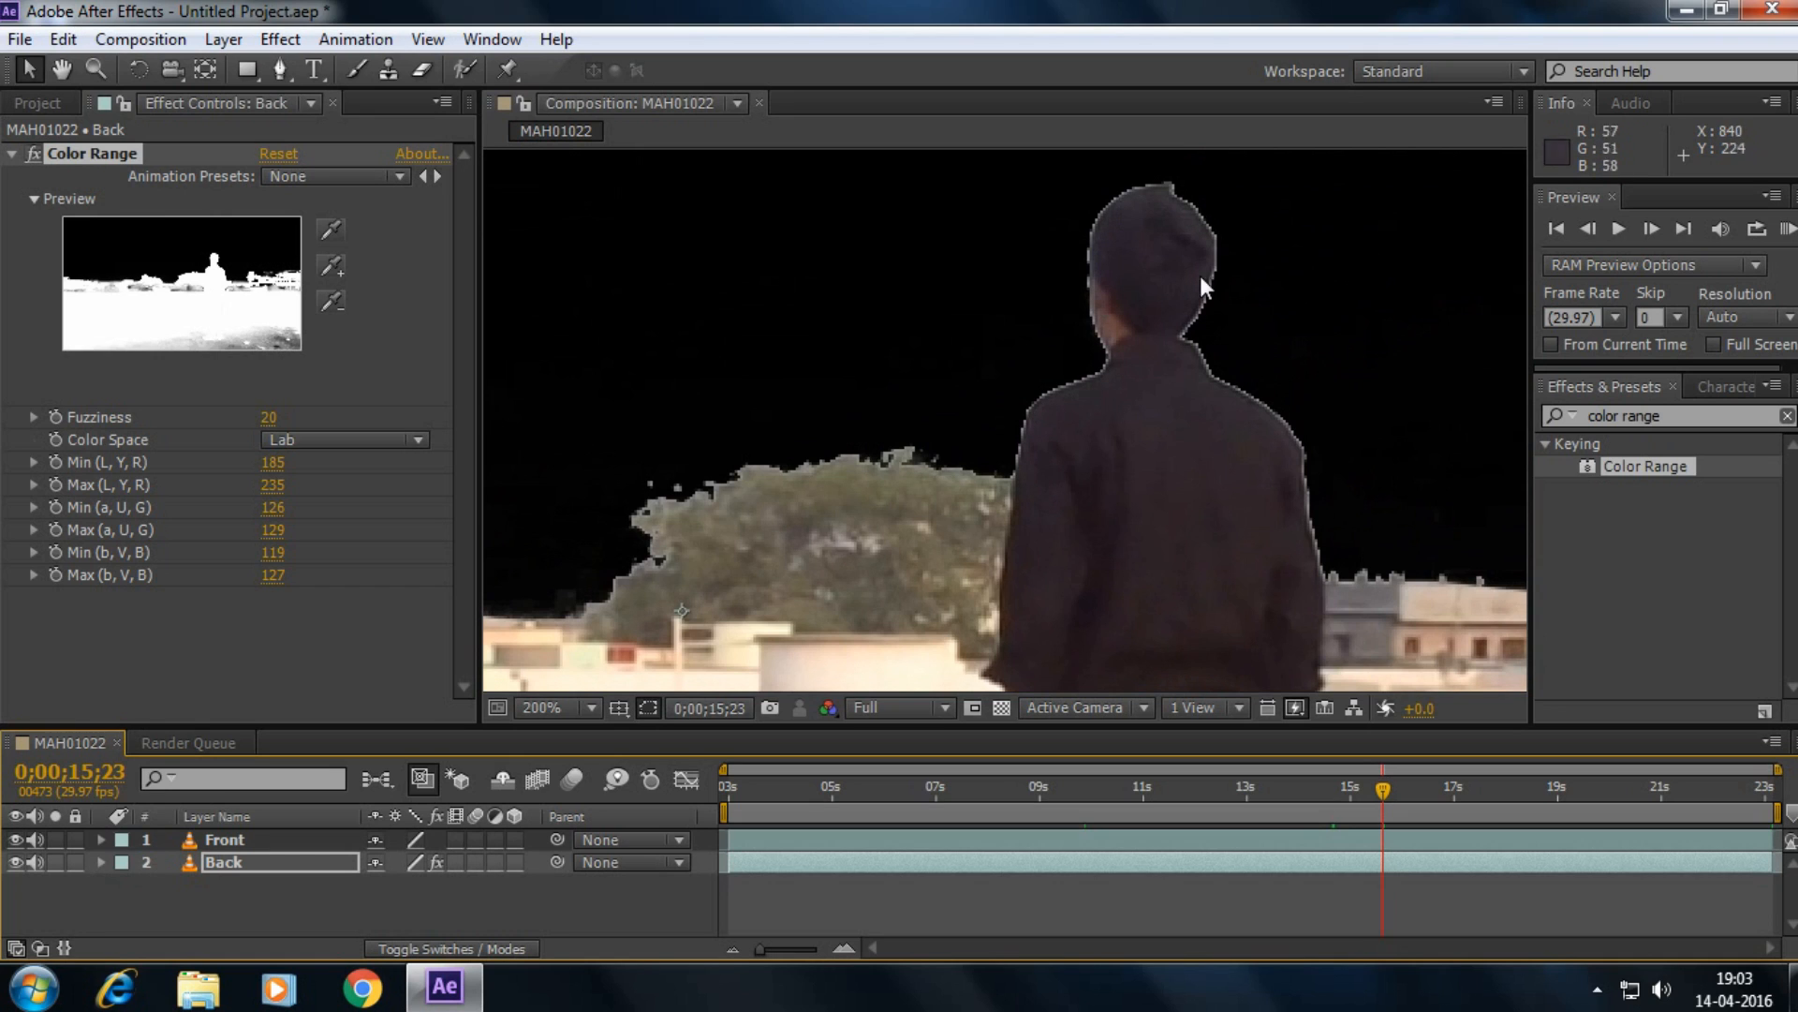
mouse_move(1261, 417)
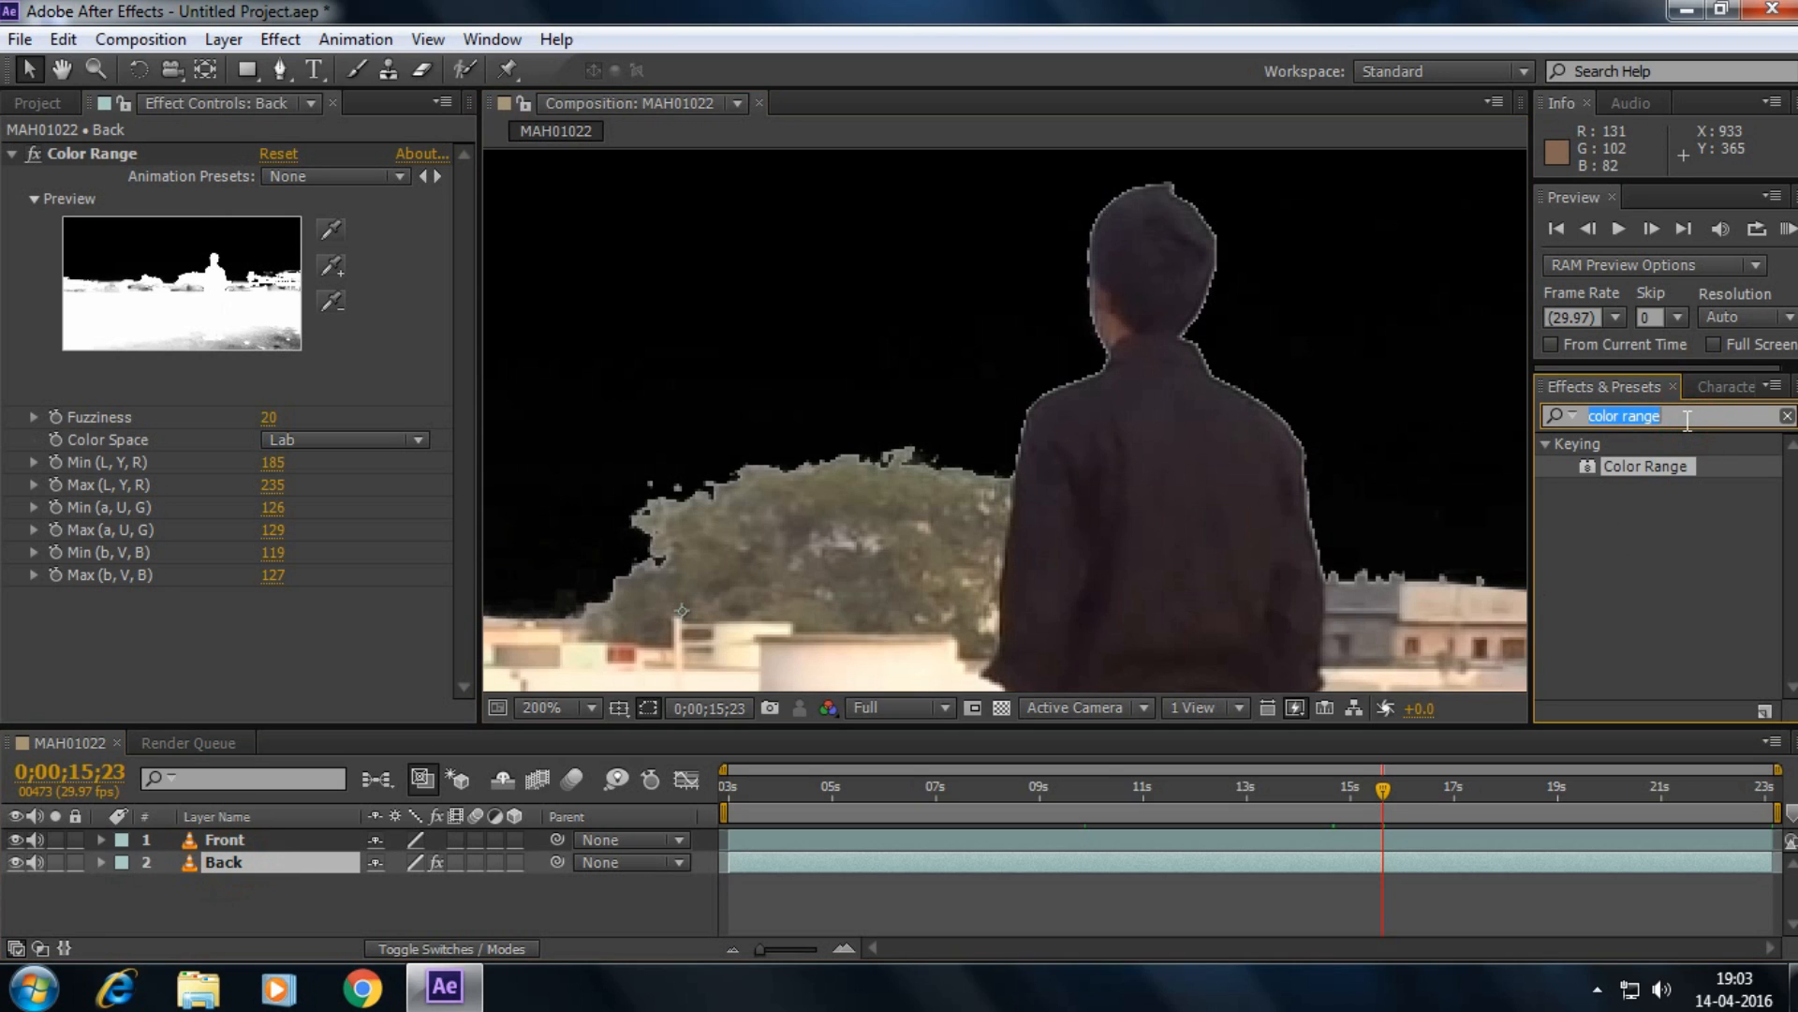
- Apply Simple Choker to the Back layer with Choke Matte 1.10
type("simple choker")
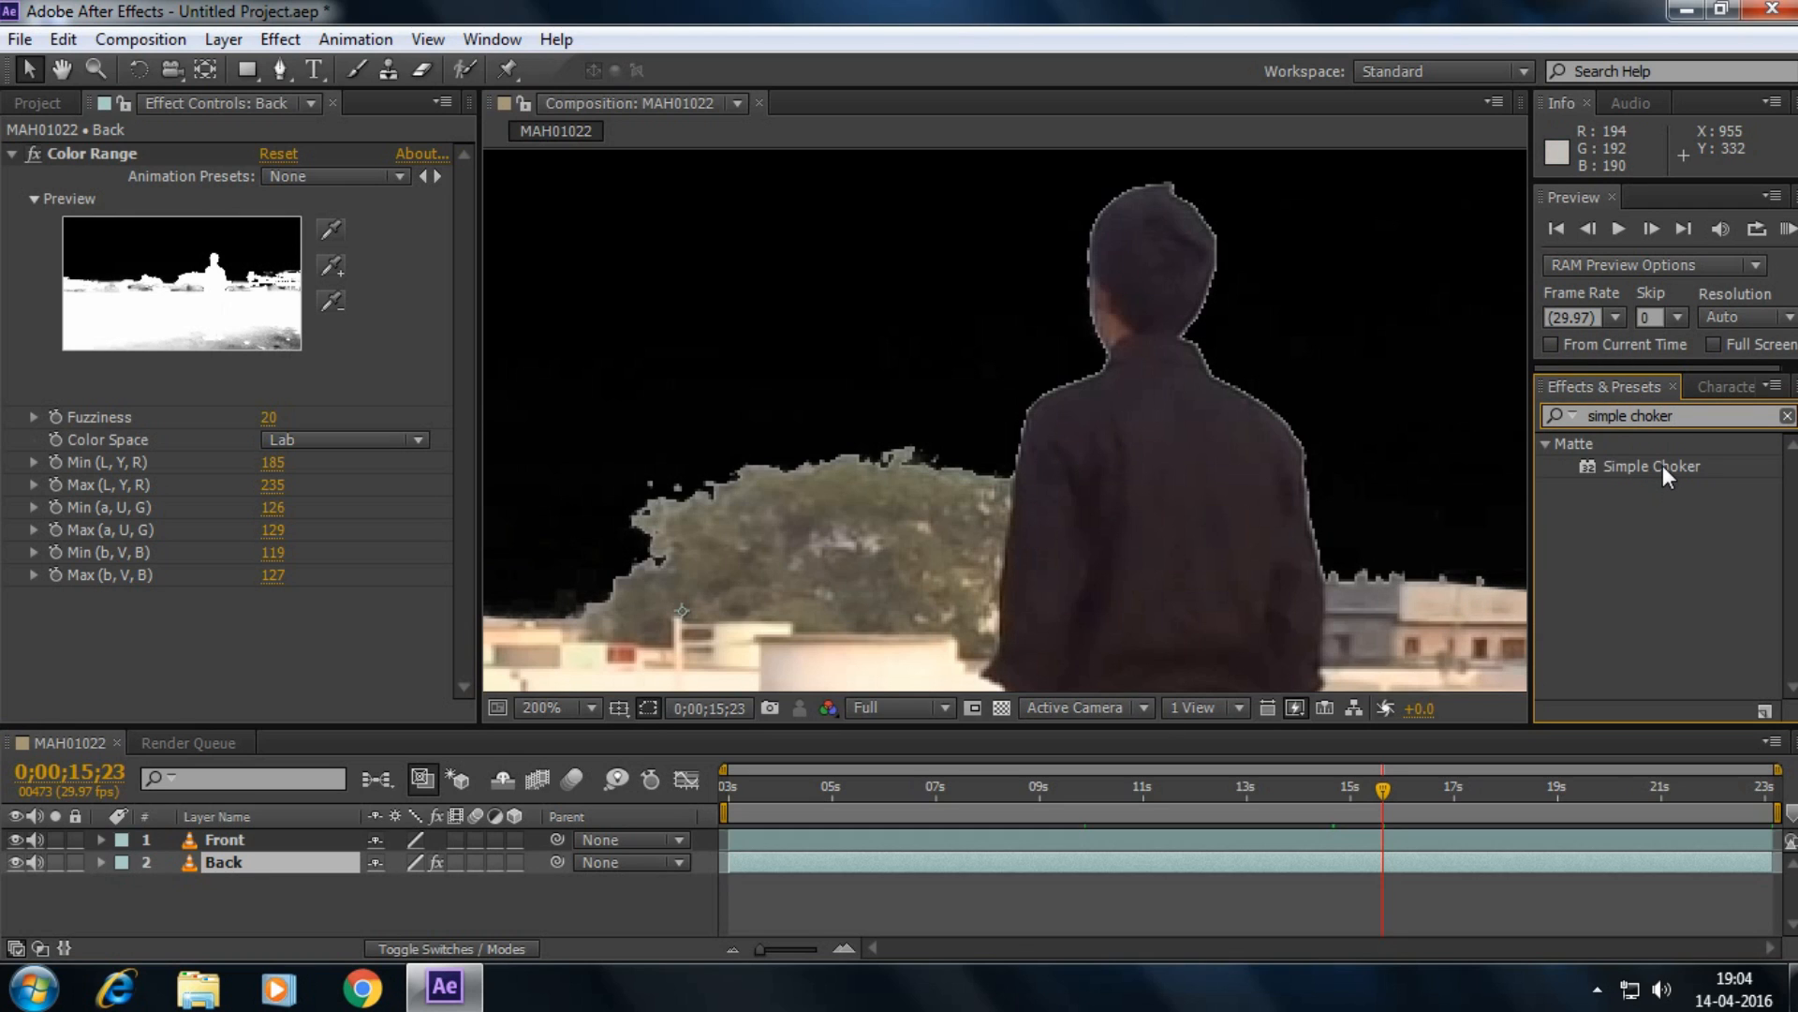
double_click(1652, 466)
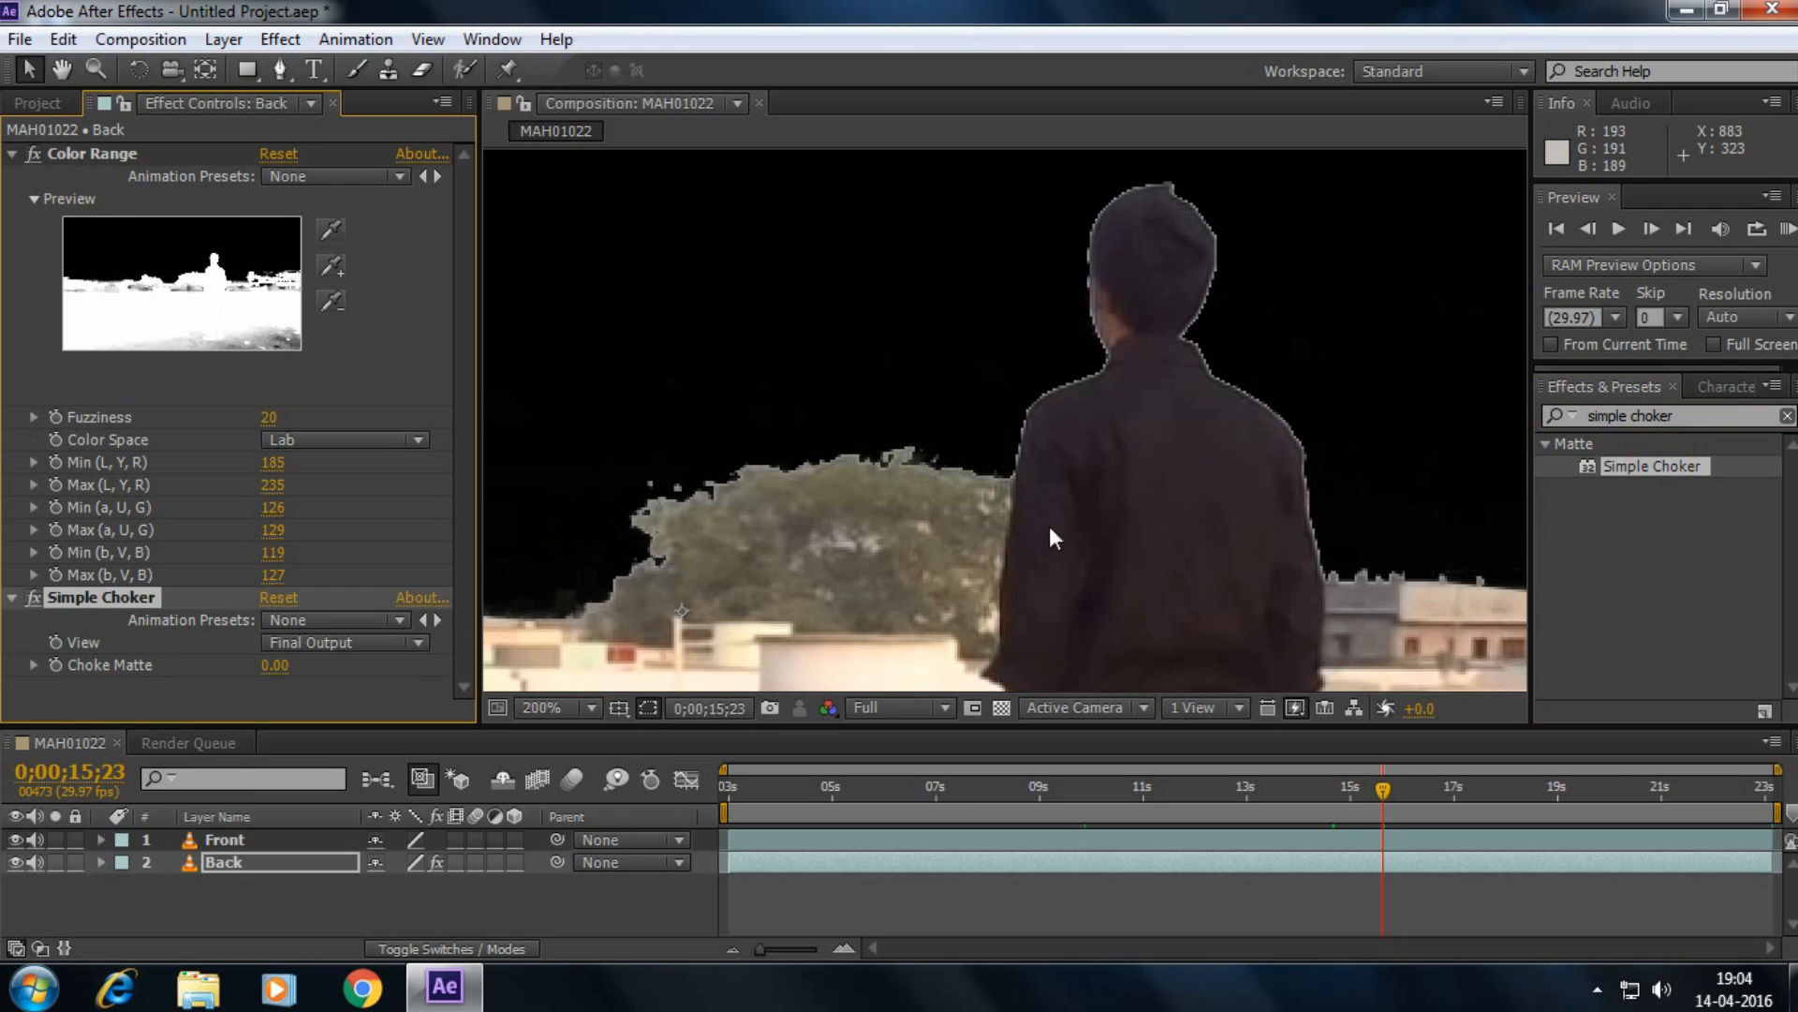
mouse_move(274, 676)
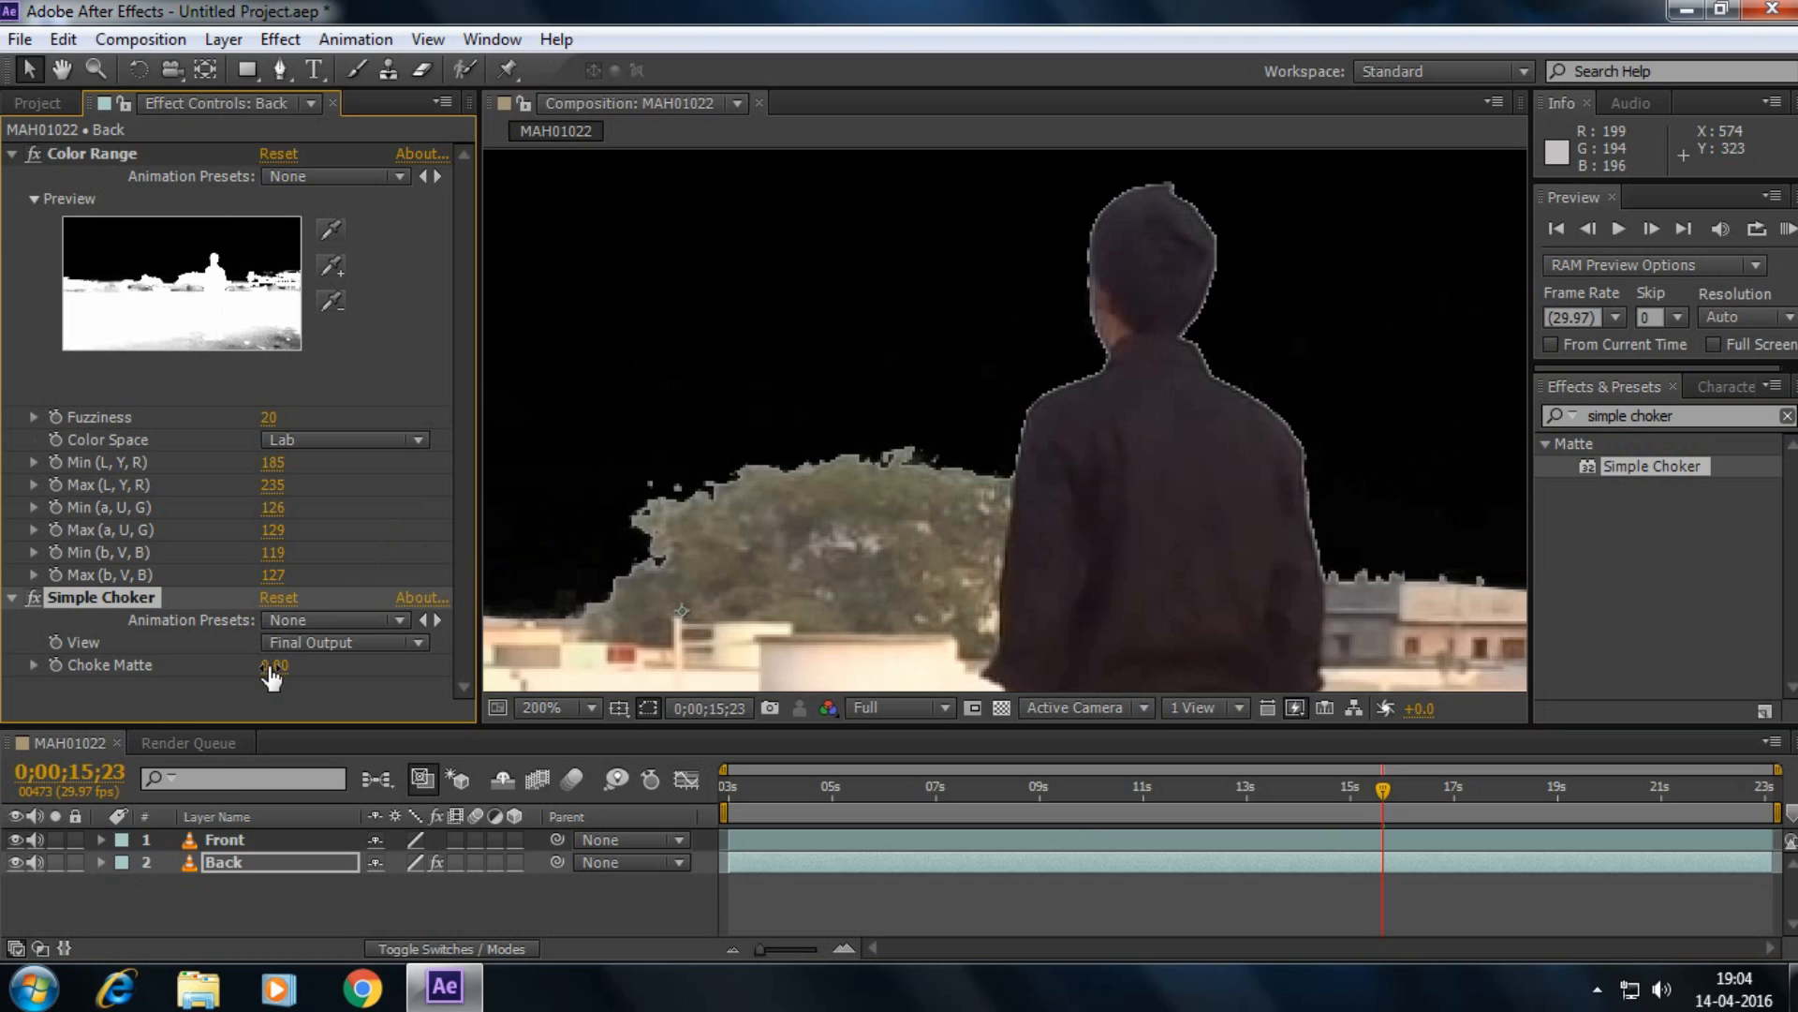
left_click(274, 665)
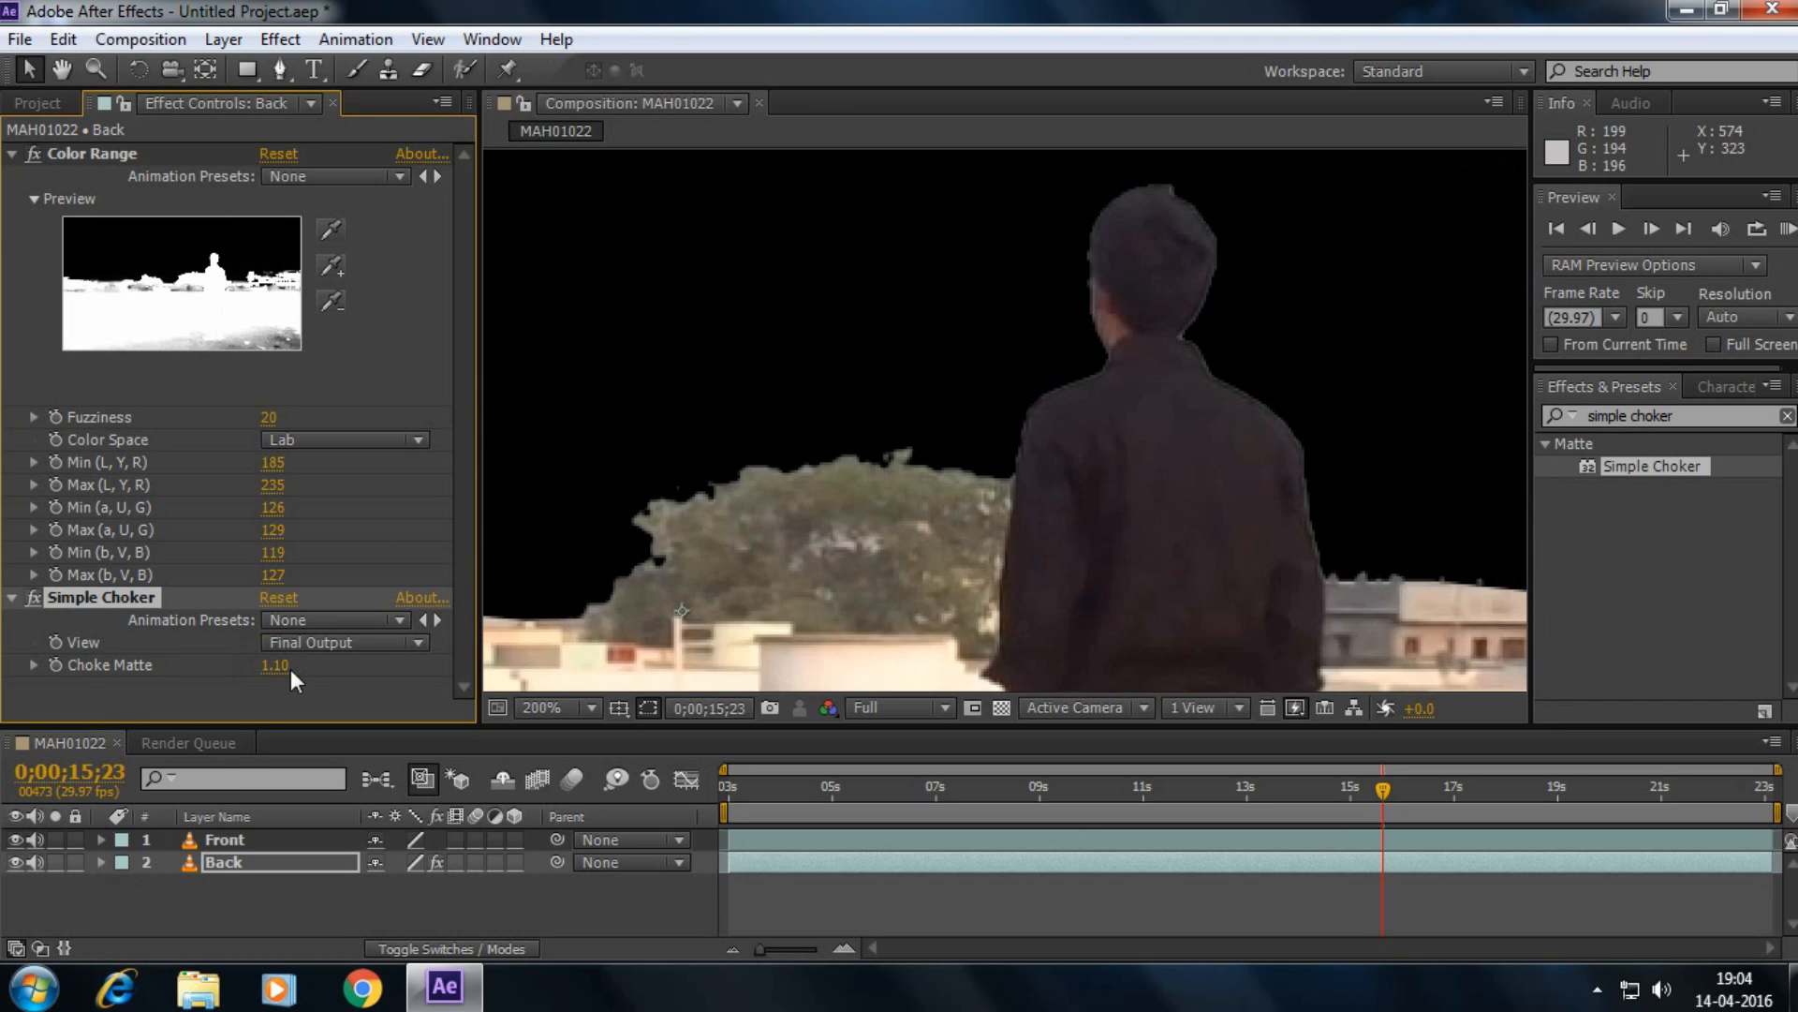
mouse_move(1229, 396)
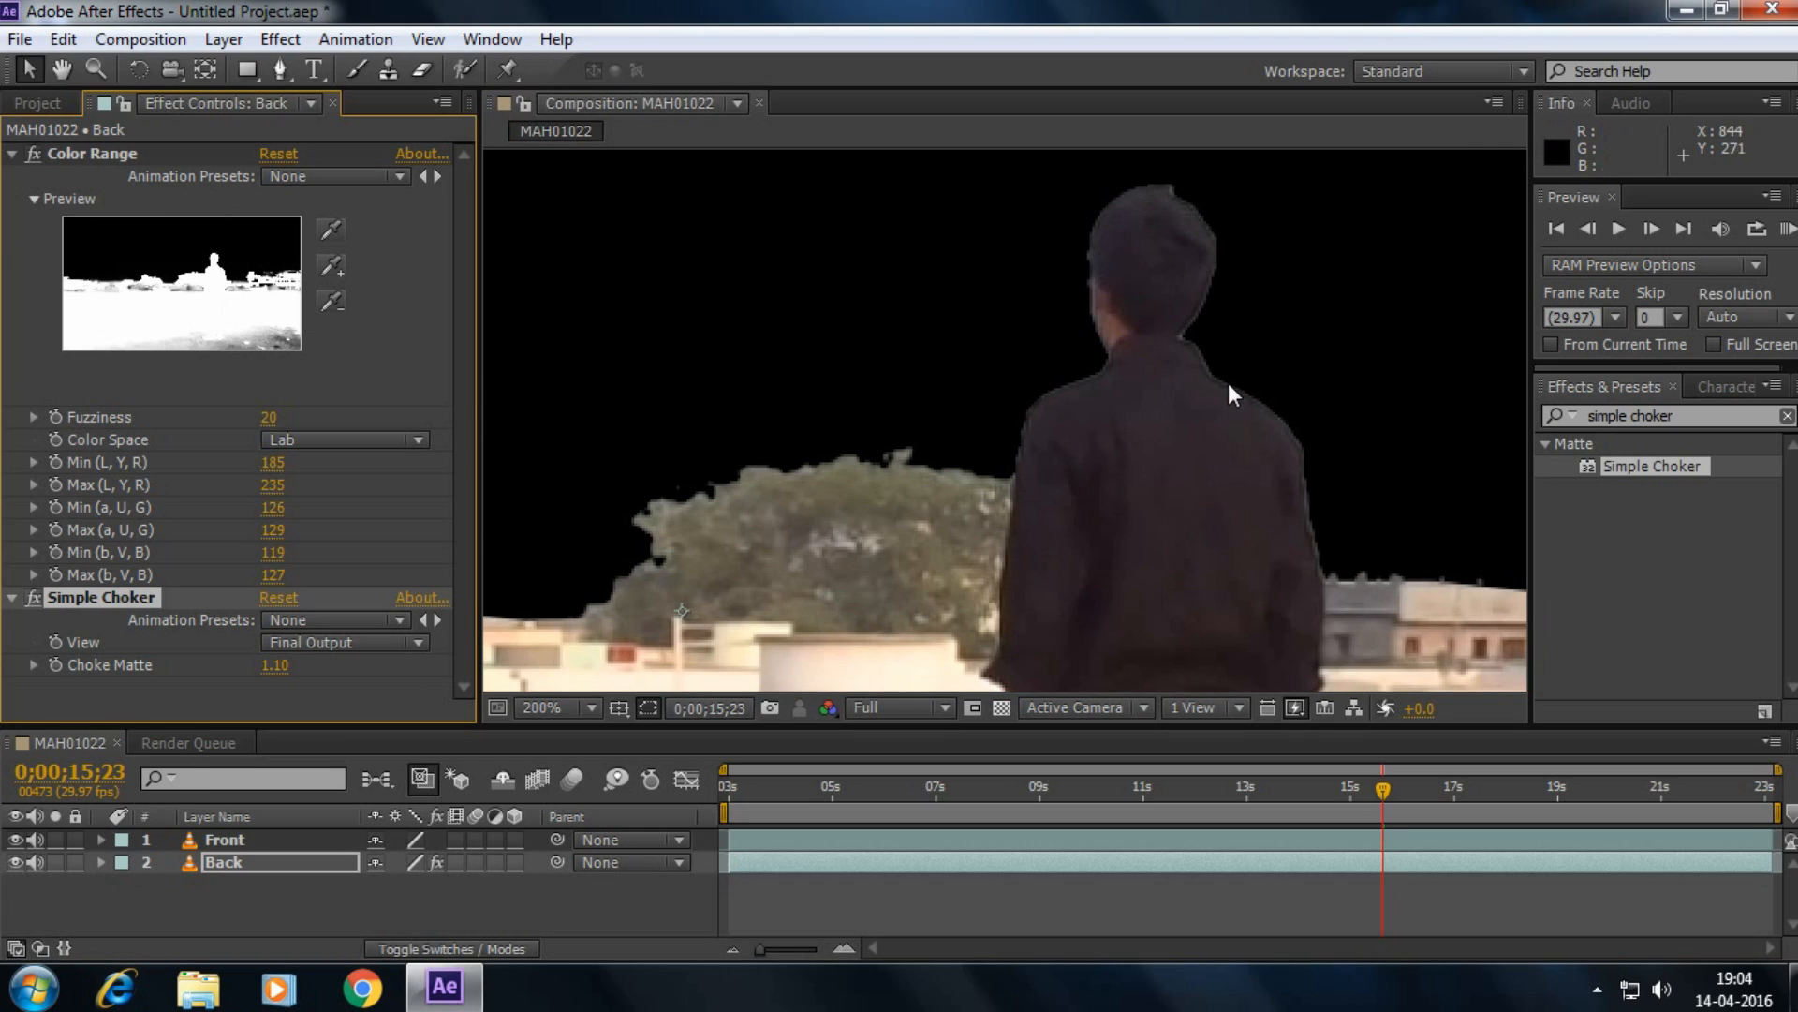
mouse_move(38, 627)
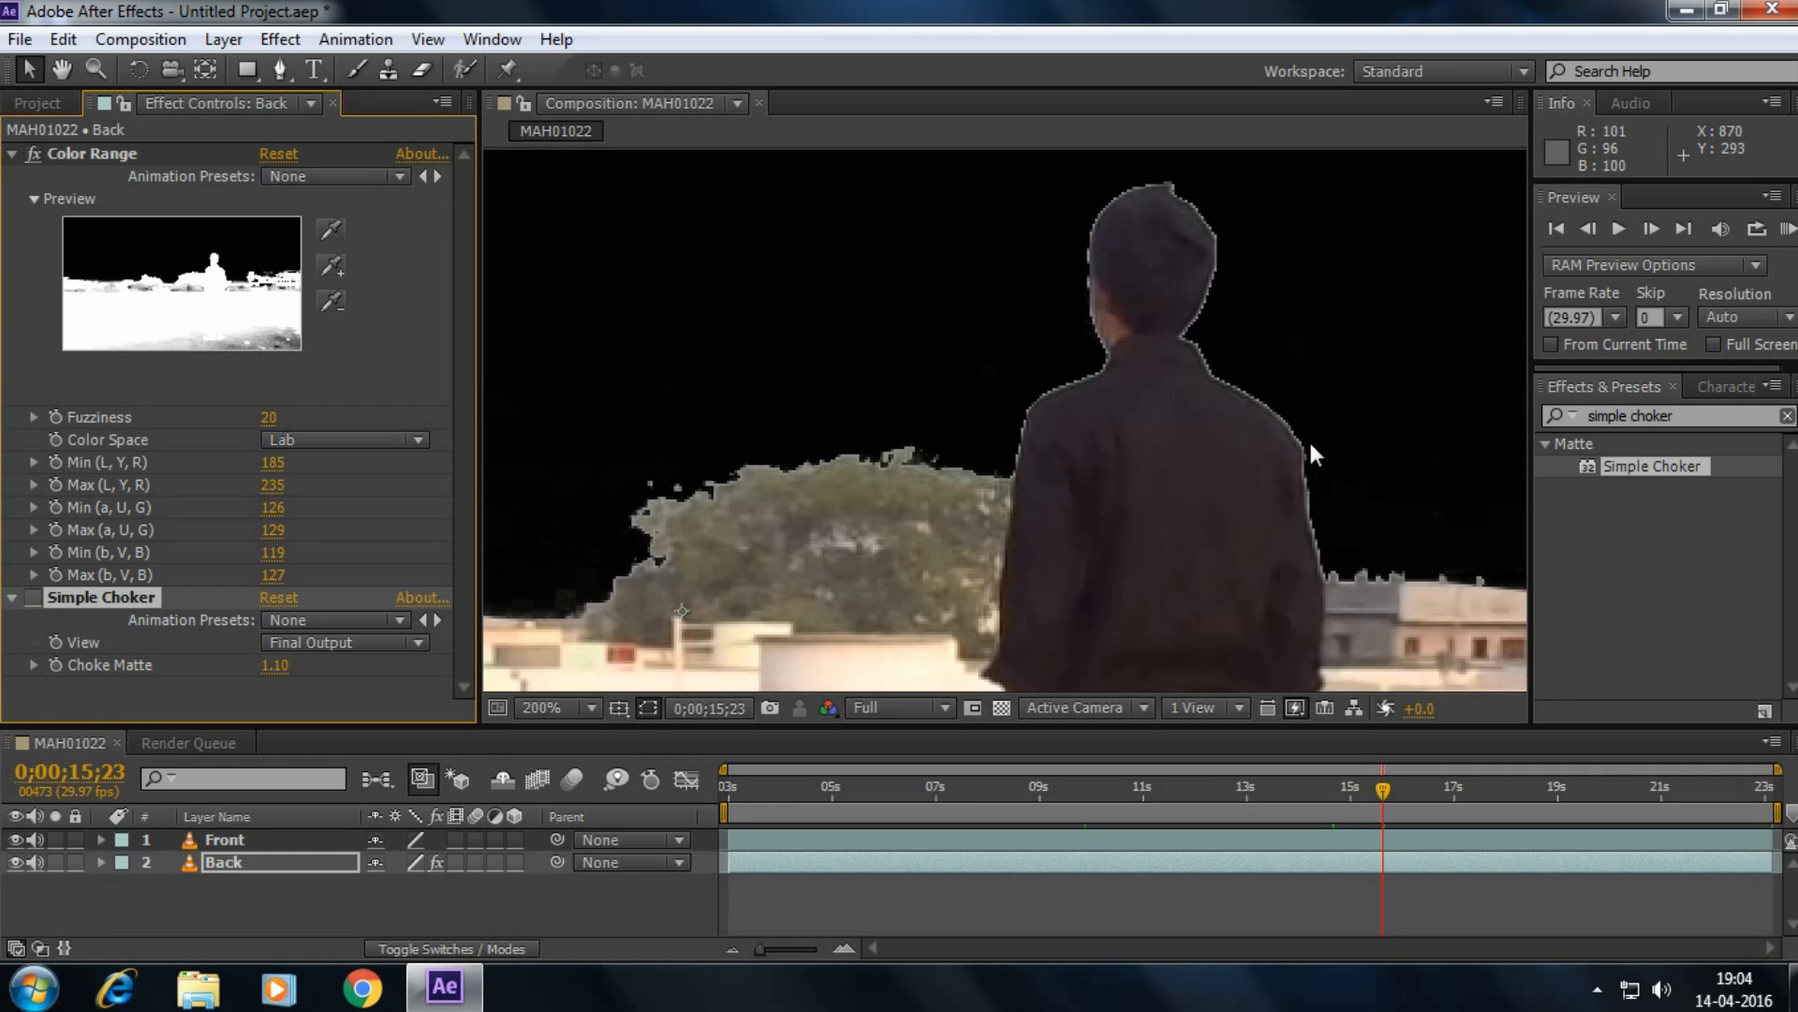
left_click(34, 598)
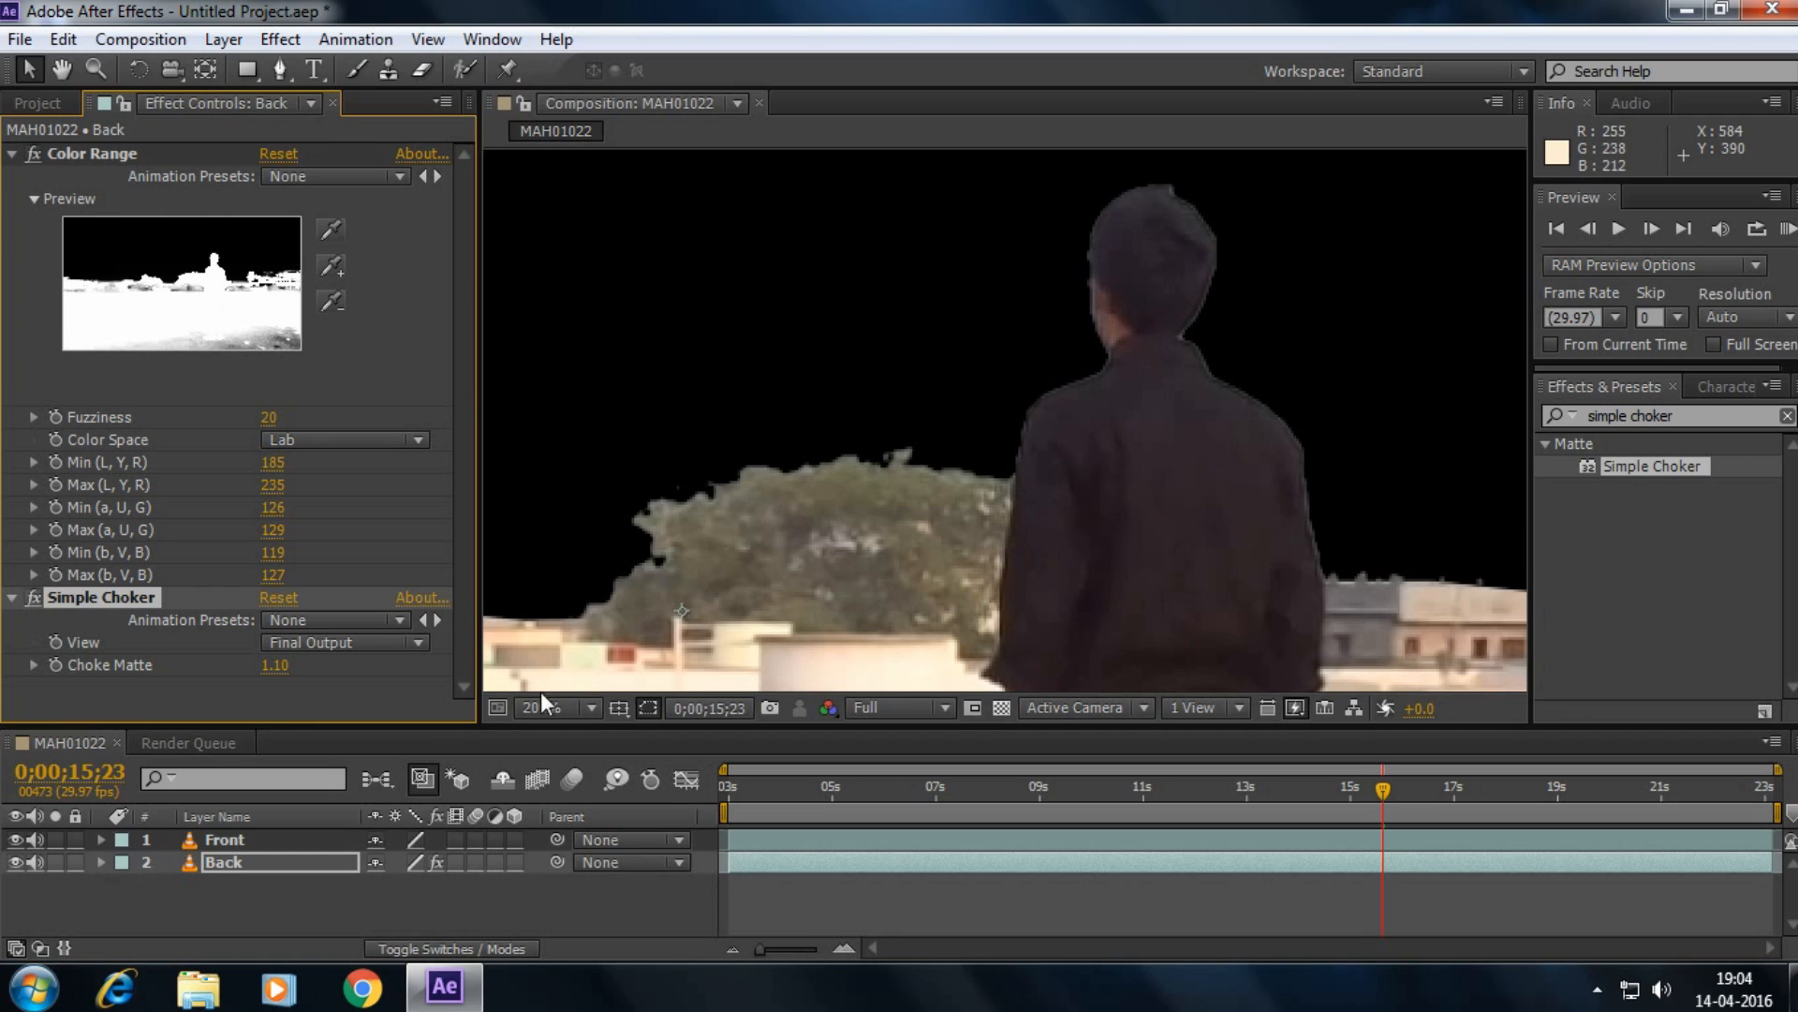
- Set magnification to Fit, review the choked matte, then start a new file import
left_click(555, 708)
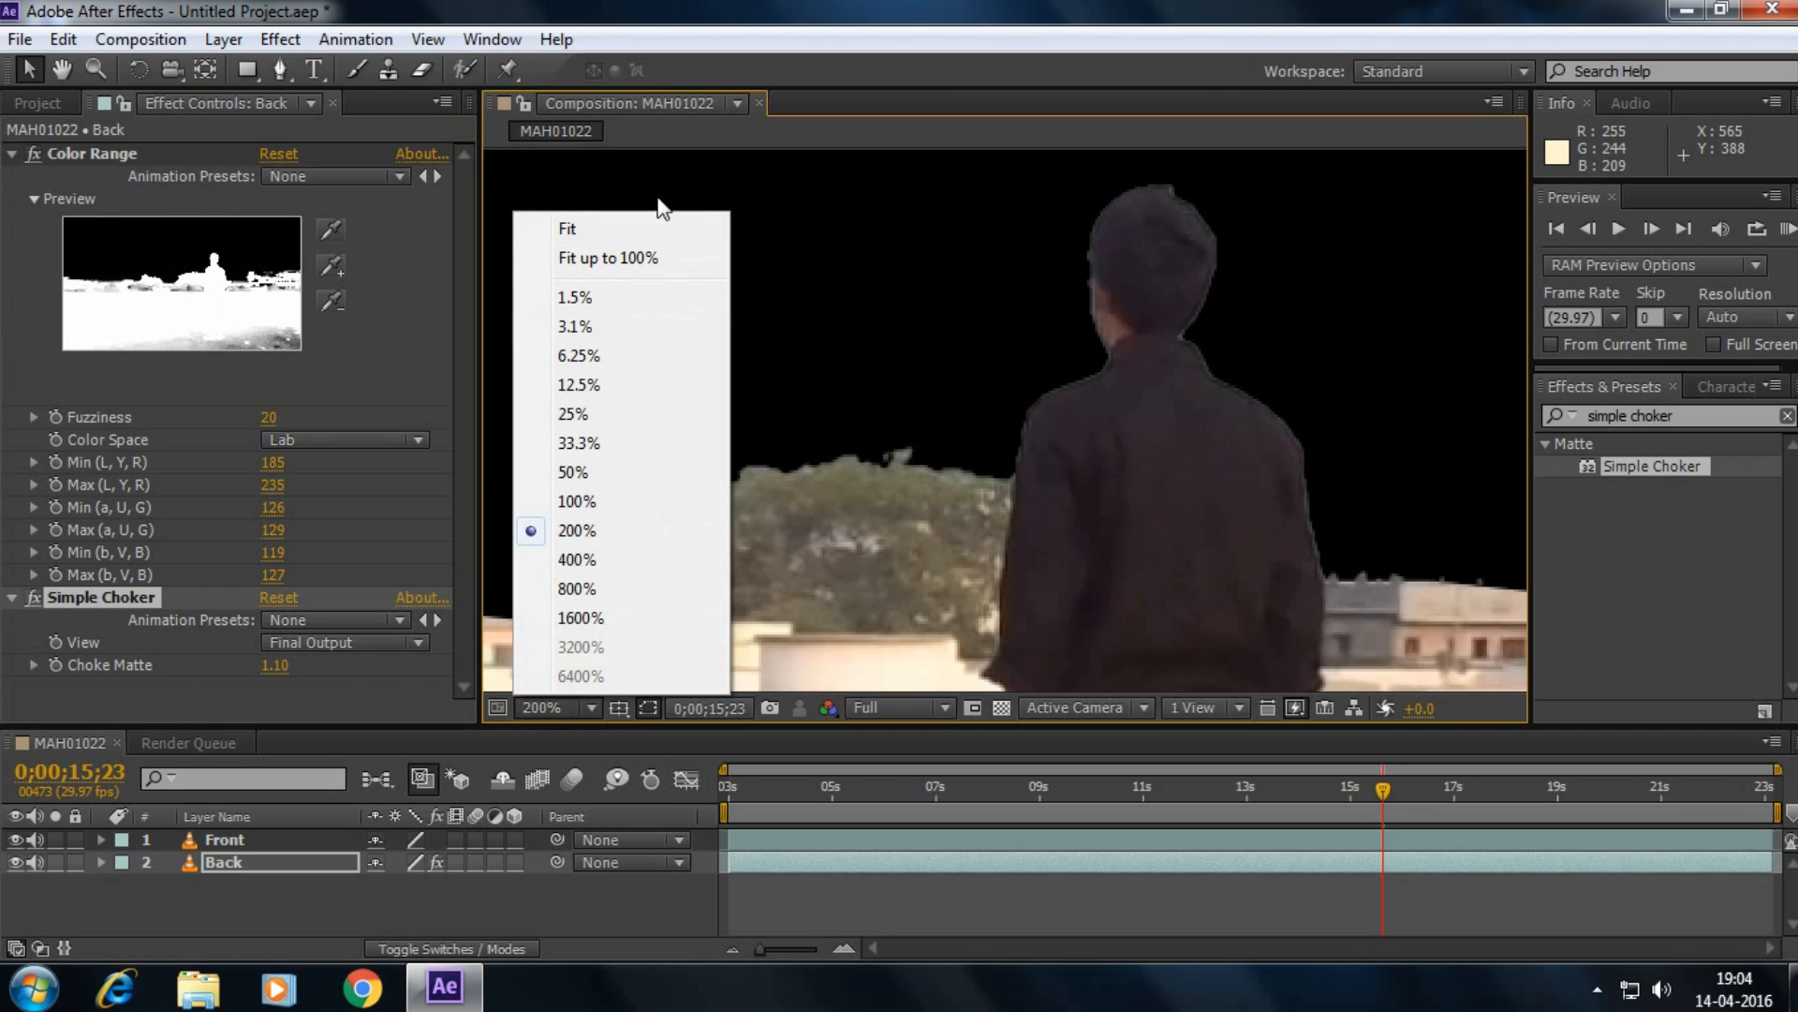
left_click(567, 228)
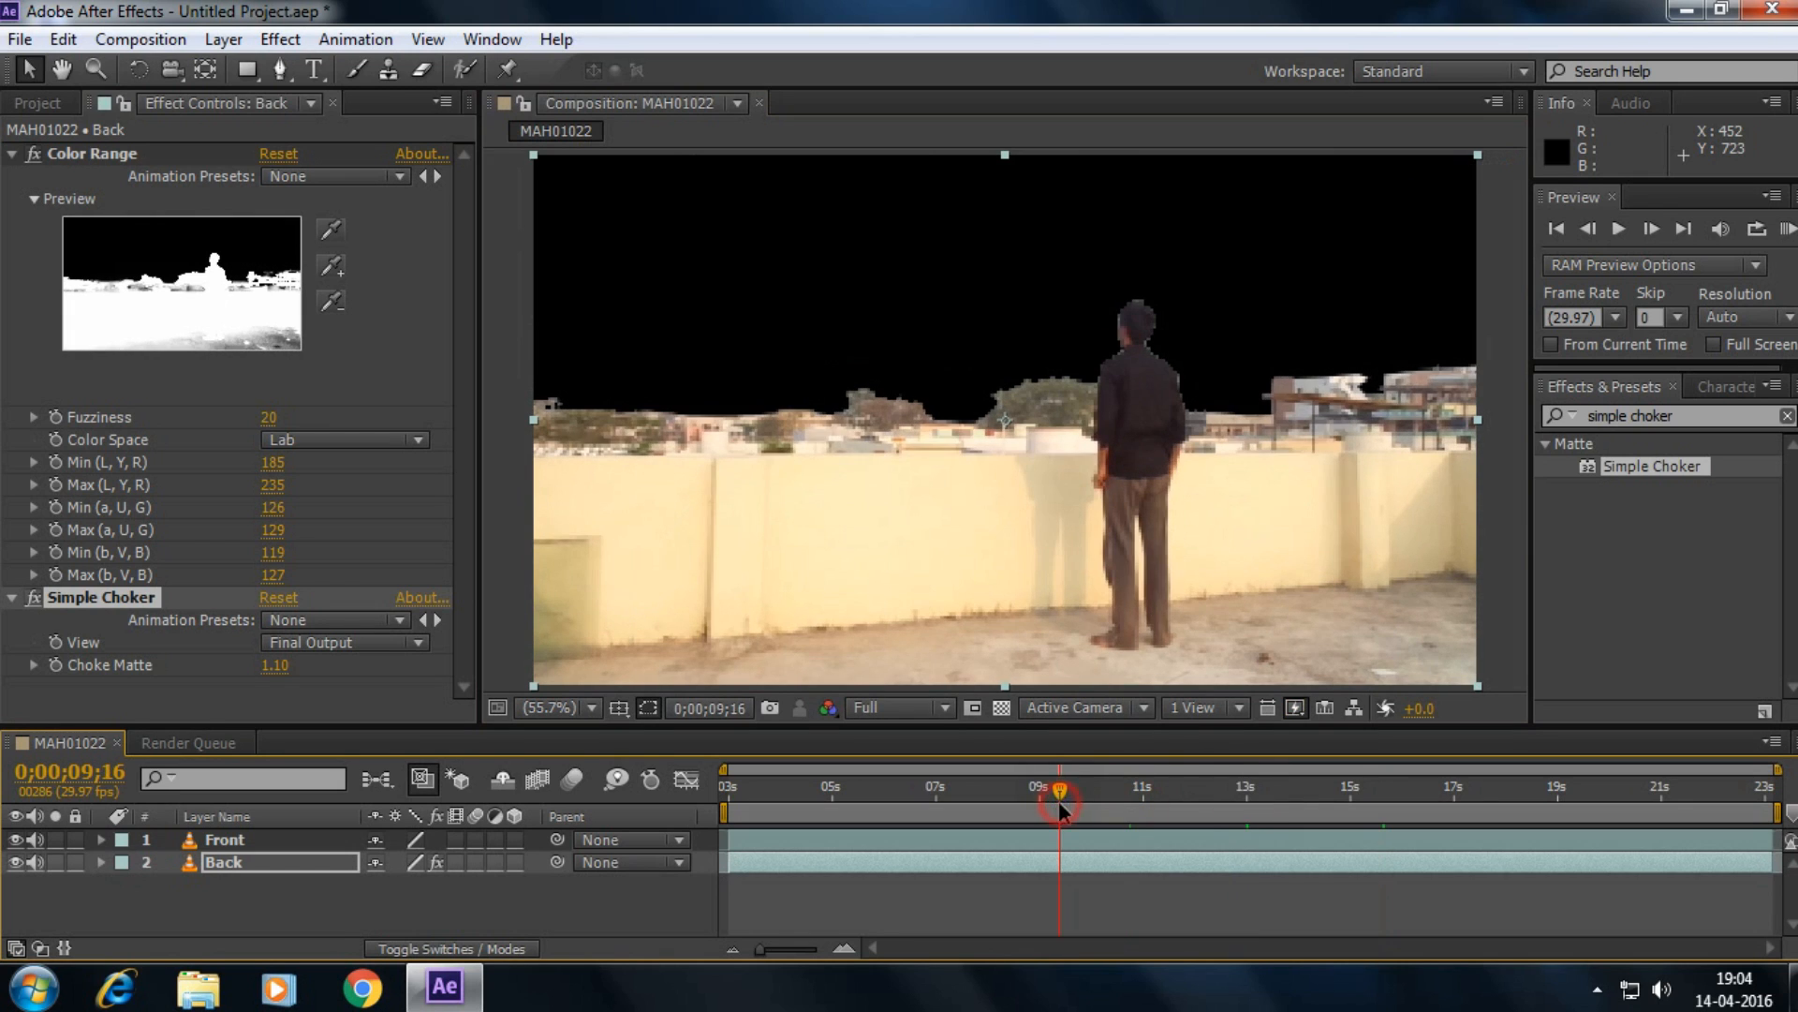
left_click_drag(1054, 791, 1322, 791)
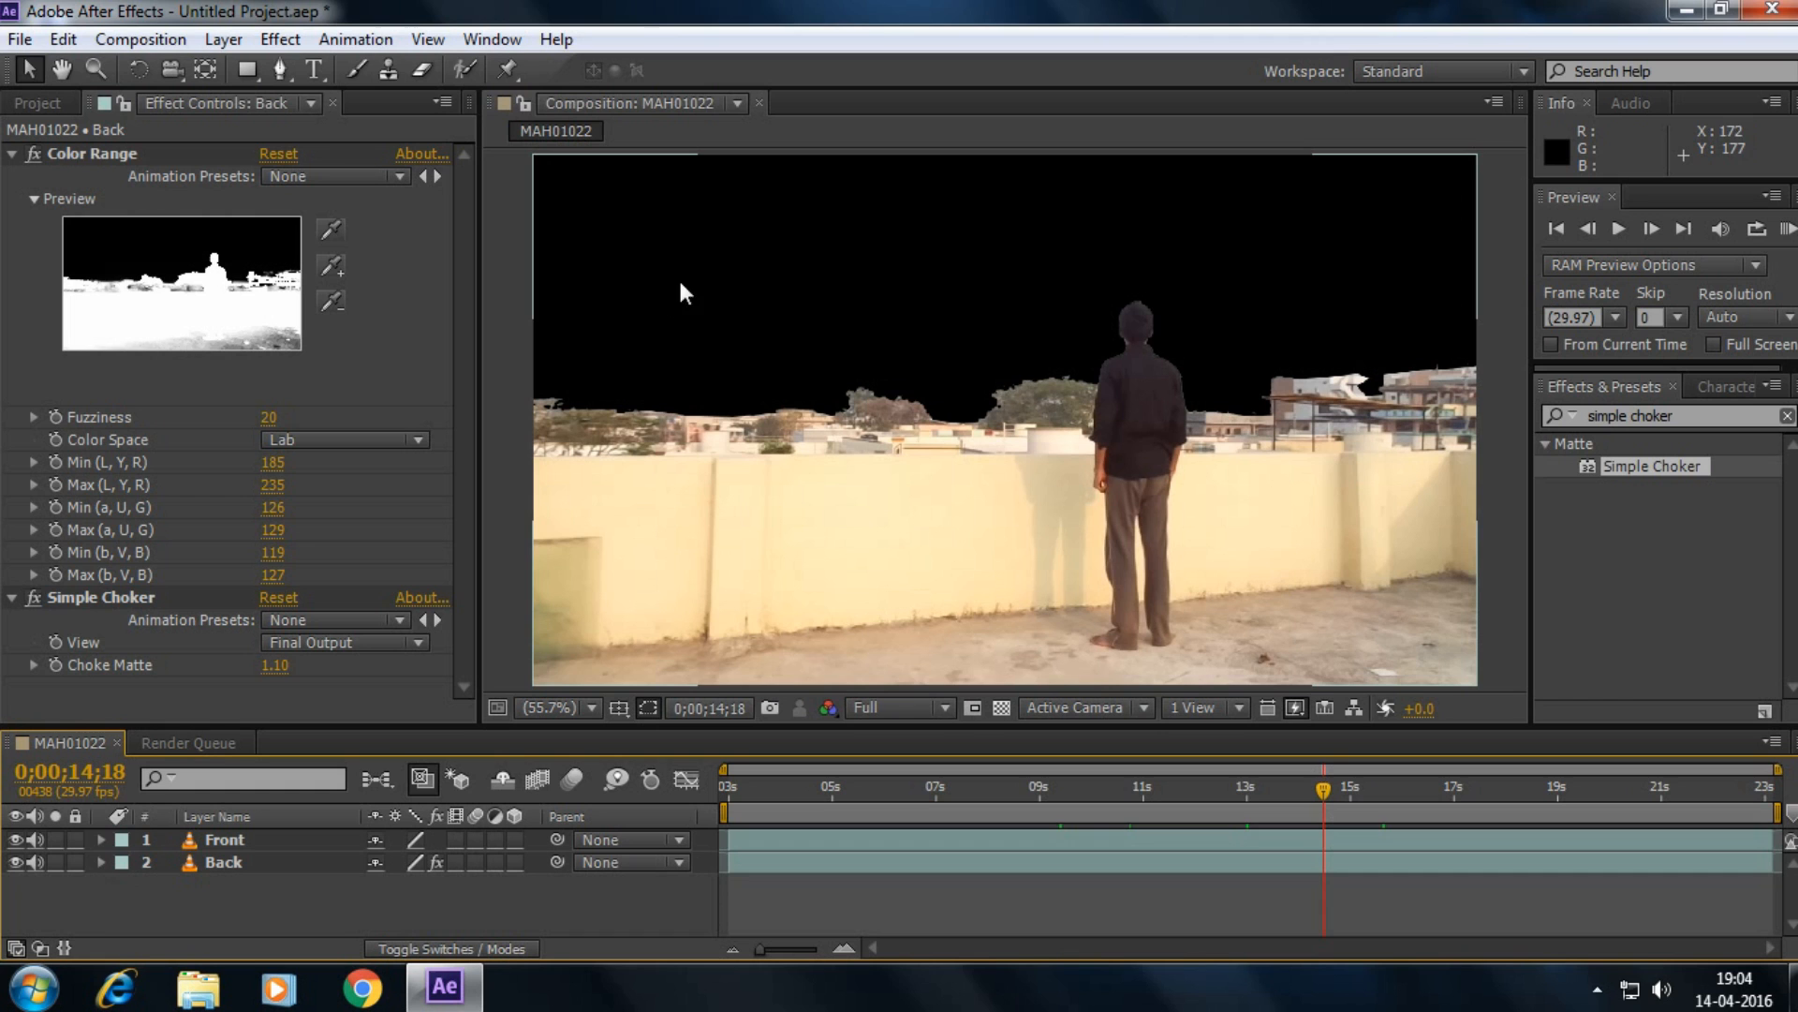
left_click(19, 40)
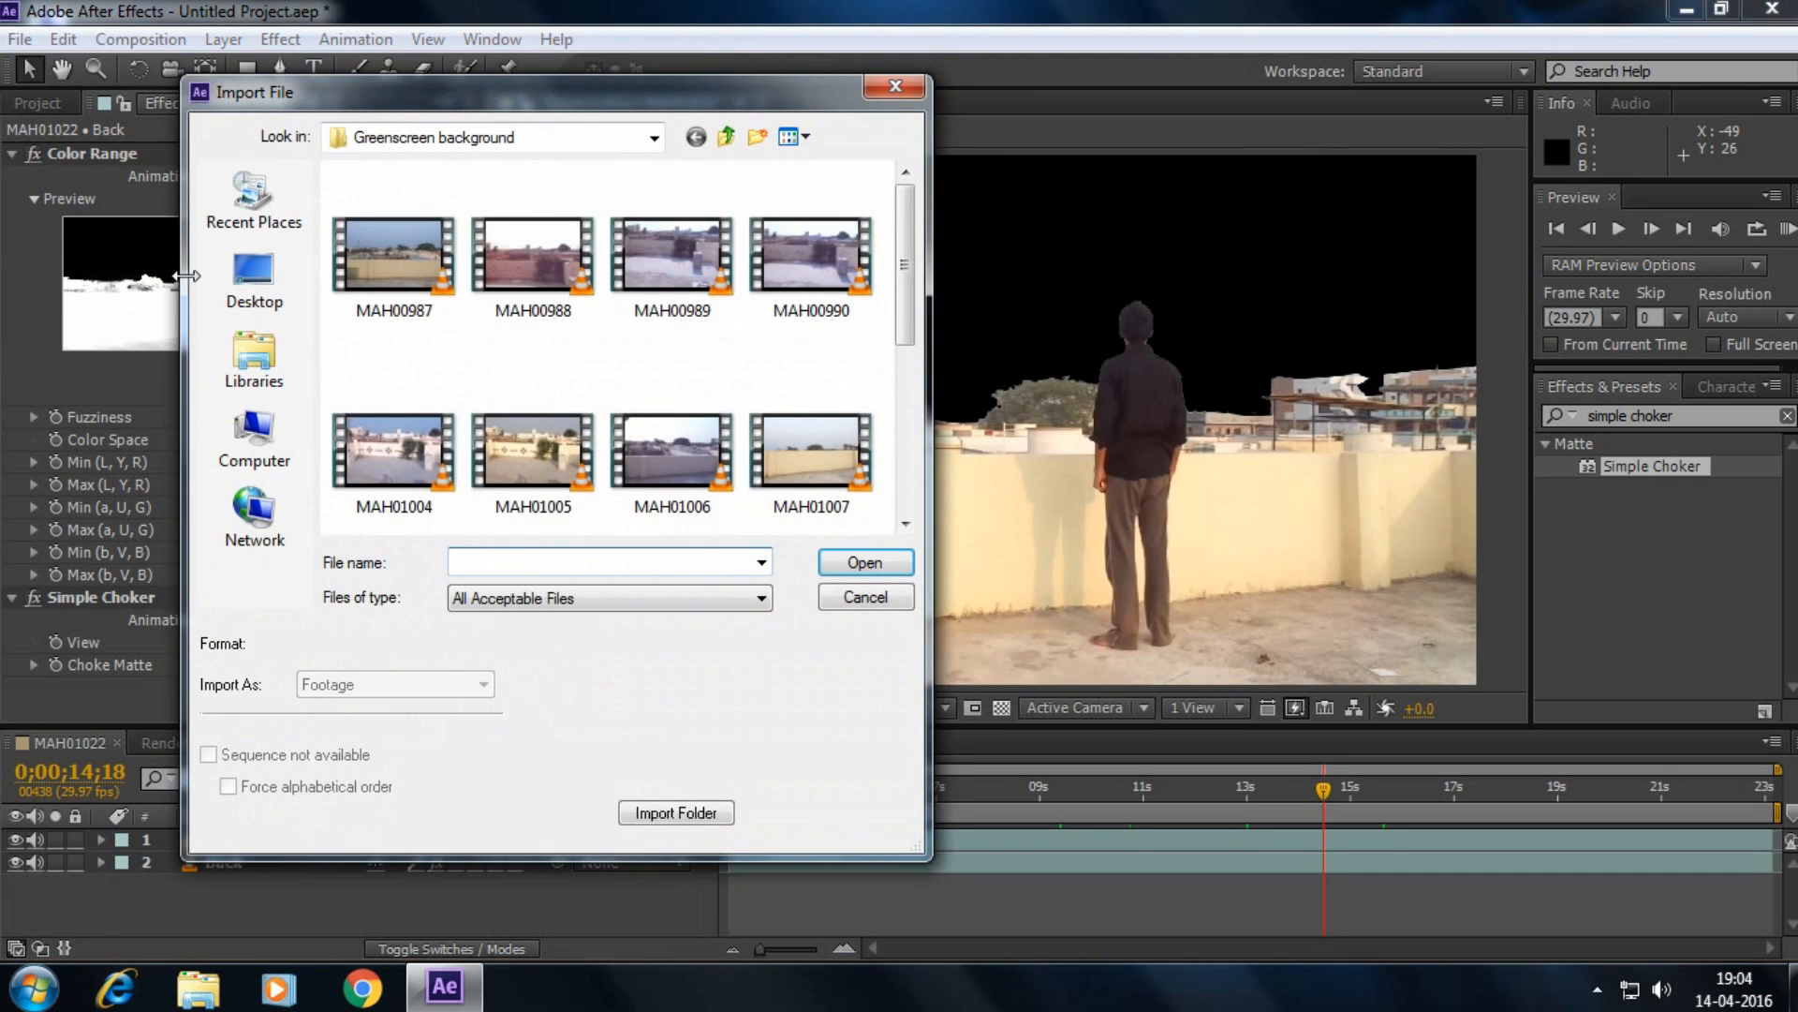
- Import Beautiful Mountains 38.jpg from Downloads and place it as the bottom layer behind the footage
left_click(725, 137)
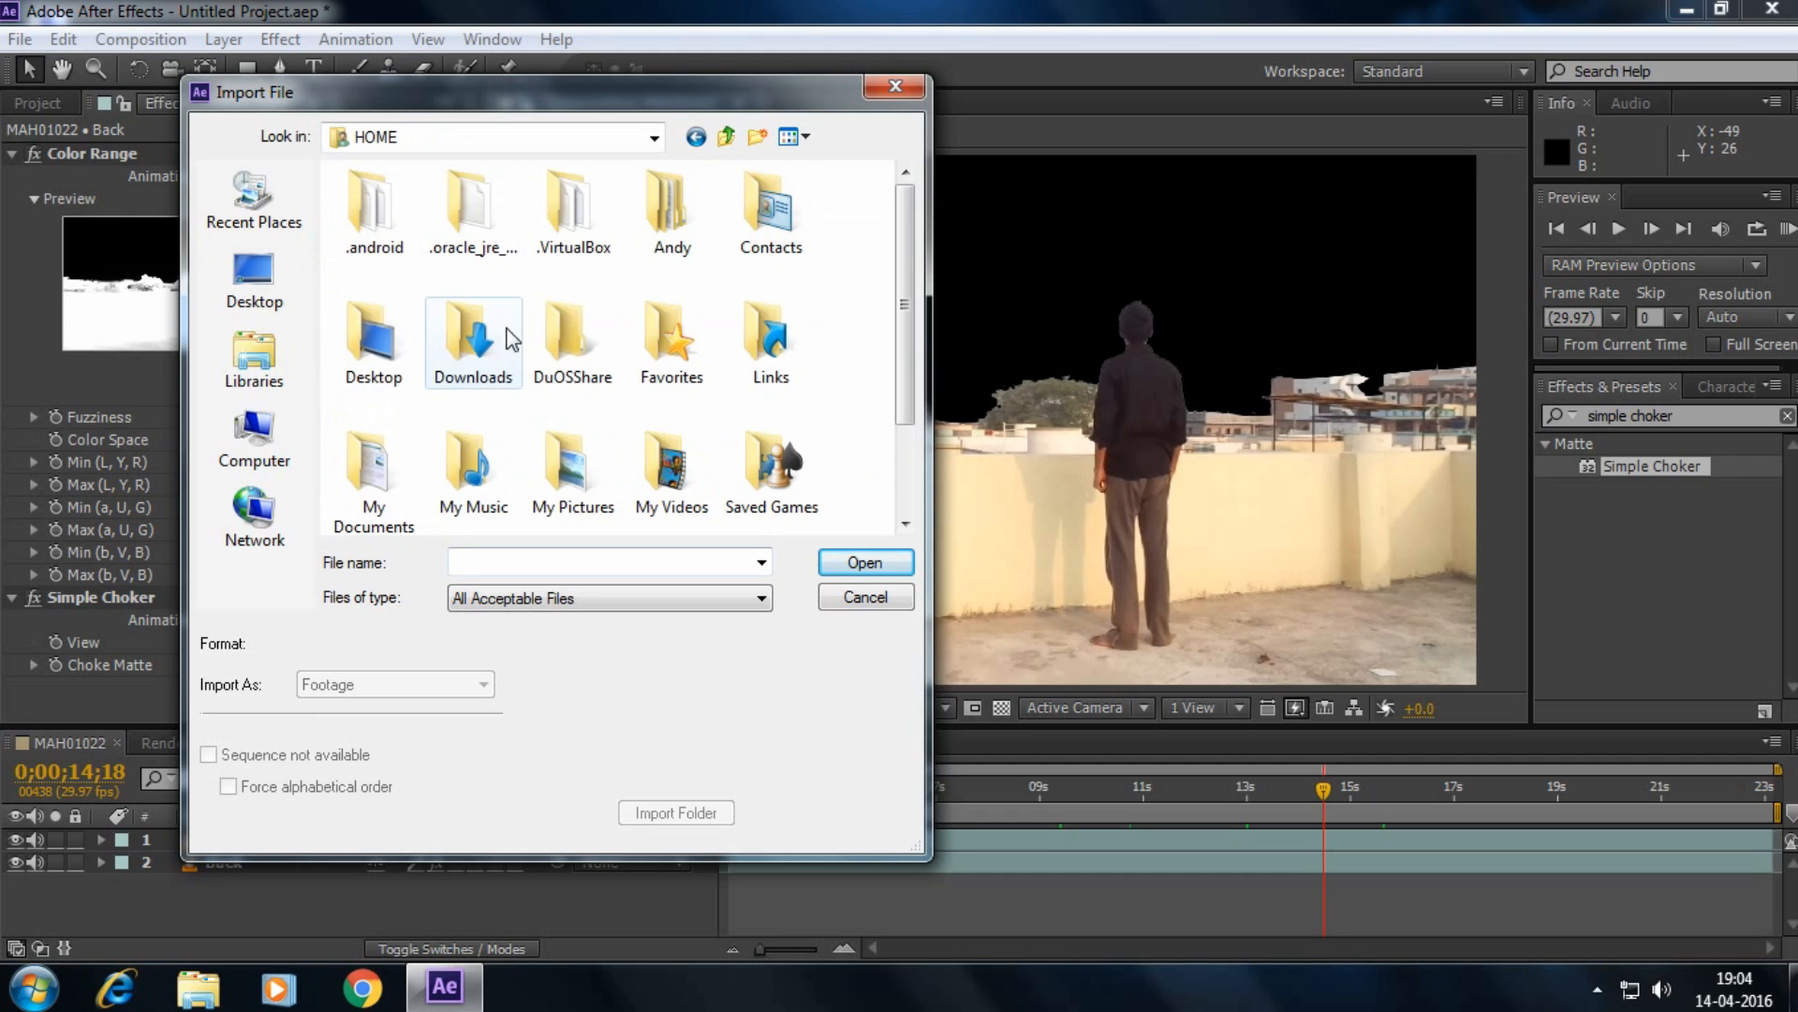
double_click(472, 341)
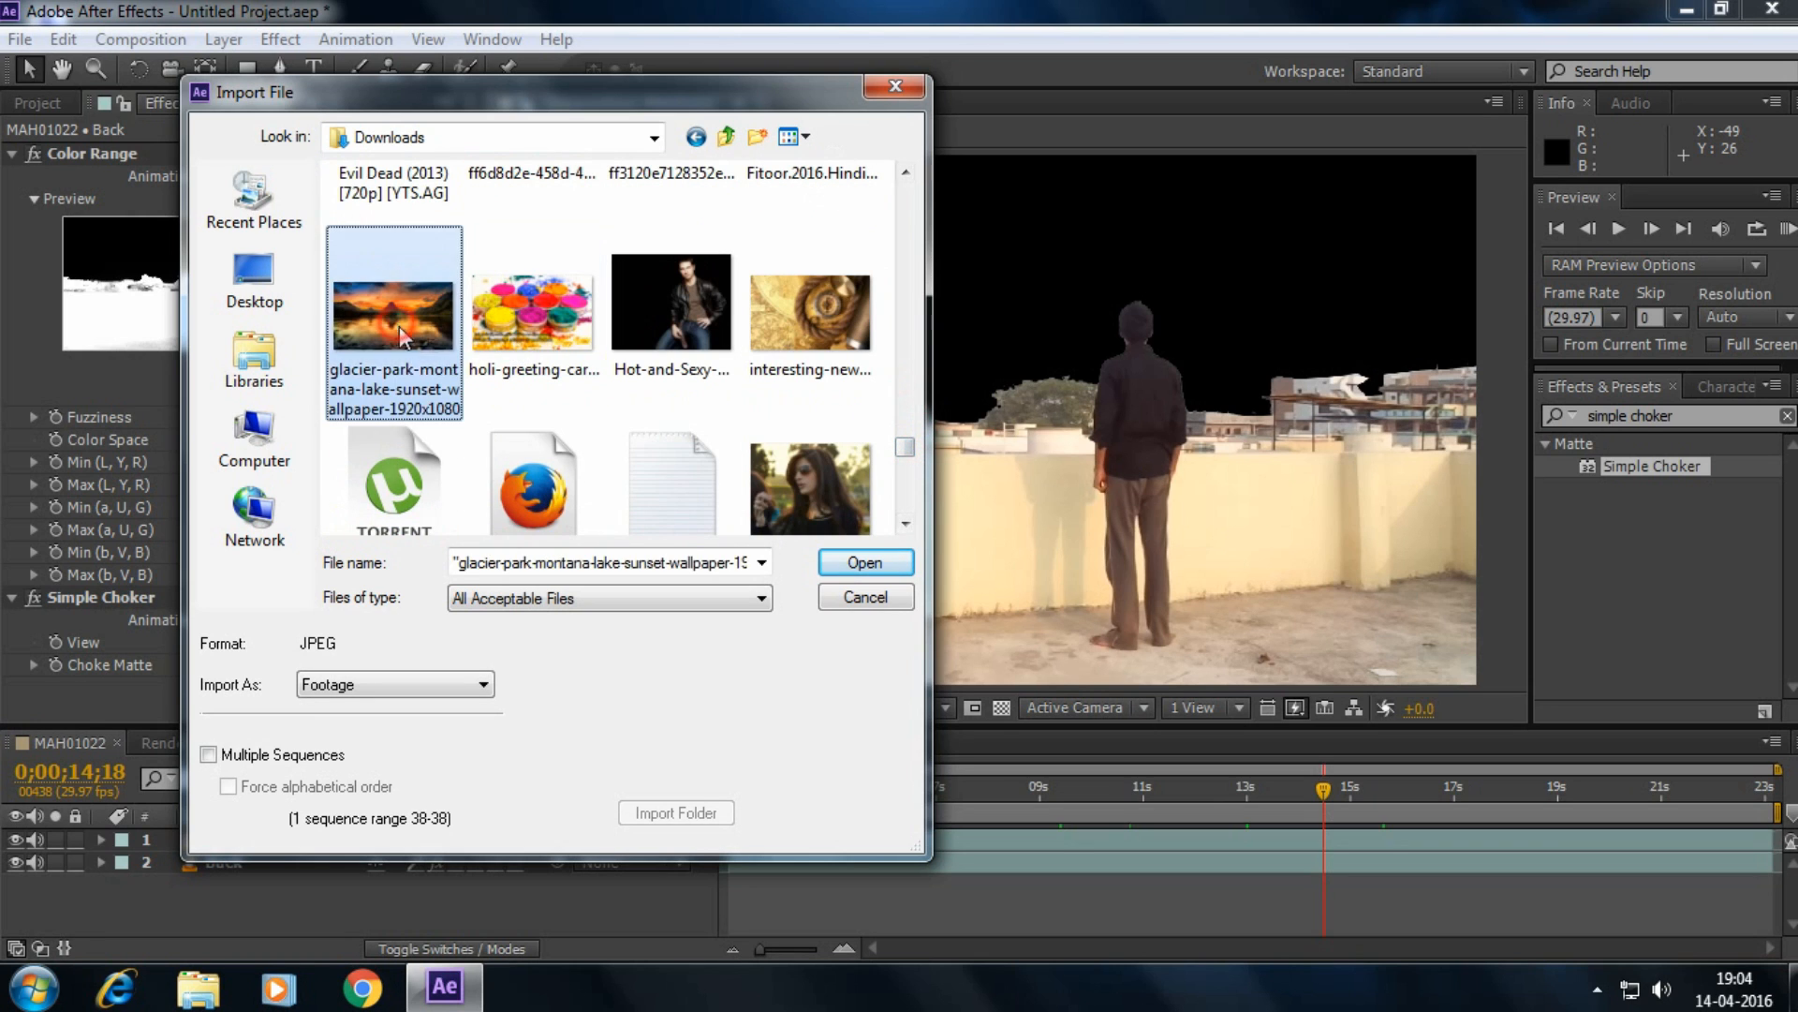
left_click(863, 562)
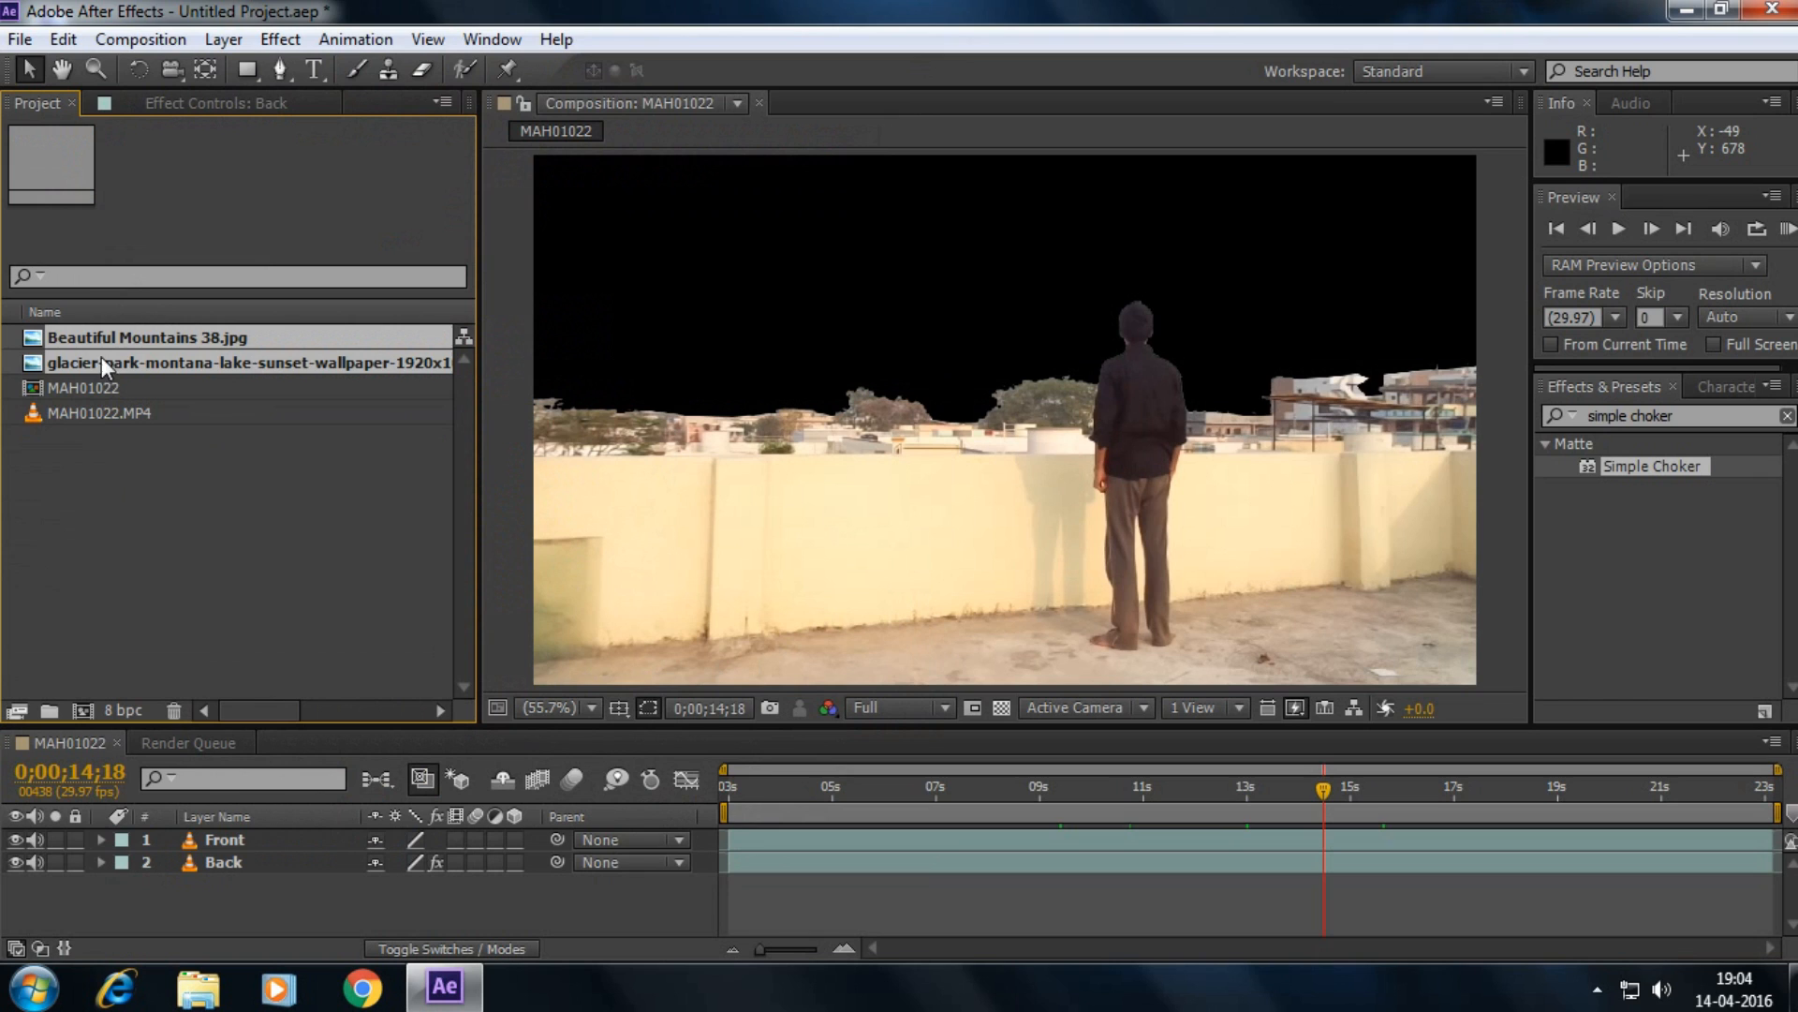
left_click(147, 337)
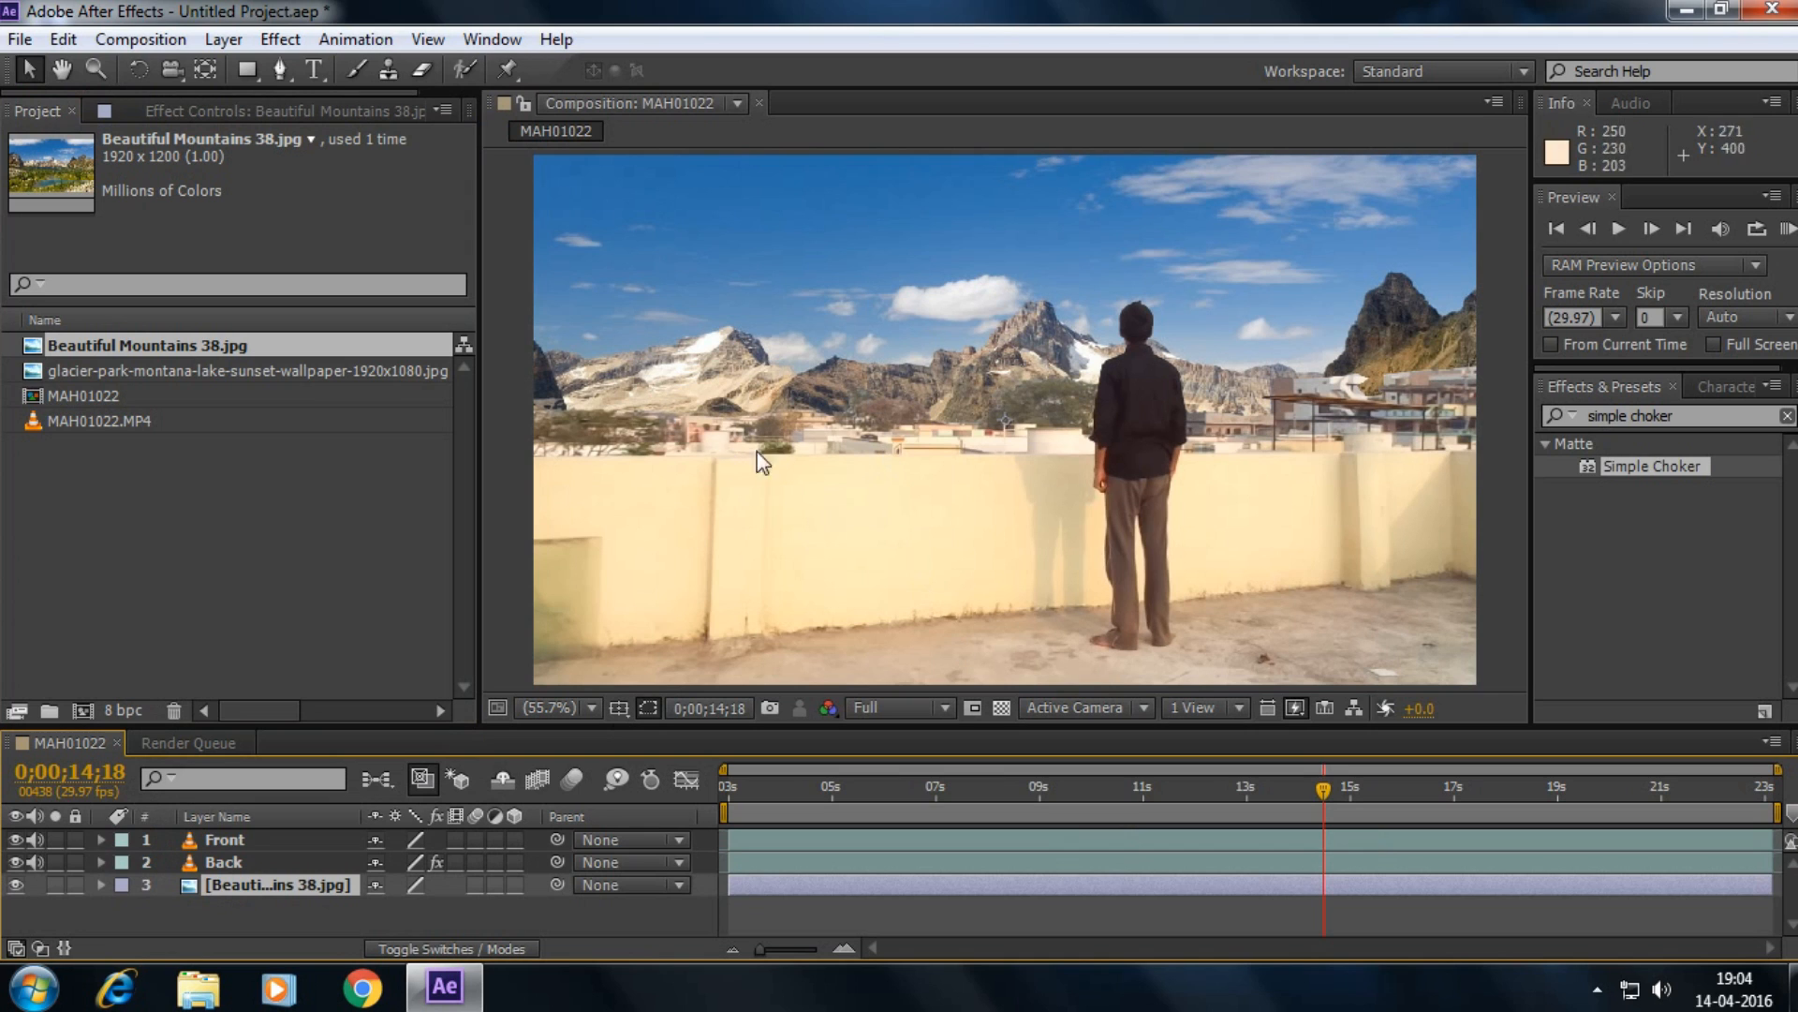
- Fit the composition to the viewer and move the current-time indicator back to the start
left_click(550, 708)
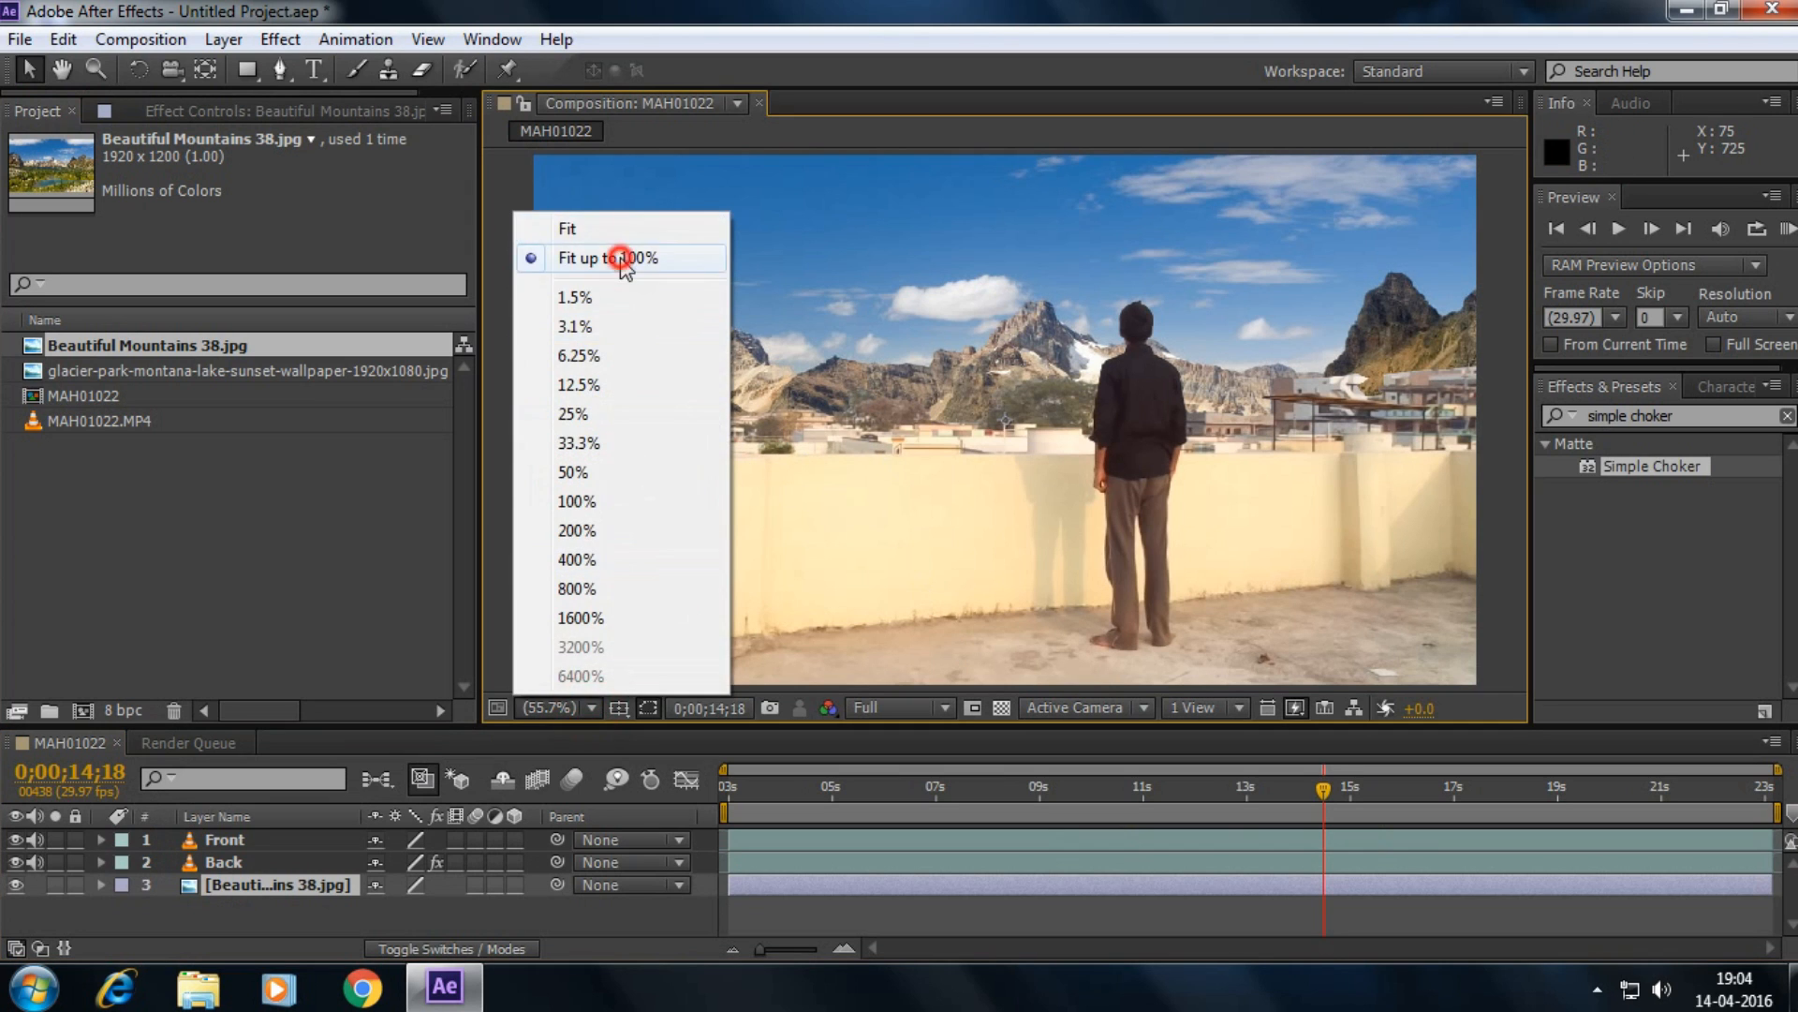
left_click(610, 257)
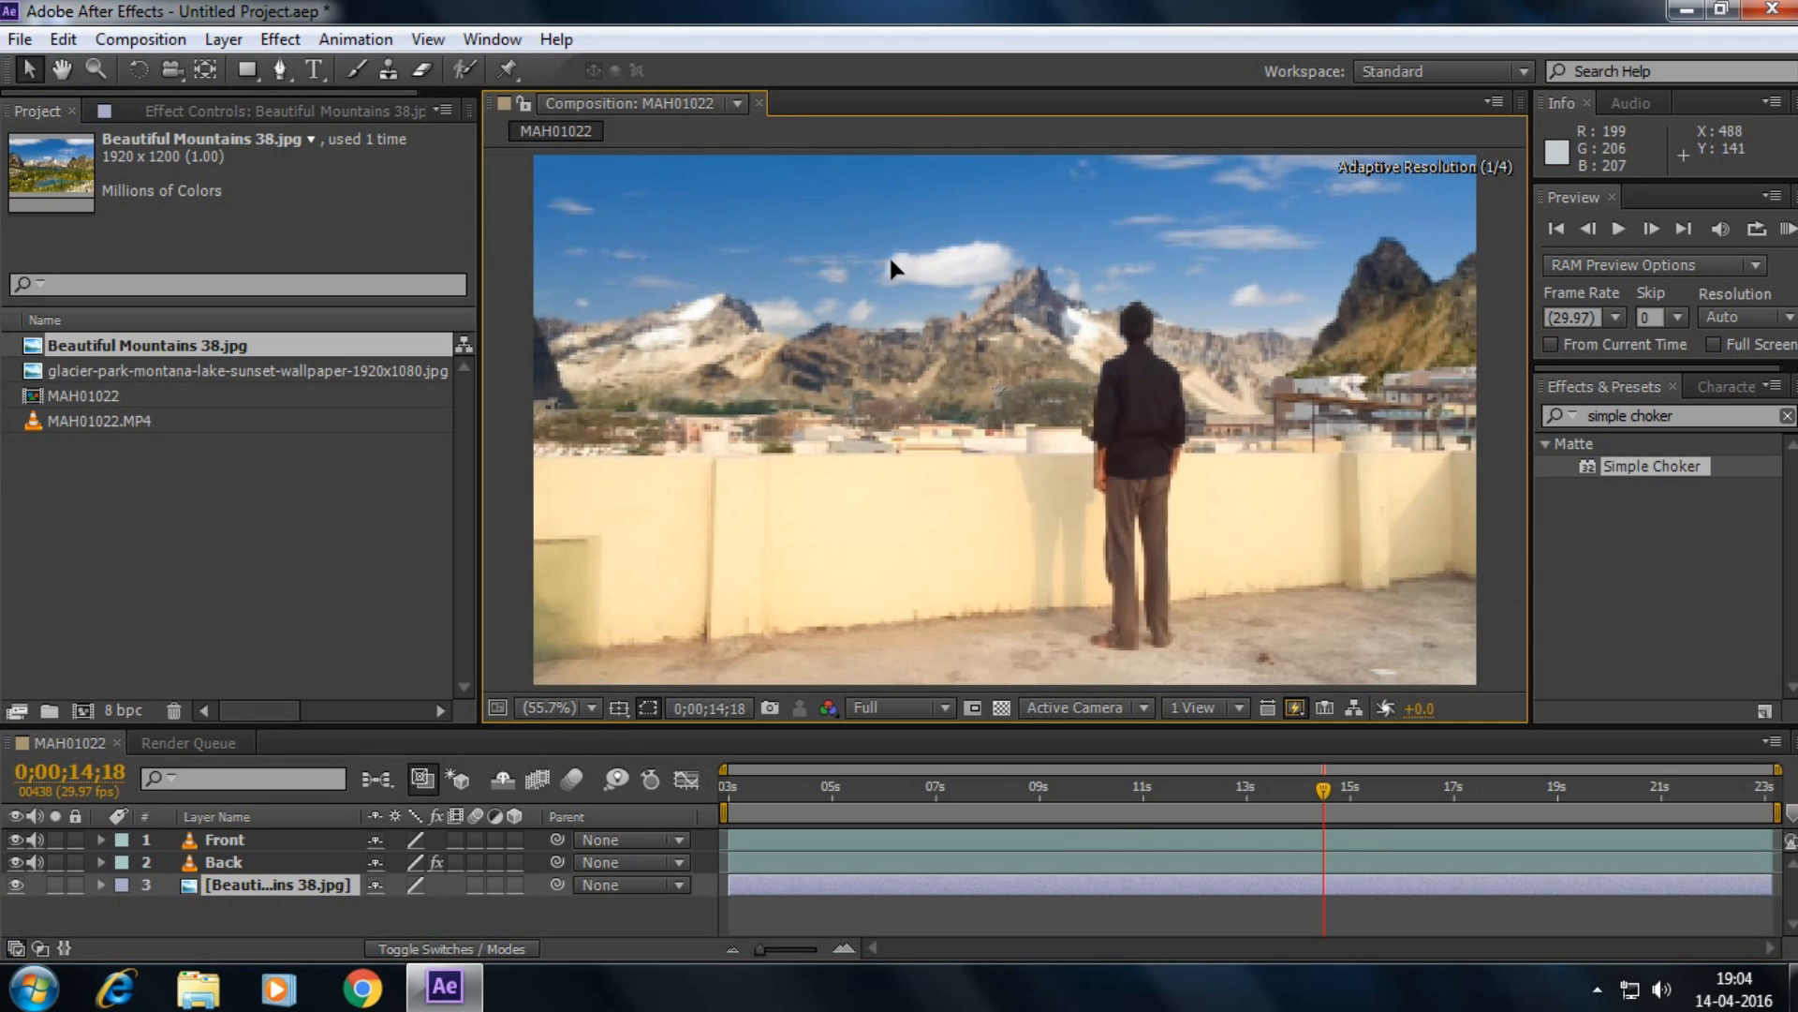
left_click(931, 318)
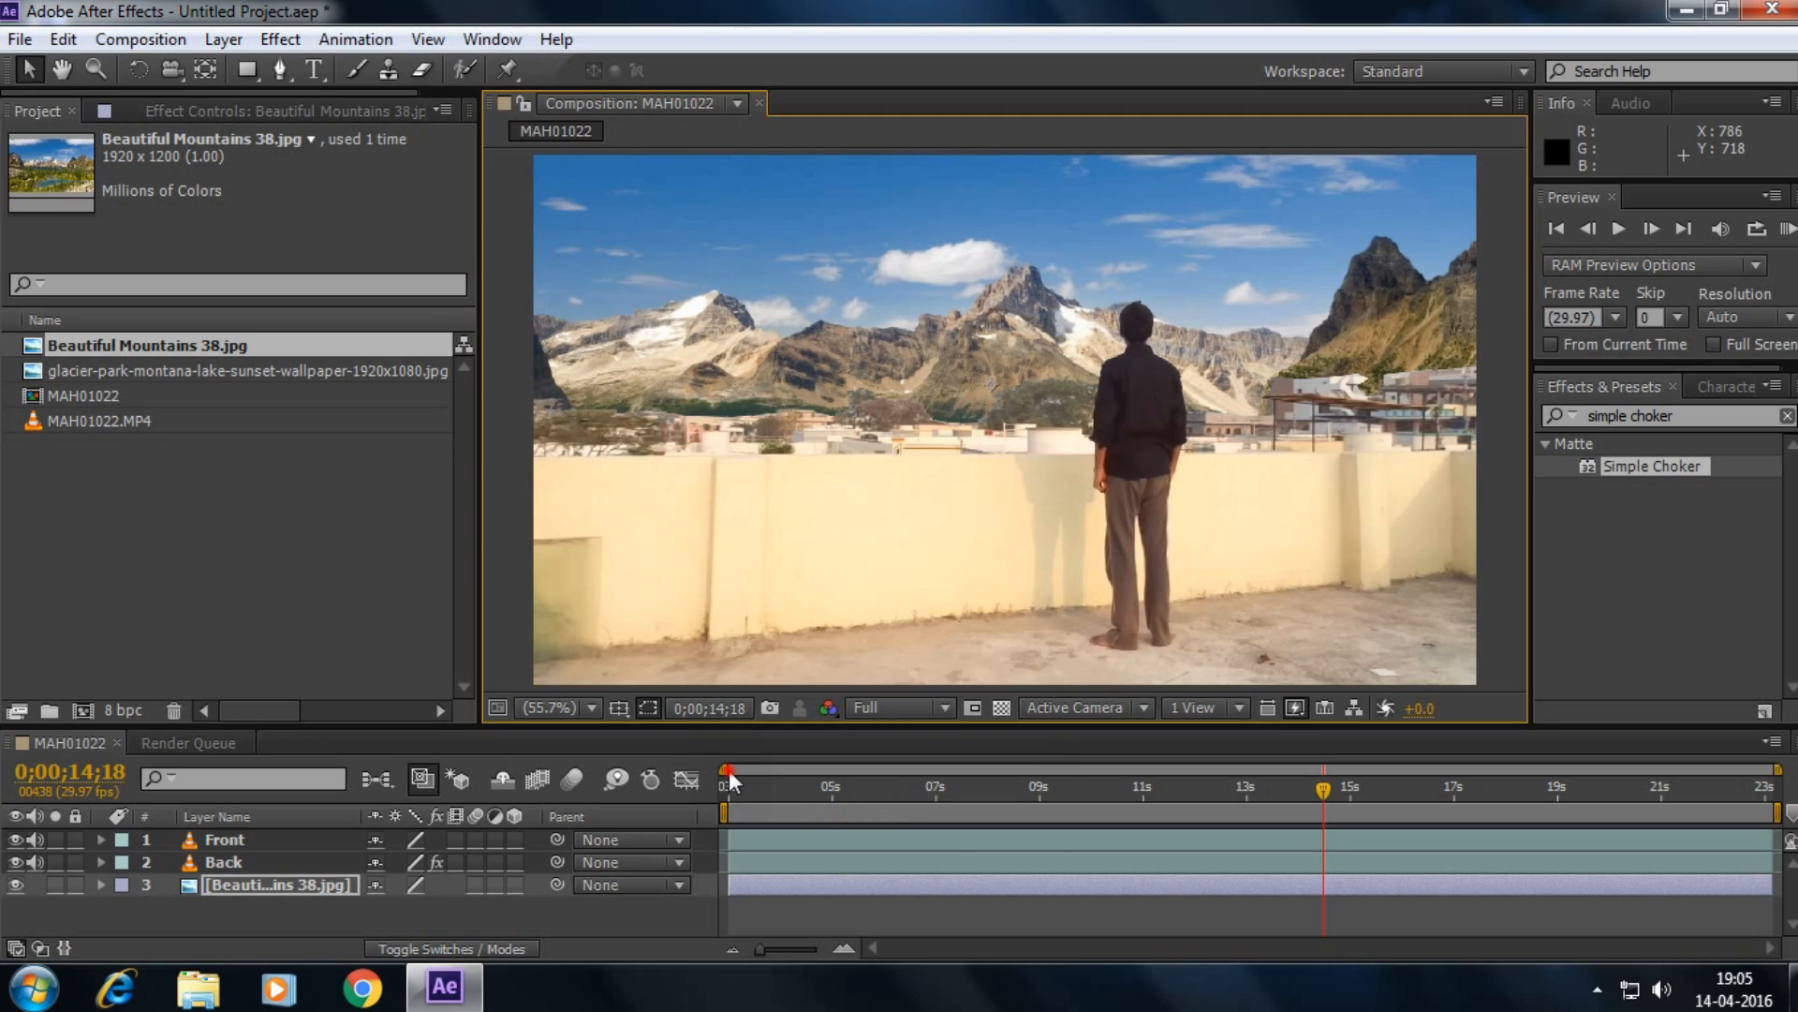
left_click_drag(1321, 778, 725, 778)
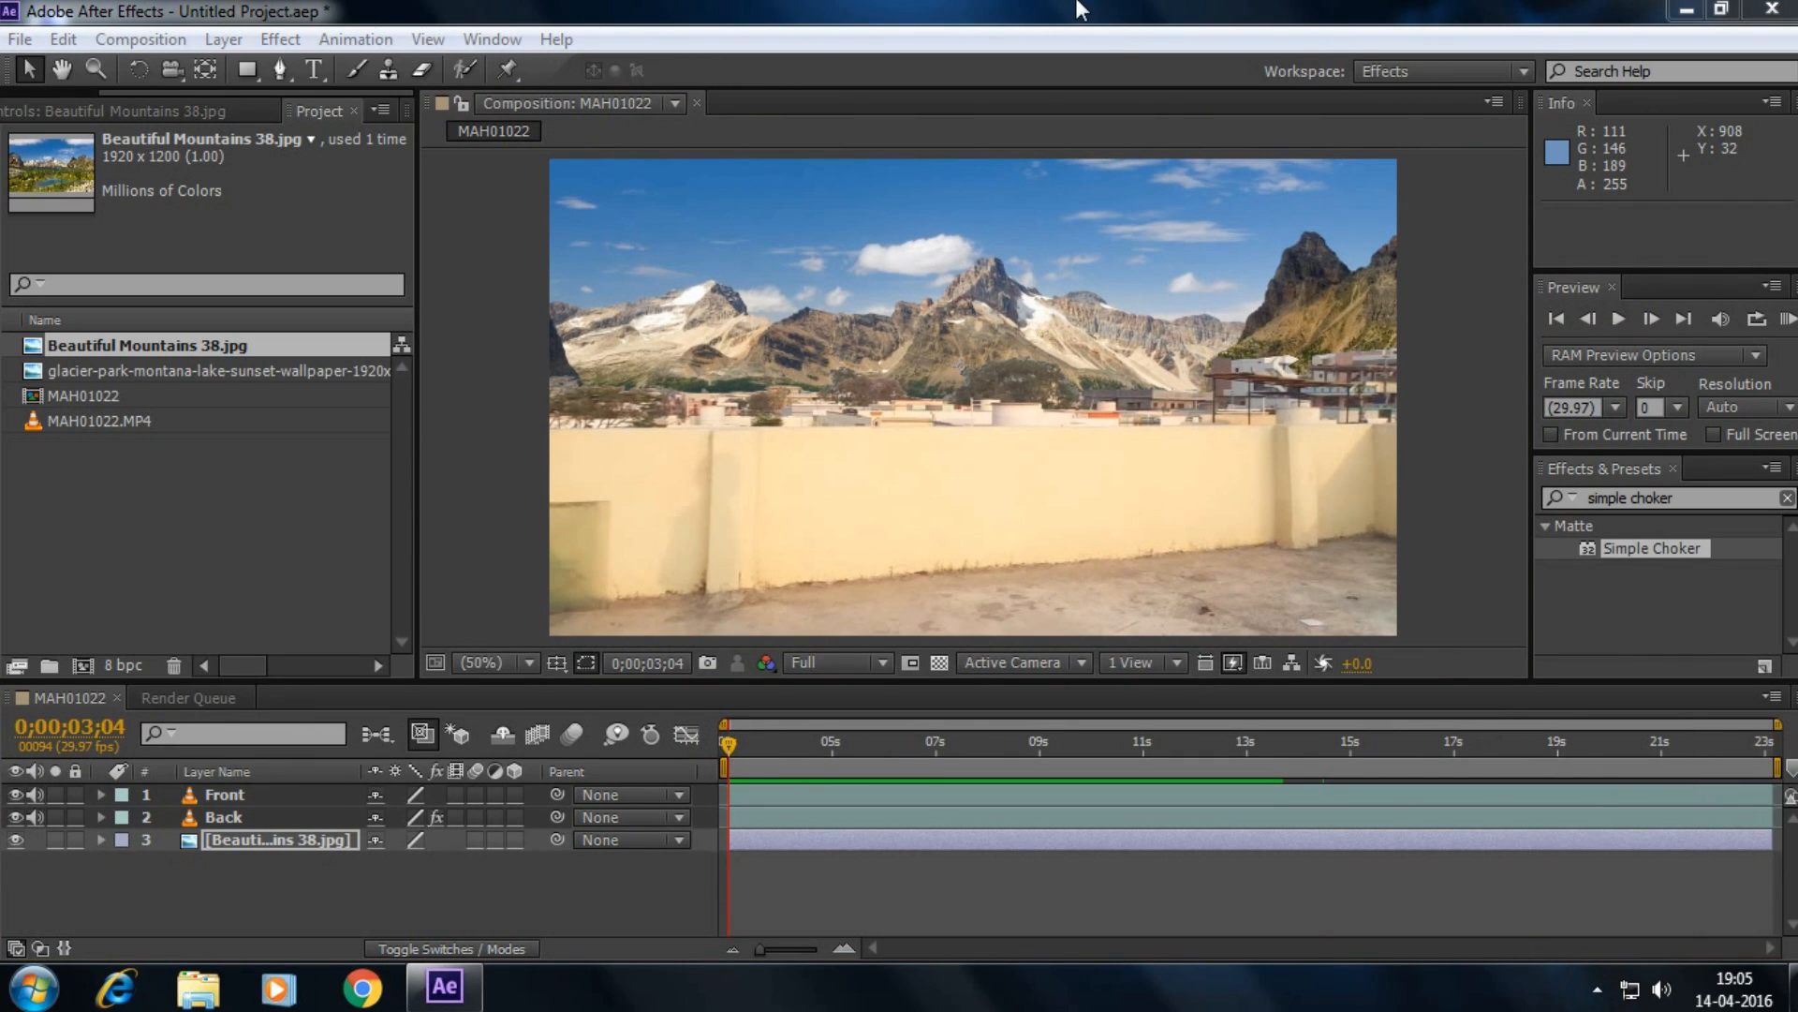
left_click(1594, 989)
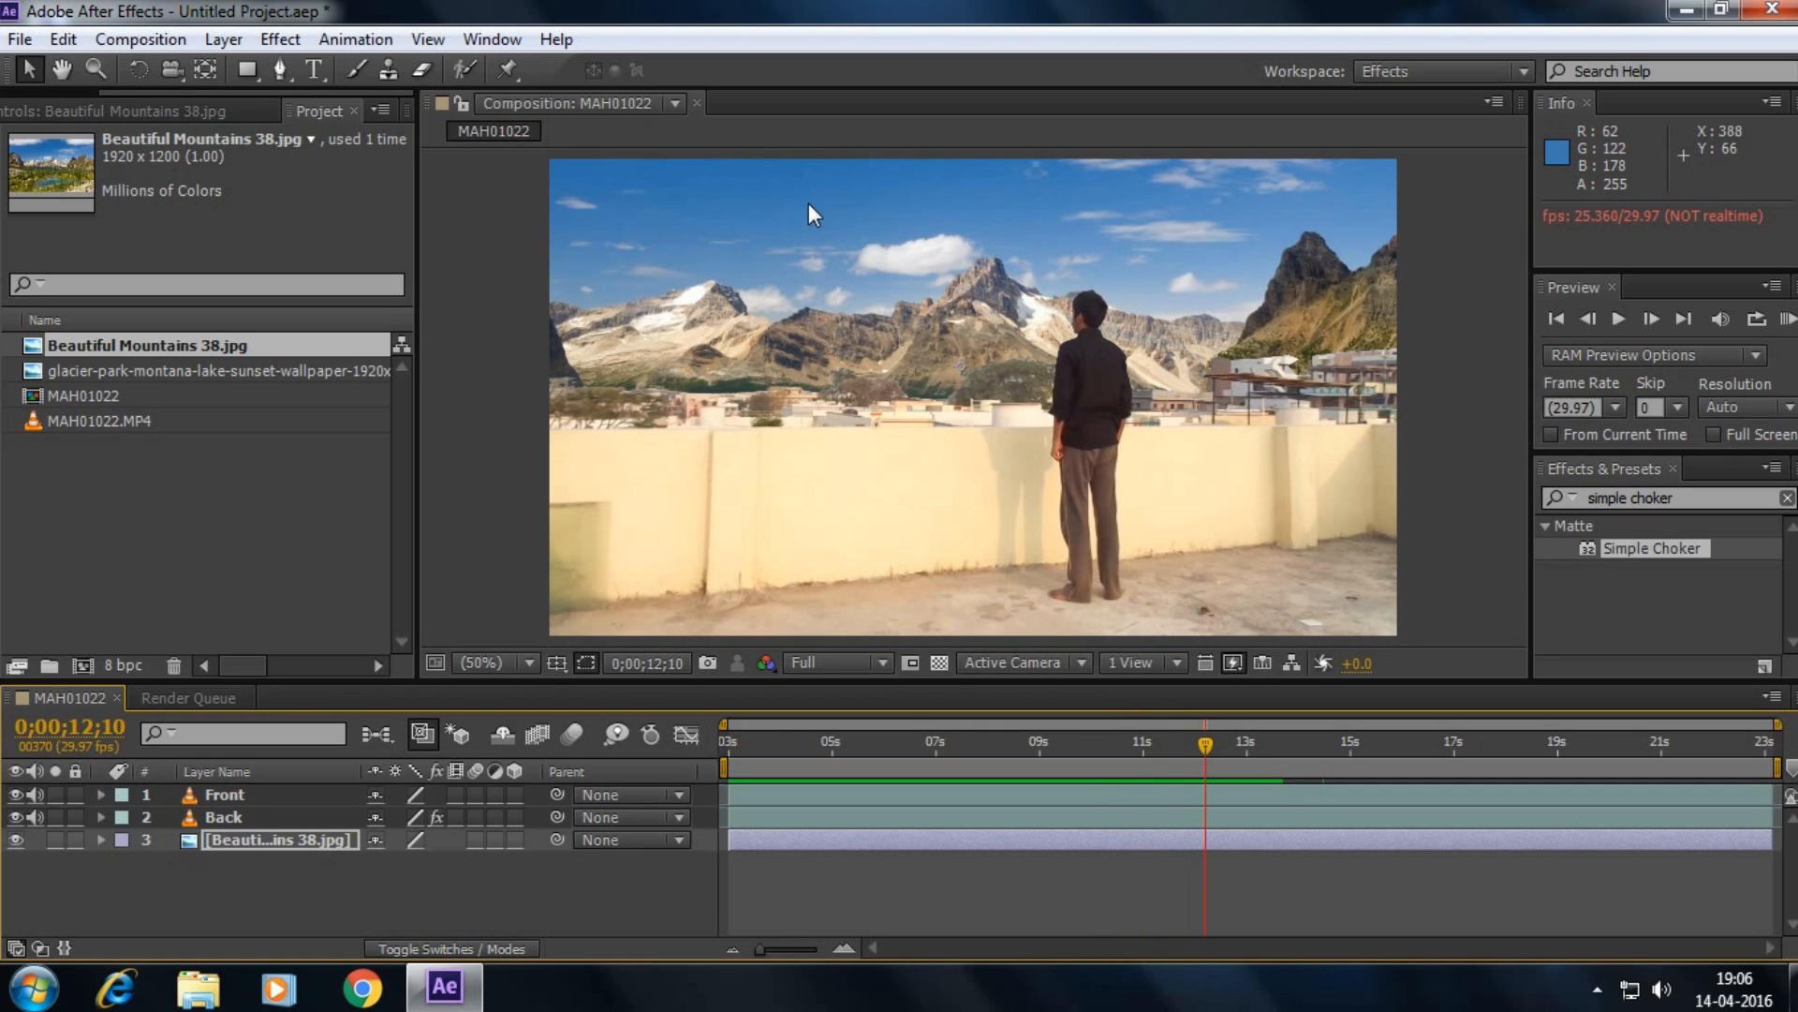
left_click(1598, 989)
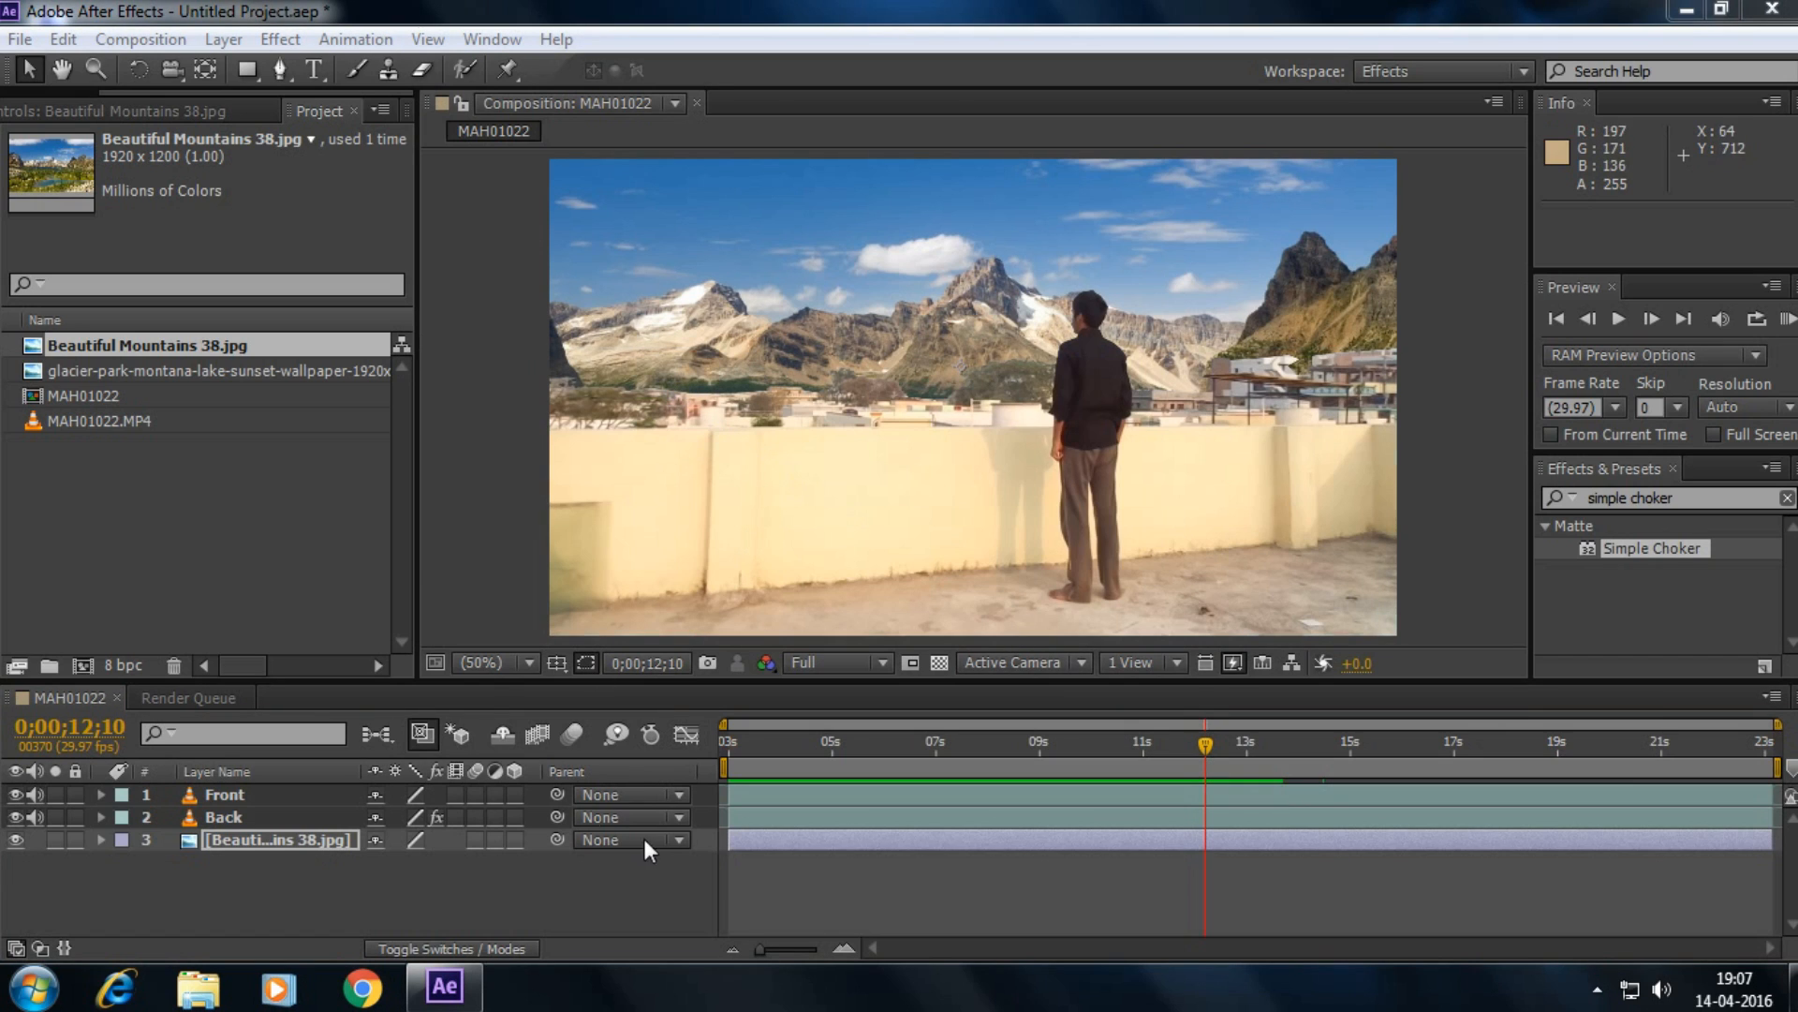
mouse_move(1010, 298)
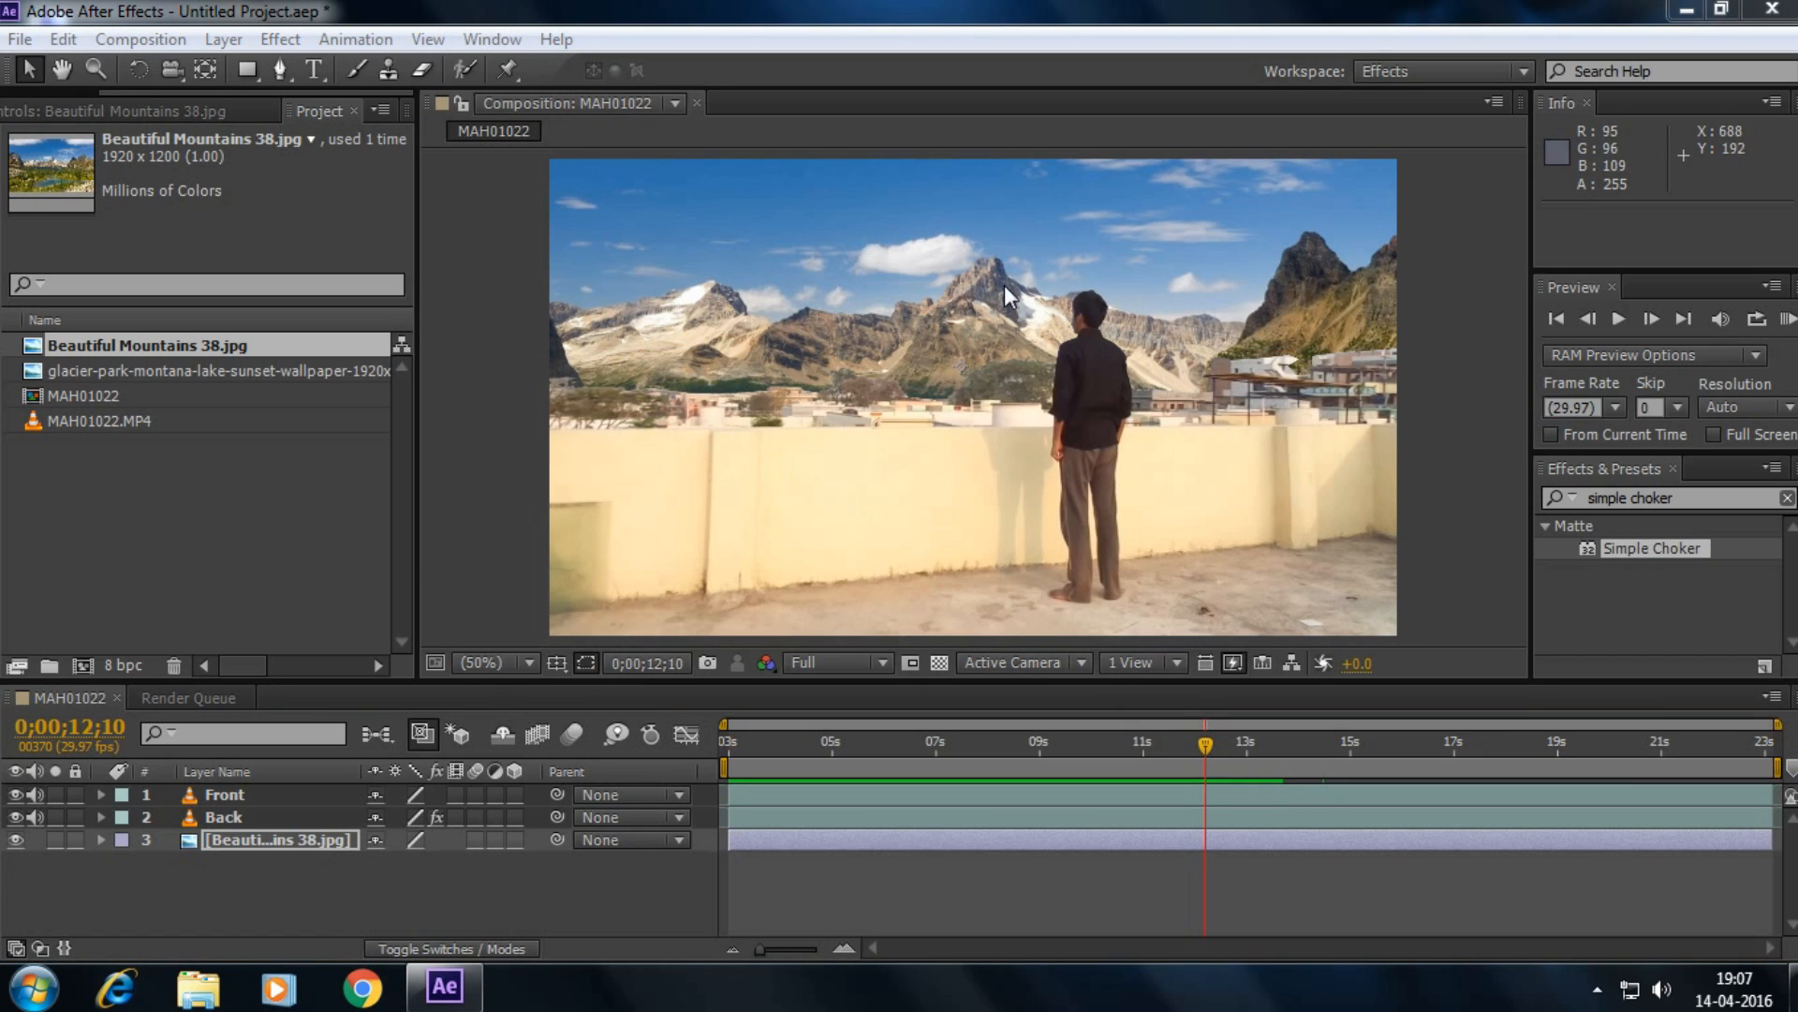
left_click(280, 839)
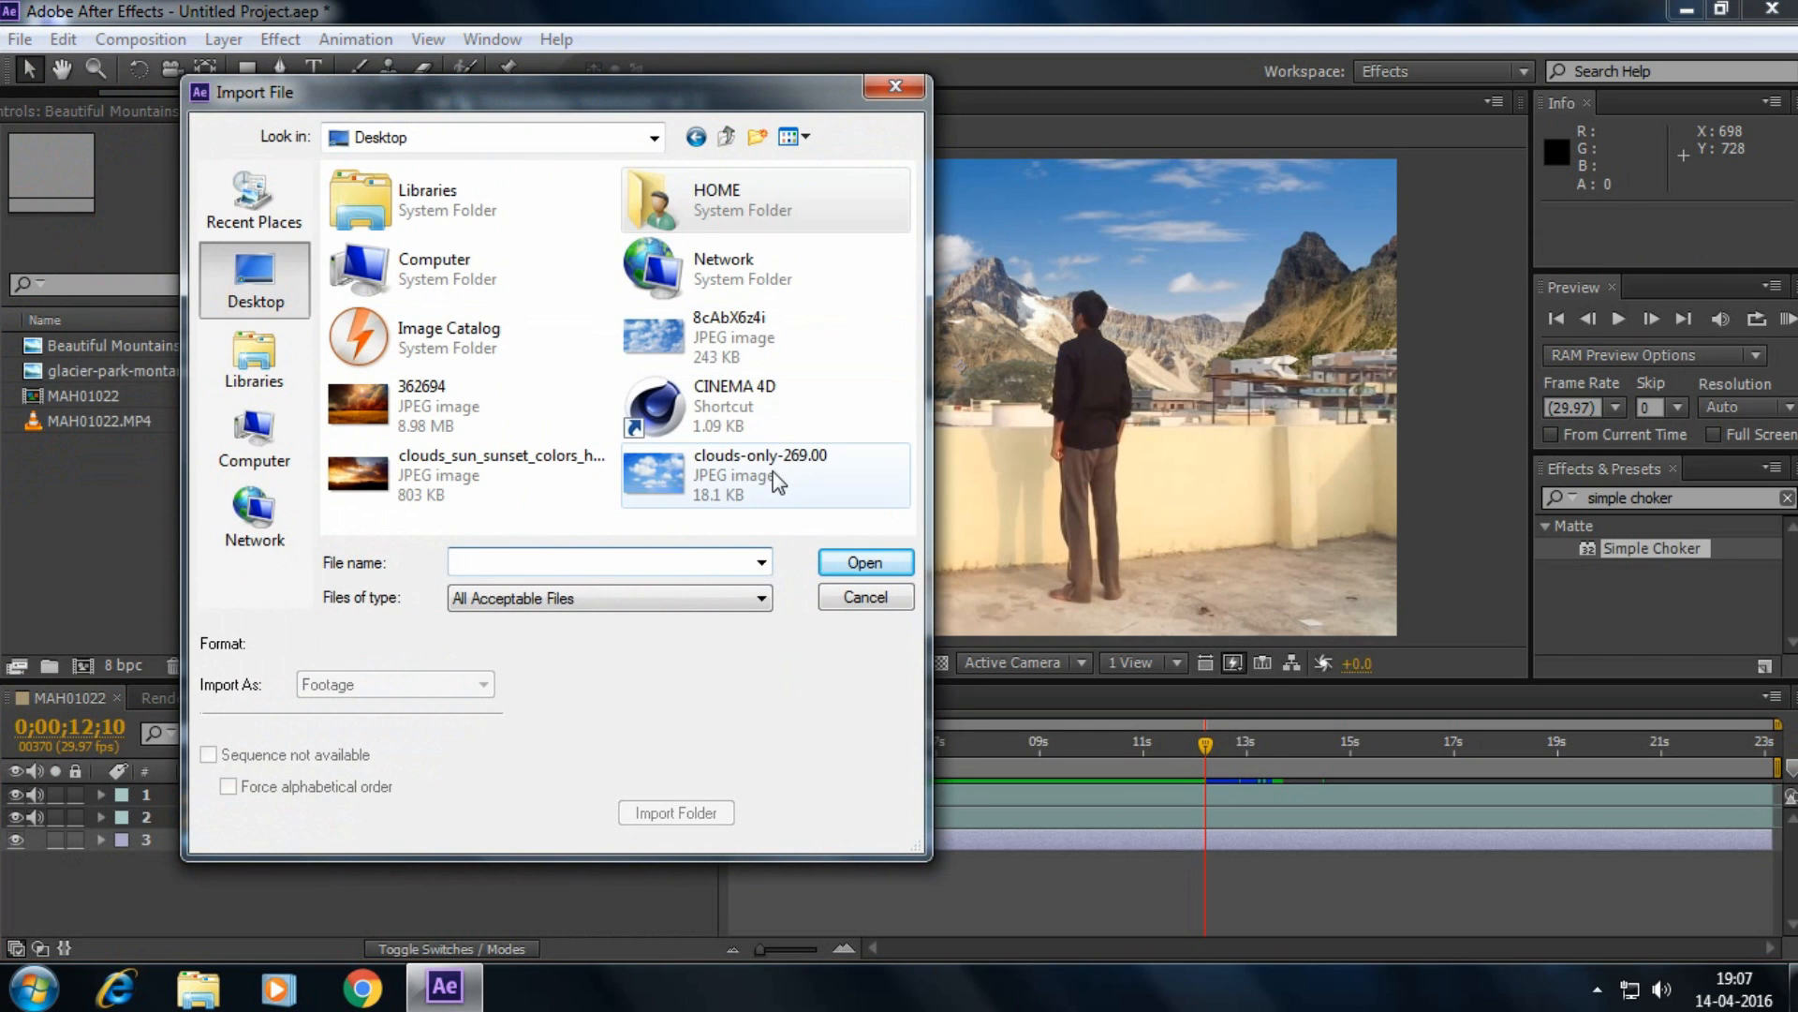
- Import the cloudy sky image 8cAbX6z4i.jpg, dismissing the Cinema 4D unsupported-file error
left_click(758, 474)
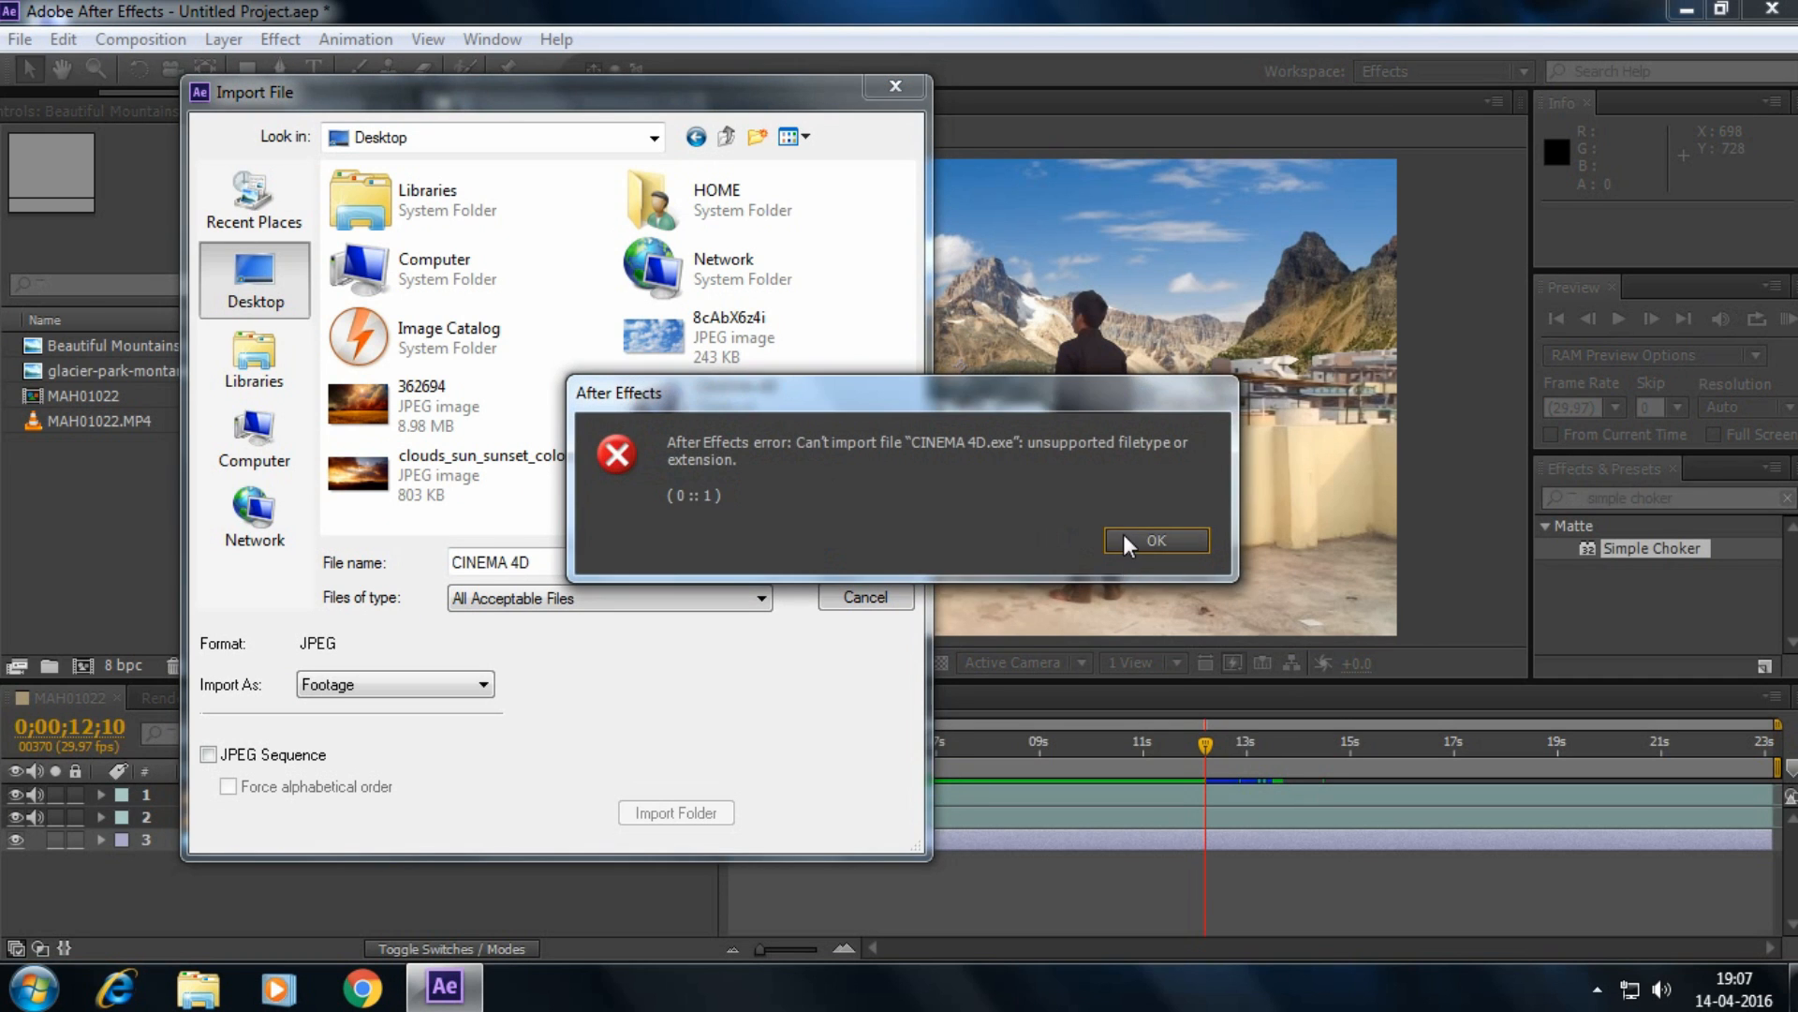
left_click(1156, 540)
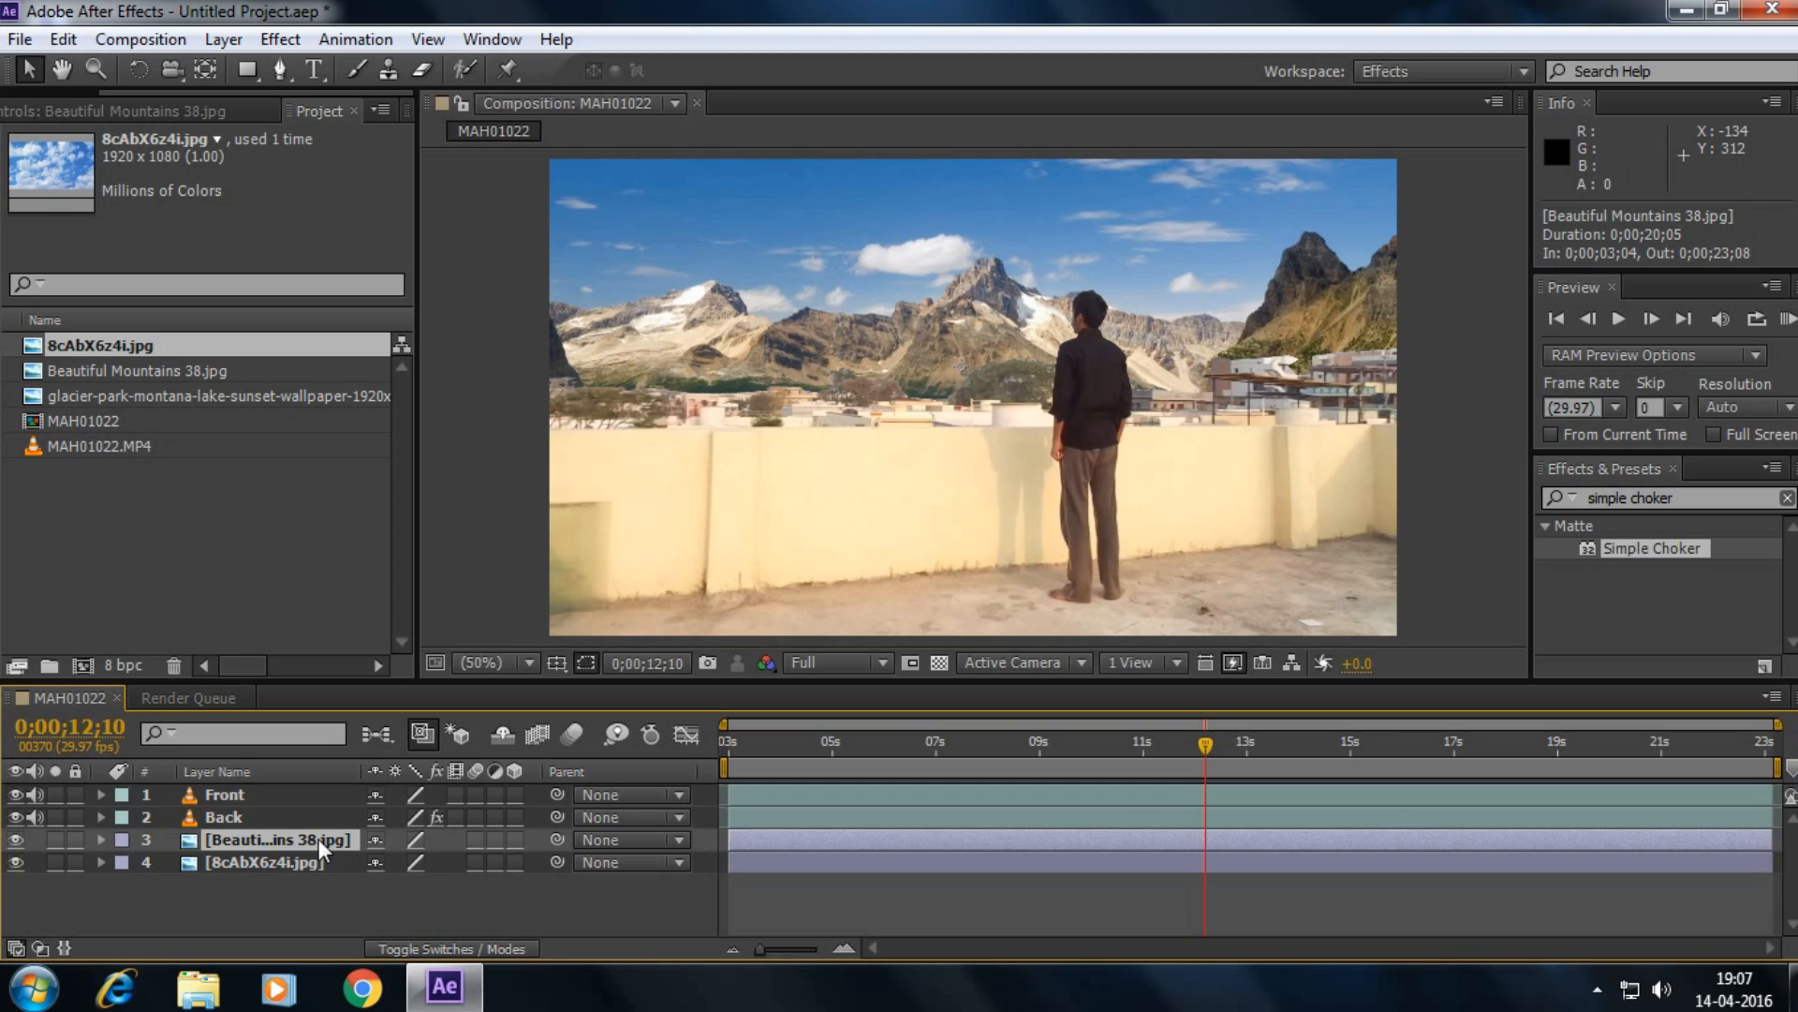
mouse_move(320, 858)
type("Moun")
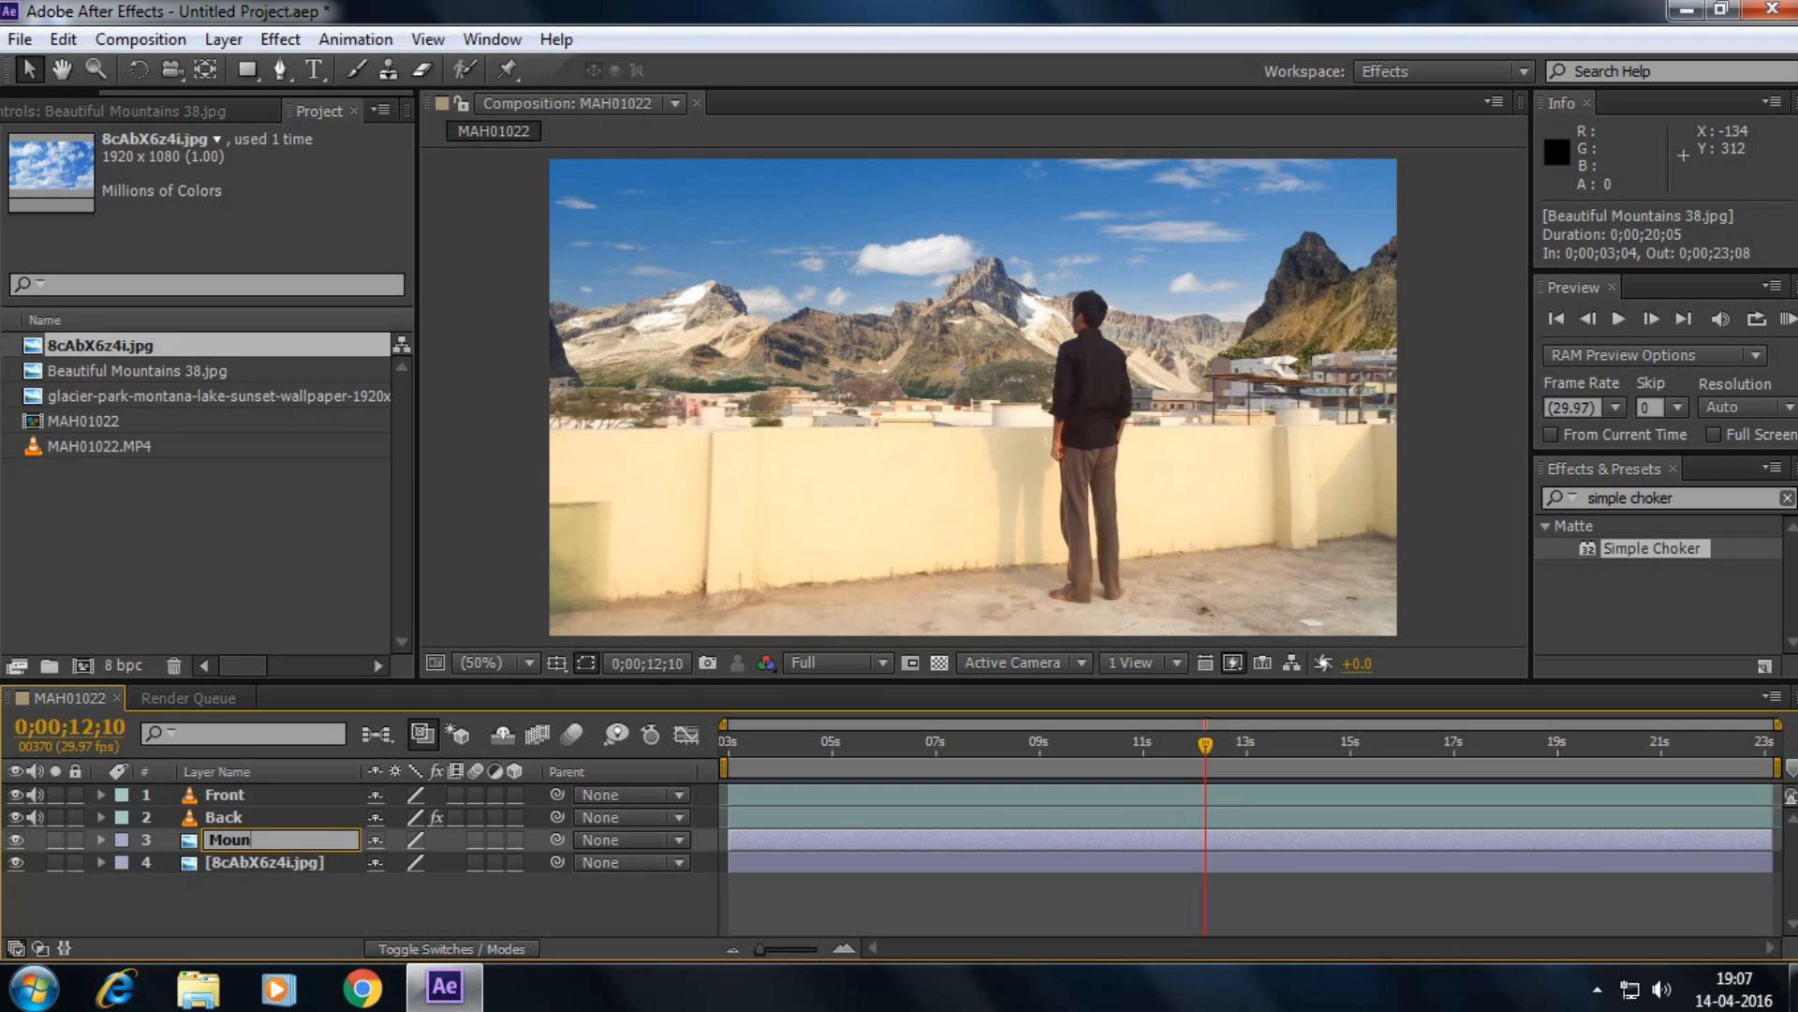
- Rename the layer Mountains, duplicate it, and place the cloud image between Mountains 2 and Mountains
type("tains")
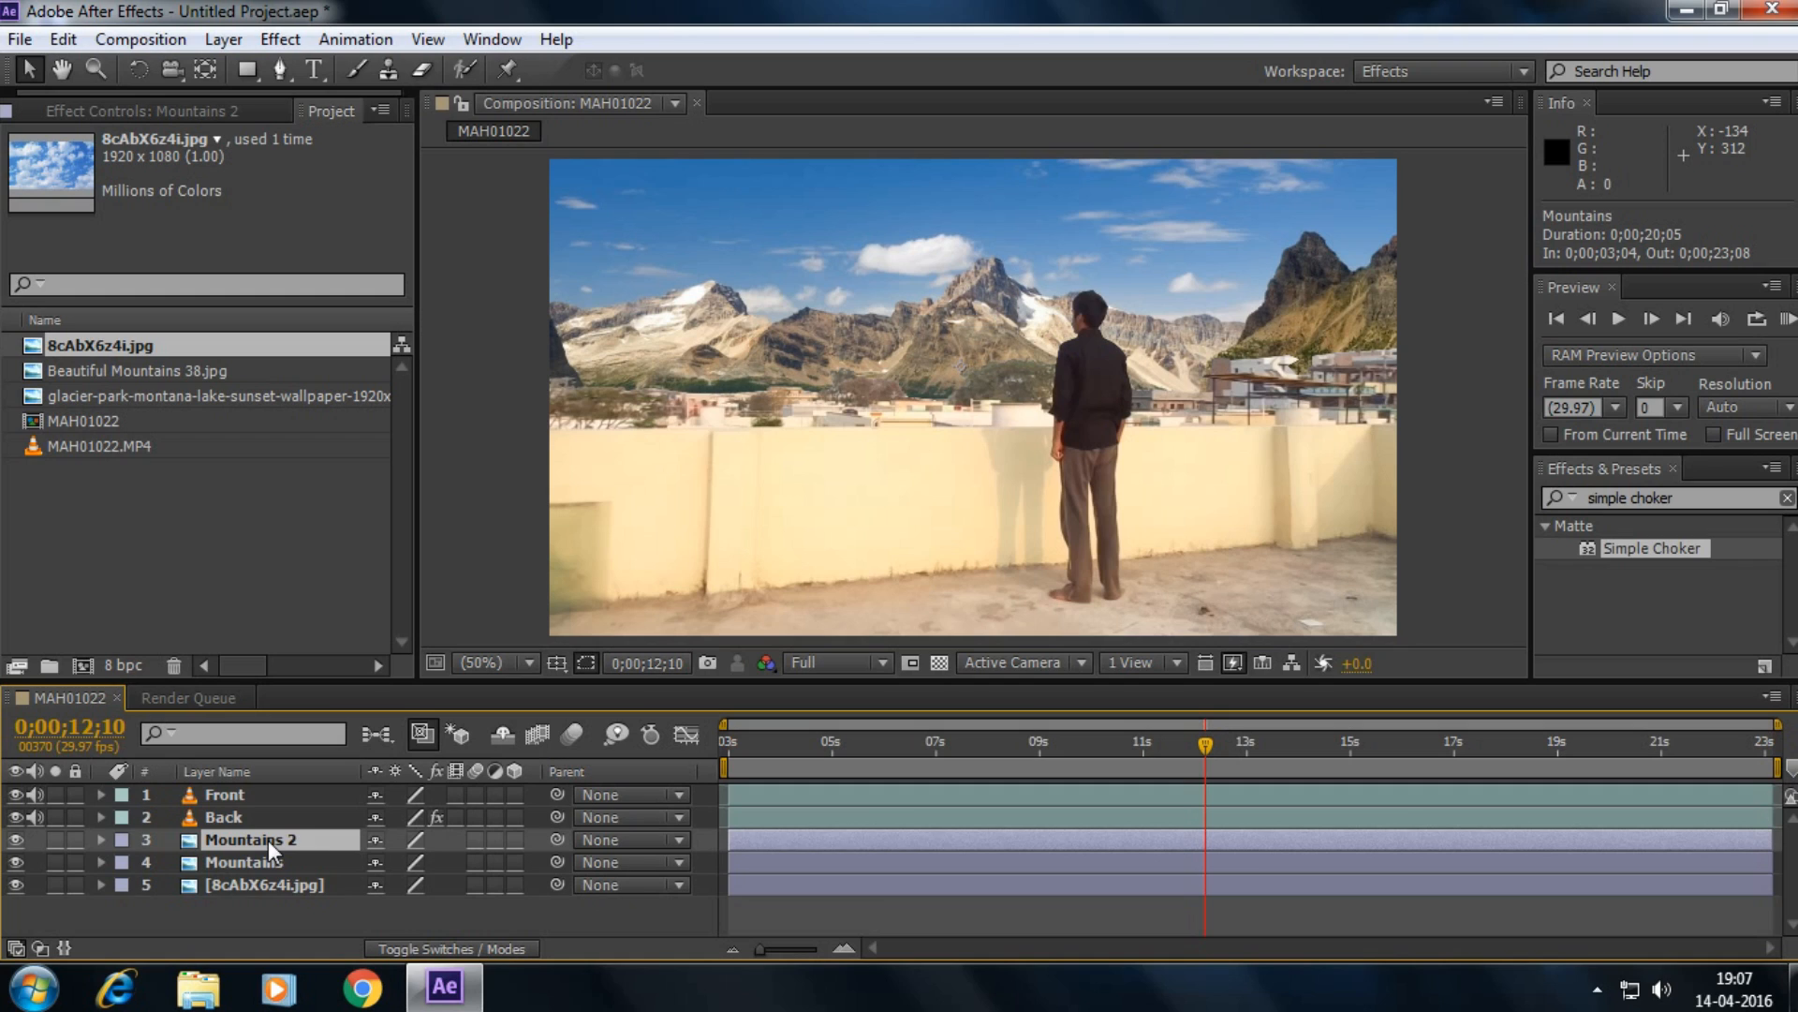
left_click(264, 884)
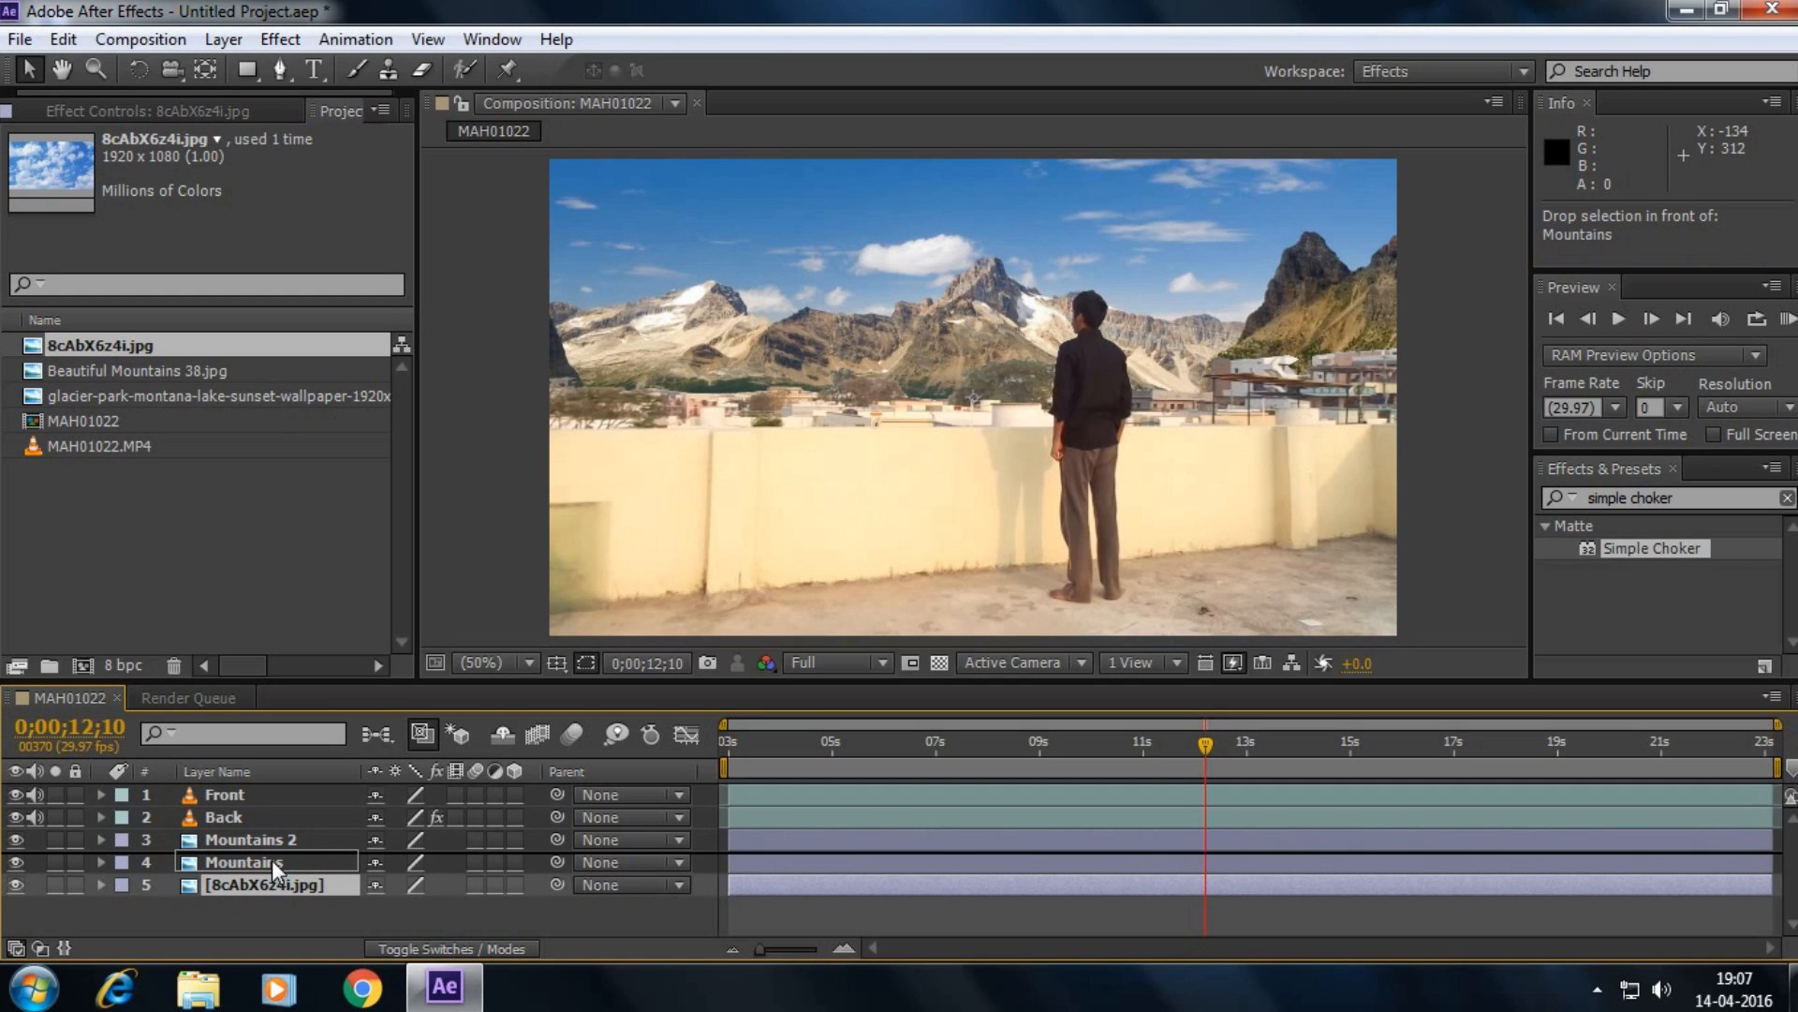
left_click_drag(242, 861, 242, 884)
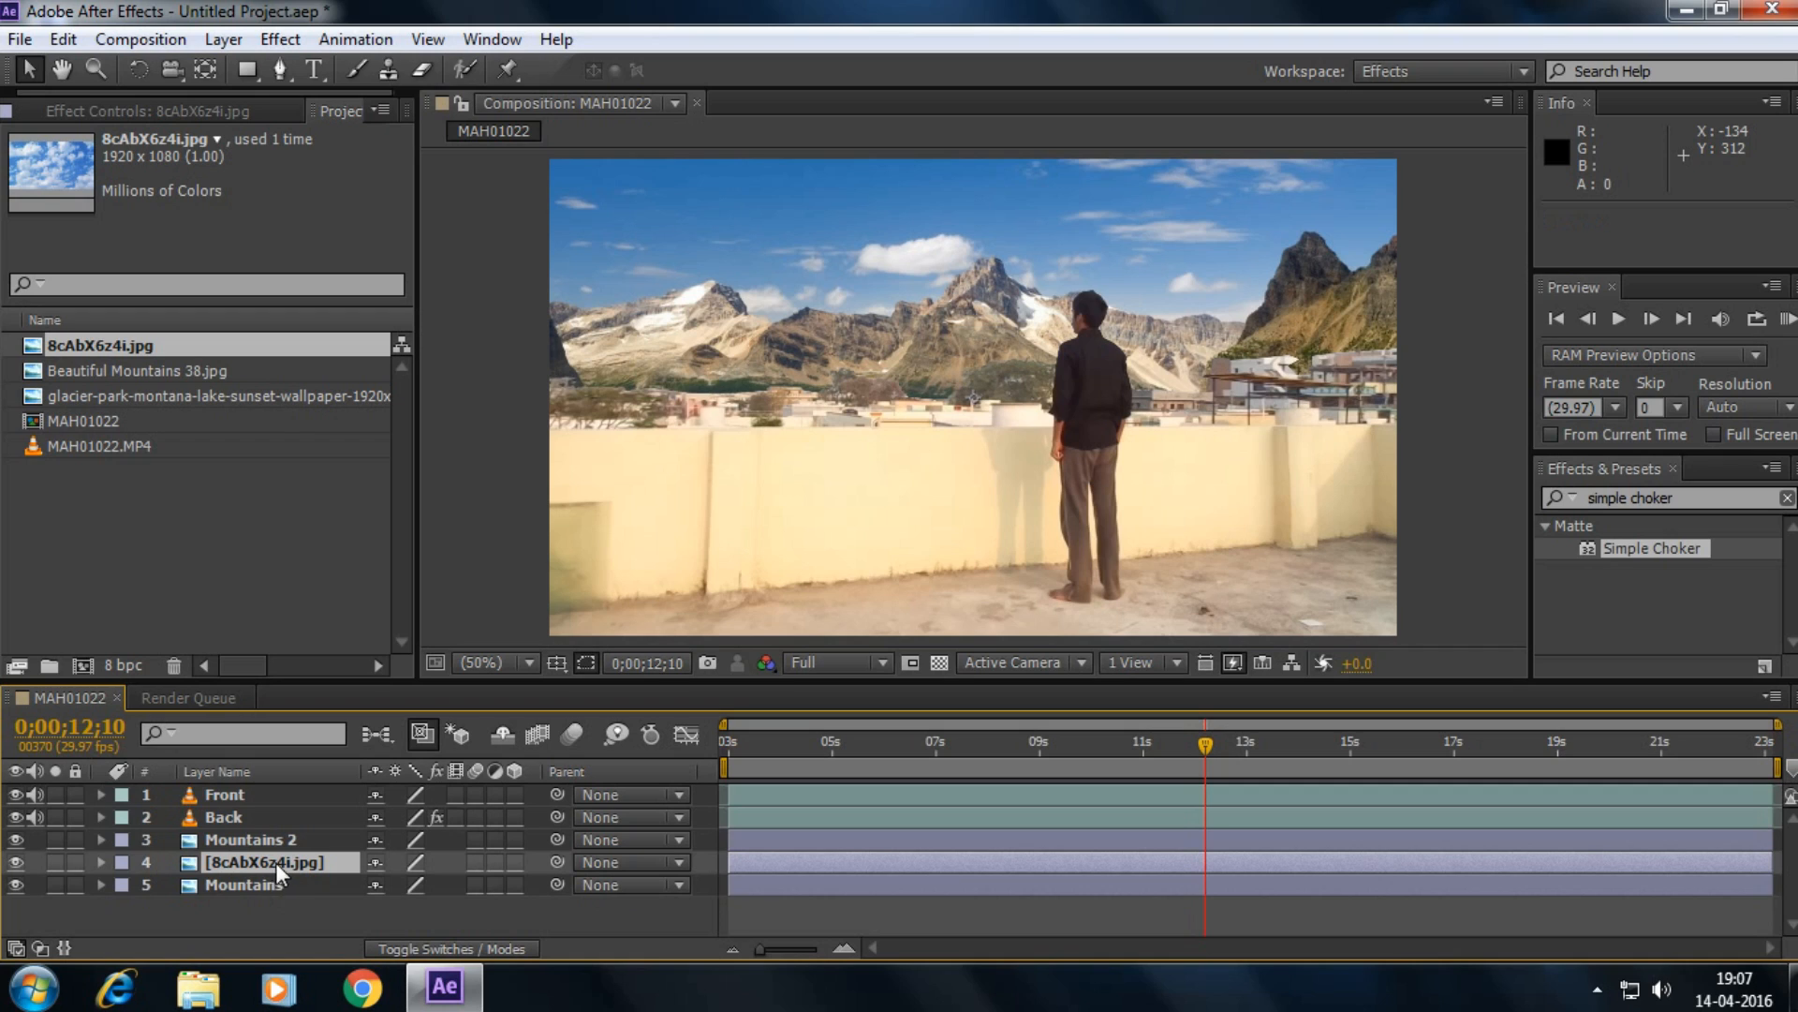
left_click(244, 839)
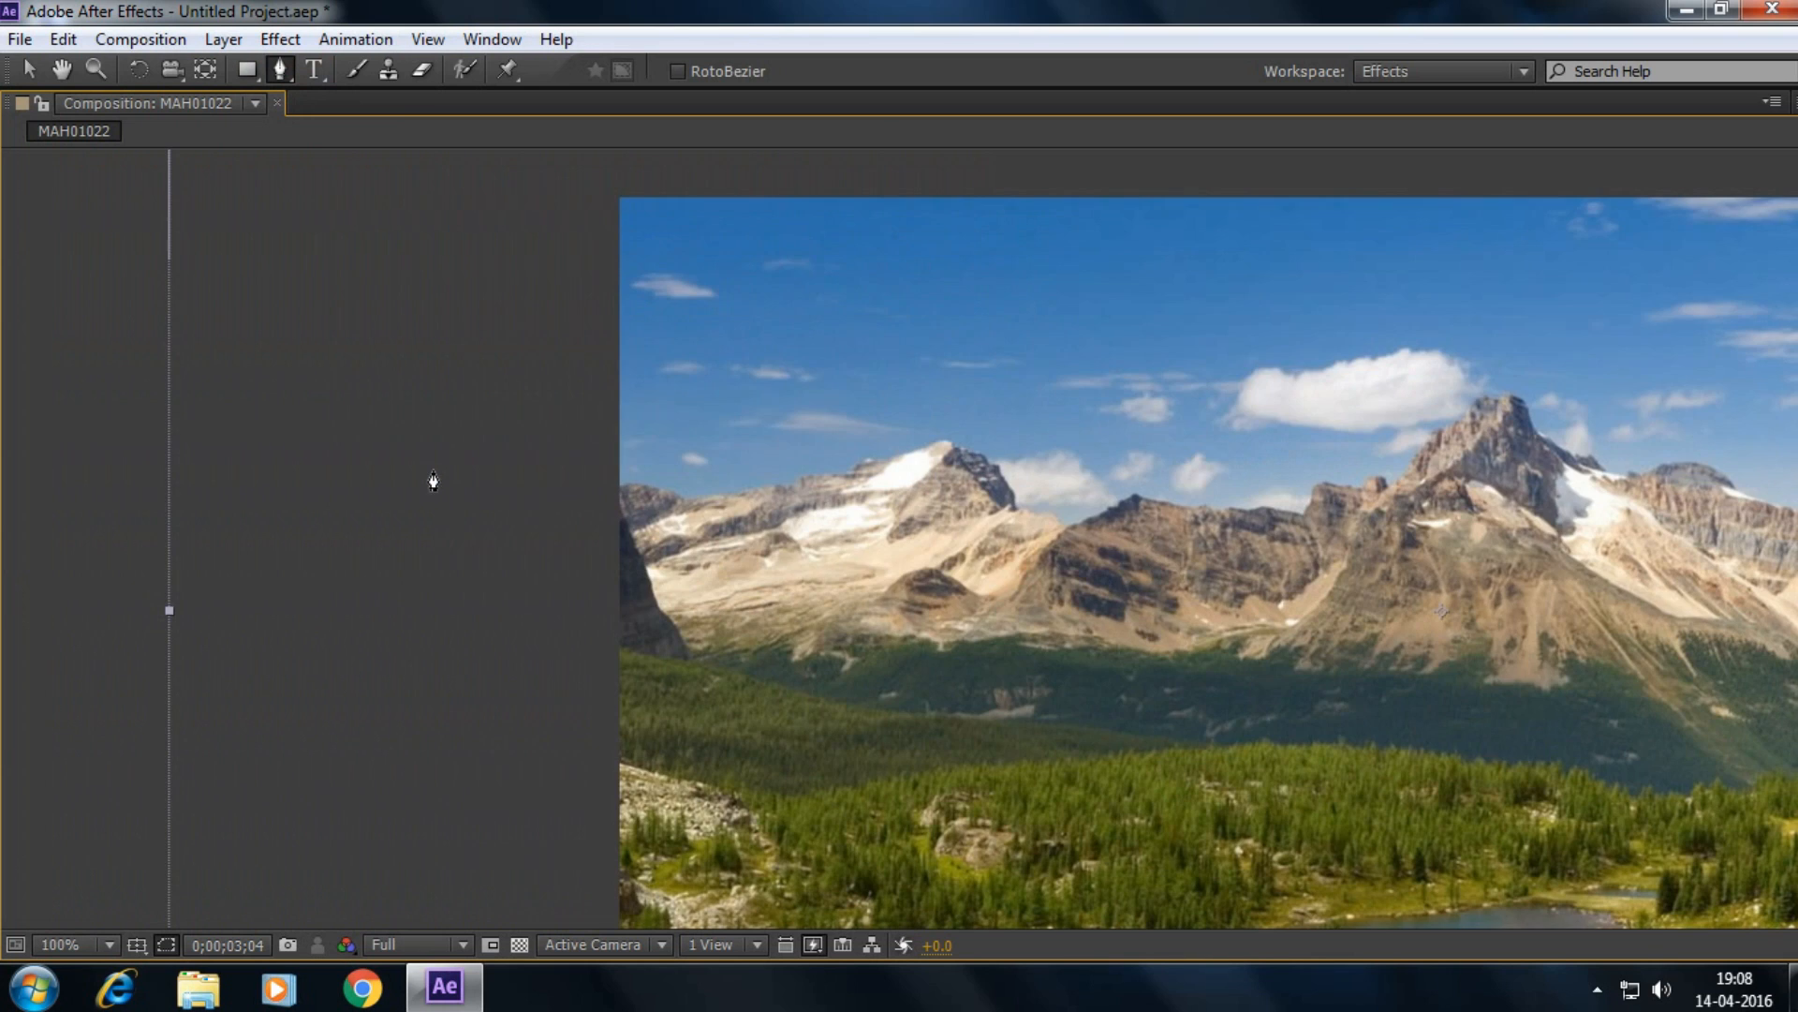
mouse_move(636, 525)
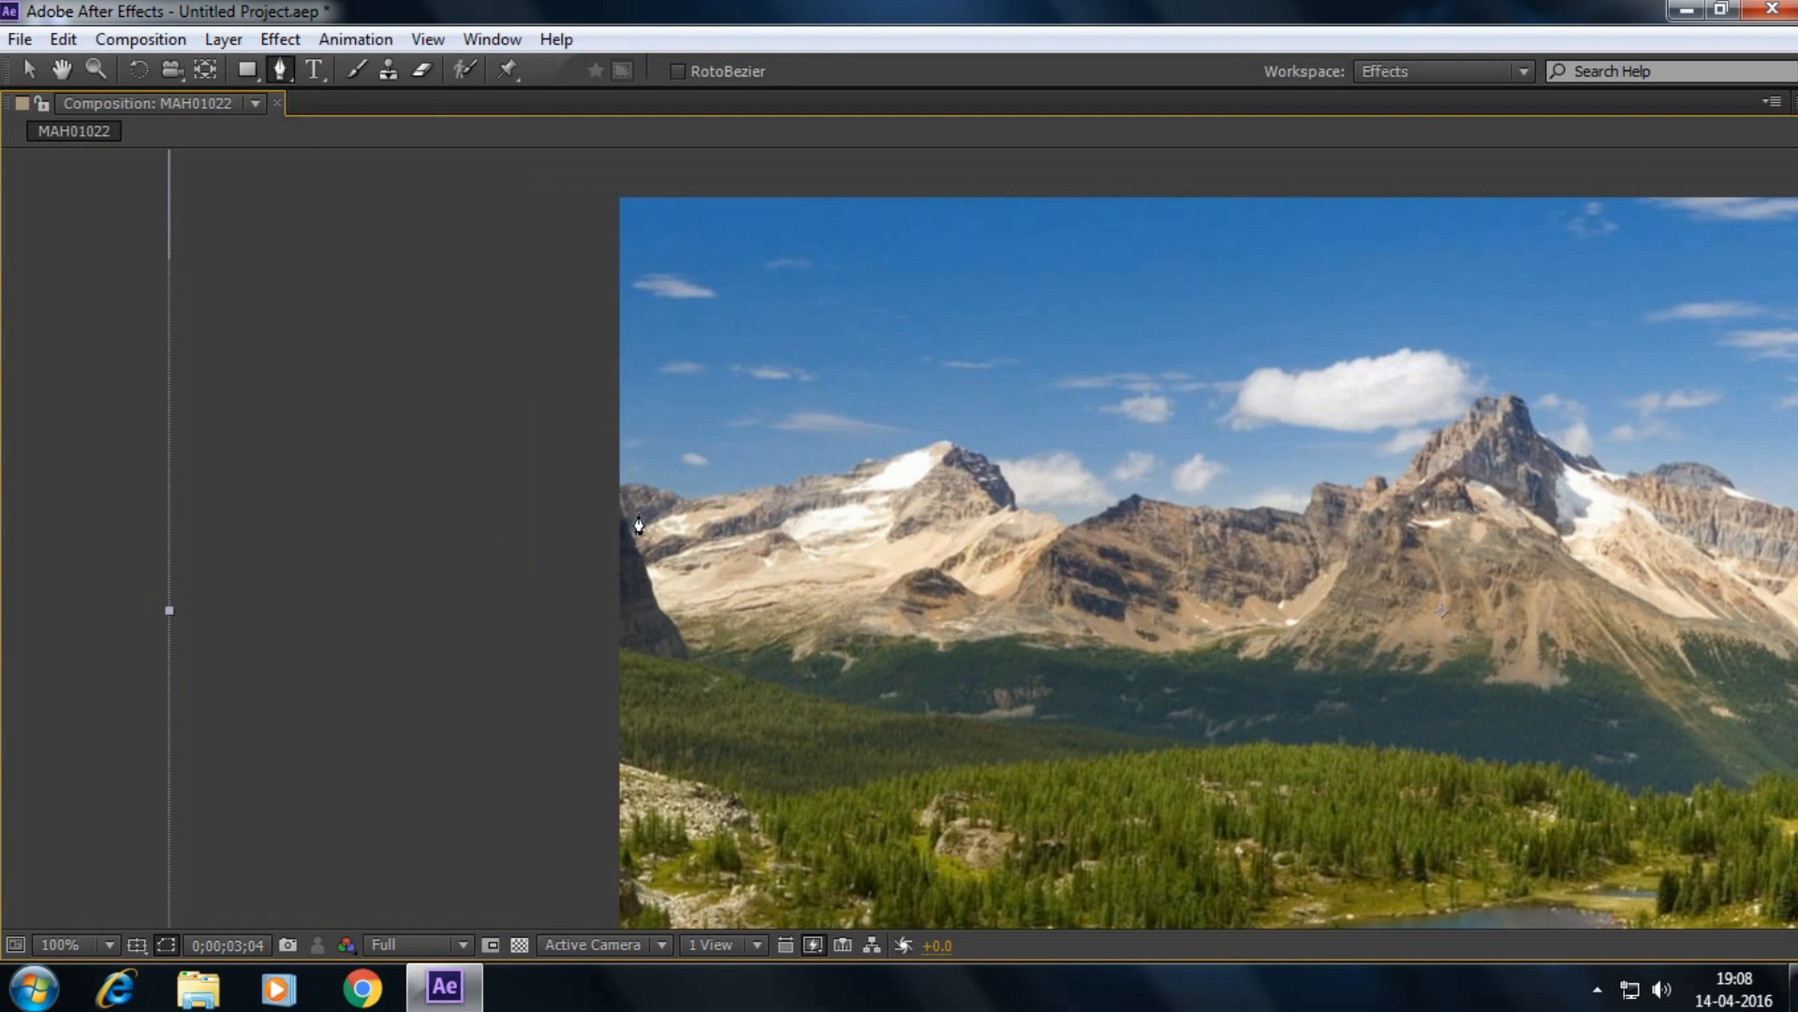
- Trace a Pen-tool mask on Mountains 2 along the ridgeline from the left edge over the tallest peak
left_click(639, 487)
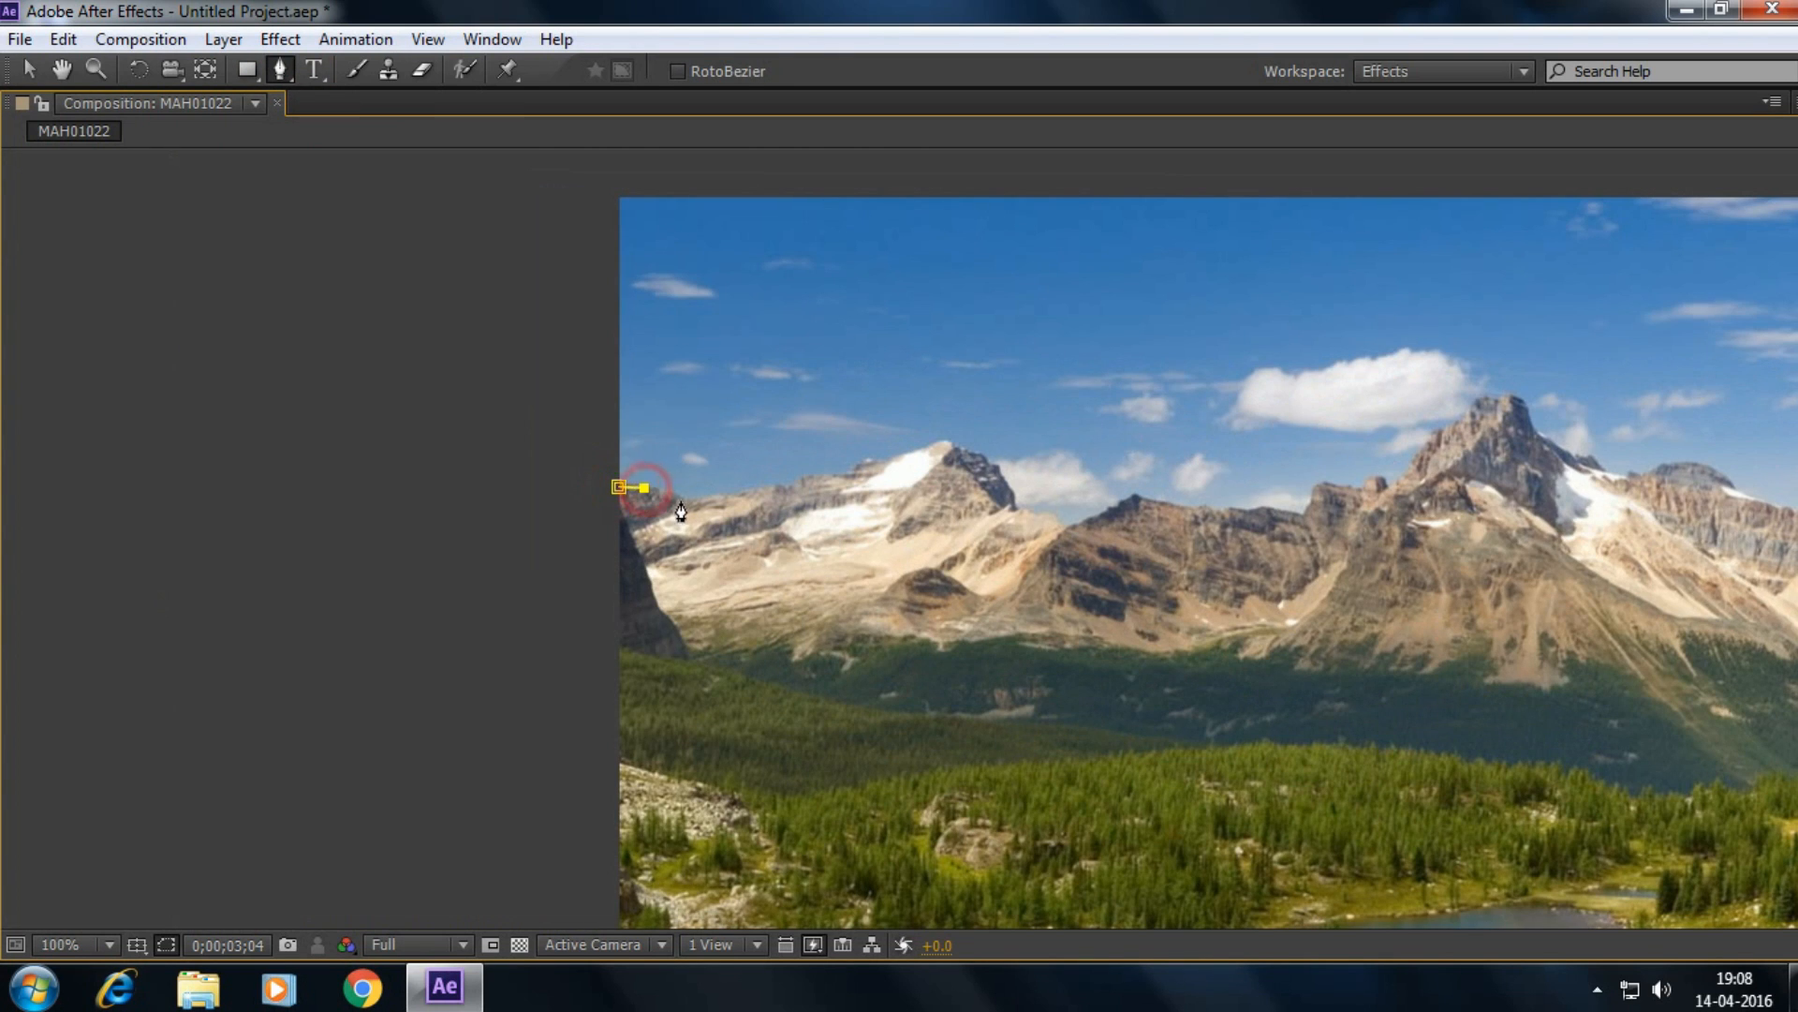
left_click(816, 476)
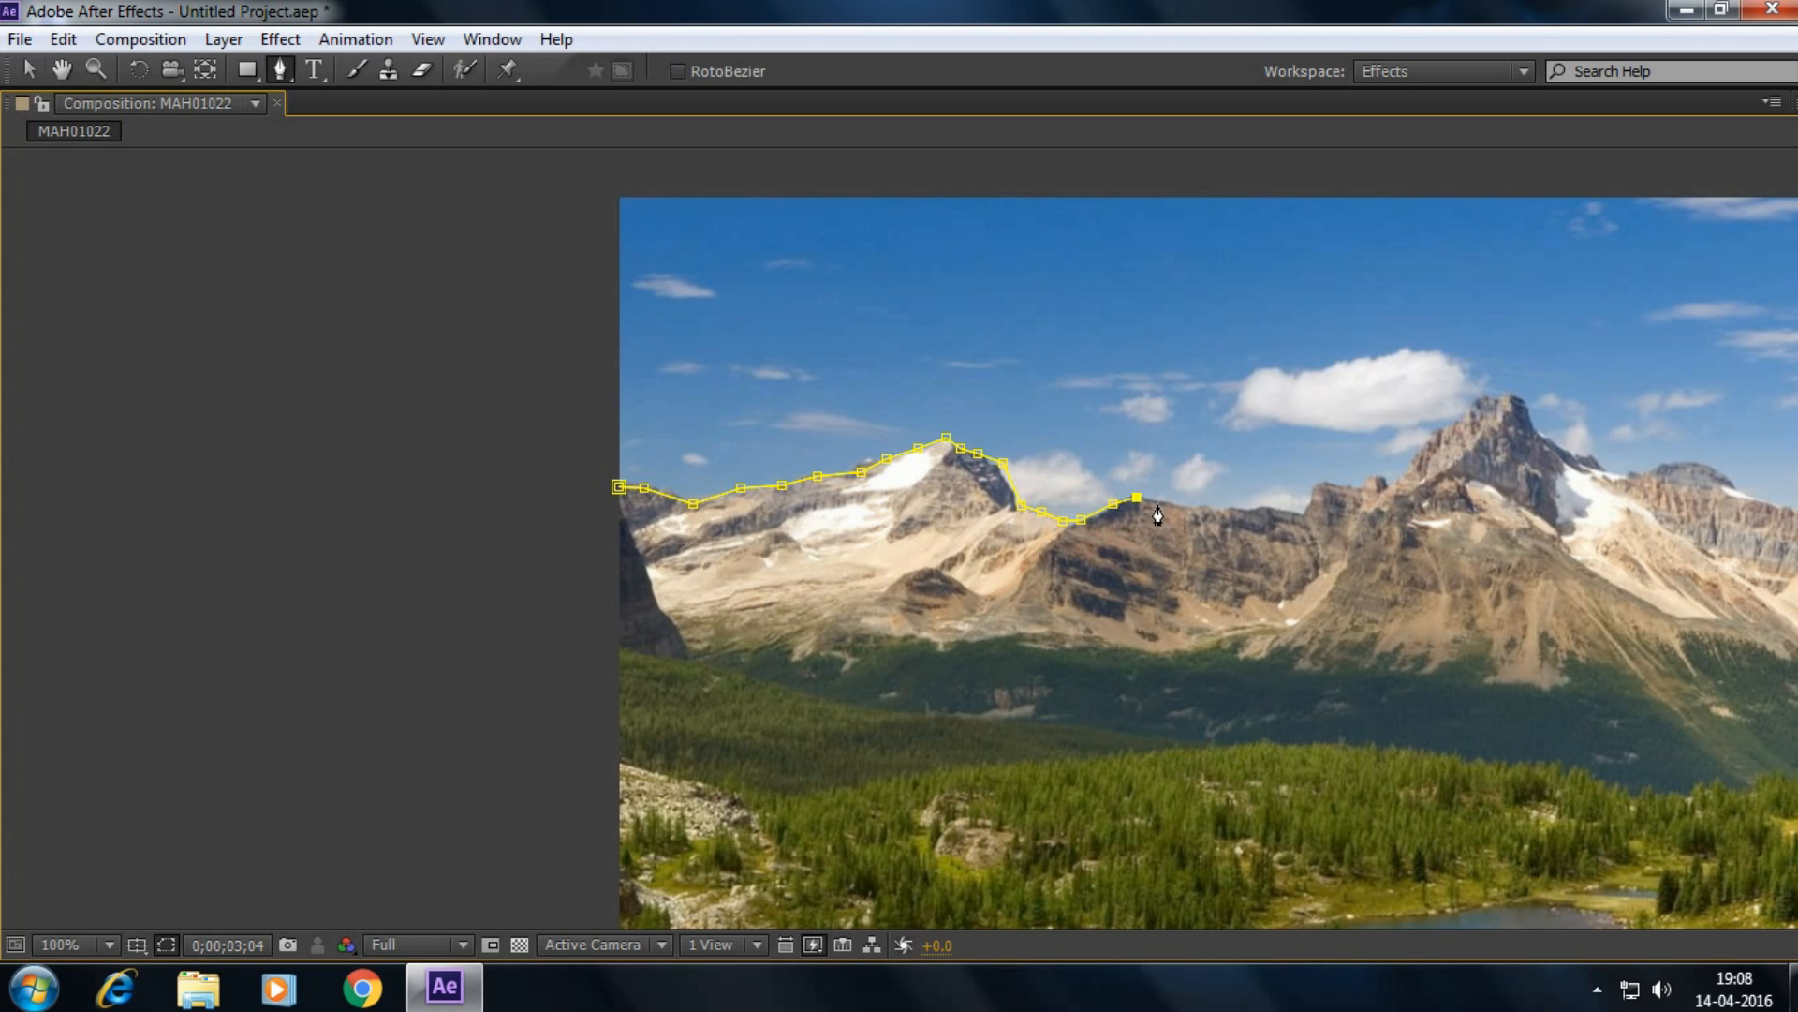
left_click(1233, 508)
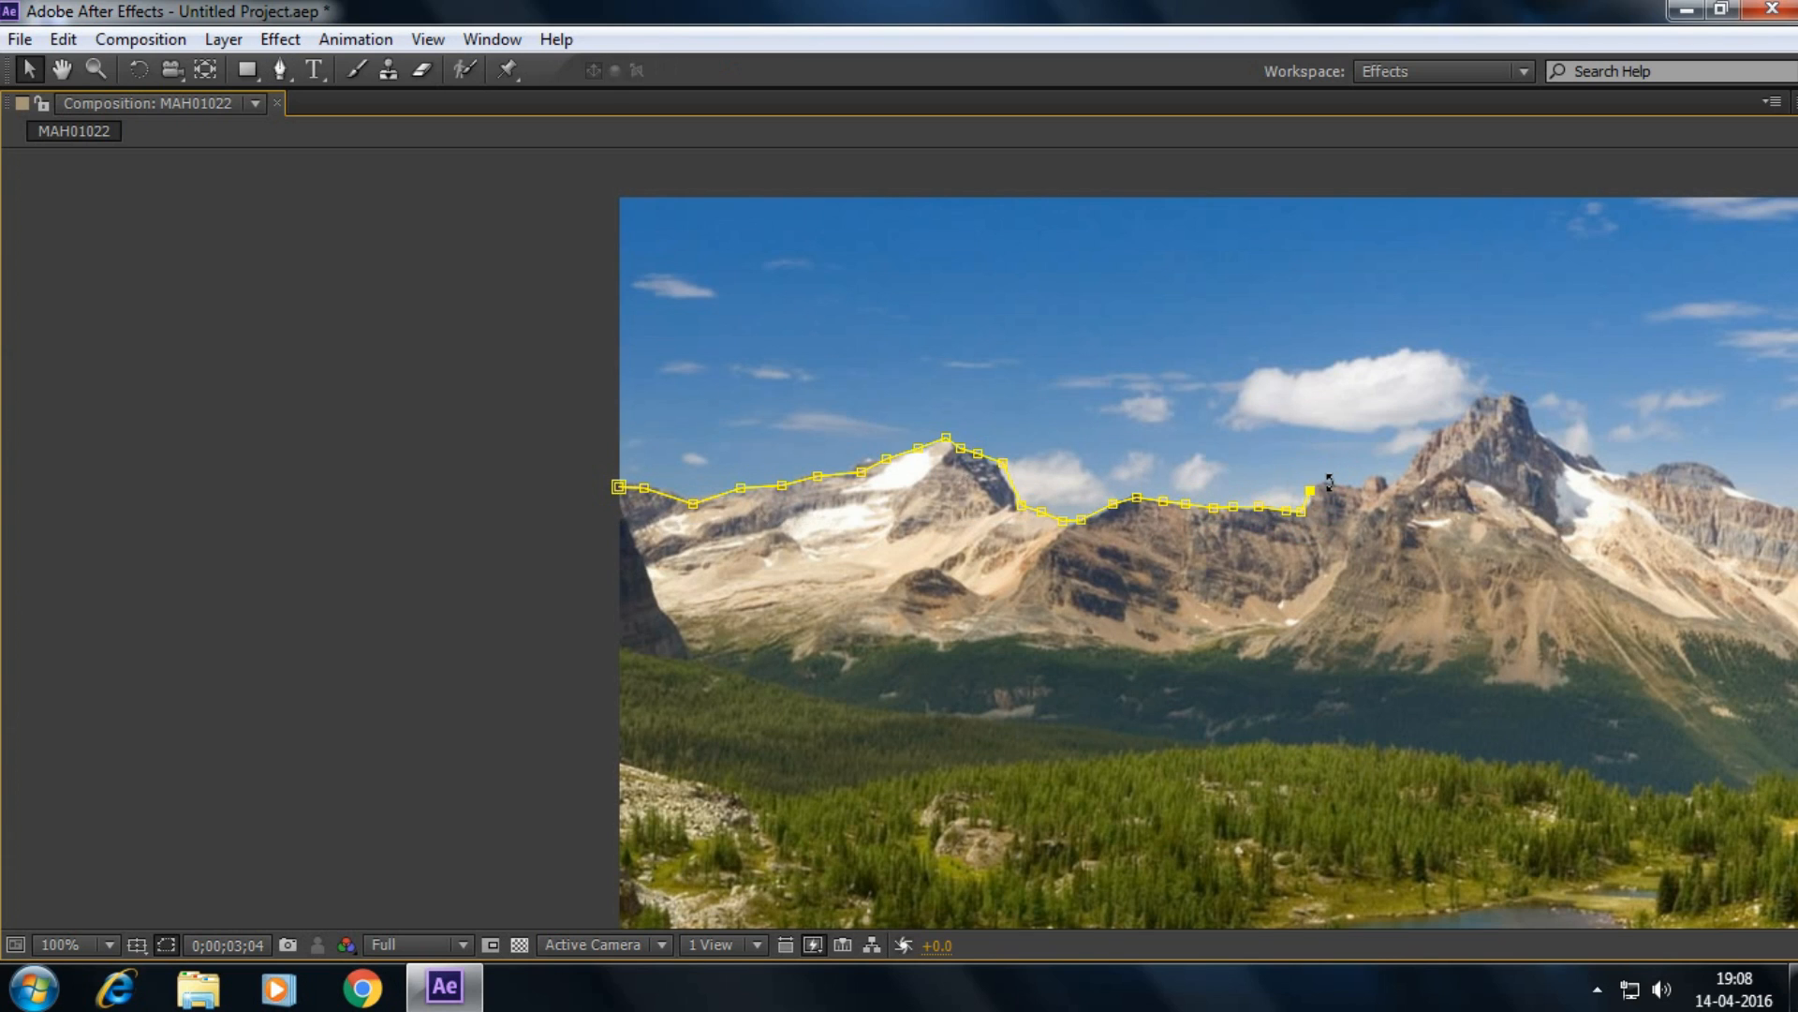
left_click(281, 70)
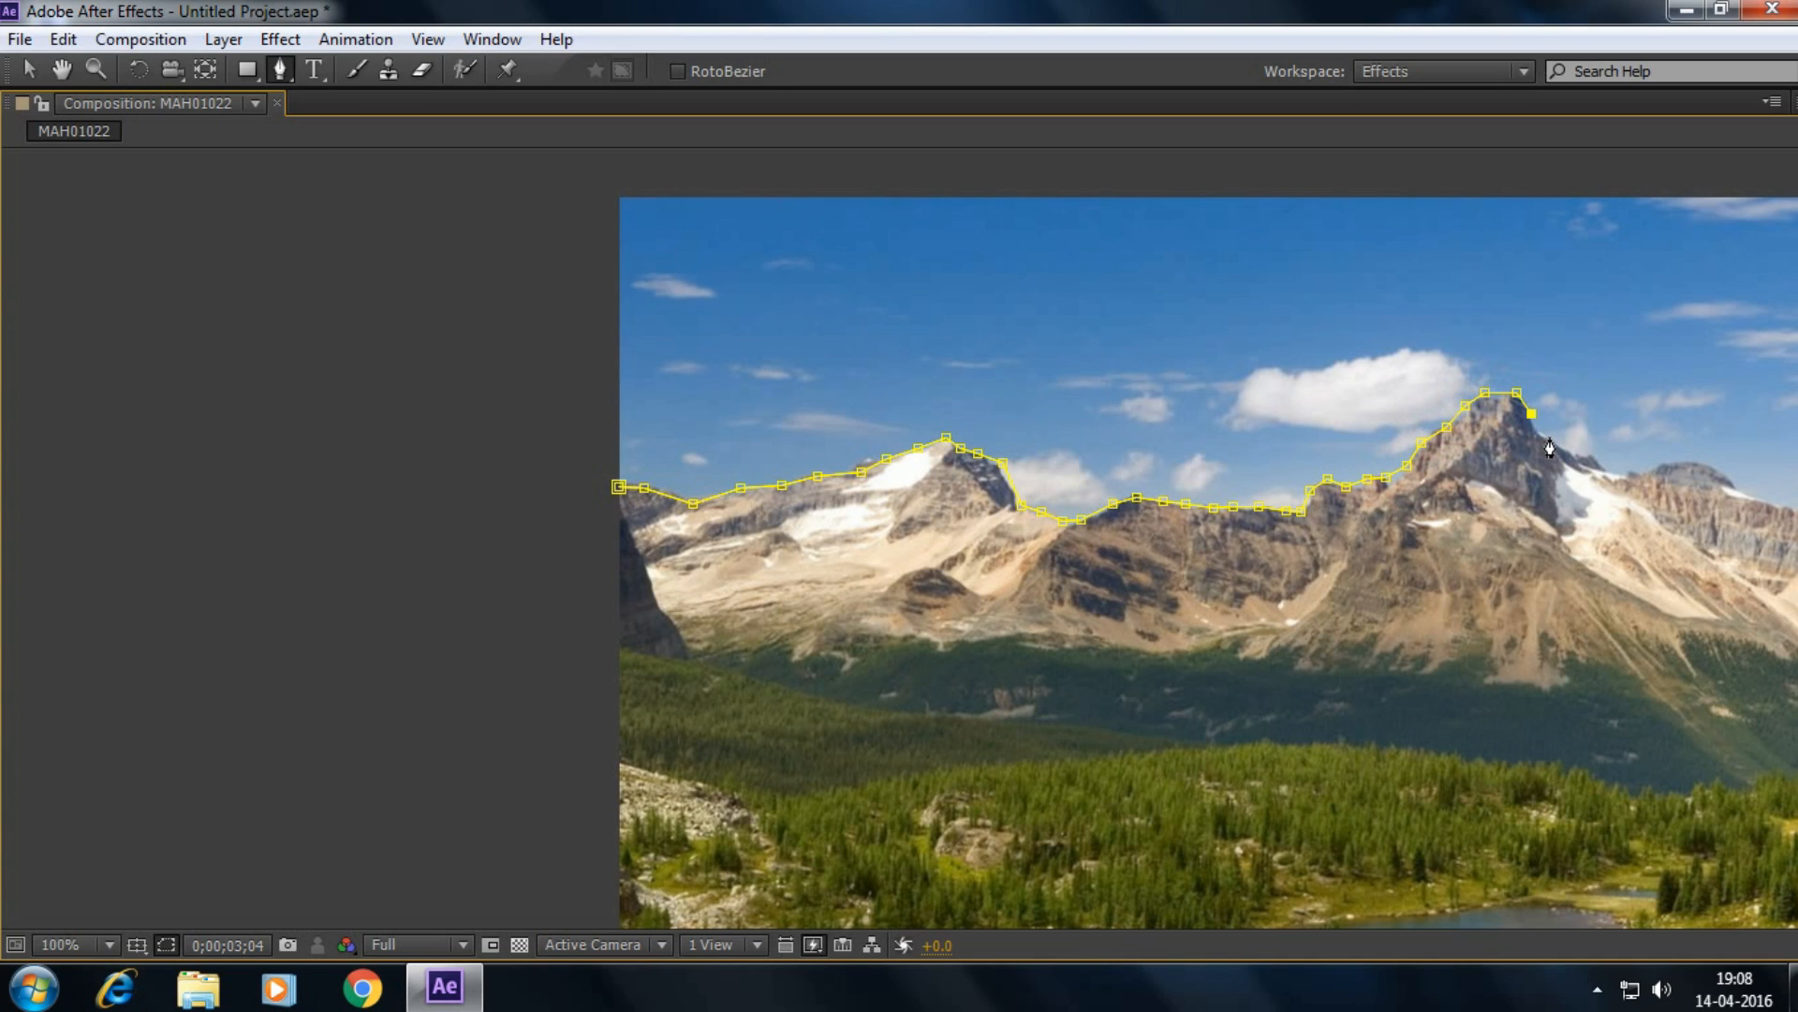
left_click(1594, 459)
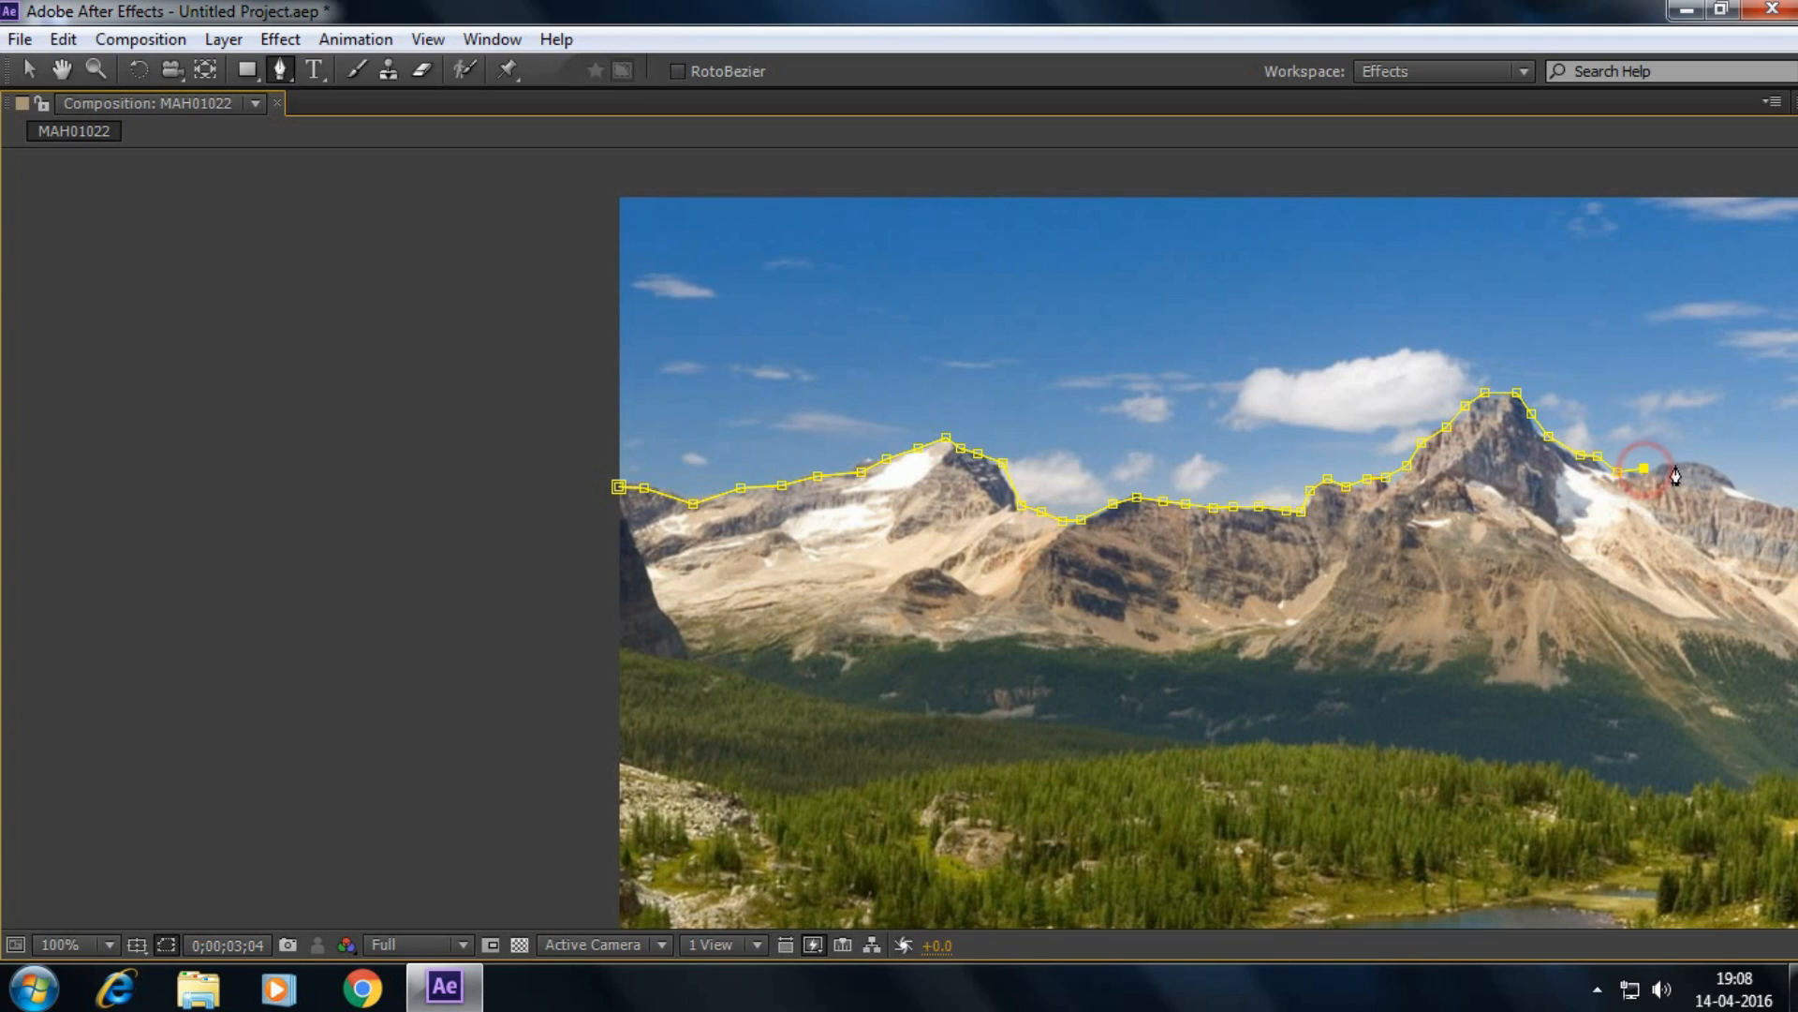
left_click(1738, 492)
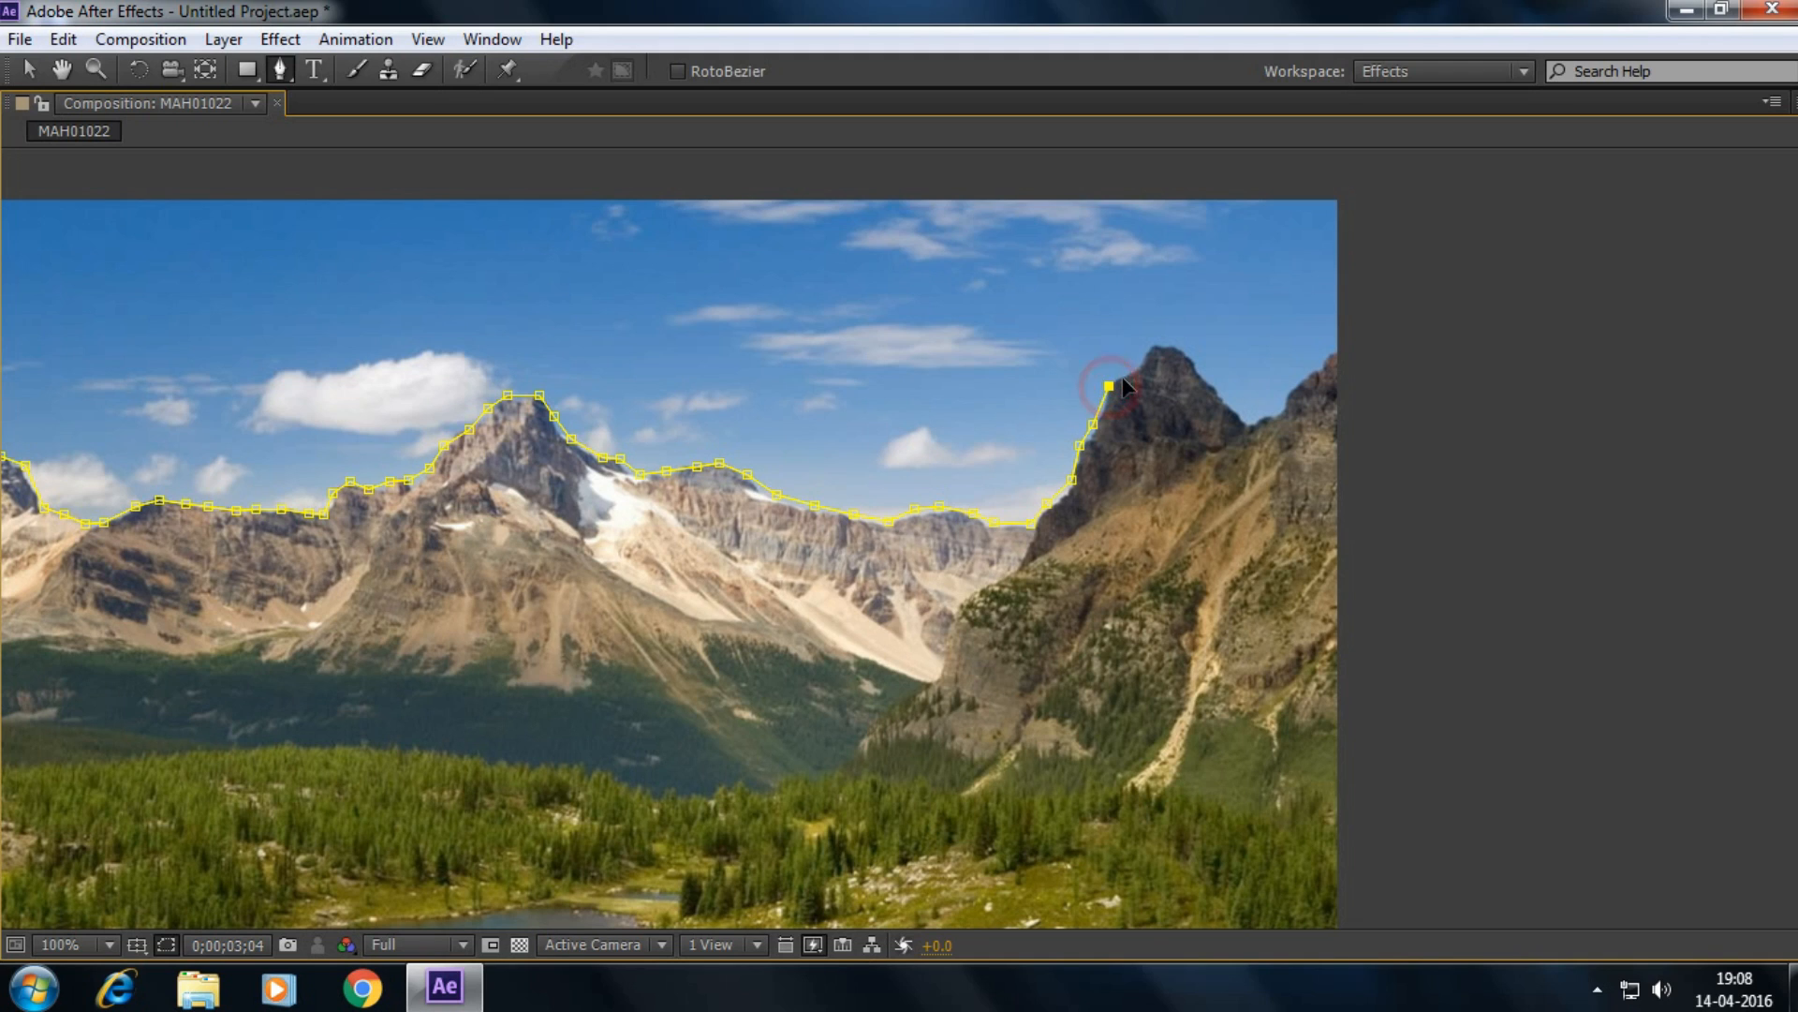
left_click_drag(1107, 386, 1156, 346)
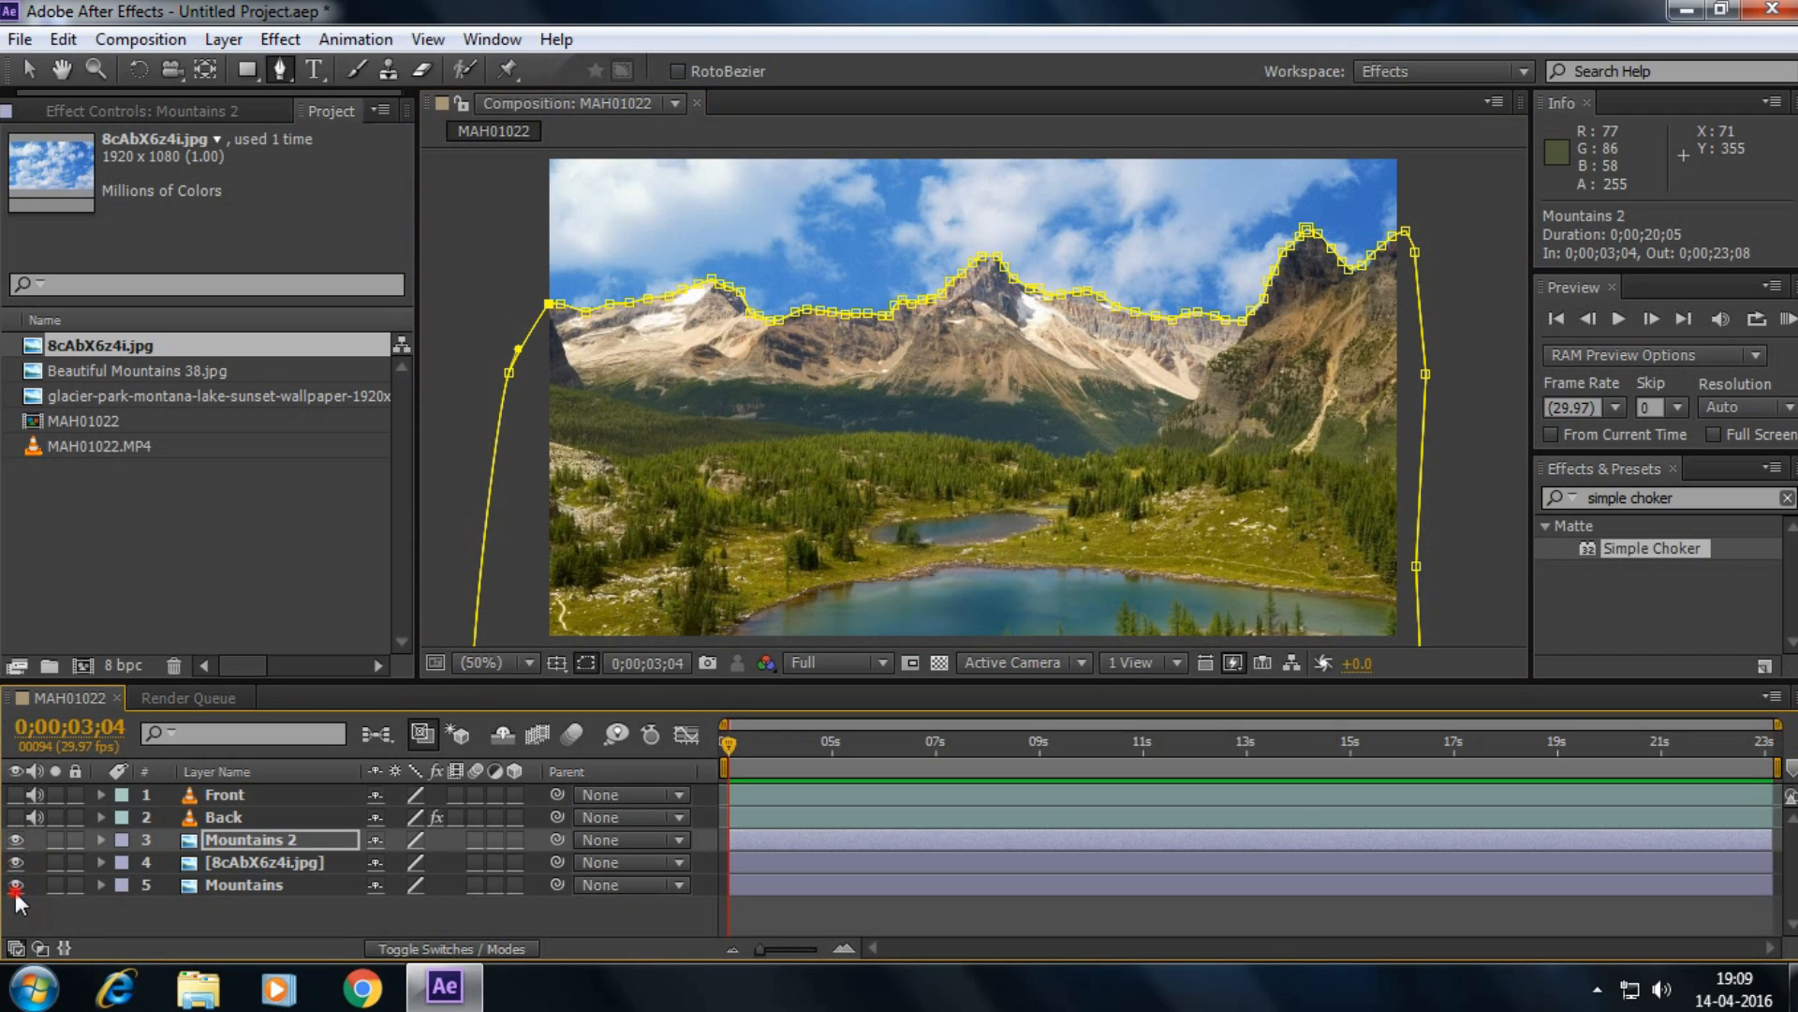
- Turn the original Mountains layer back on and rename the cloud image layer Clouds
left_click(17, 794)
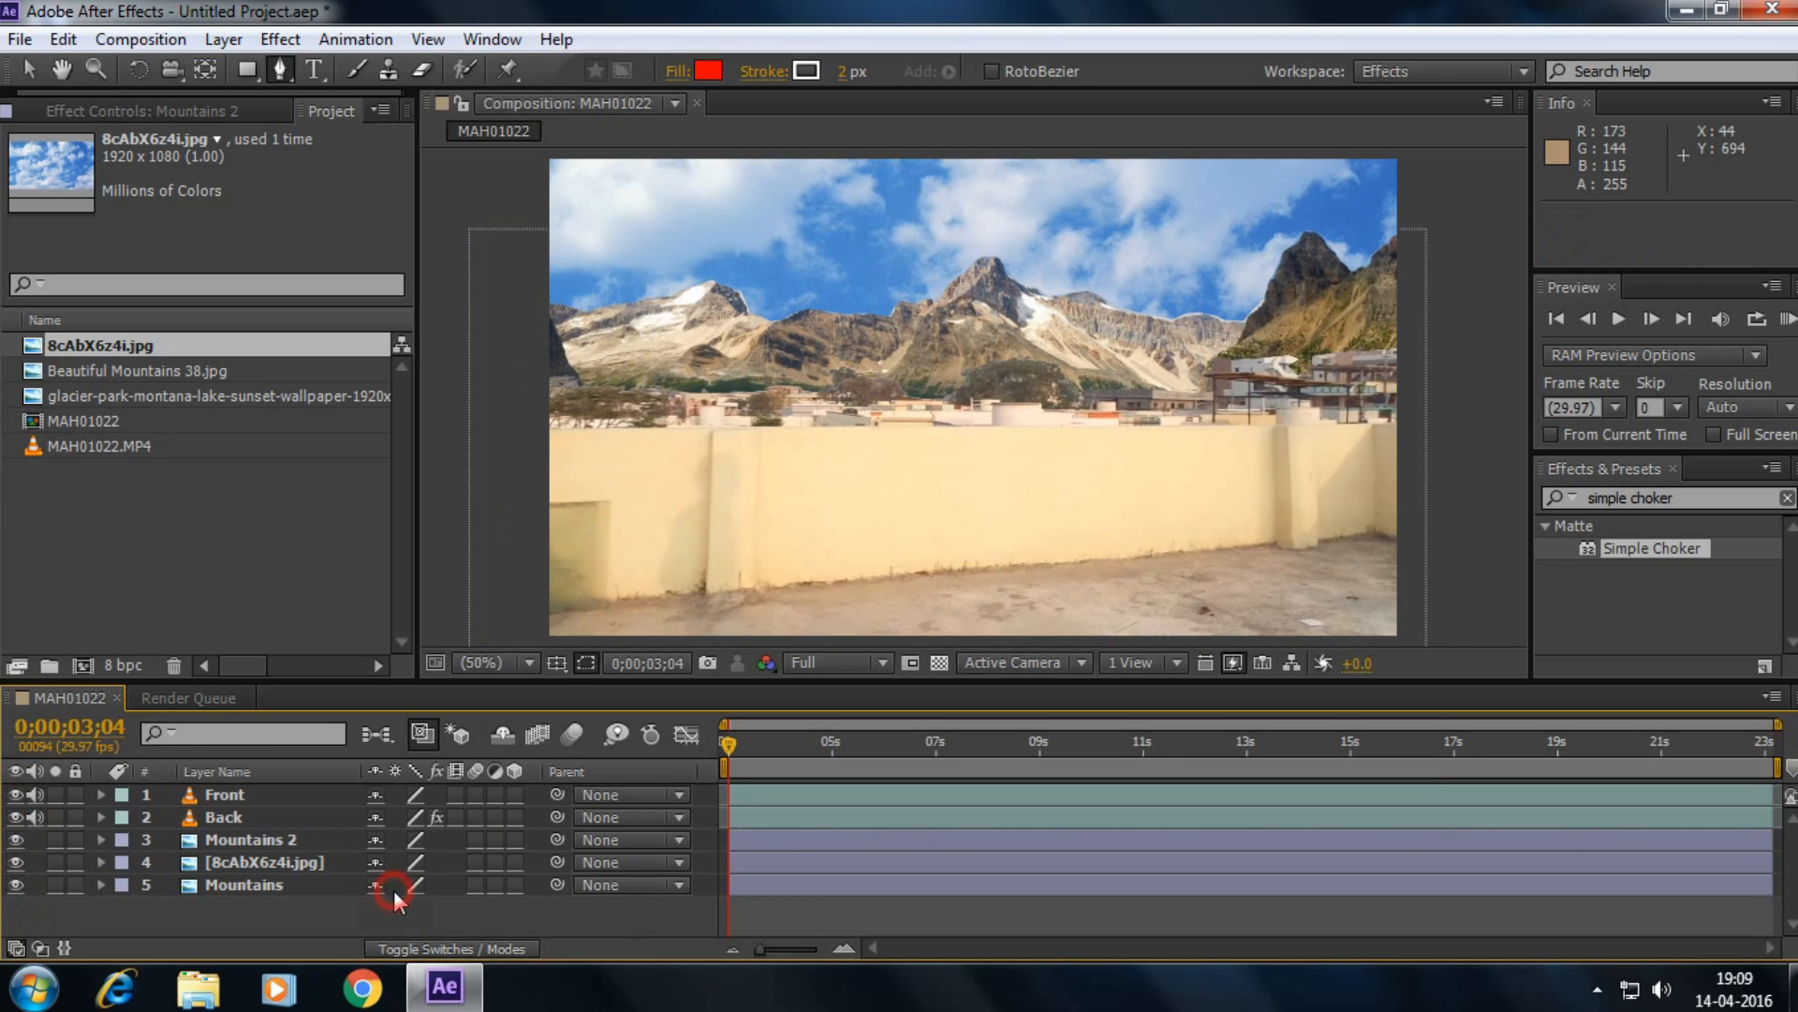
mouse_move(206, 868)
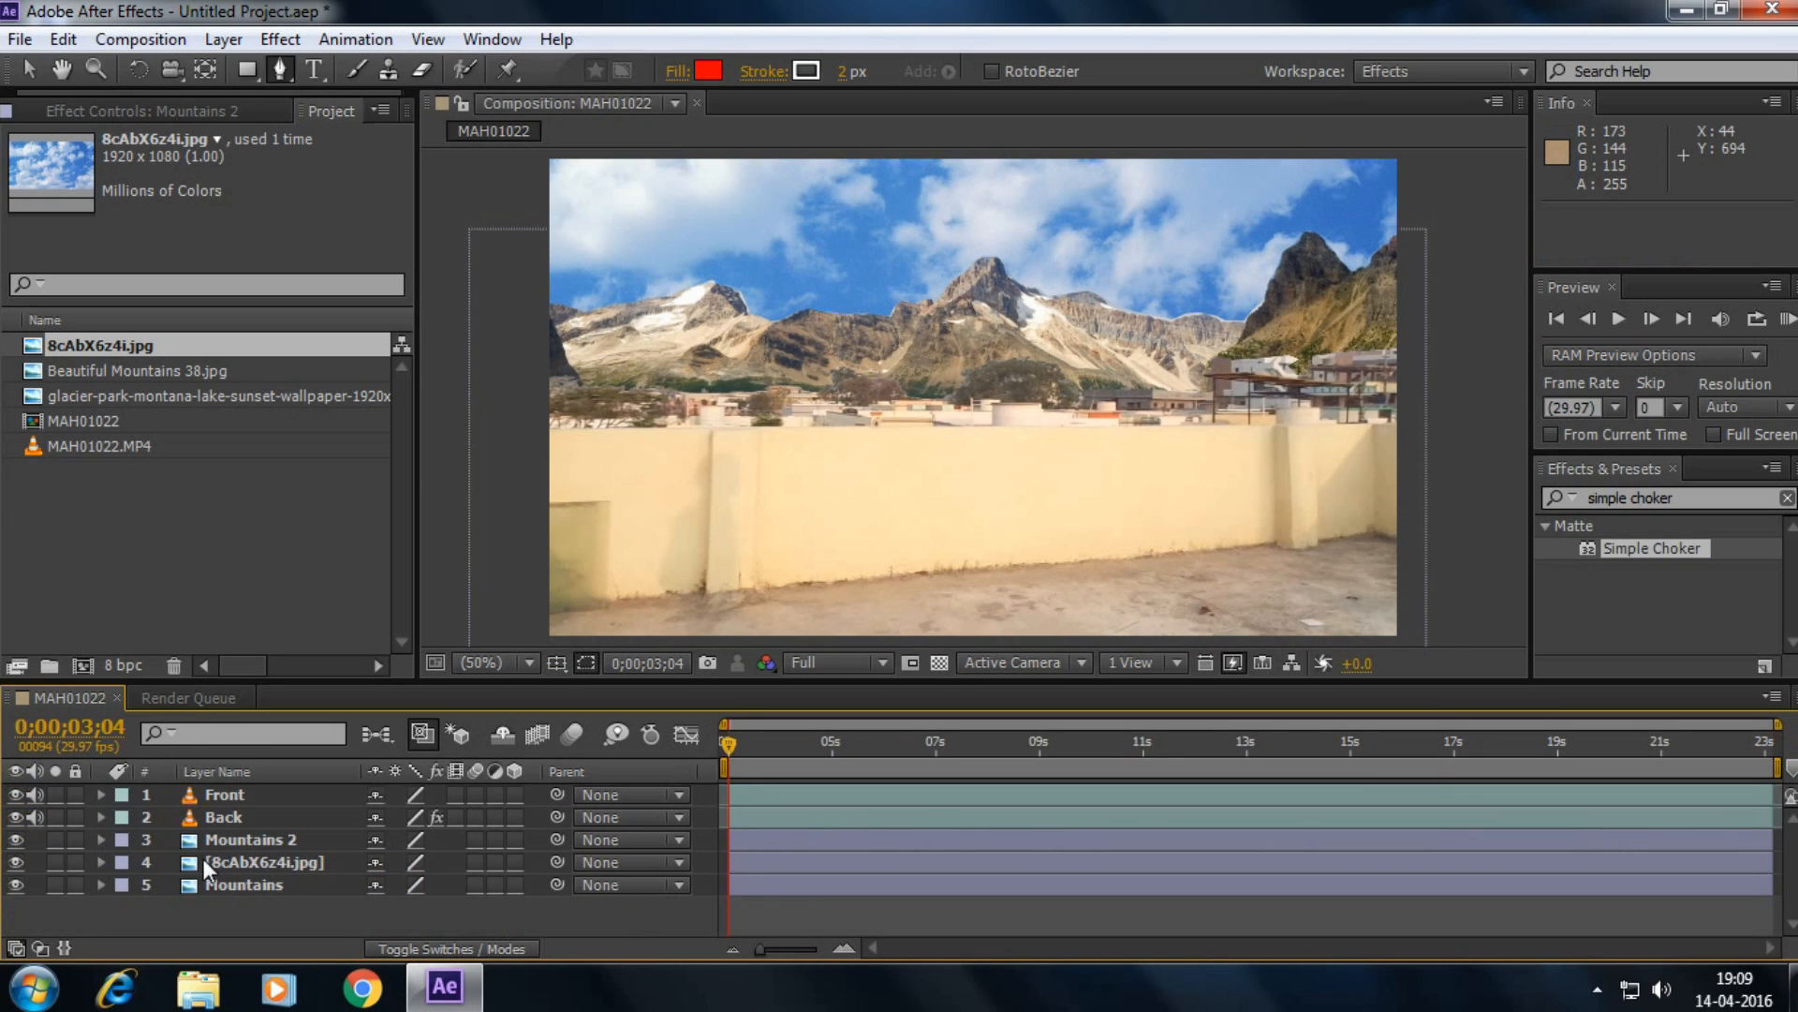
left_click(264, 861)
type("C")
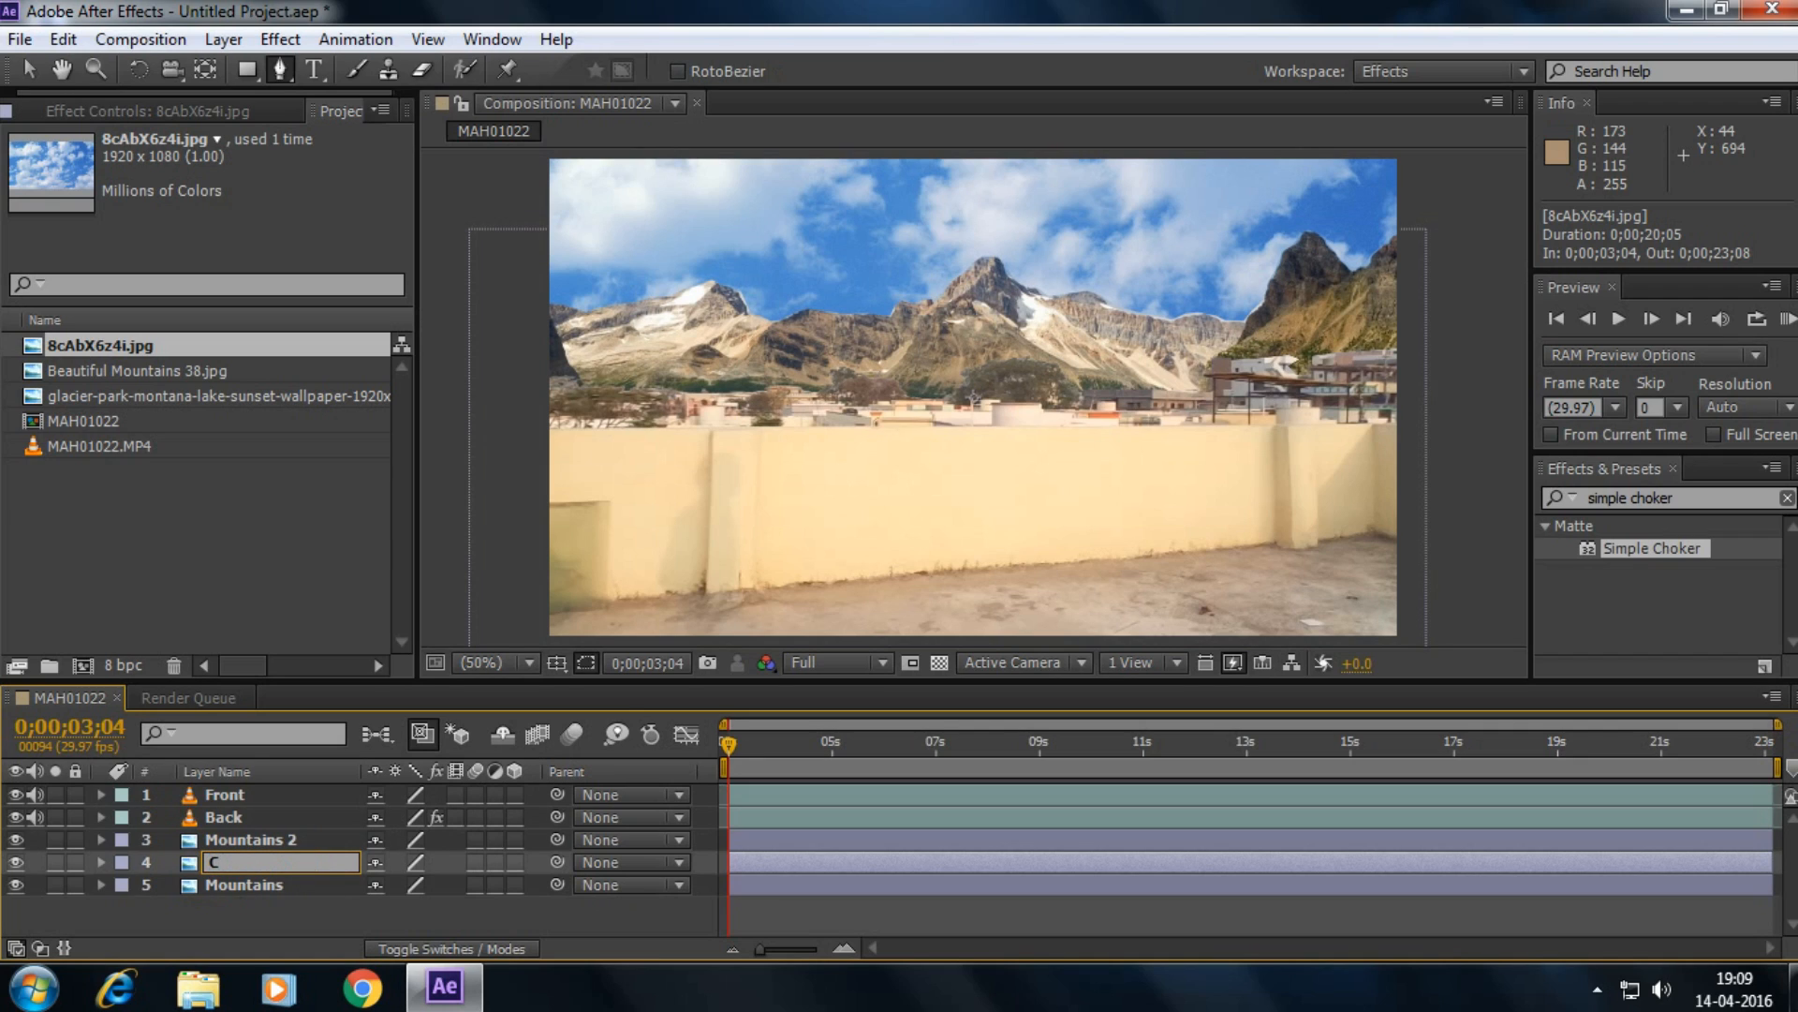
type("louds")
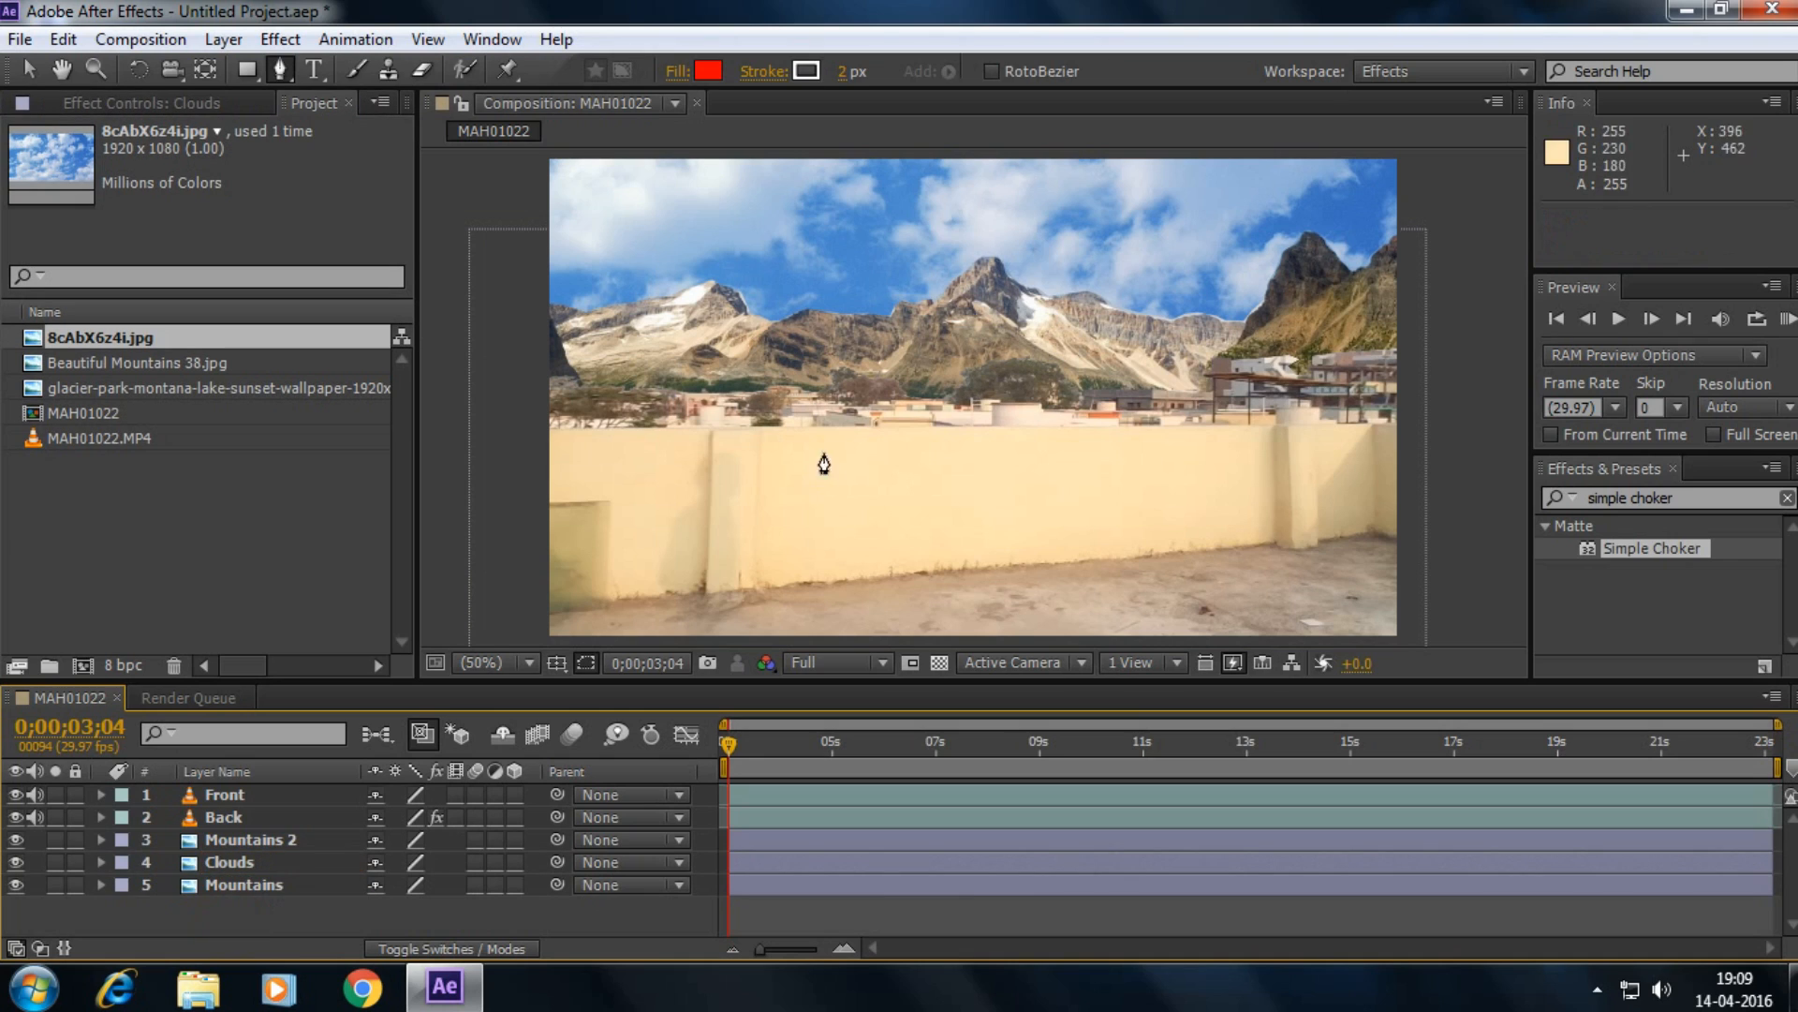
left_click(228, 861)
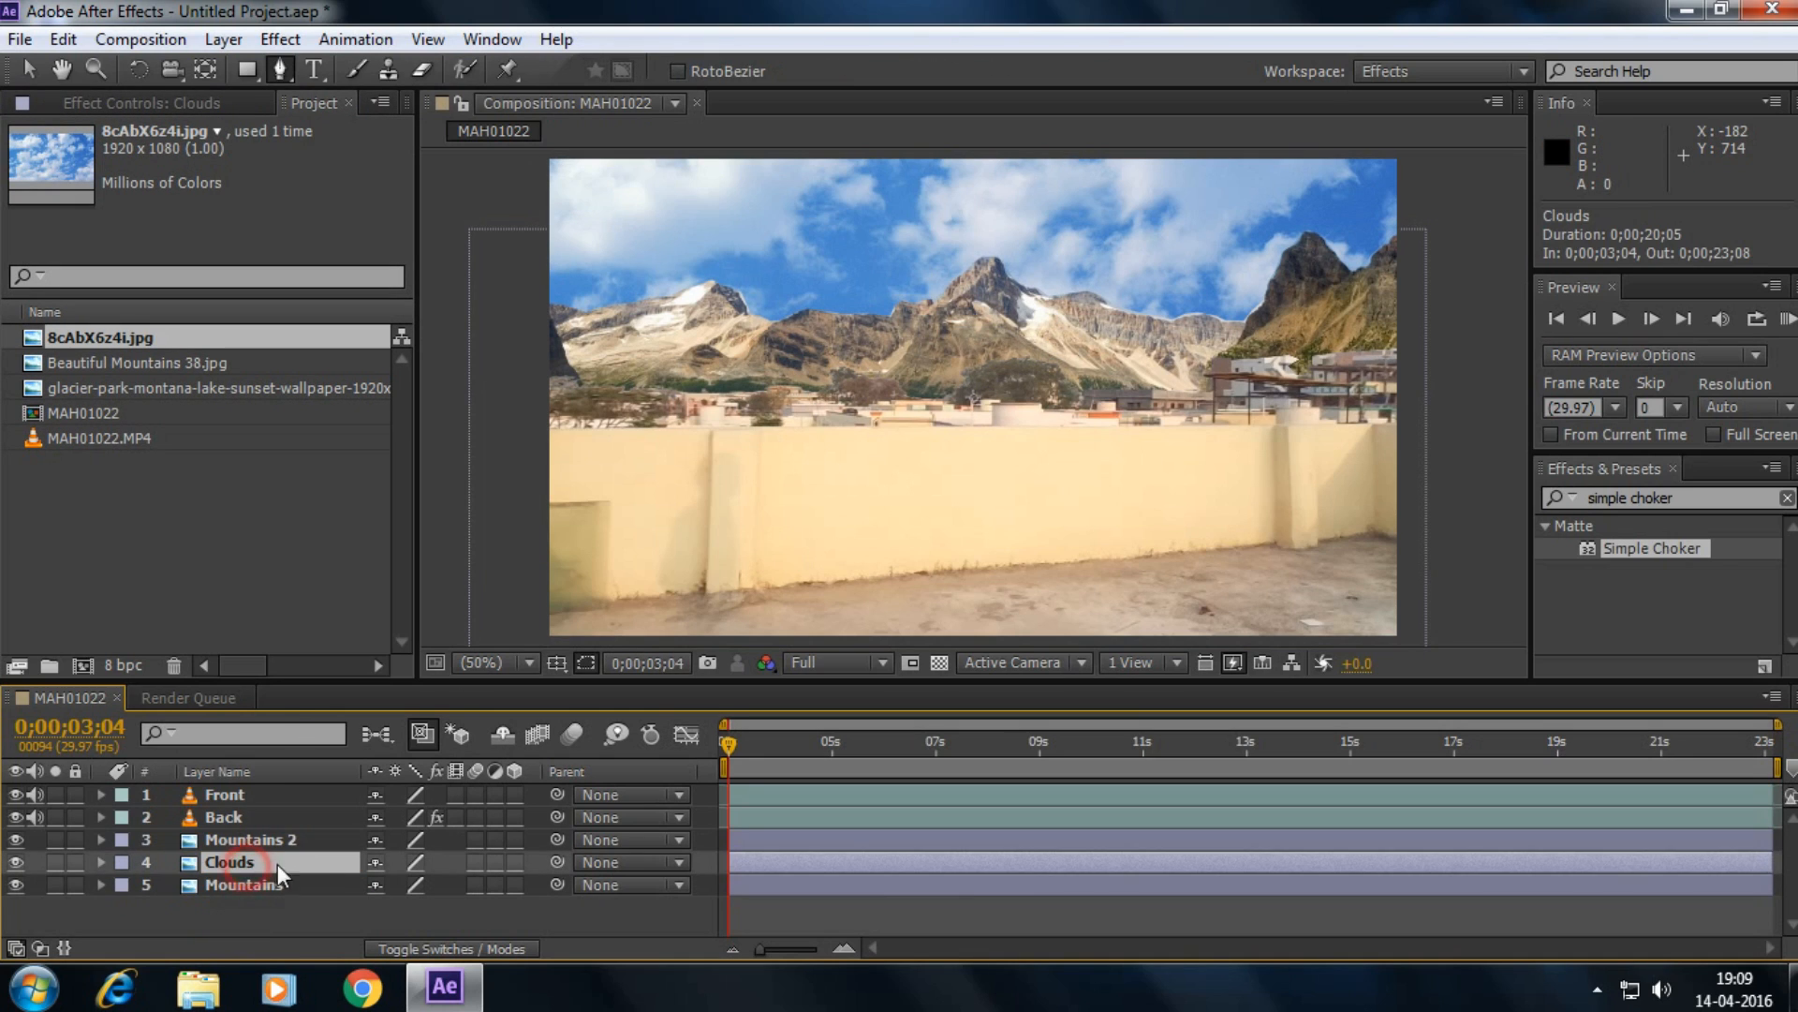
- Scale the Clouds layer down via its Scale property, entering 88.0 percent
left_click(101, 862)
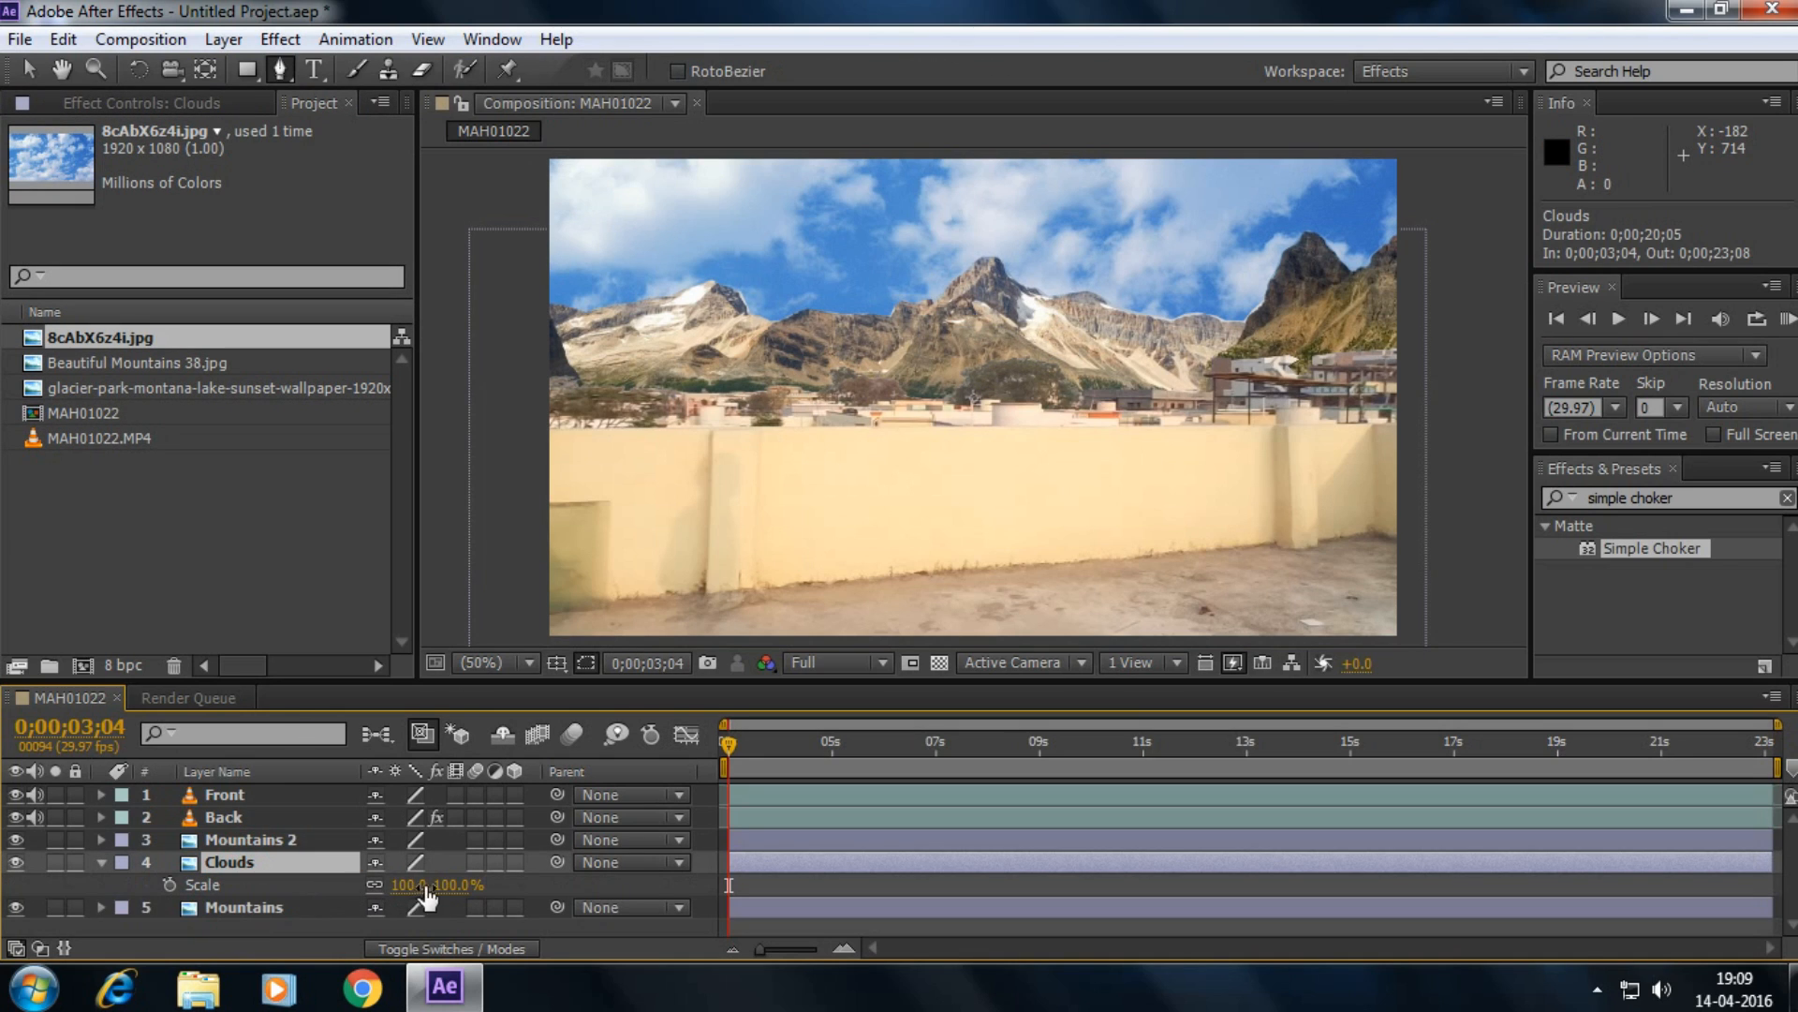
left_click_drag(453, 884, 412, 884)
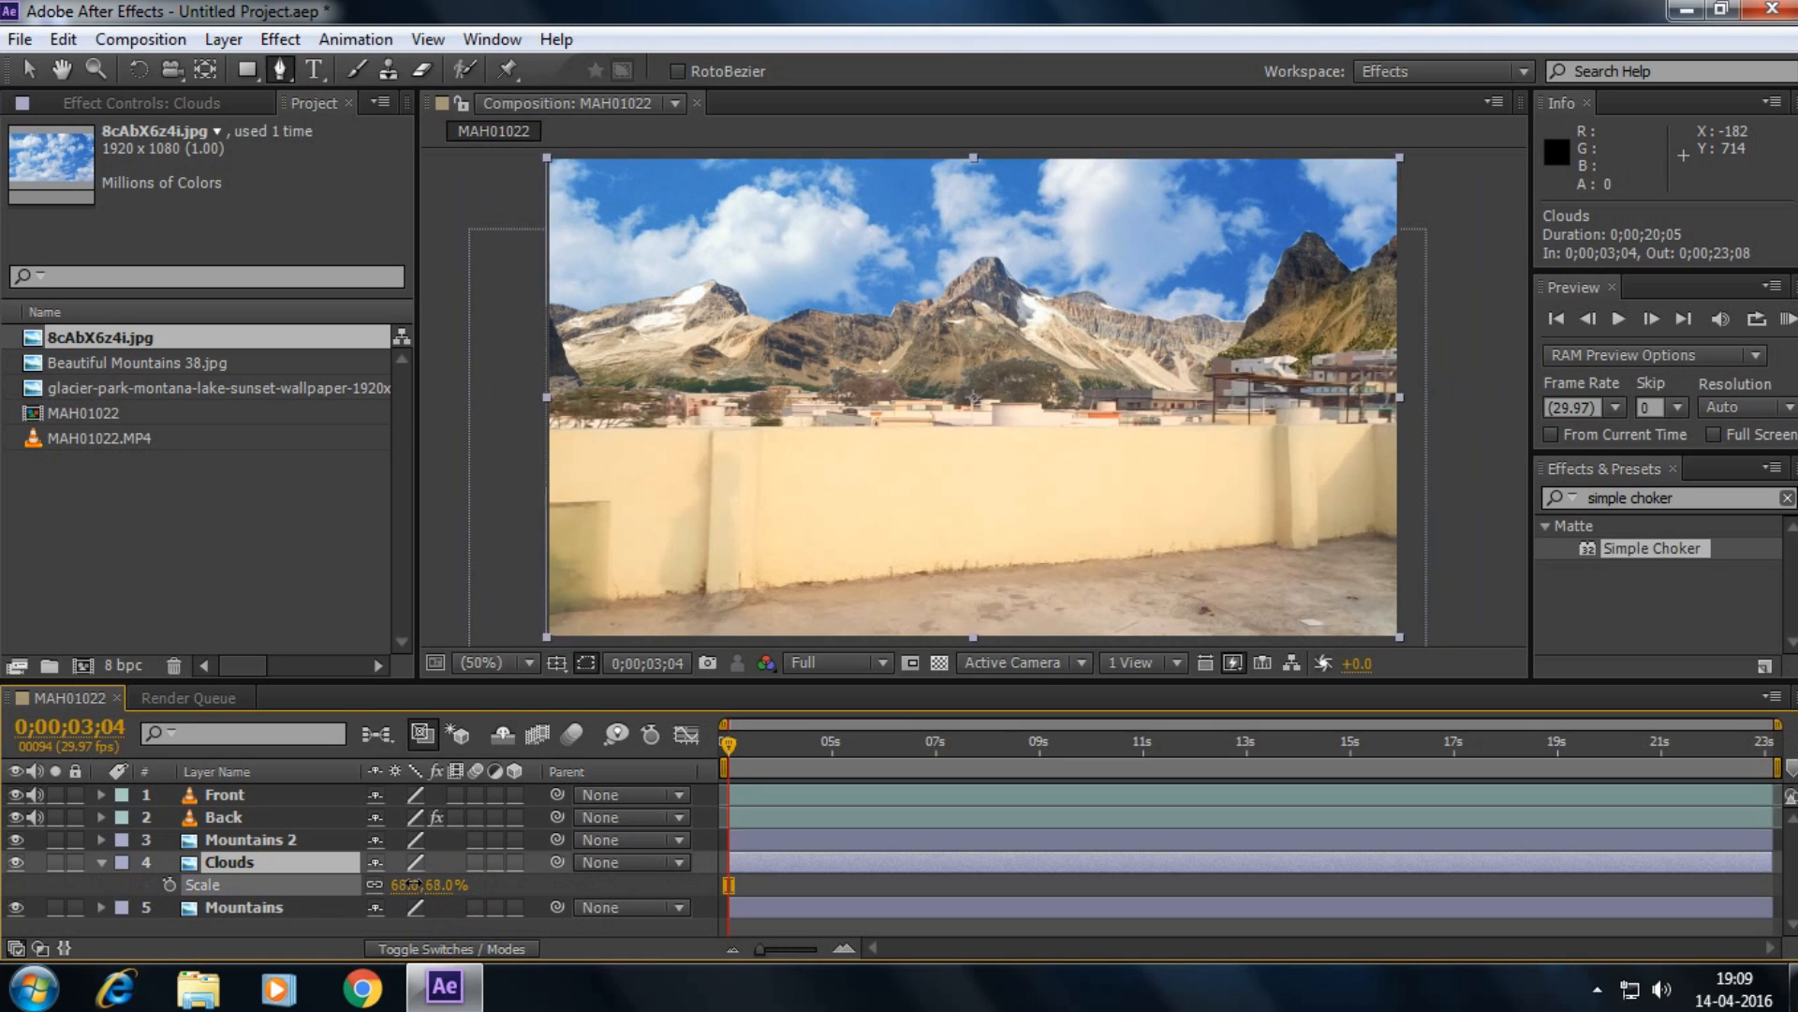
type("88.0")
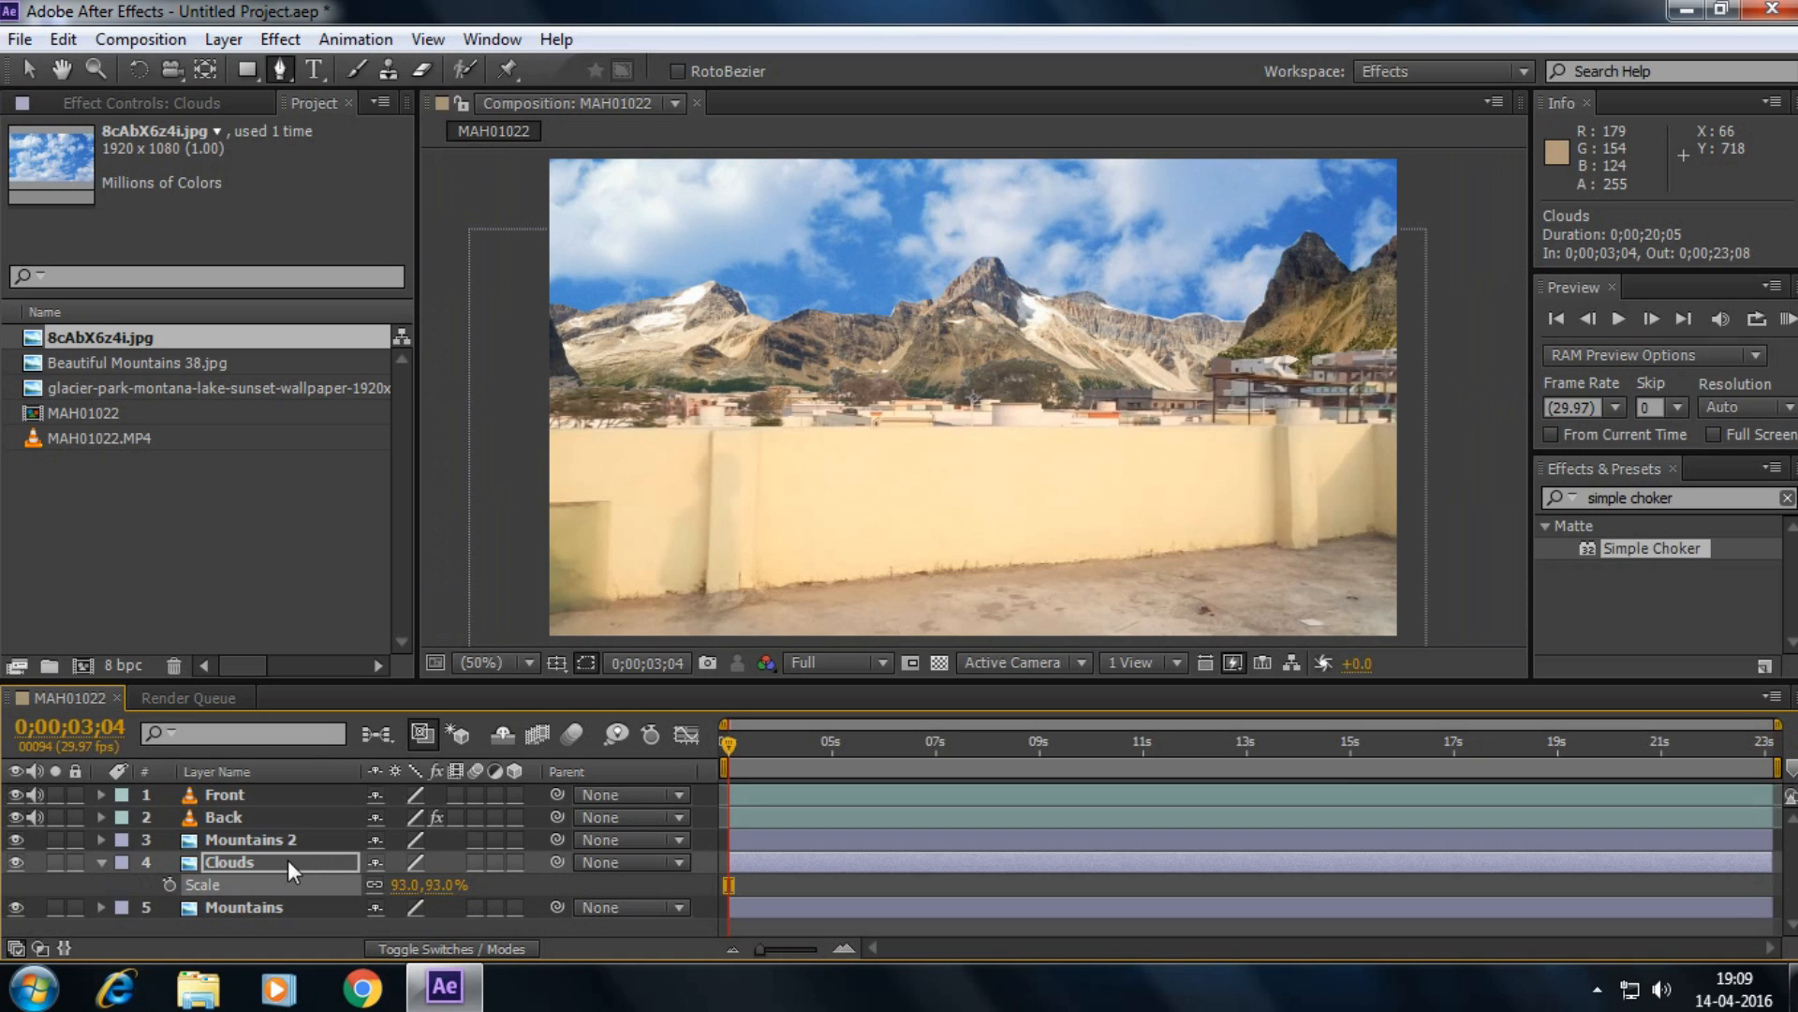
left_click(279, 39)
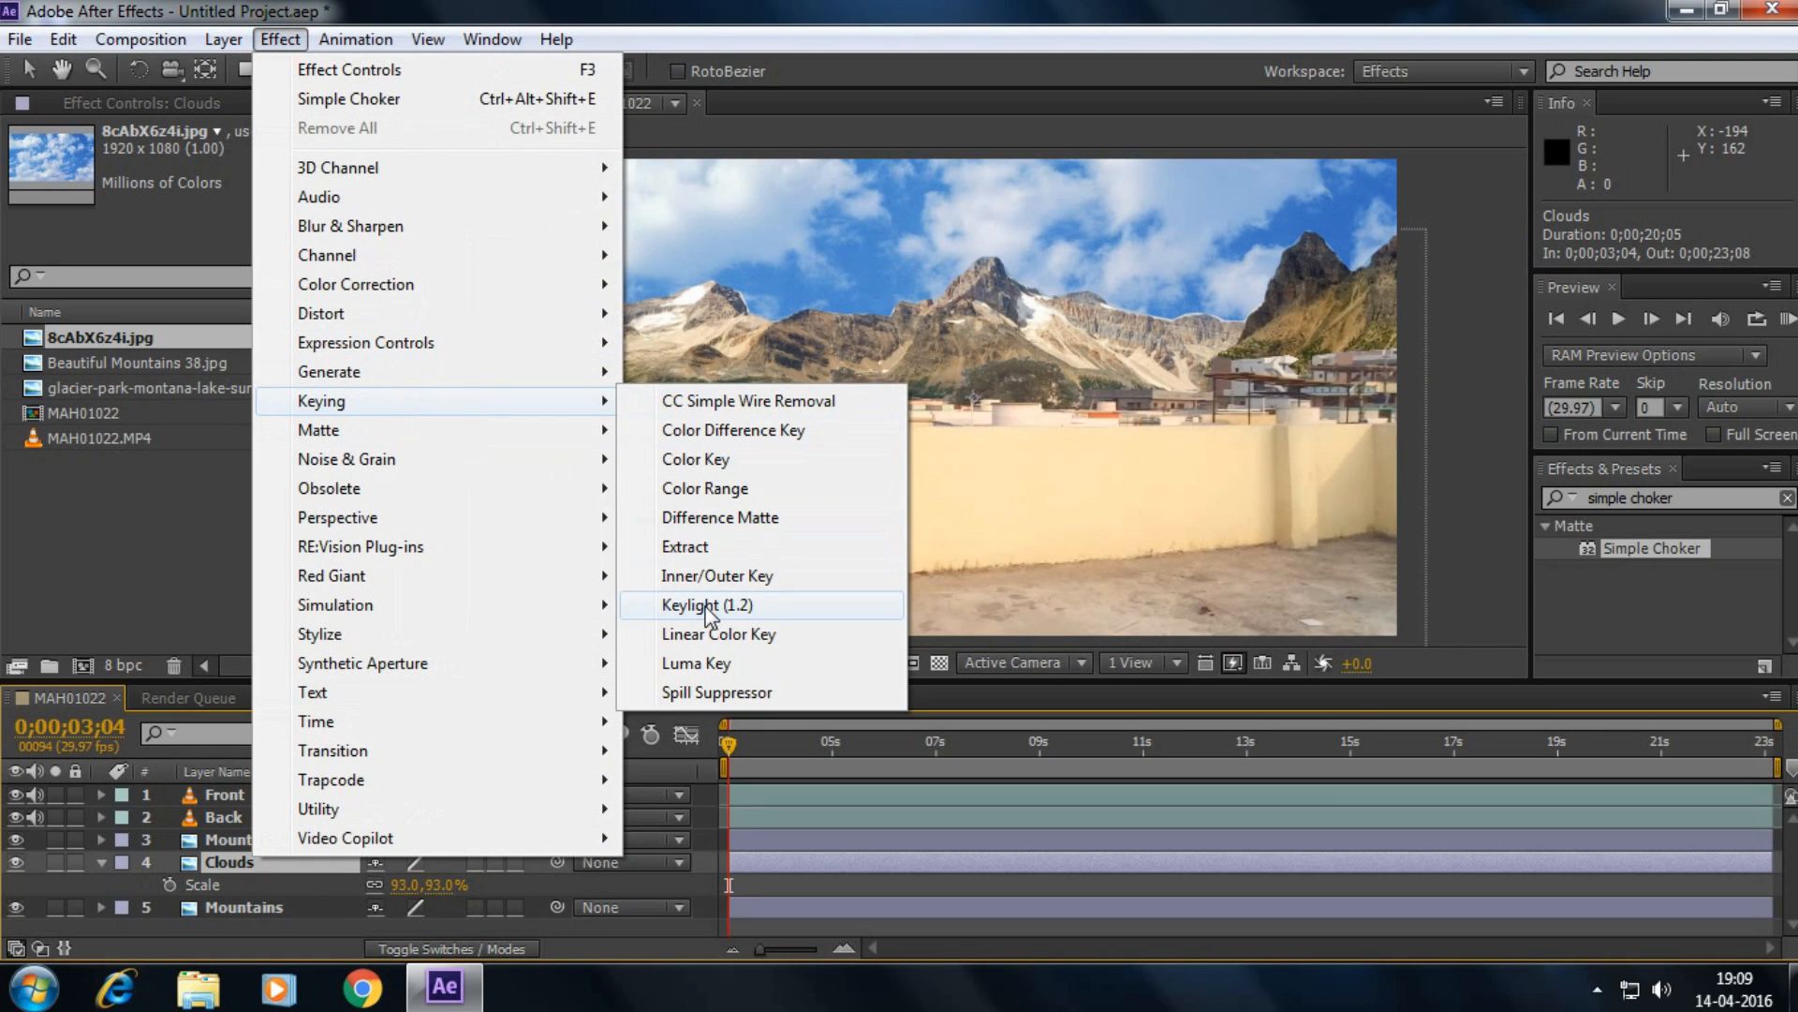
- Apply Keylight (1.2) to Clouds and sample the blue sky as the screen colour to remove
left_click(706, 605)
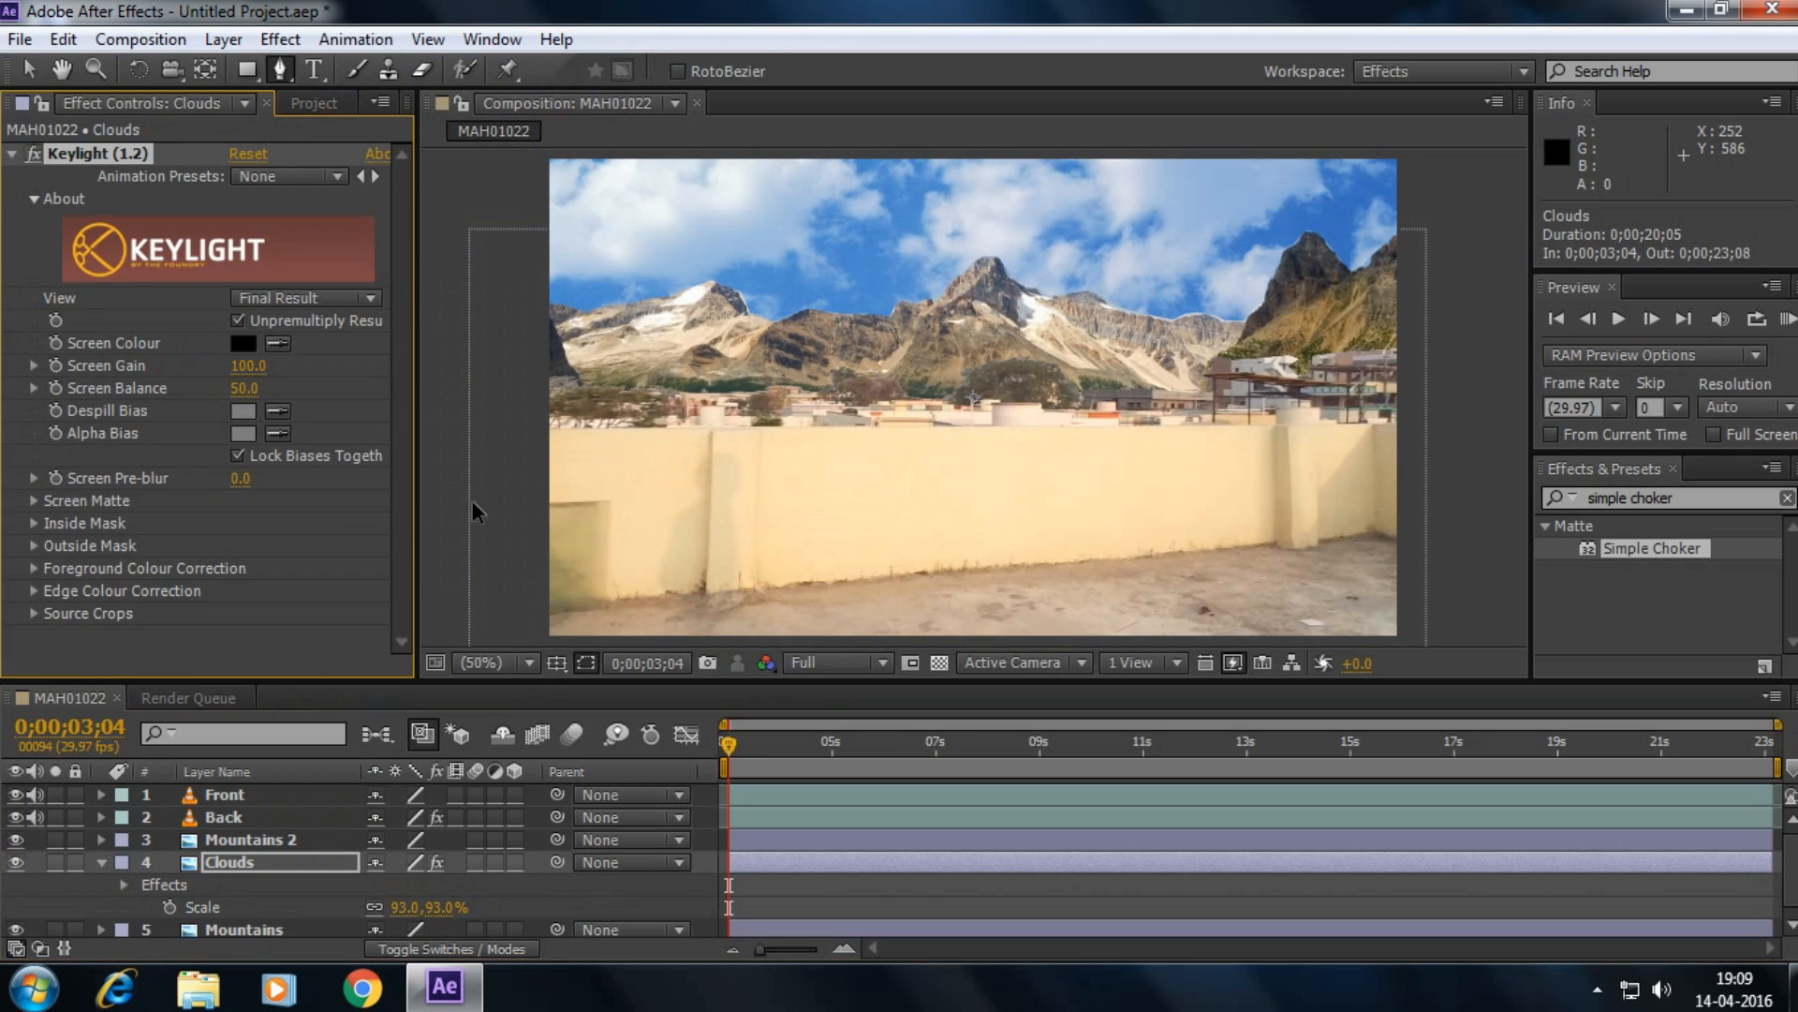
double_click(228, 862)
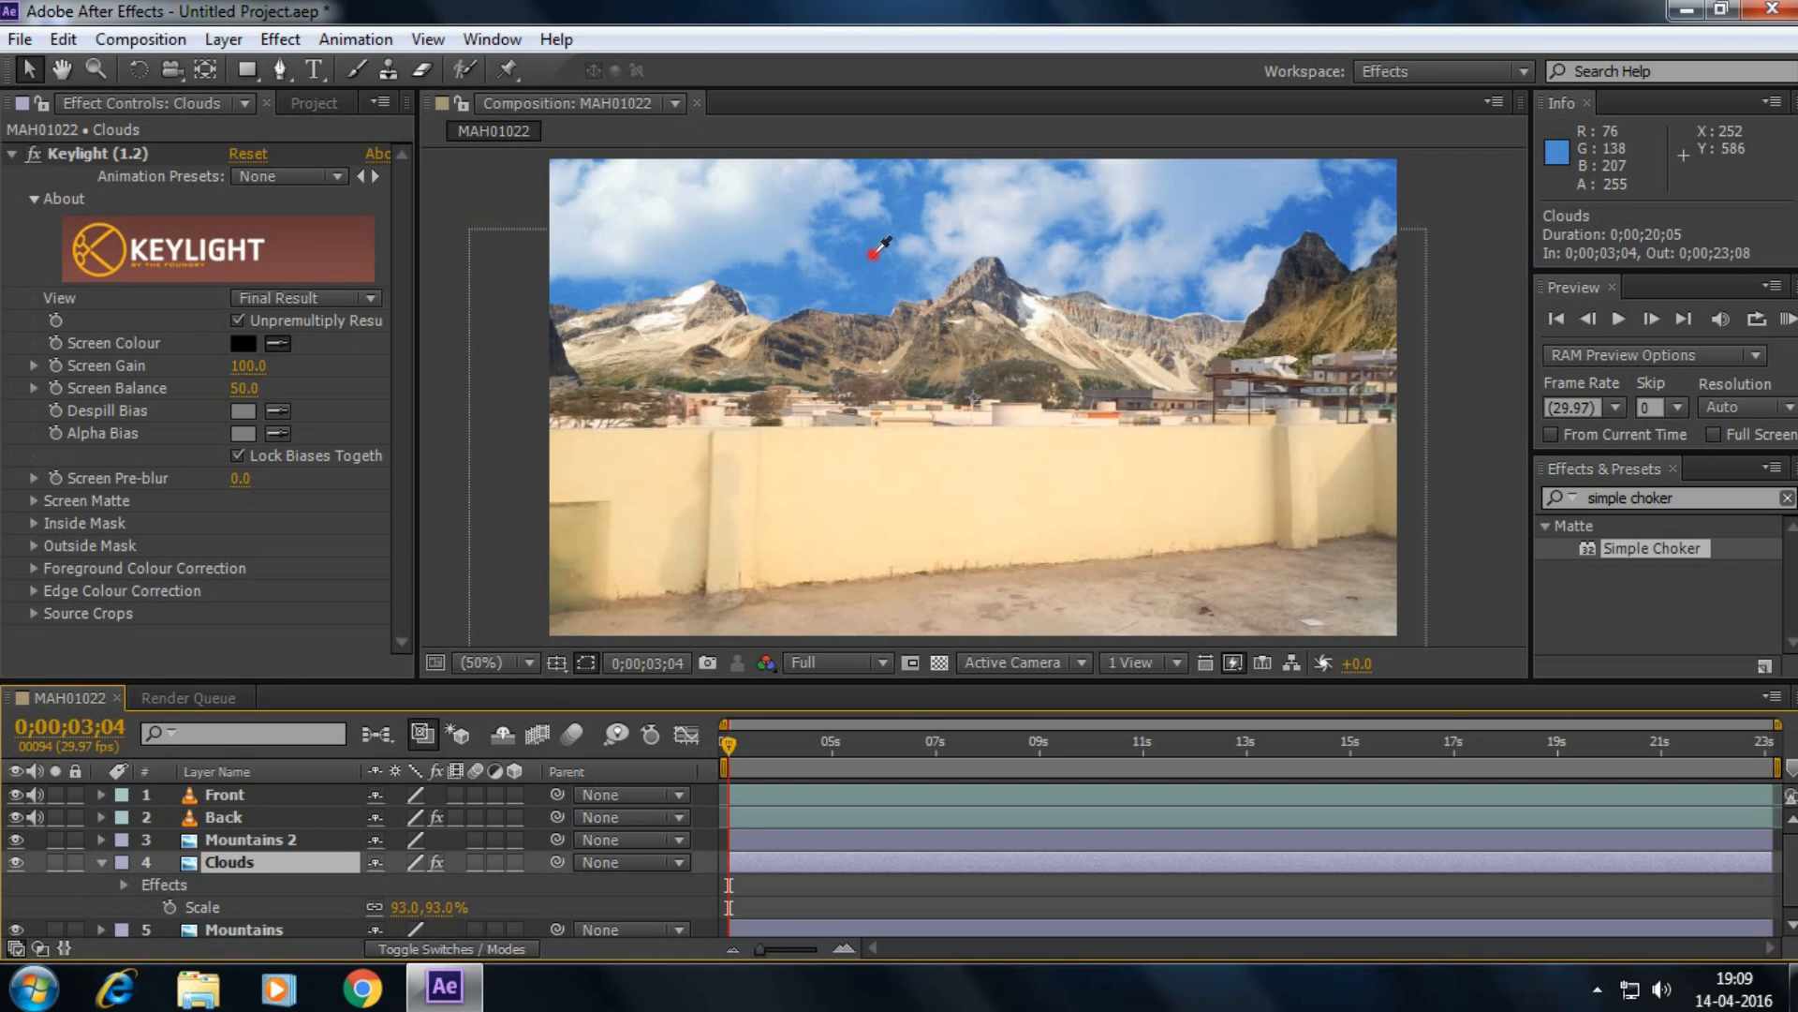
left_click(871, 249)
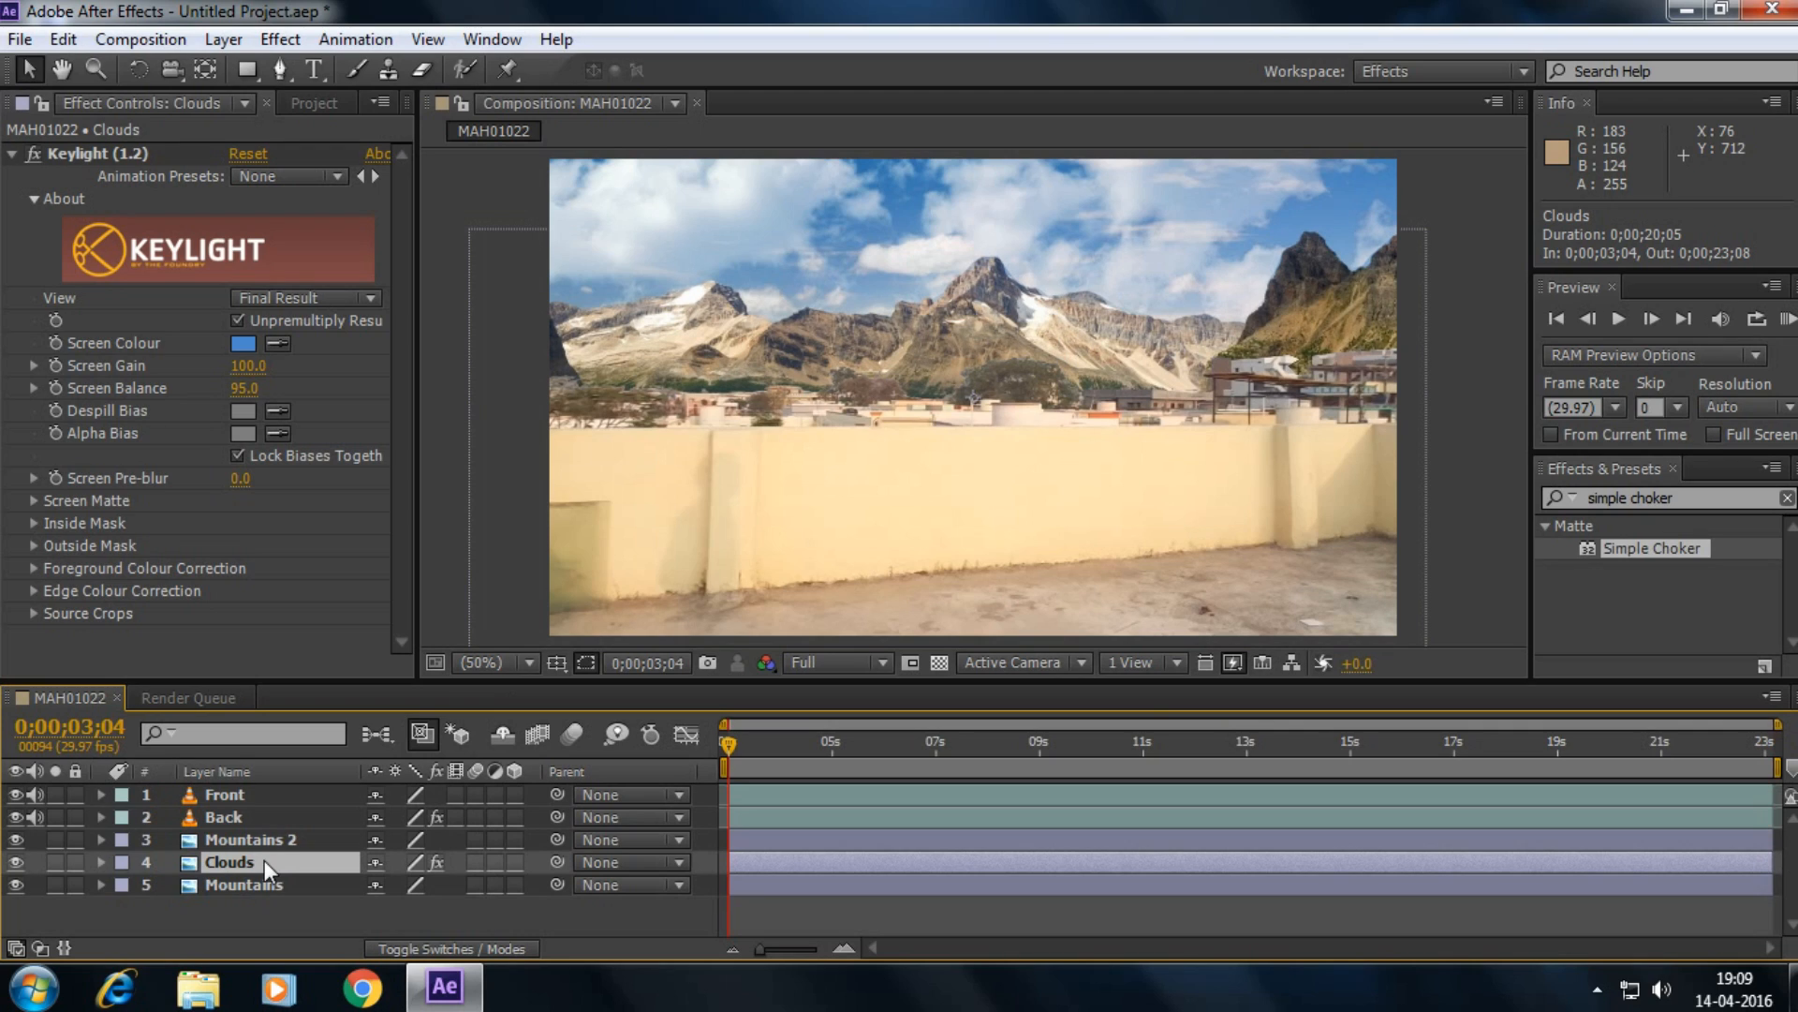
- Set the Clouds layer's Opacity to 50%
left_click(102, 861)
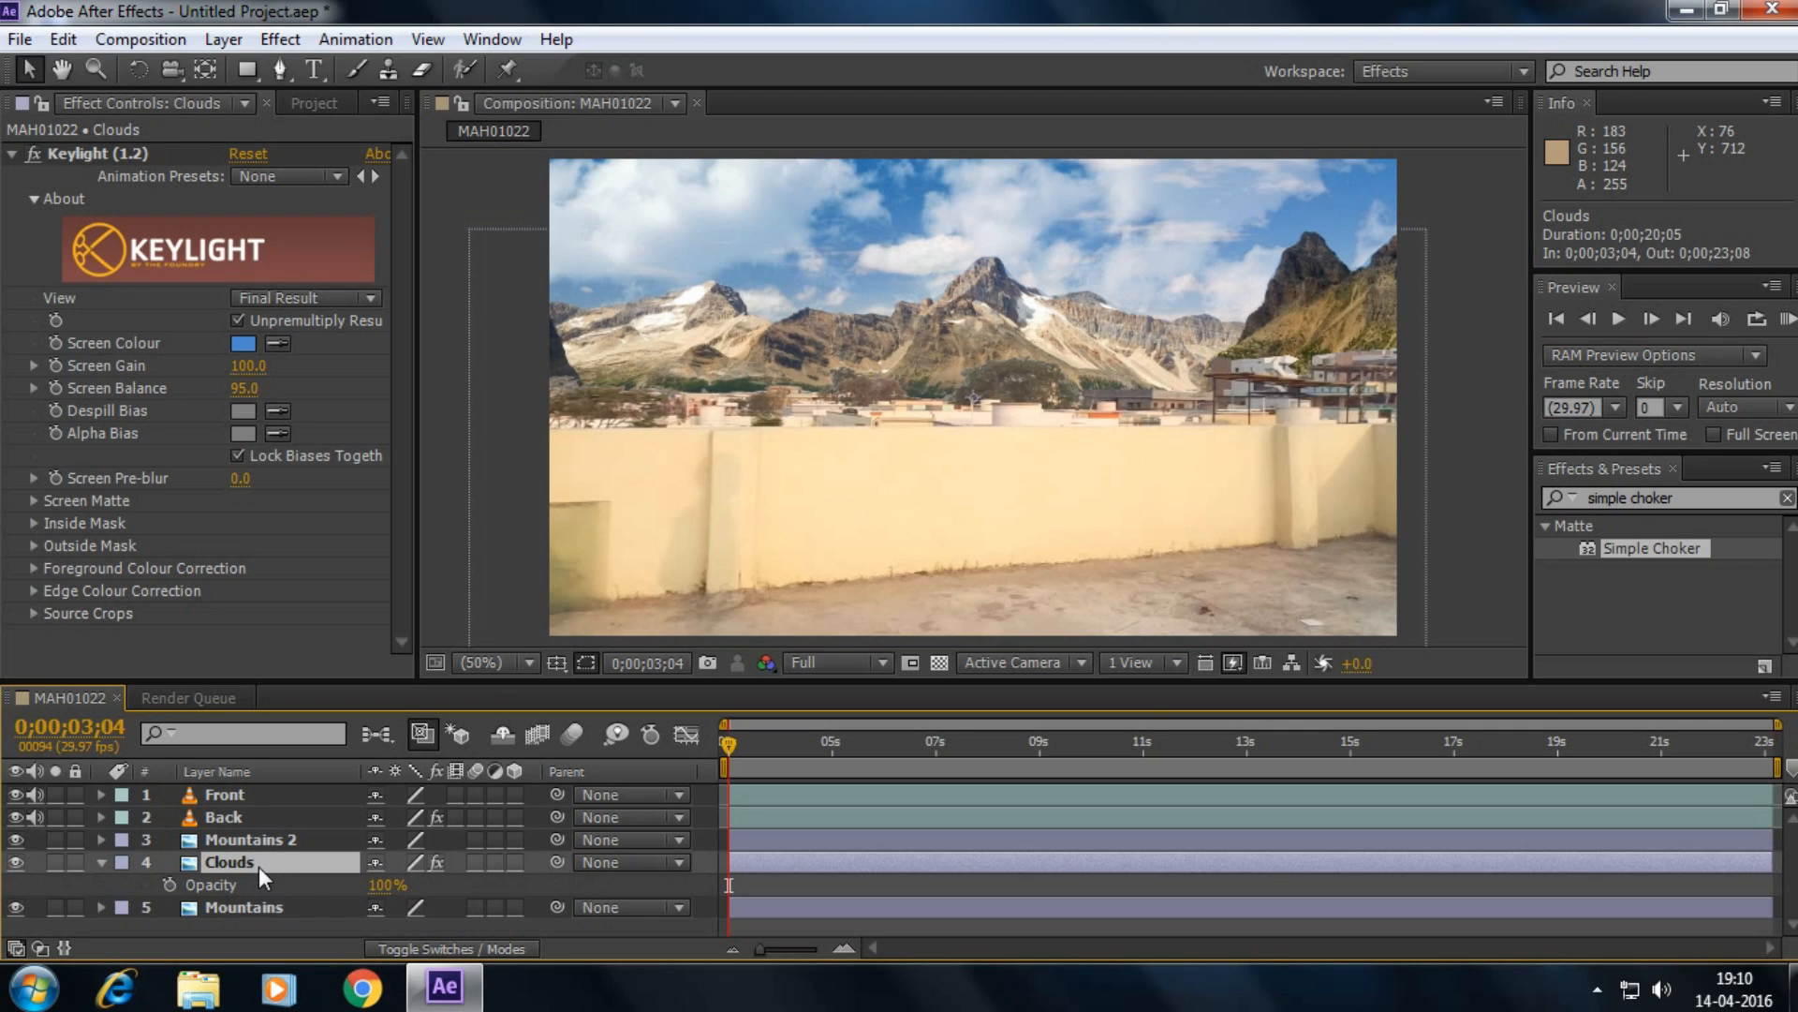
double_click(387, 884)
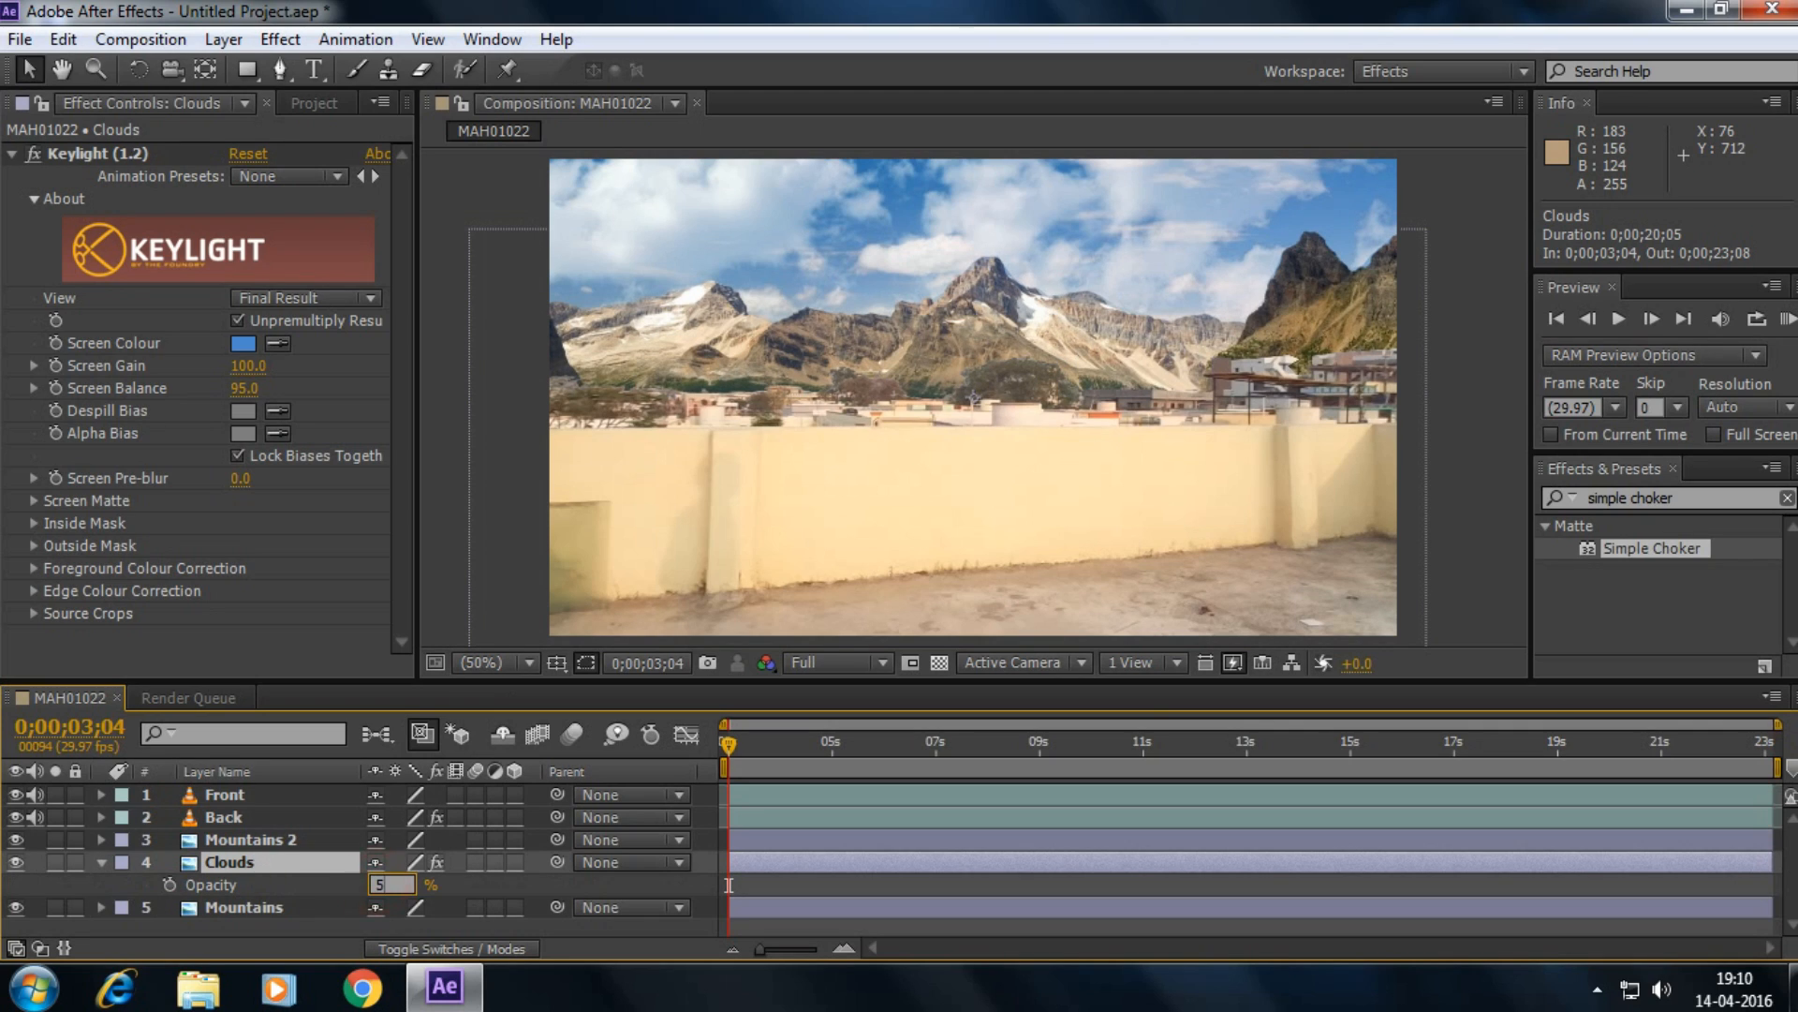
type("50%")
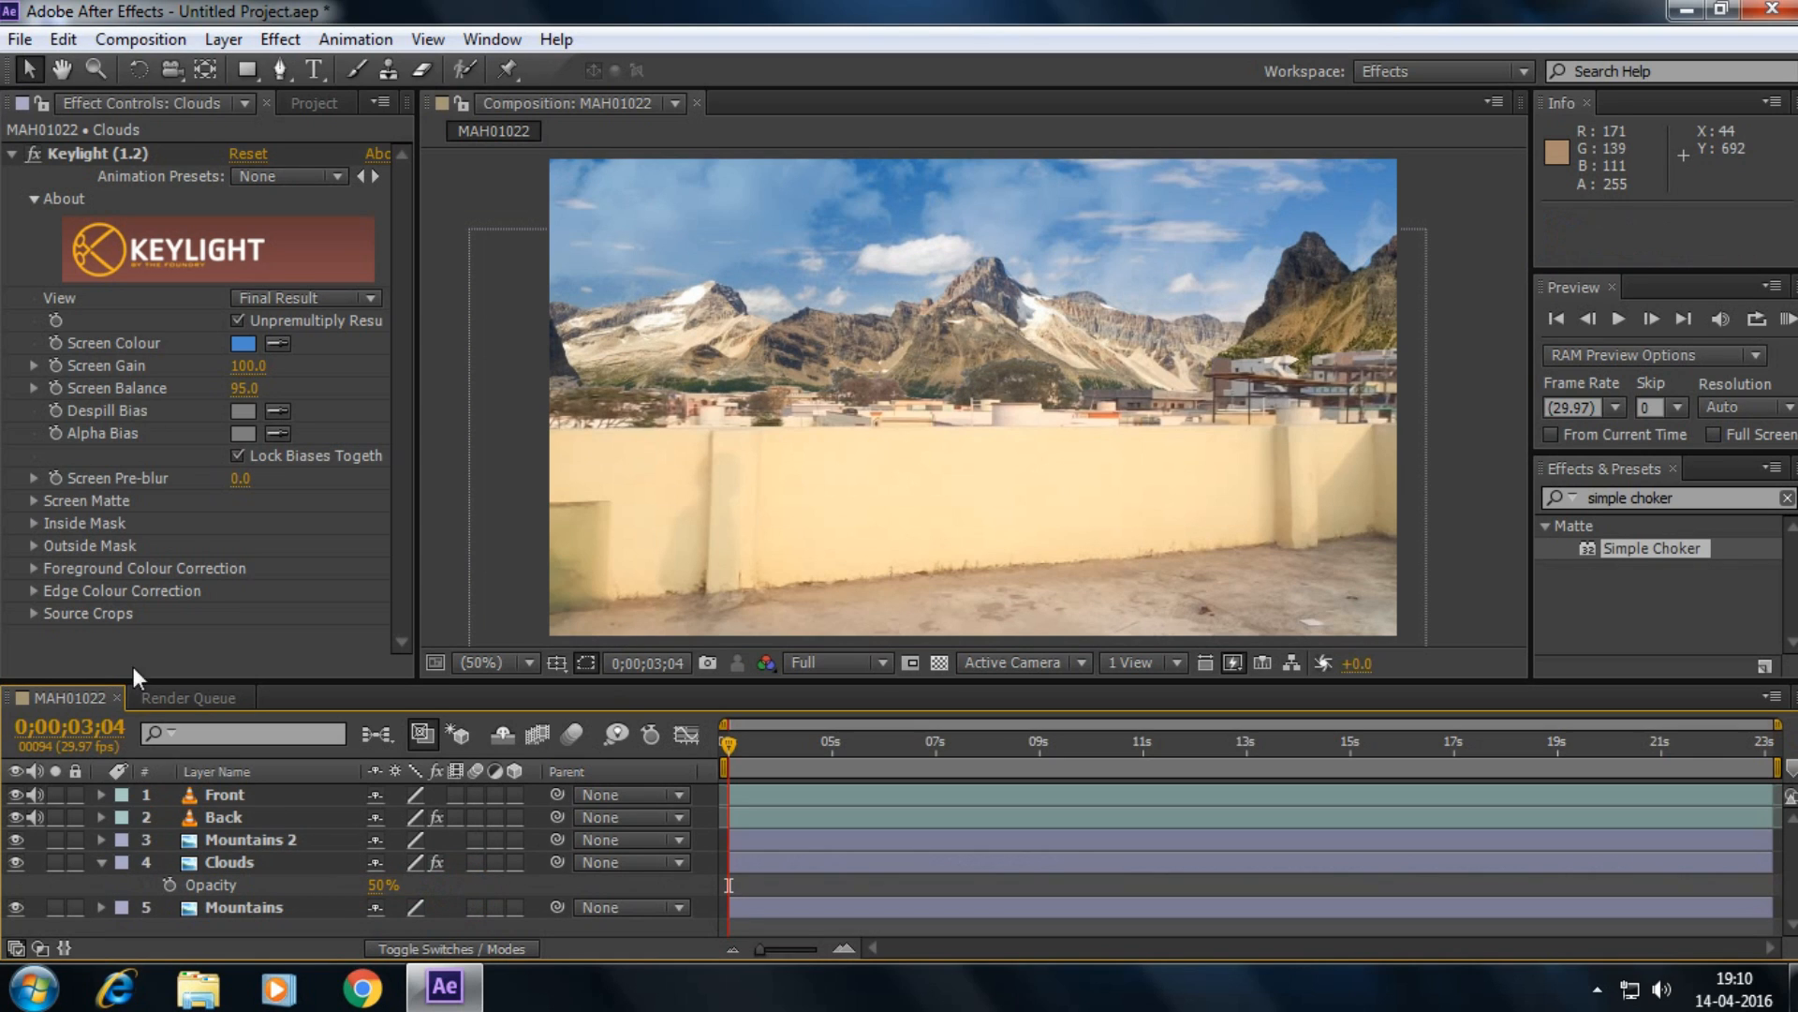
left_click(482, 664)
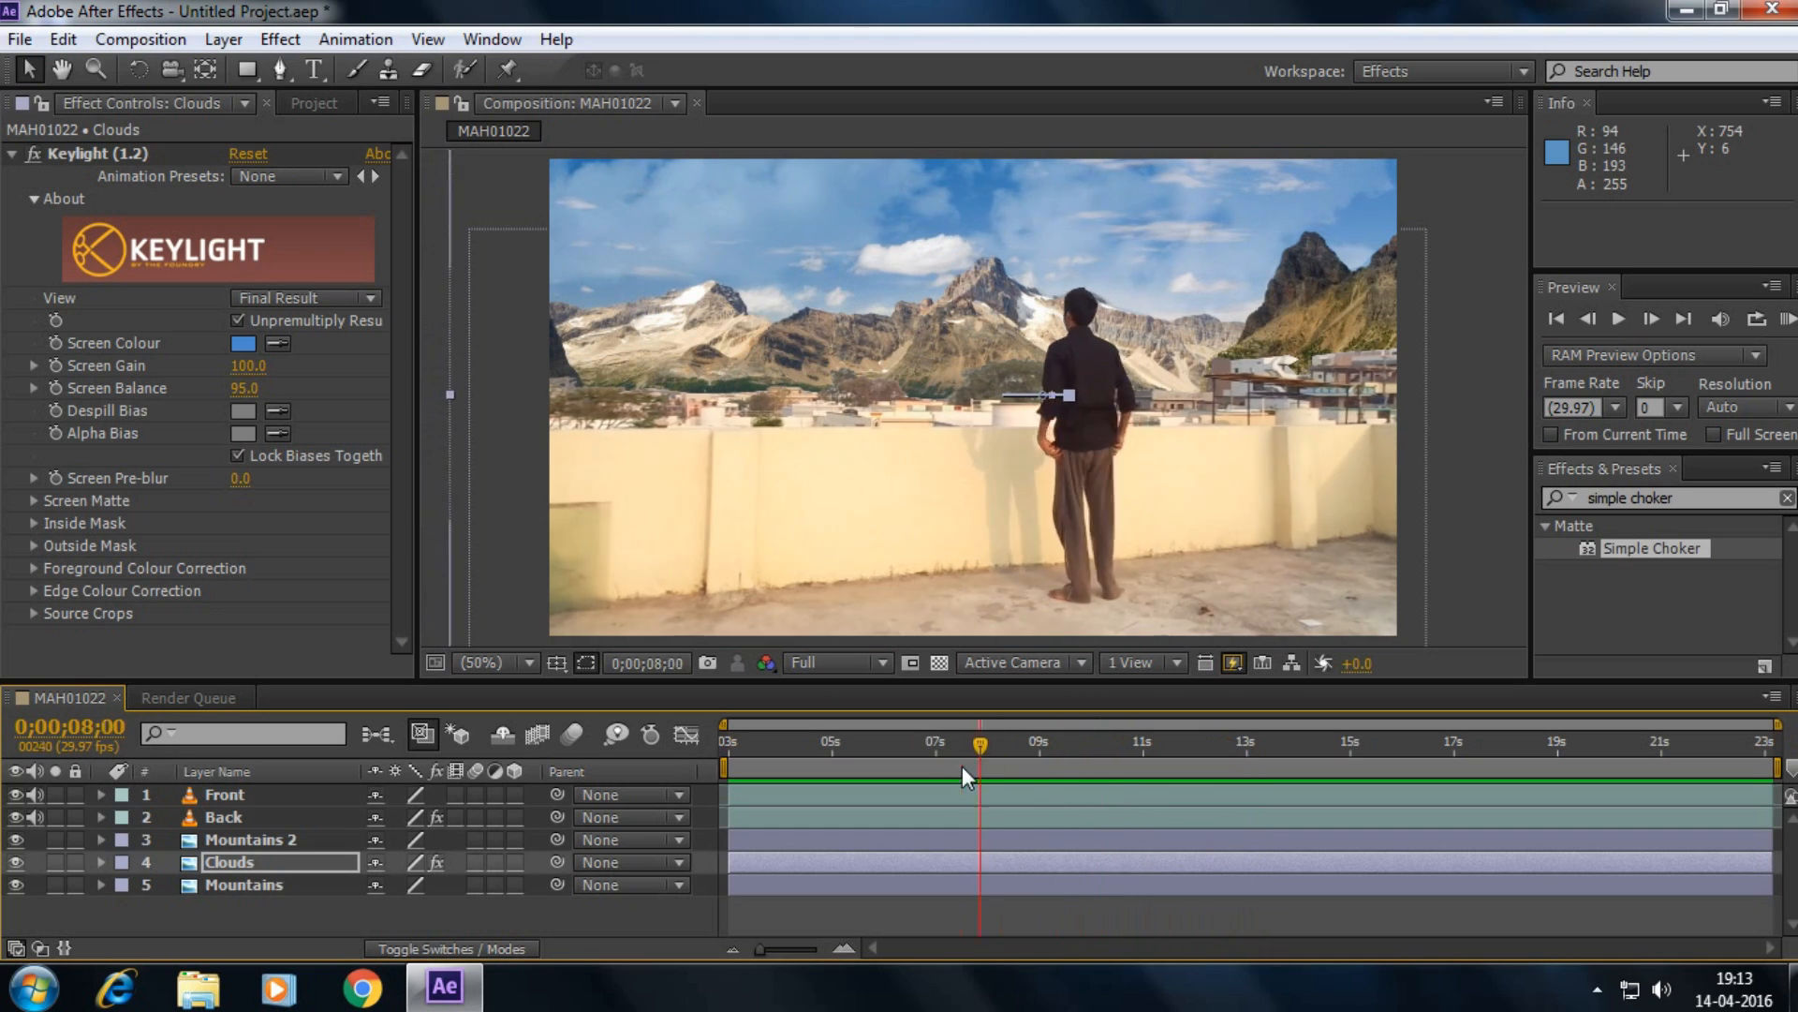
- Hide Mountains 2, Clouds and Mountains, check sky transparency, and bring in the glacier park sunset image
left_click_drag(979, 744, 950, 743)
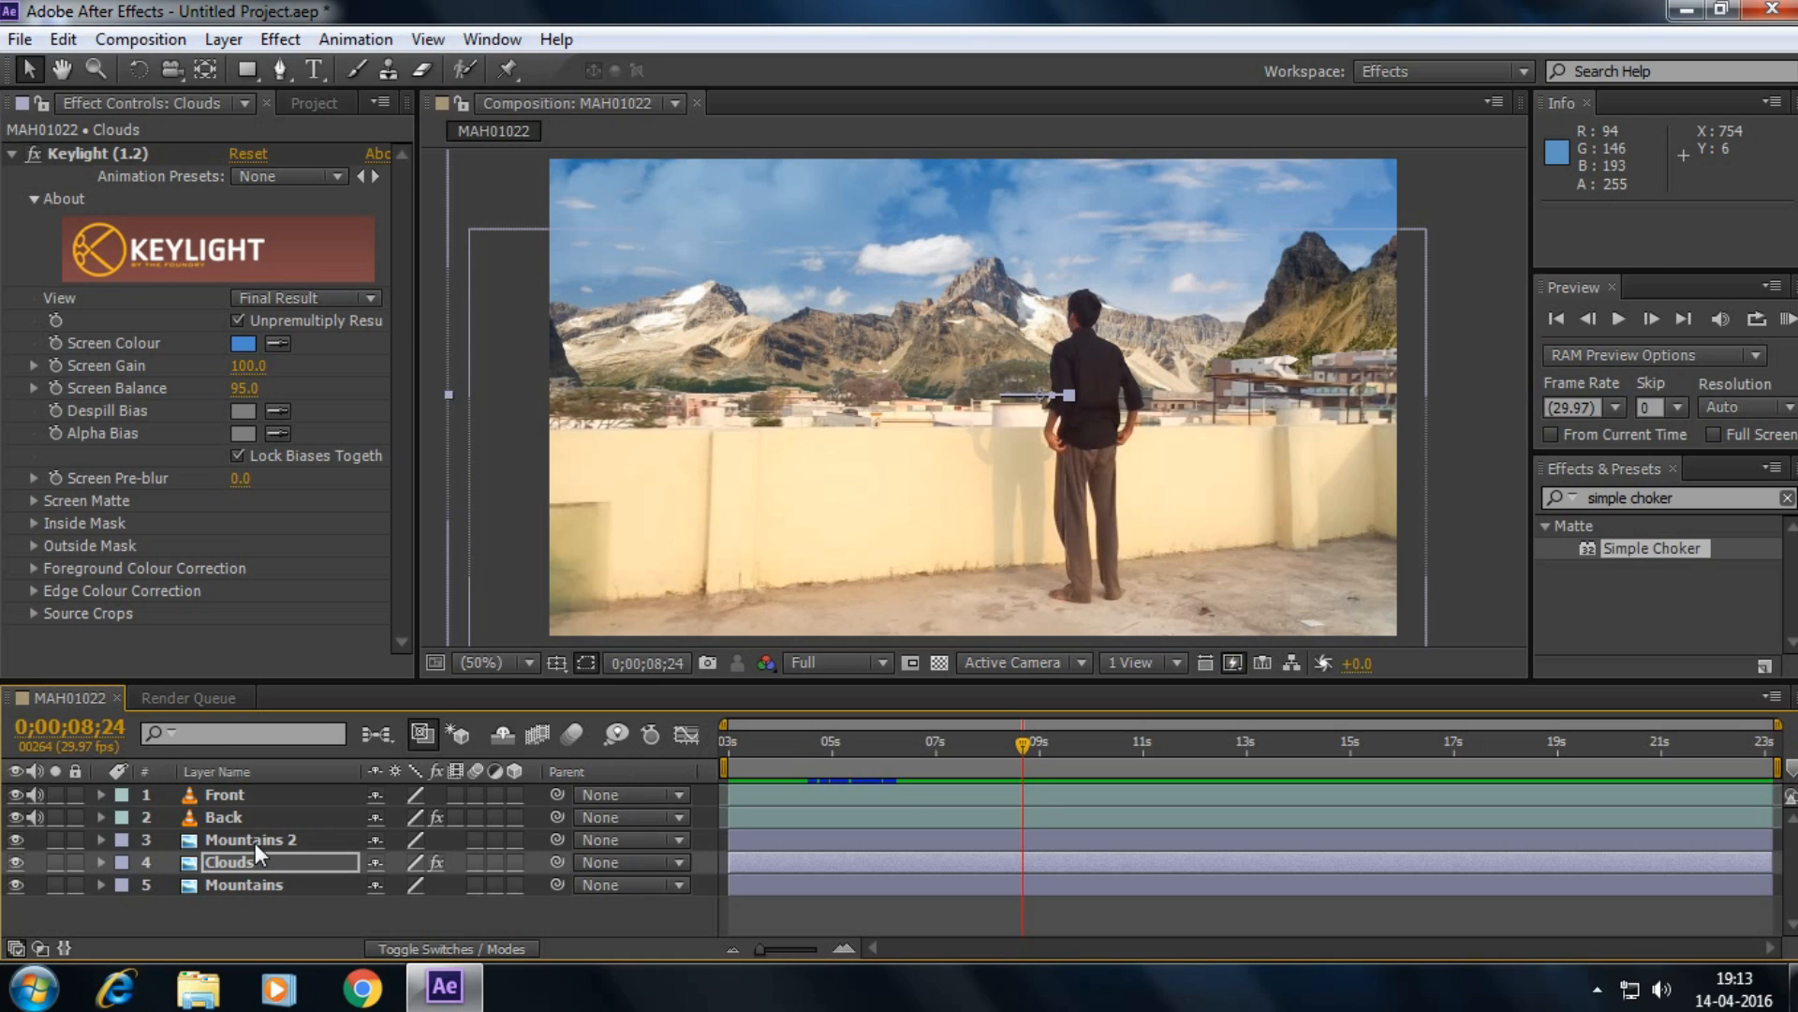
left_click(249, 839)
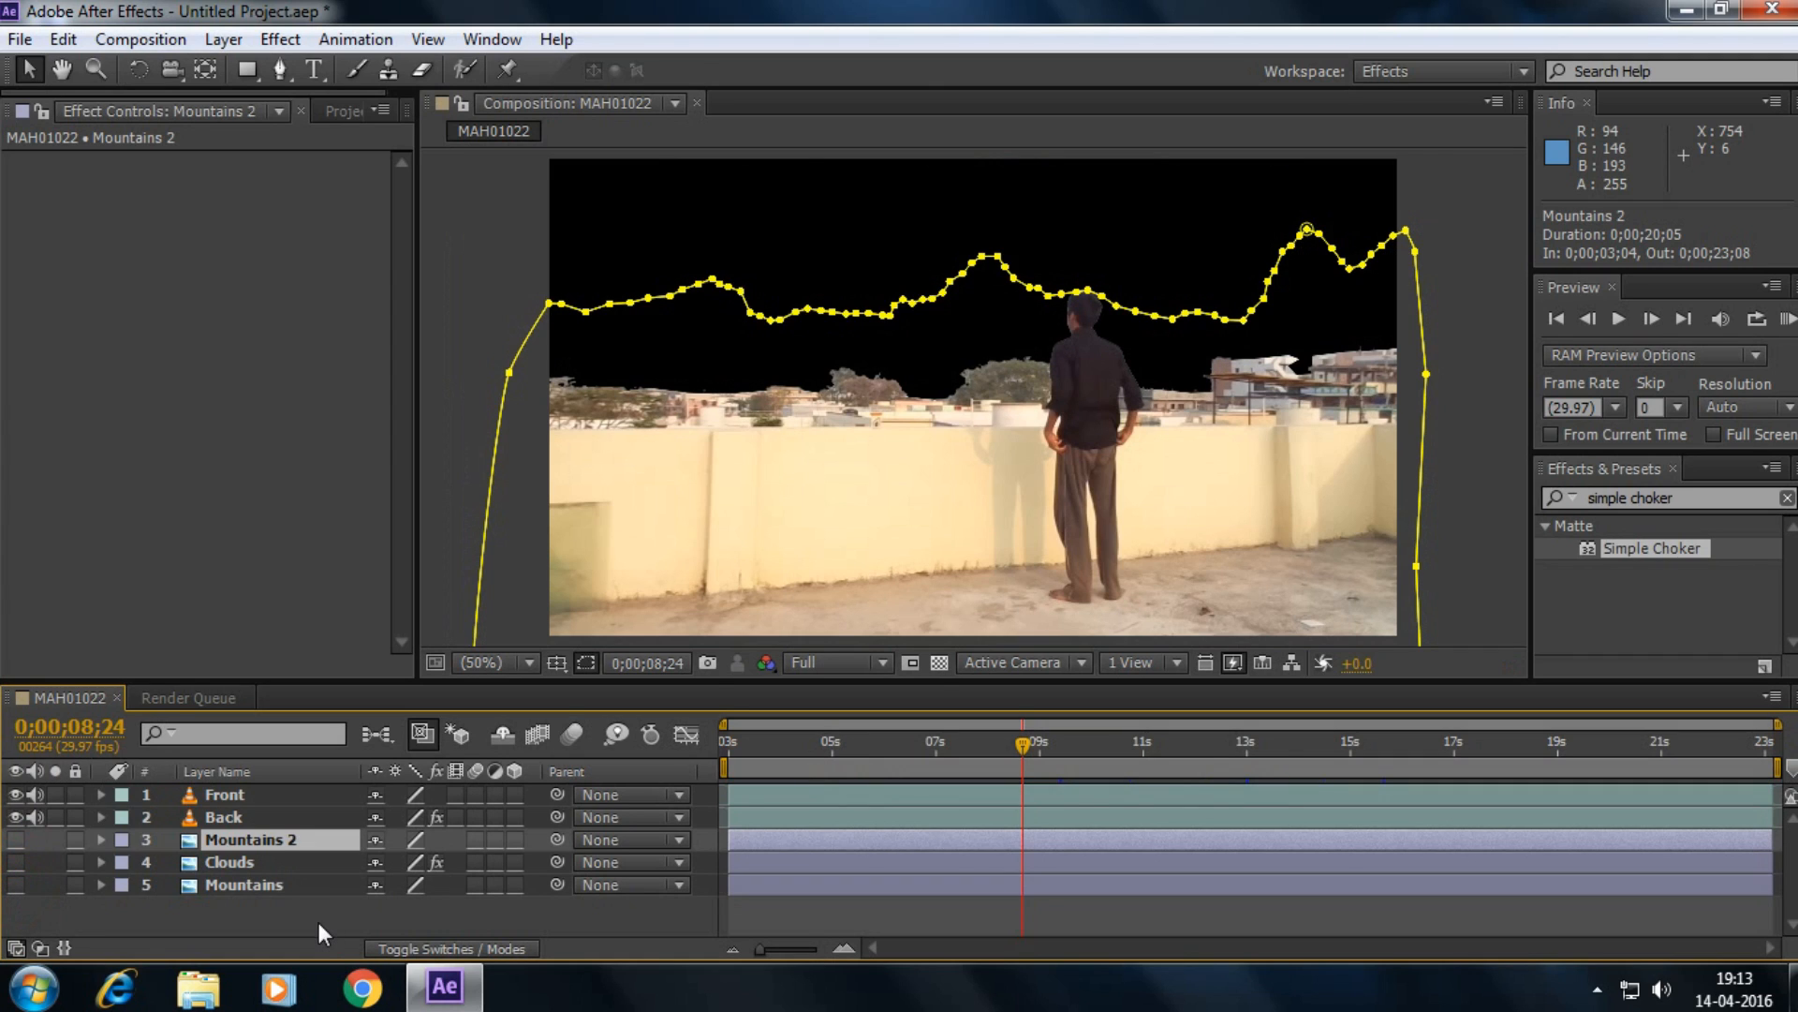
left_click(937, 663)
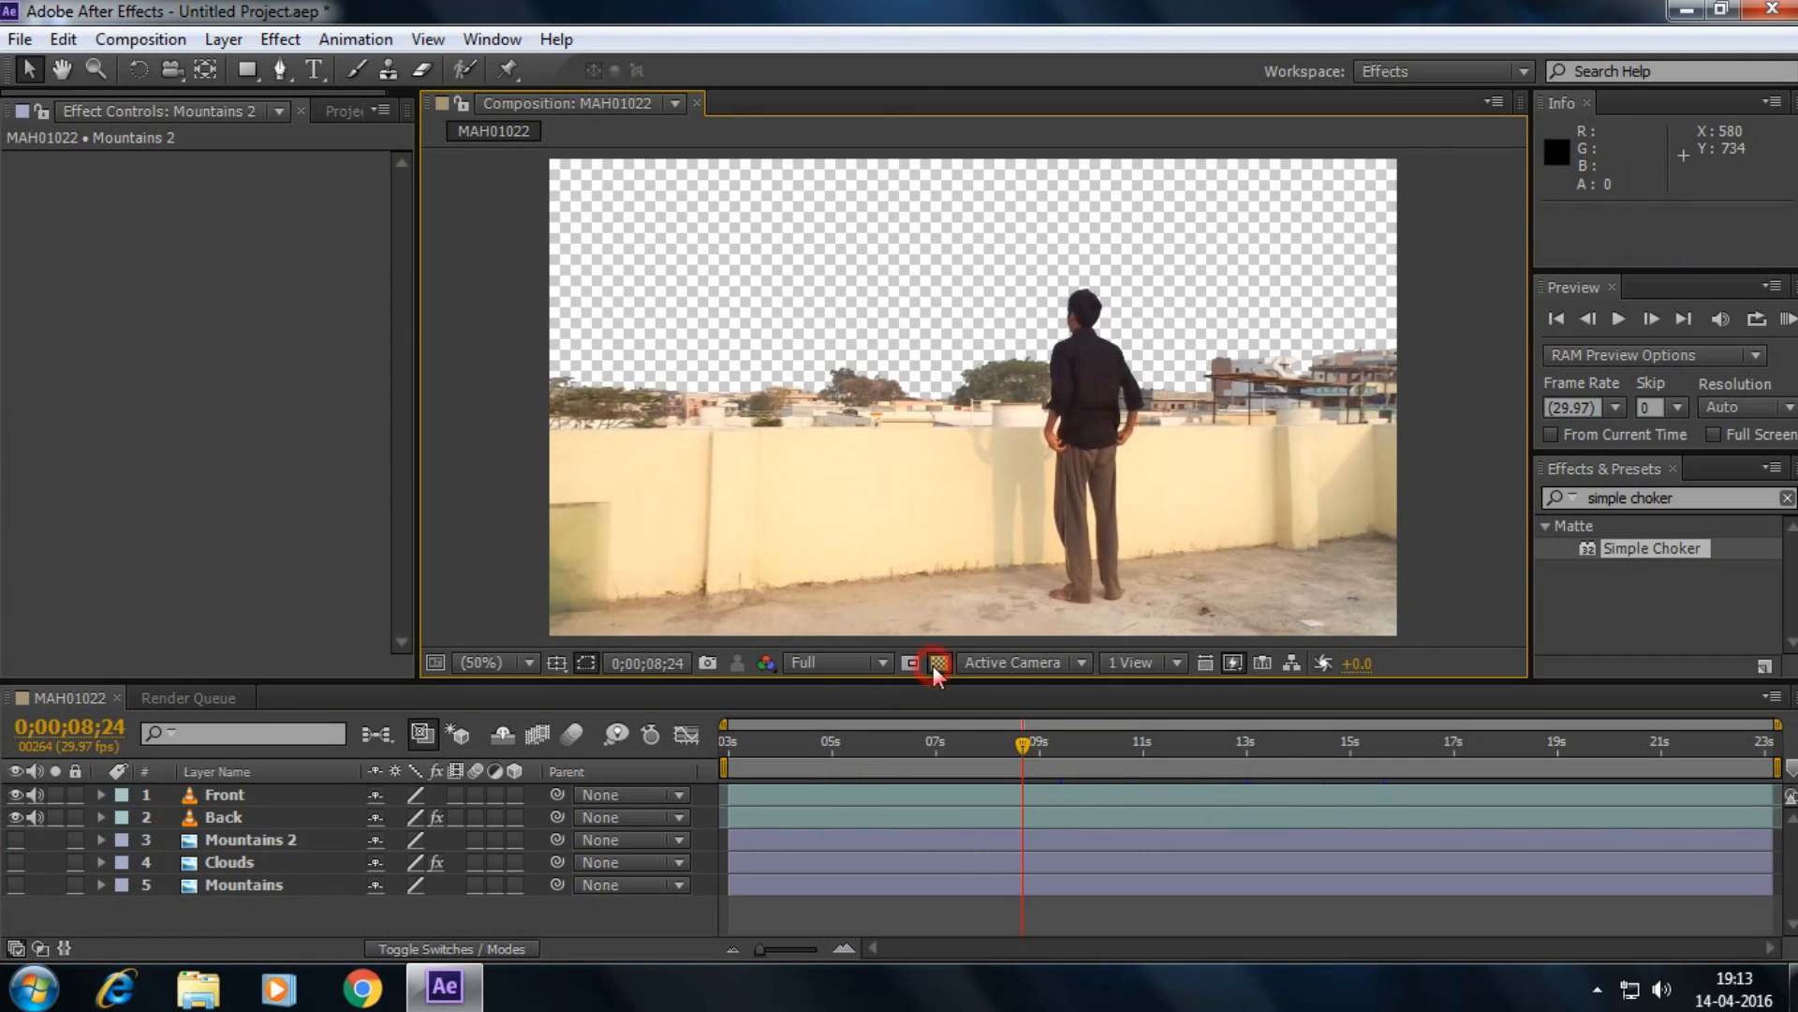
left_click(939, 663)
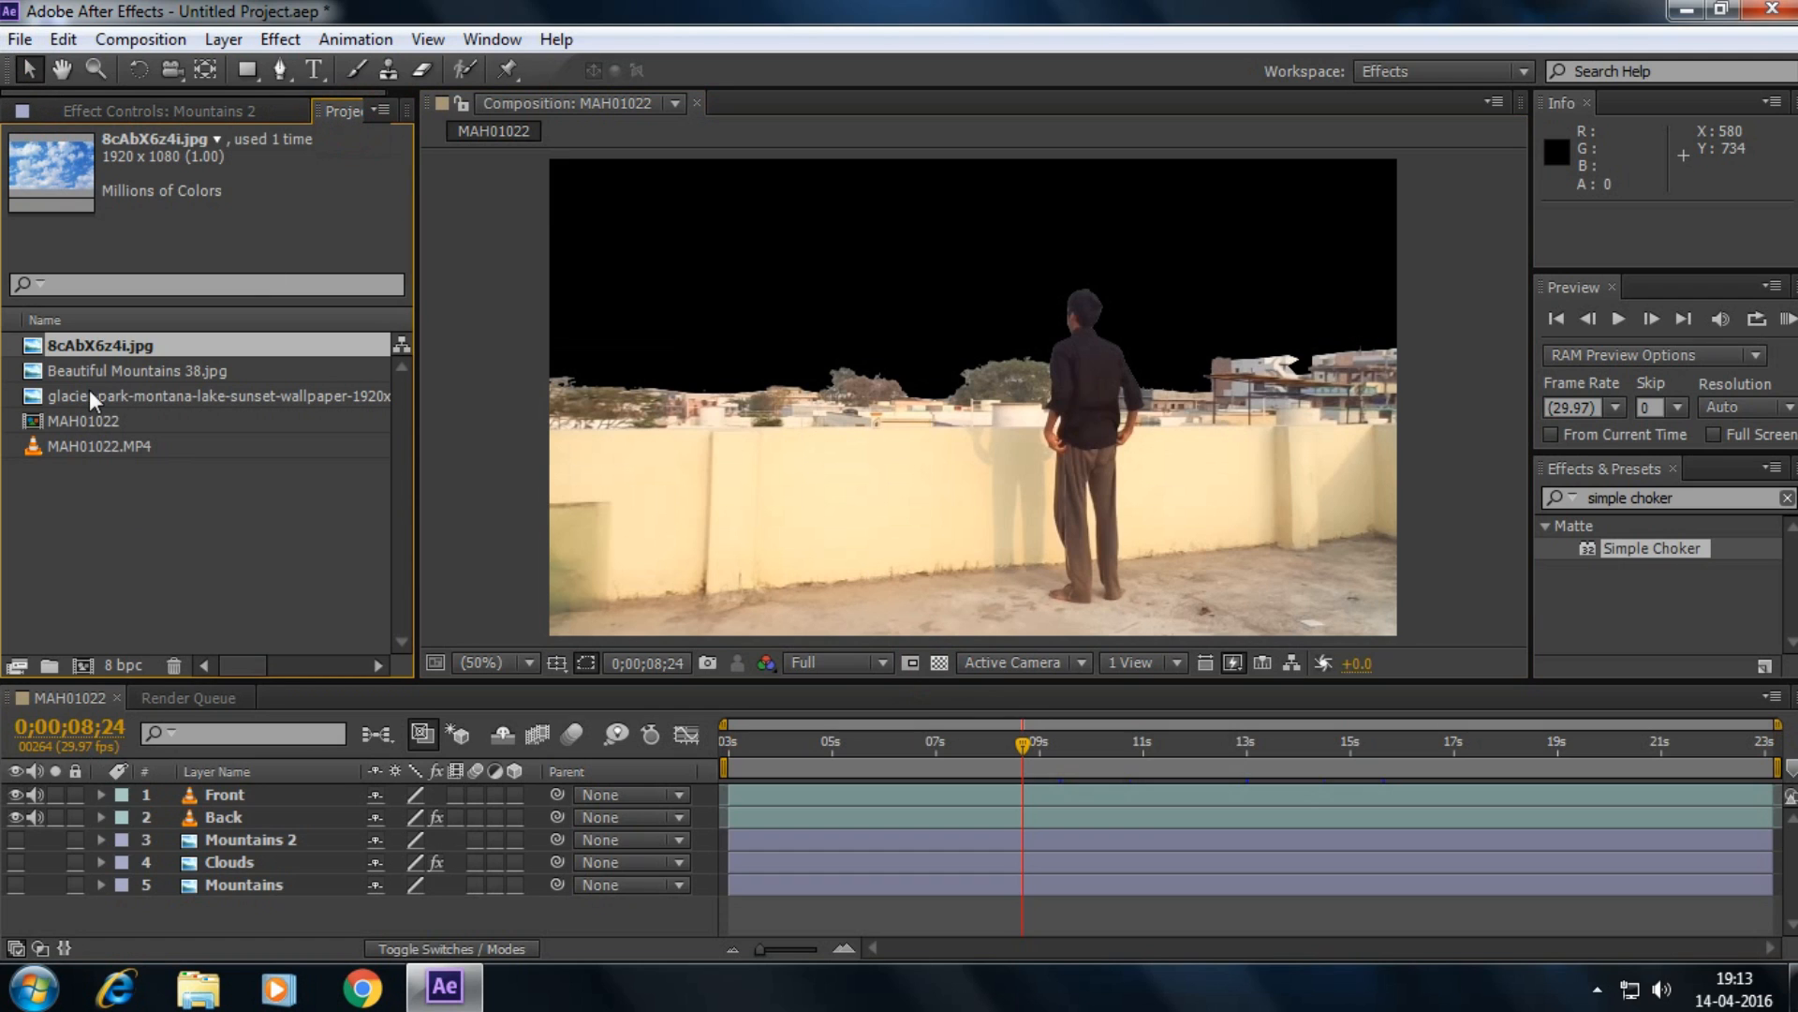
left_click(217, 395)
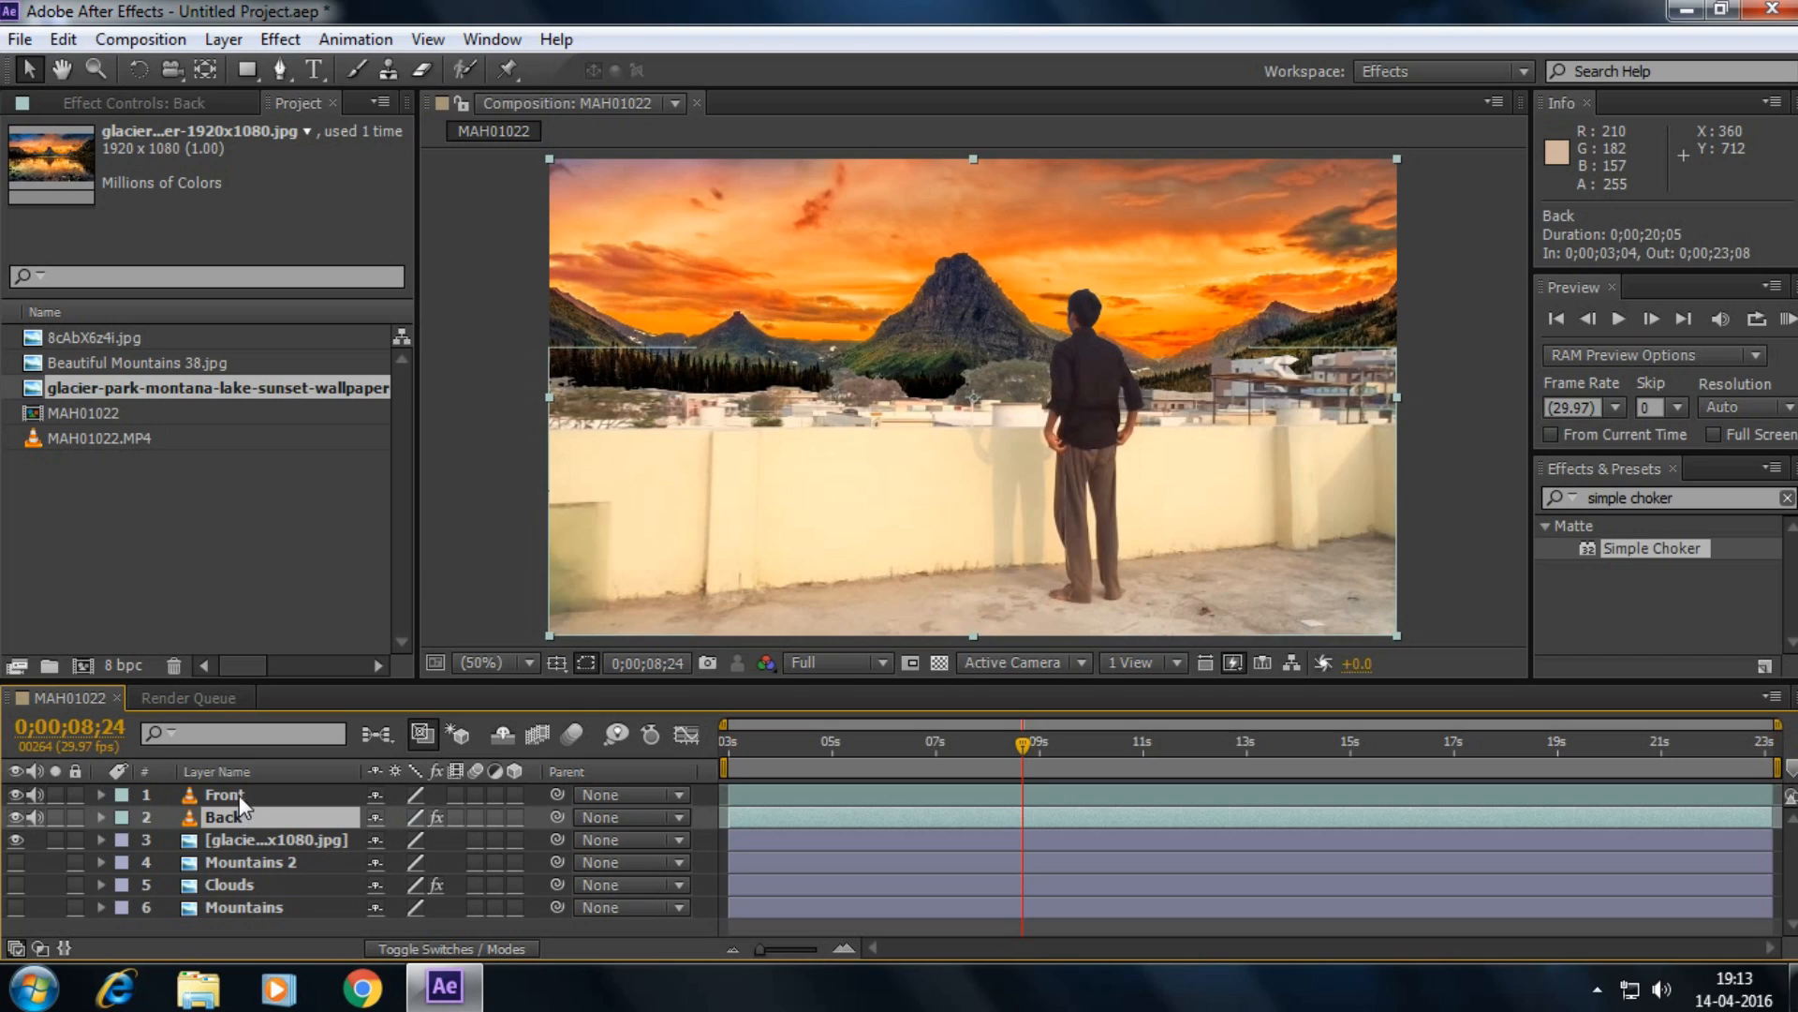
- Add Curves to the Front layer and bend the RGB curve down to darken the footage
left_click(222, 794)
type("curves")
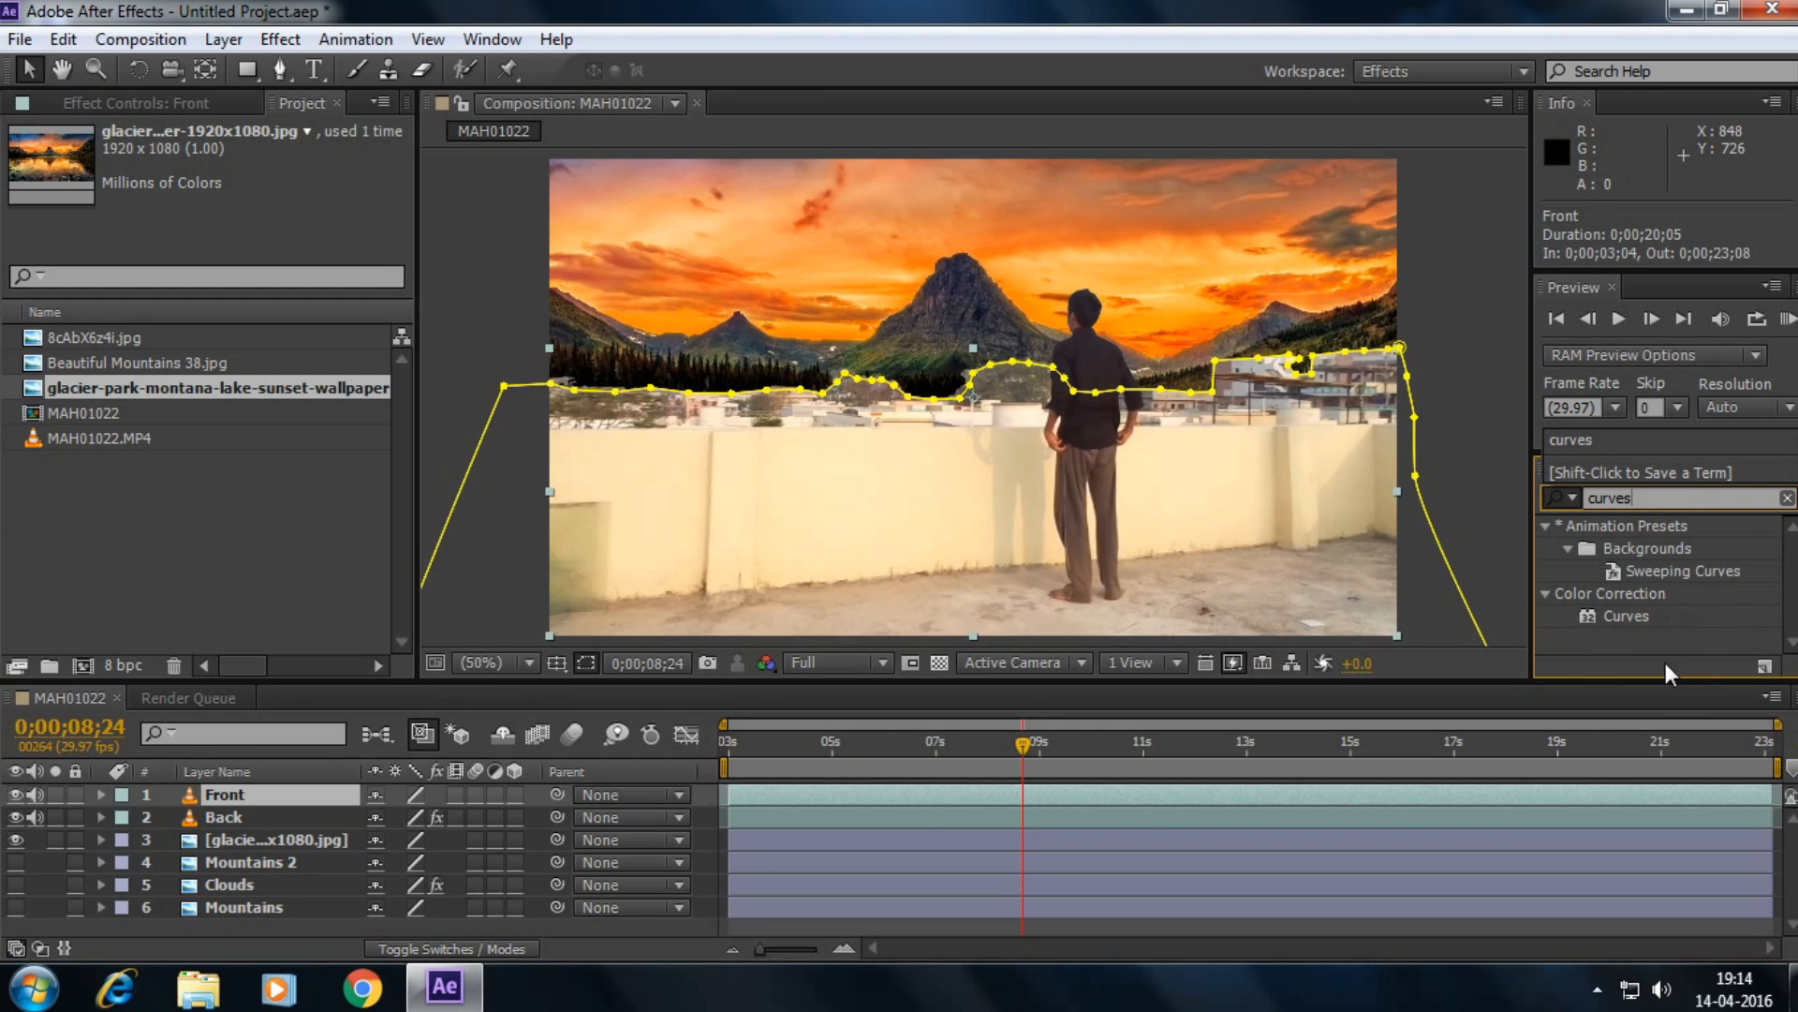
mouse_move(238, 815)
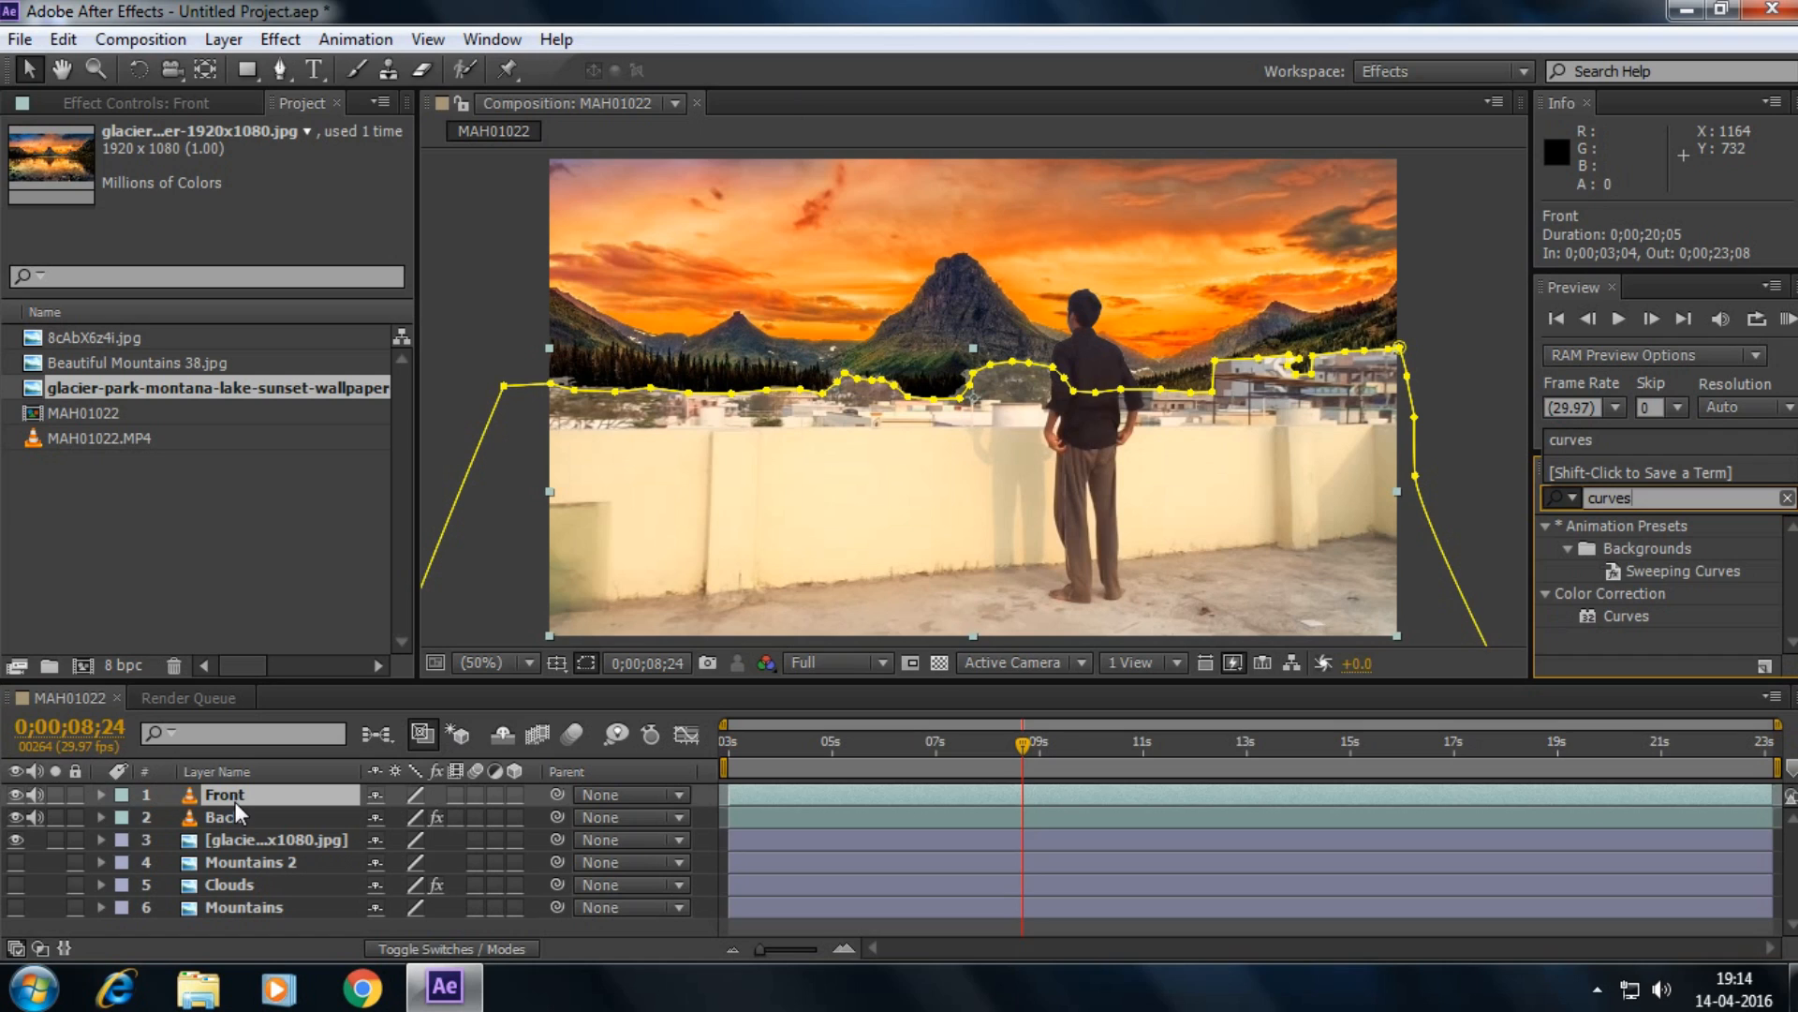
mouse_move(1637, 626)
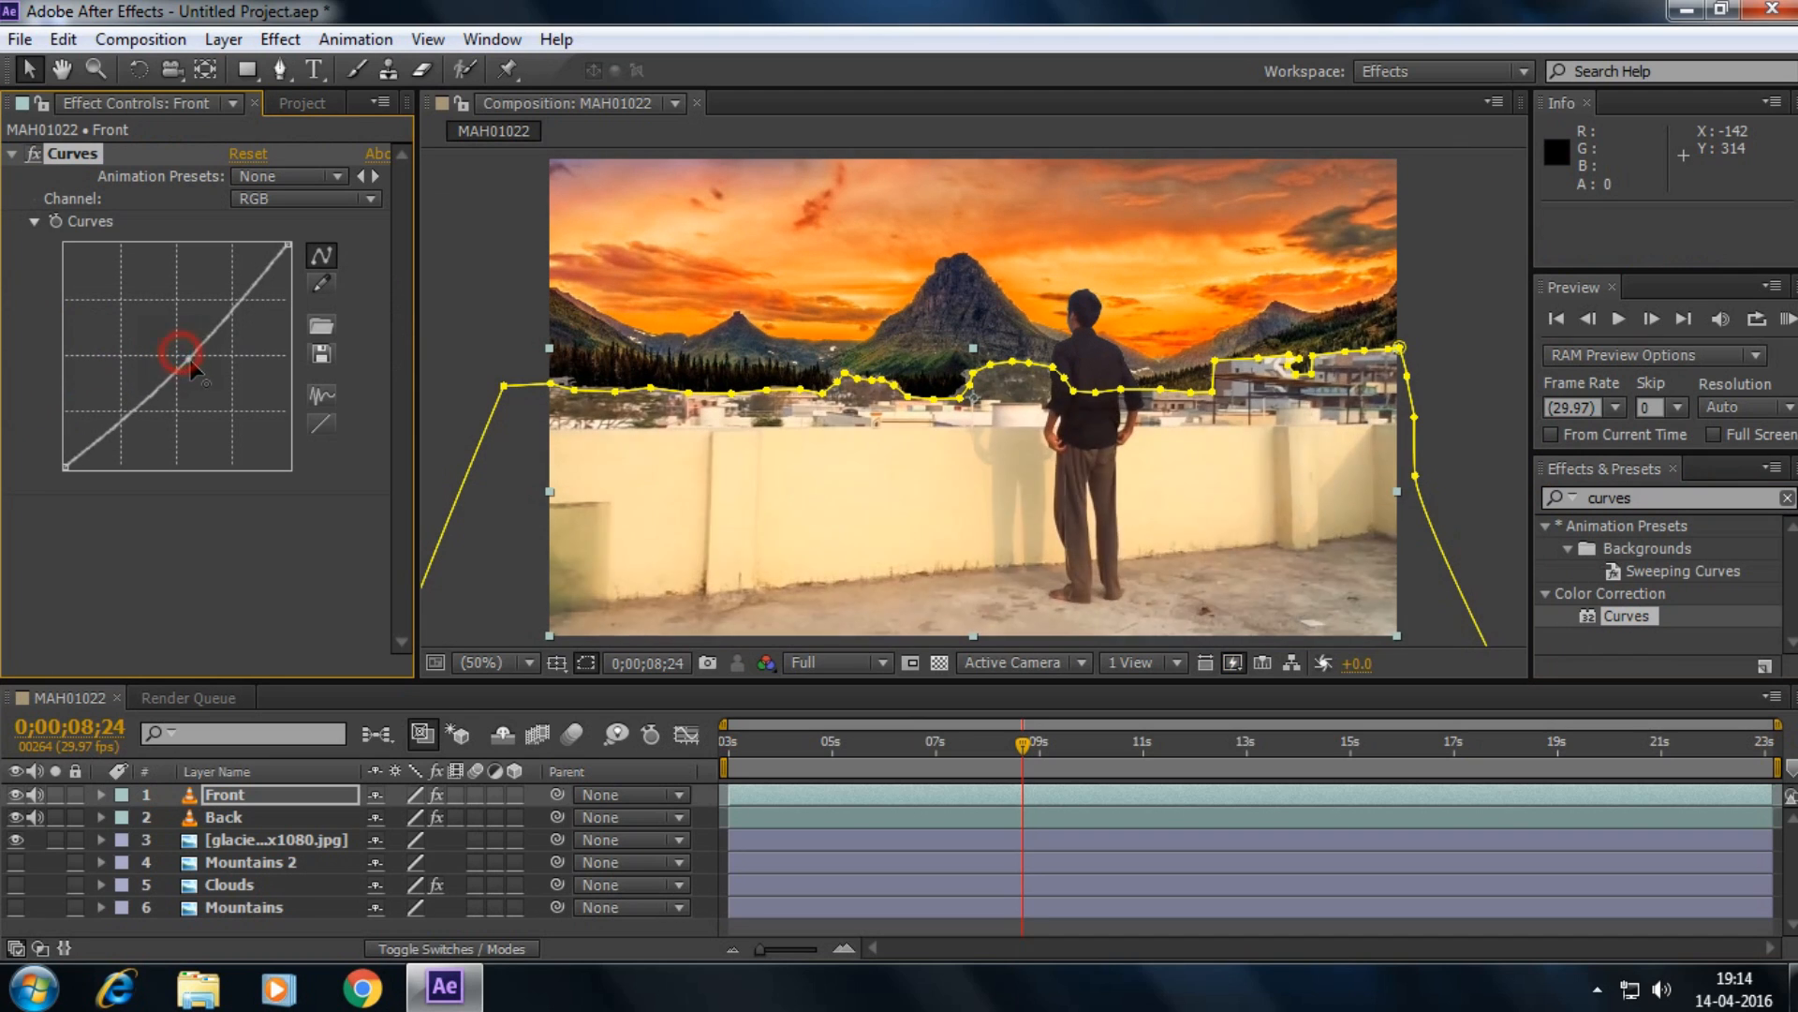
left_click_drag(200, 378, 211, 390)
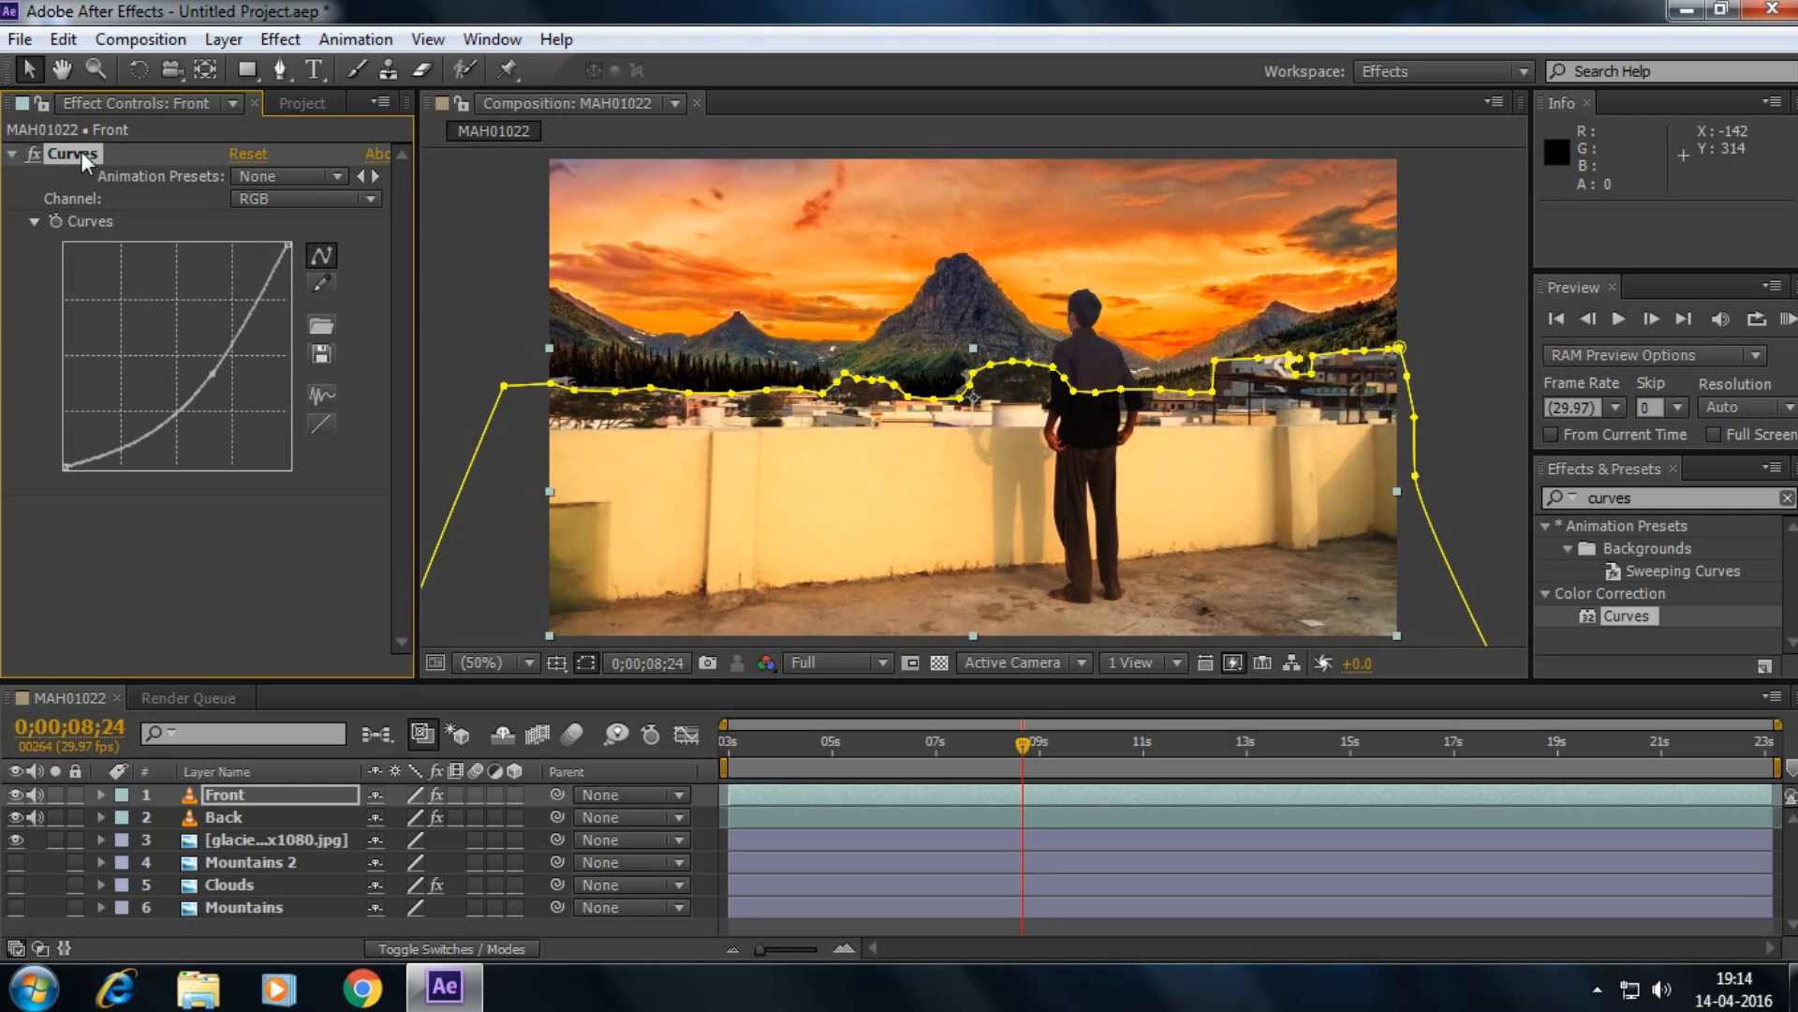
left_click(223, 816)
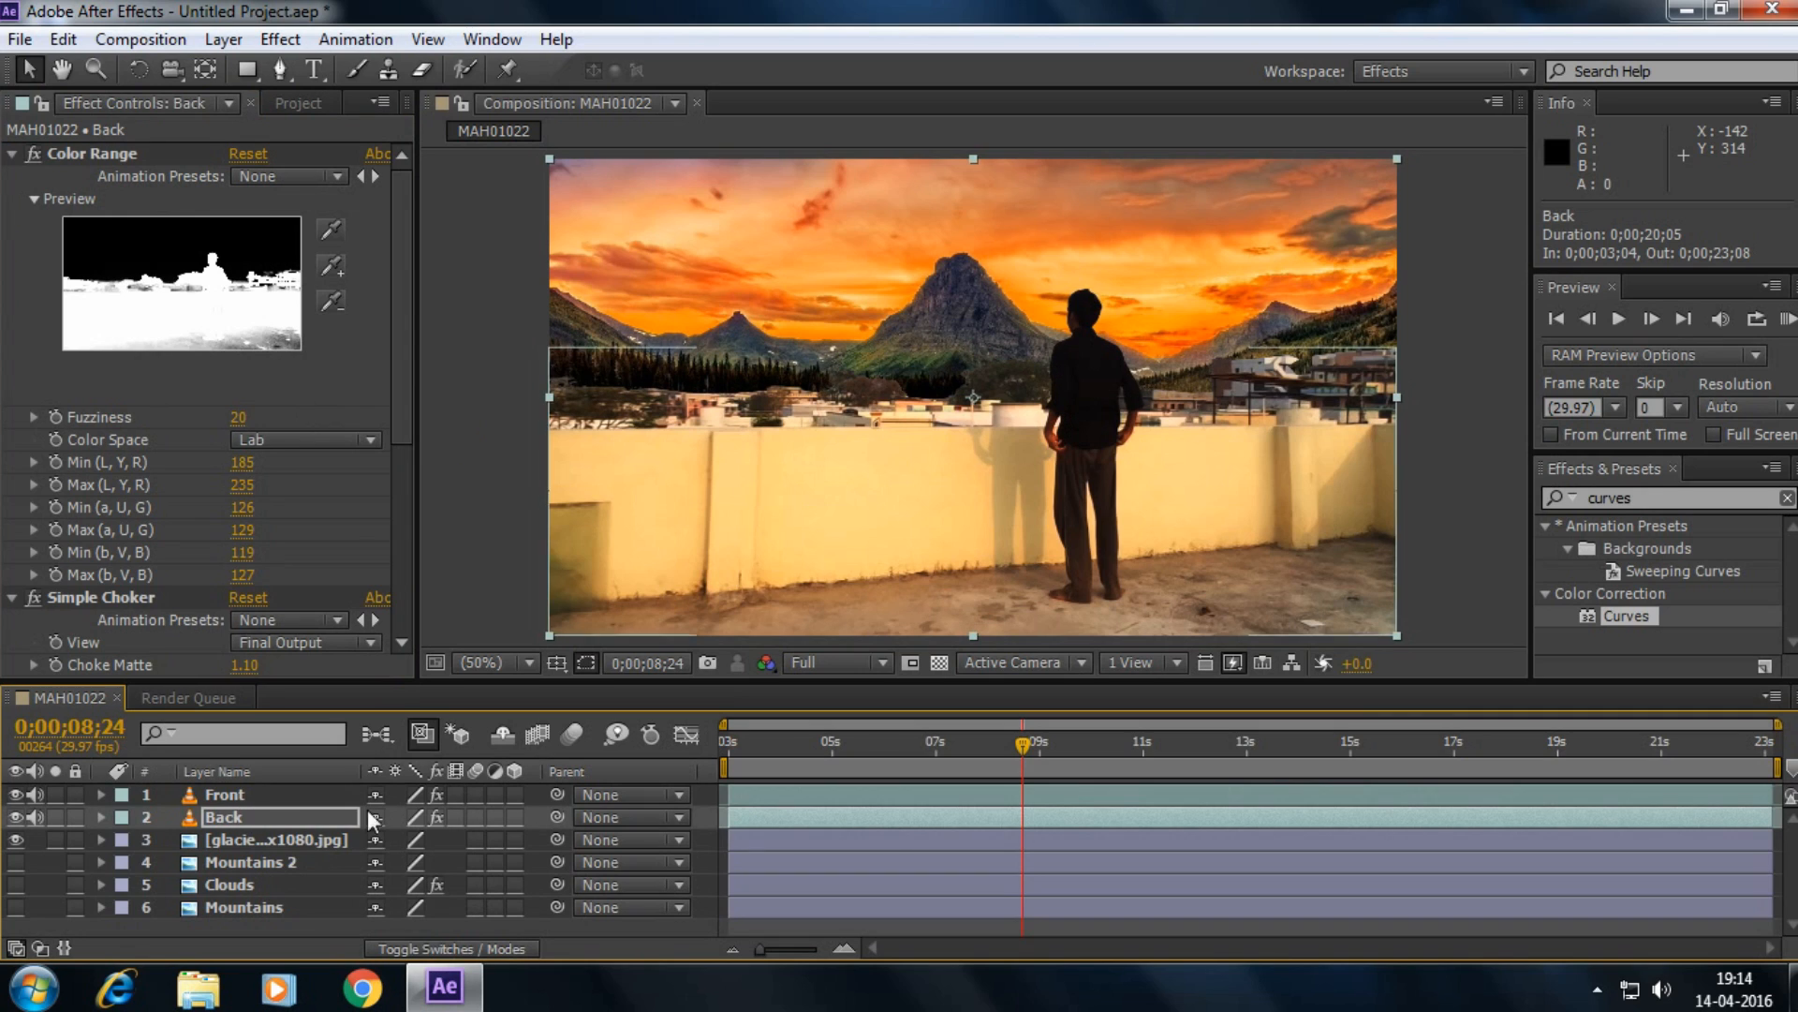
left_click_drag(1019, 744, 732, 743)
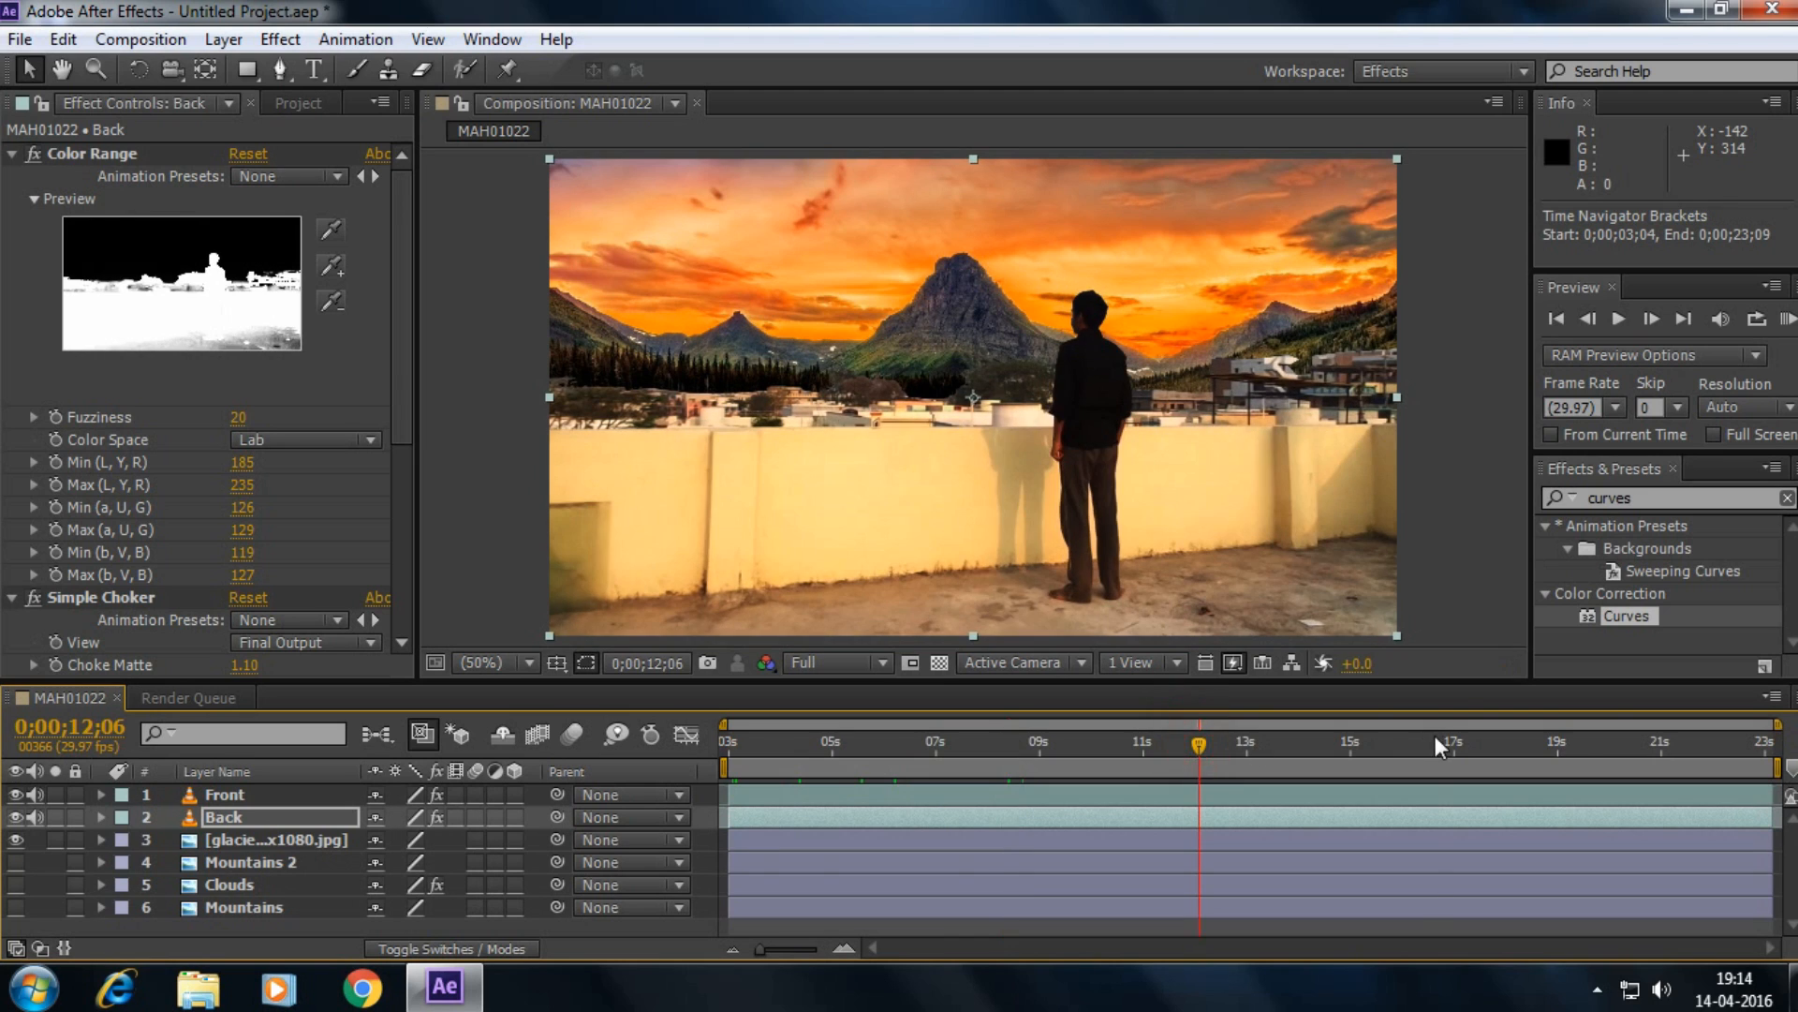
left_click_drag(1197, 744, 1709, 744)
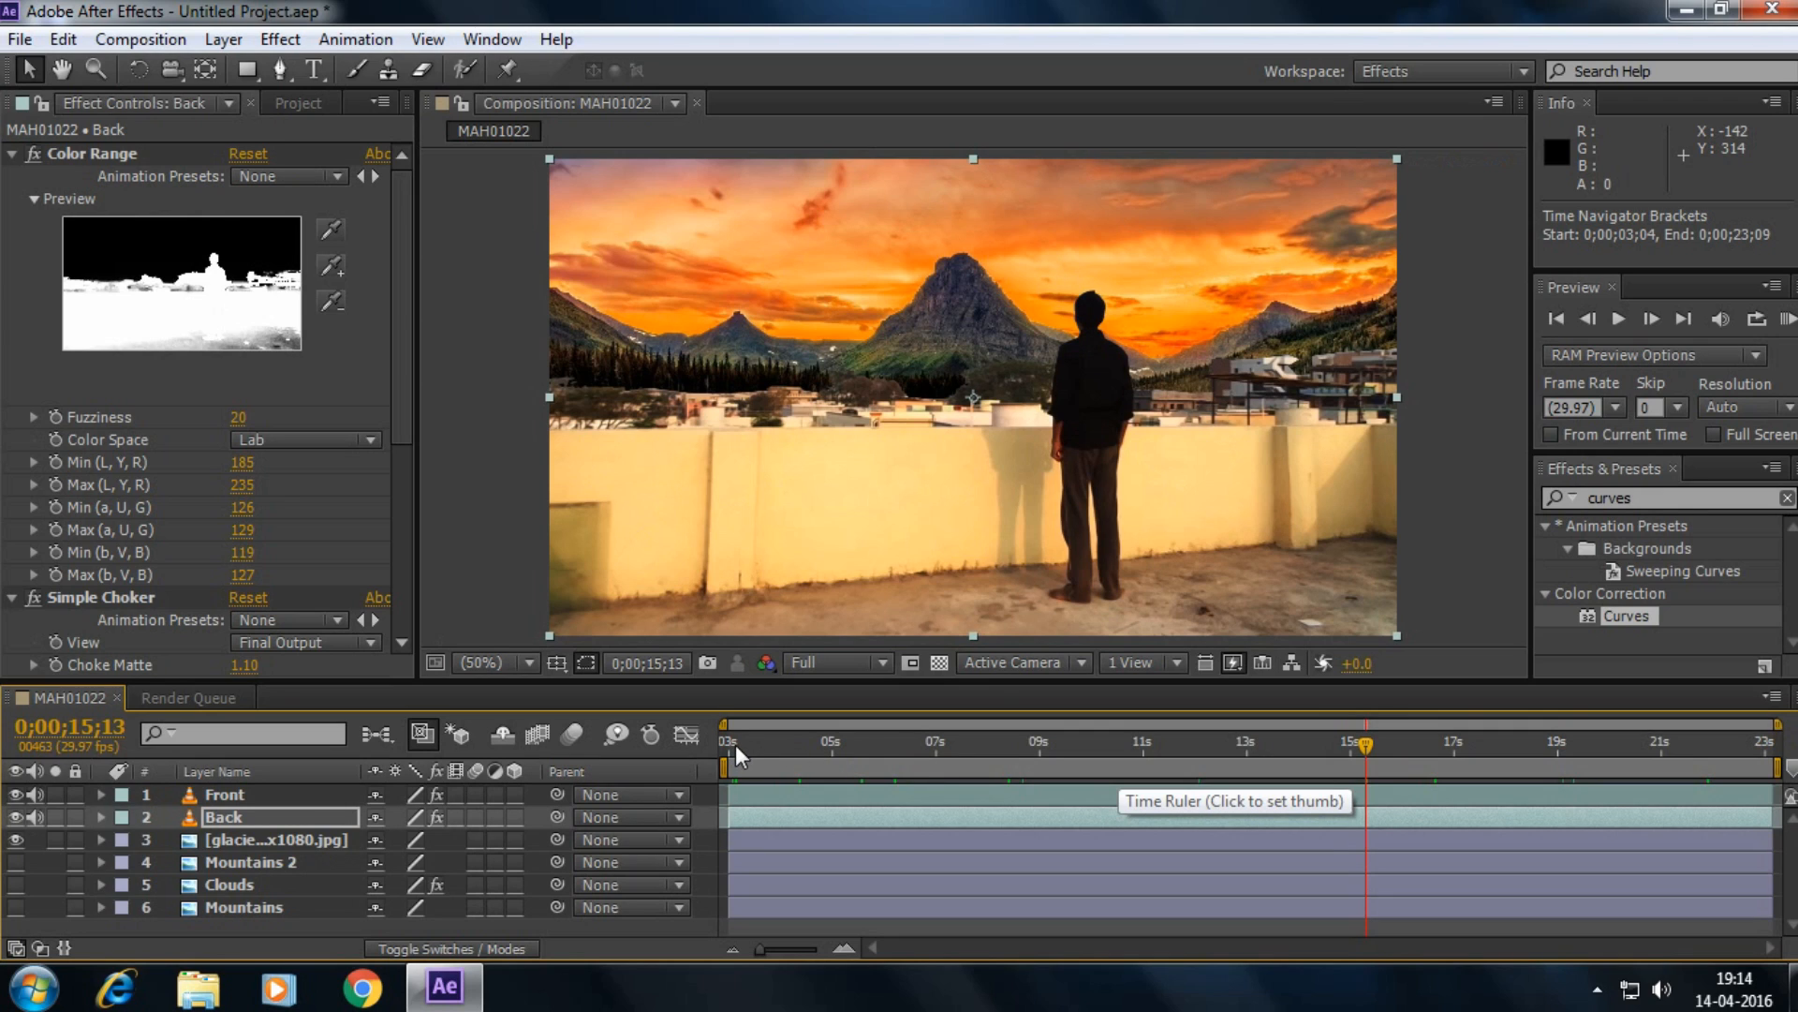
mouse_move(901, 10)
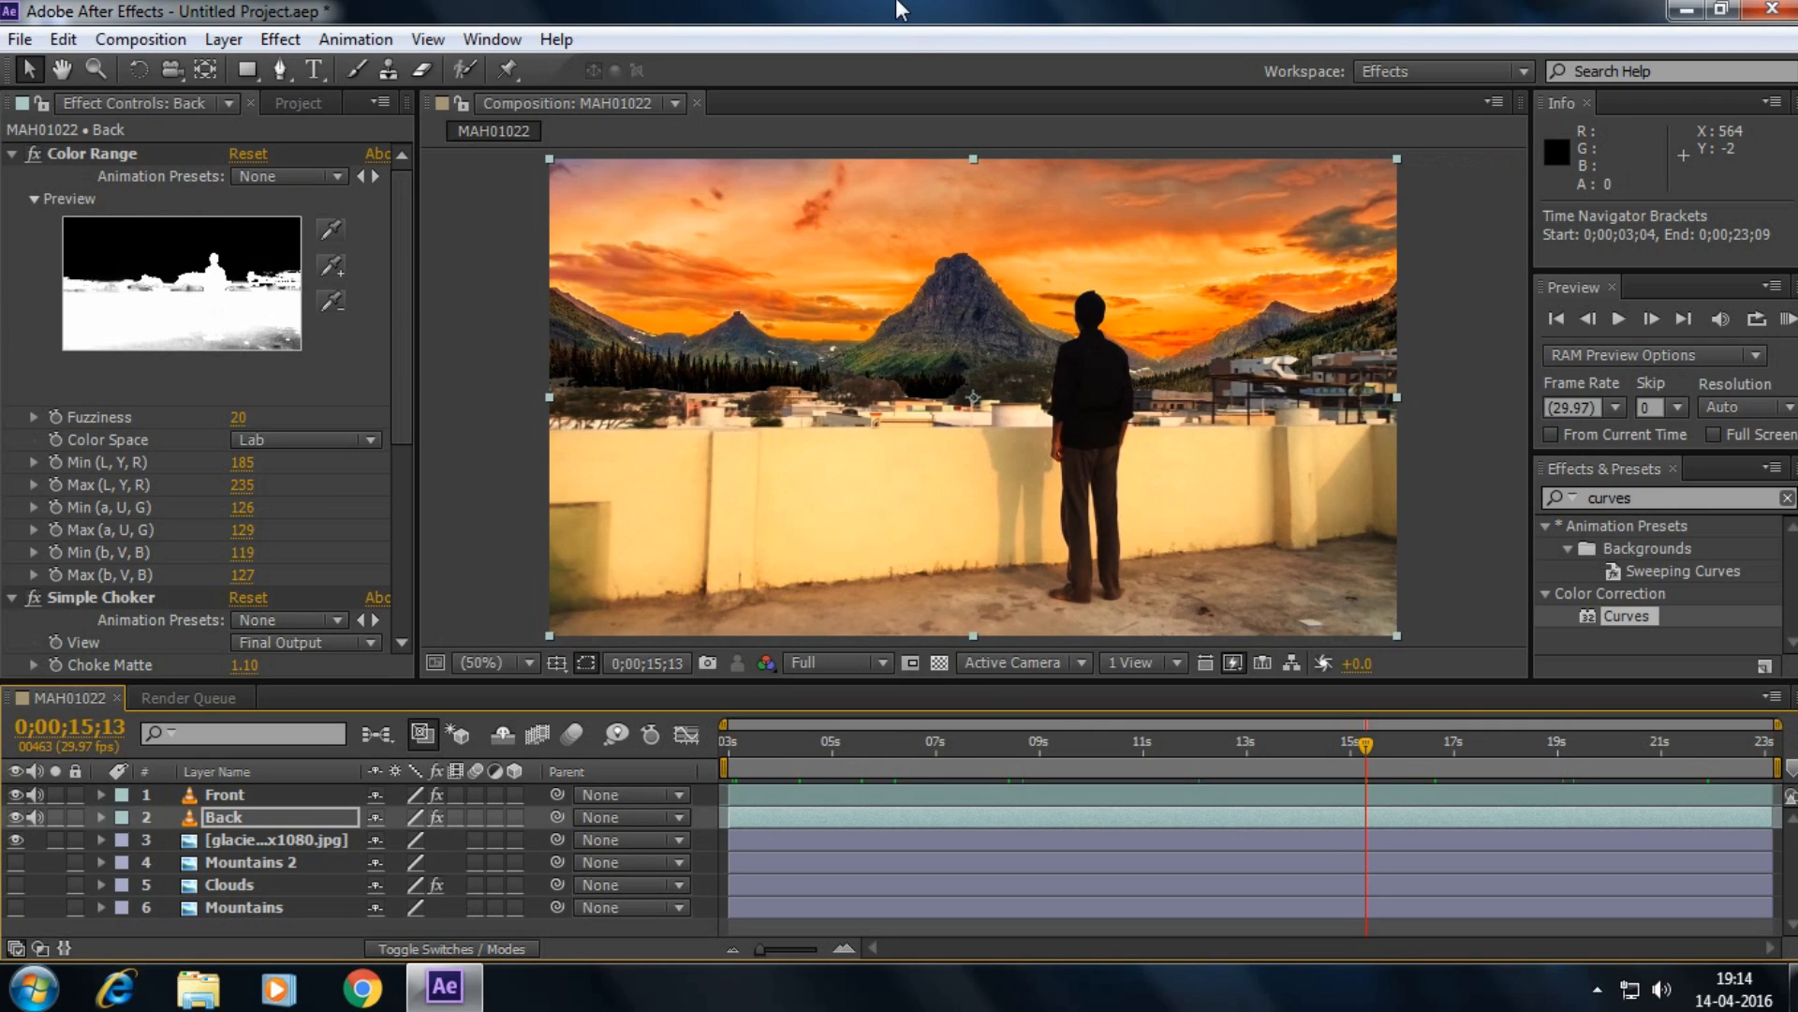